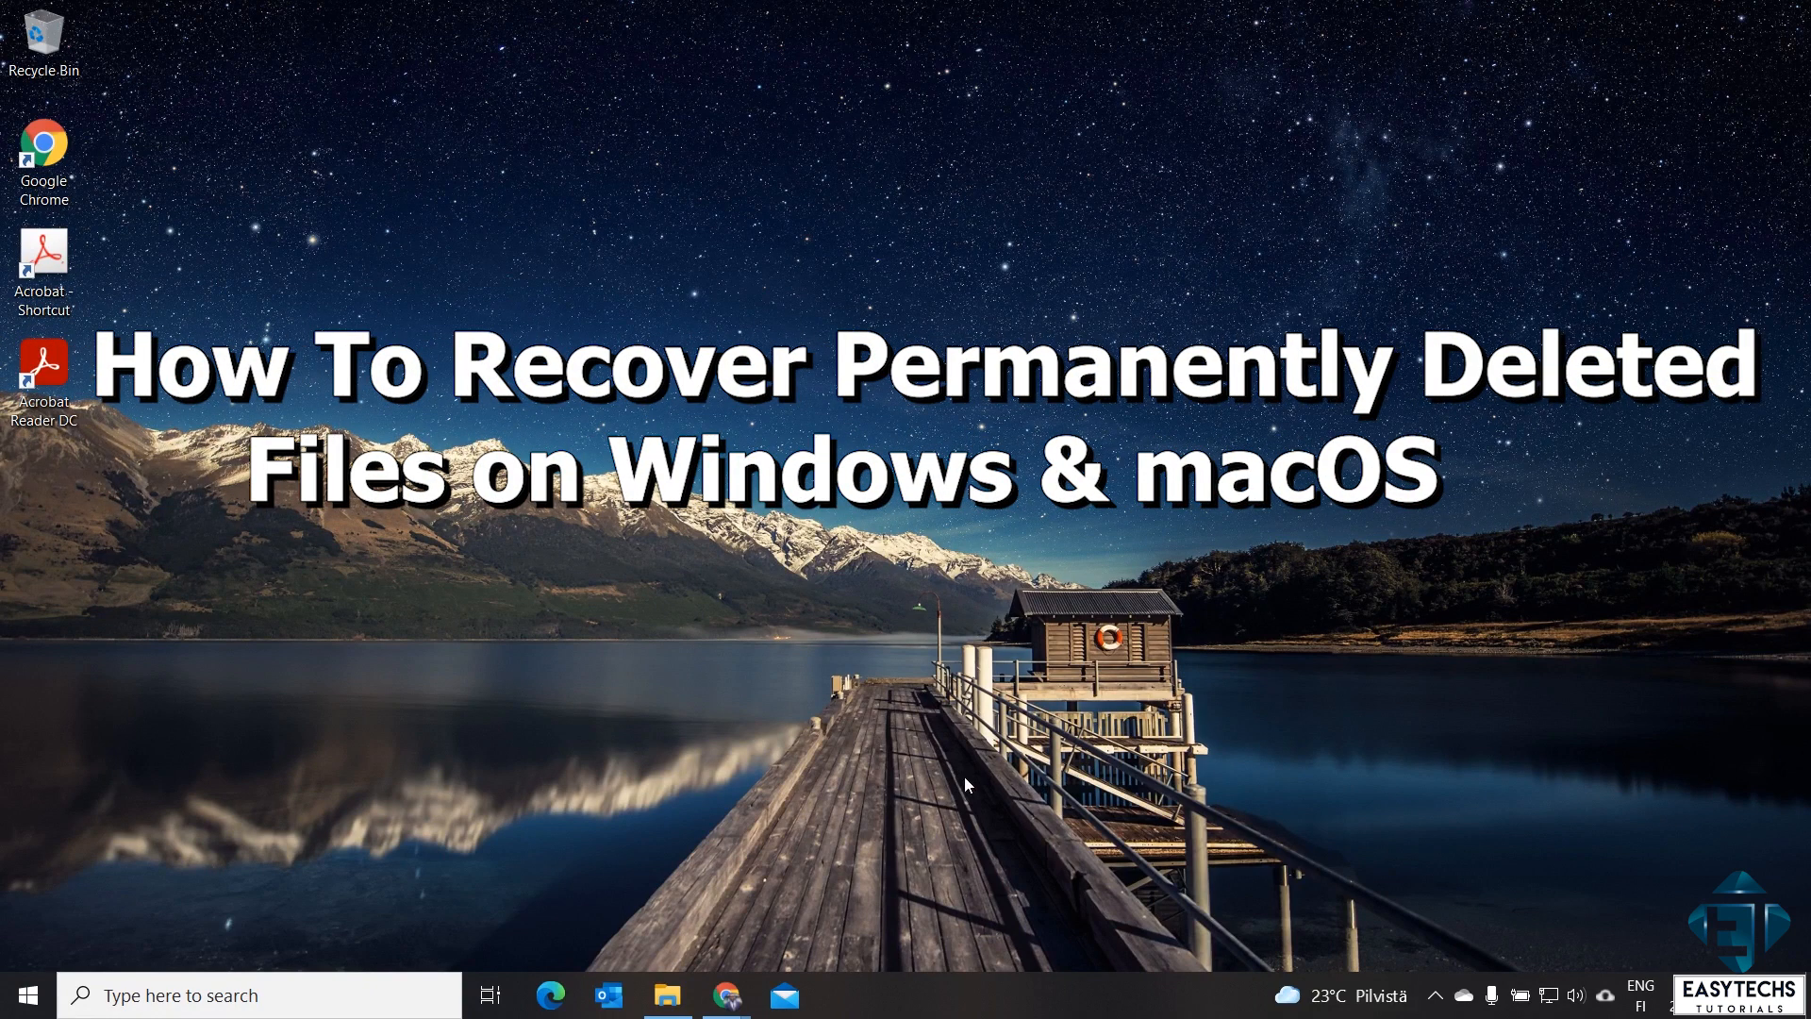
mouse_move(843, 818)
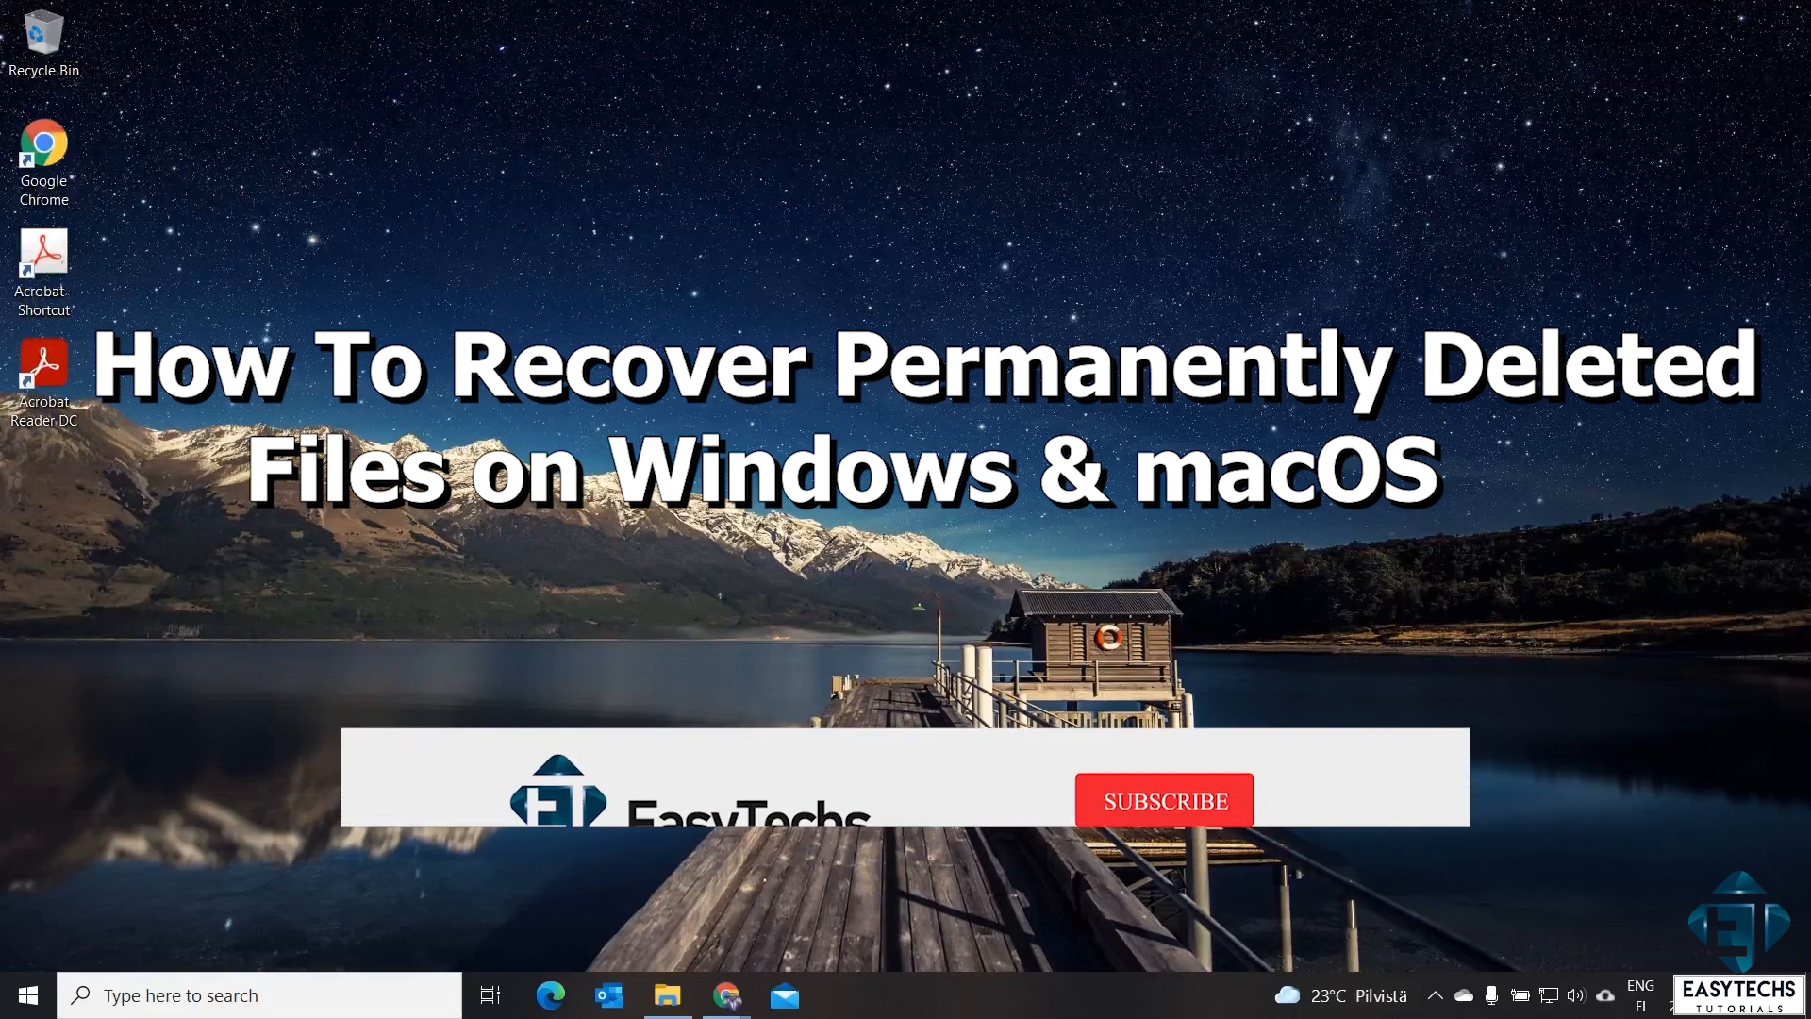
Step: Delete the nine demo files from the Demo Files folder into the Recycle Bin
left_click(1164, 800)
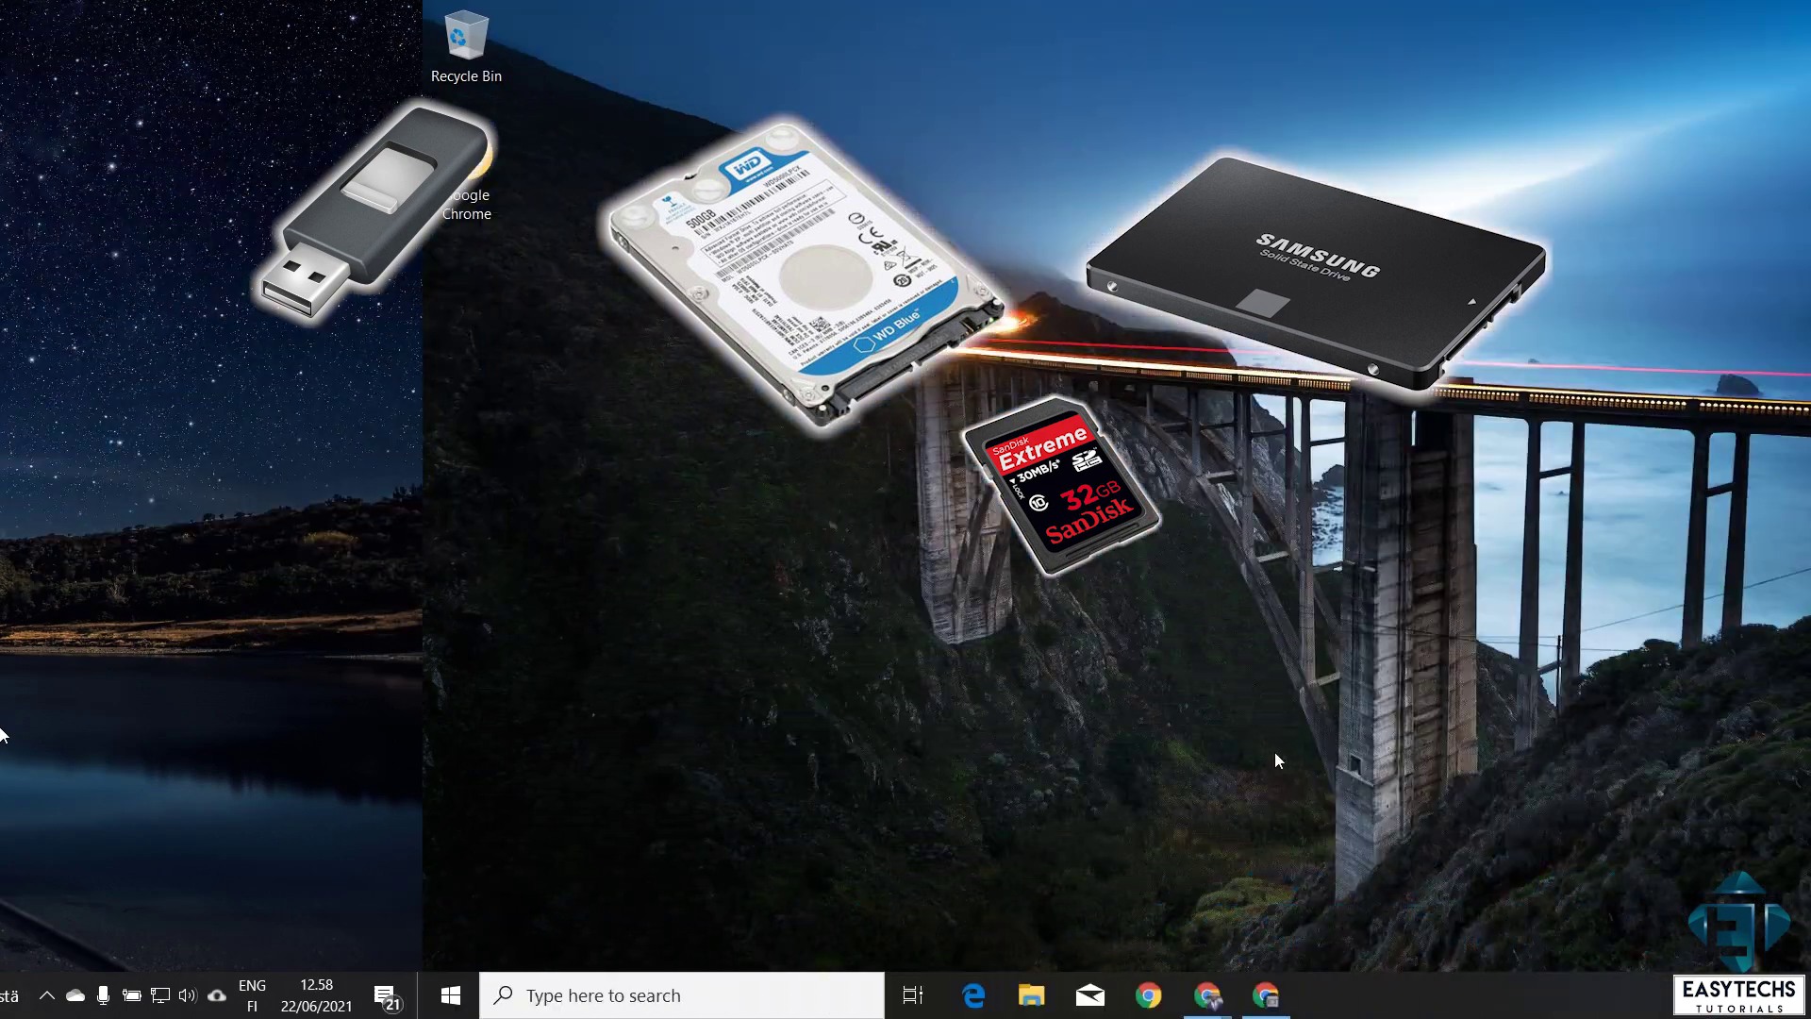
left_click(1045, 996)
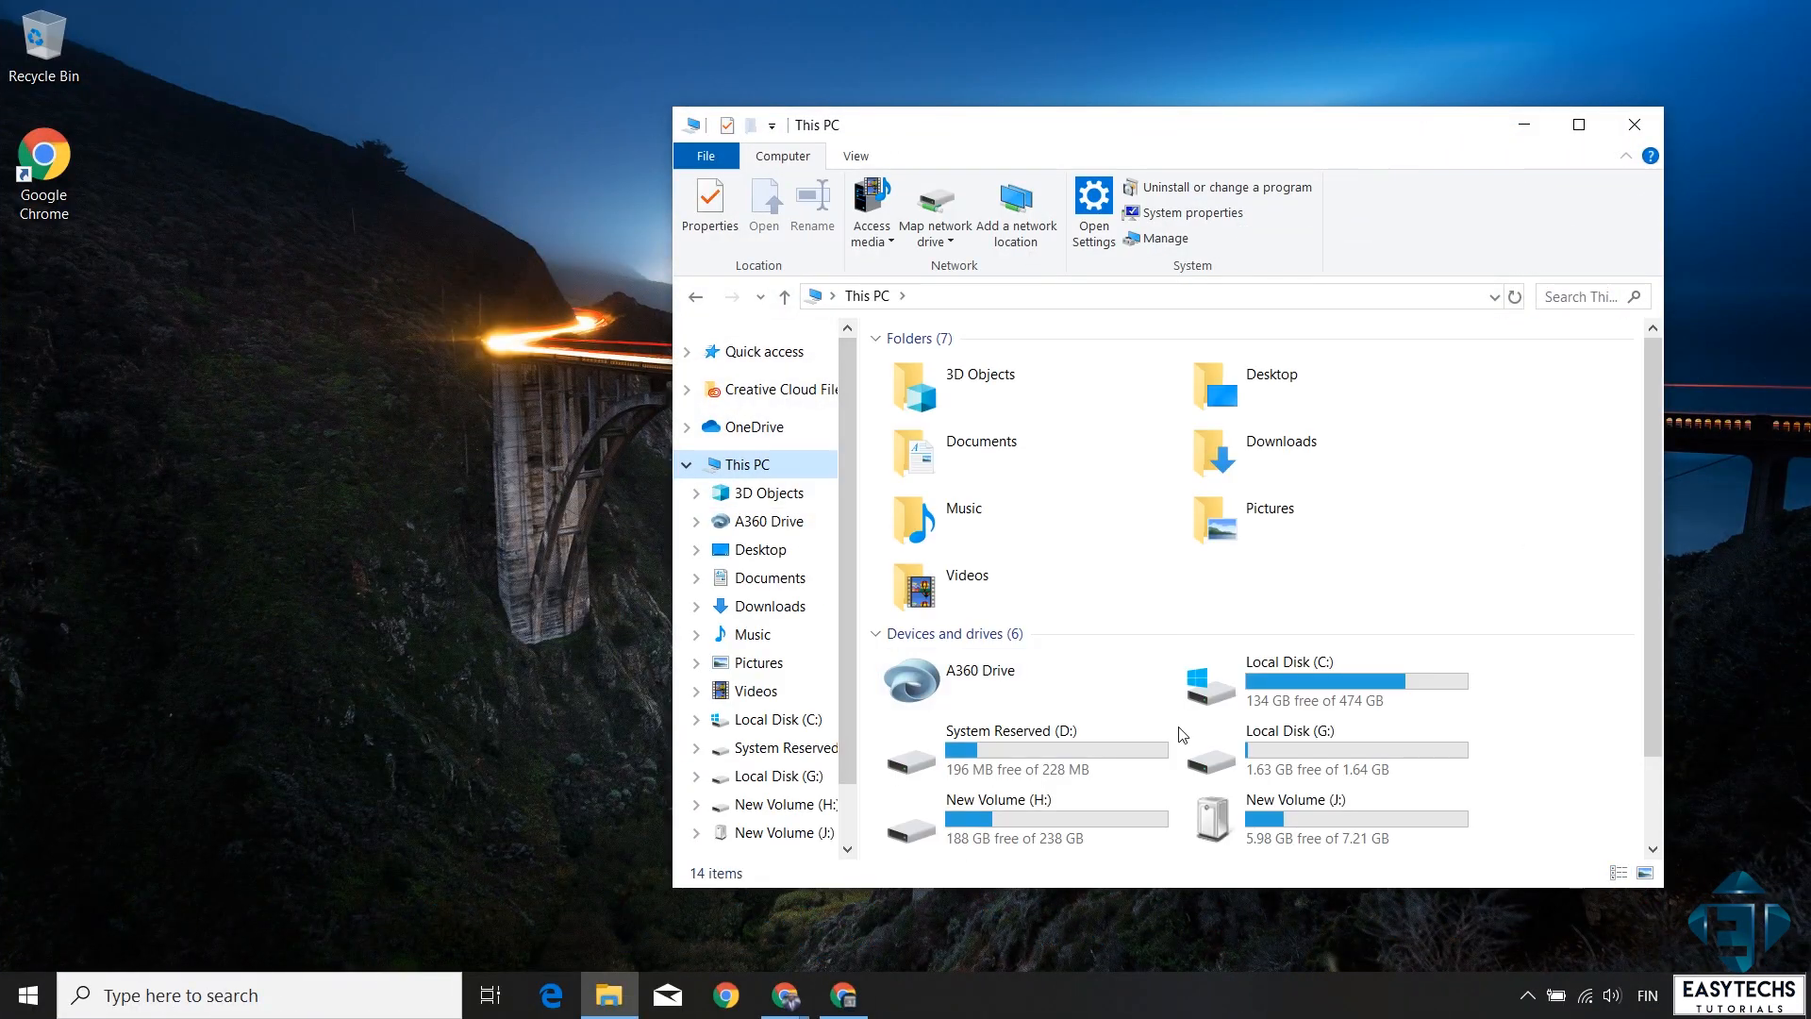
double_click(998, 800)
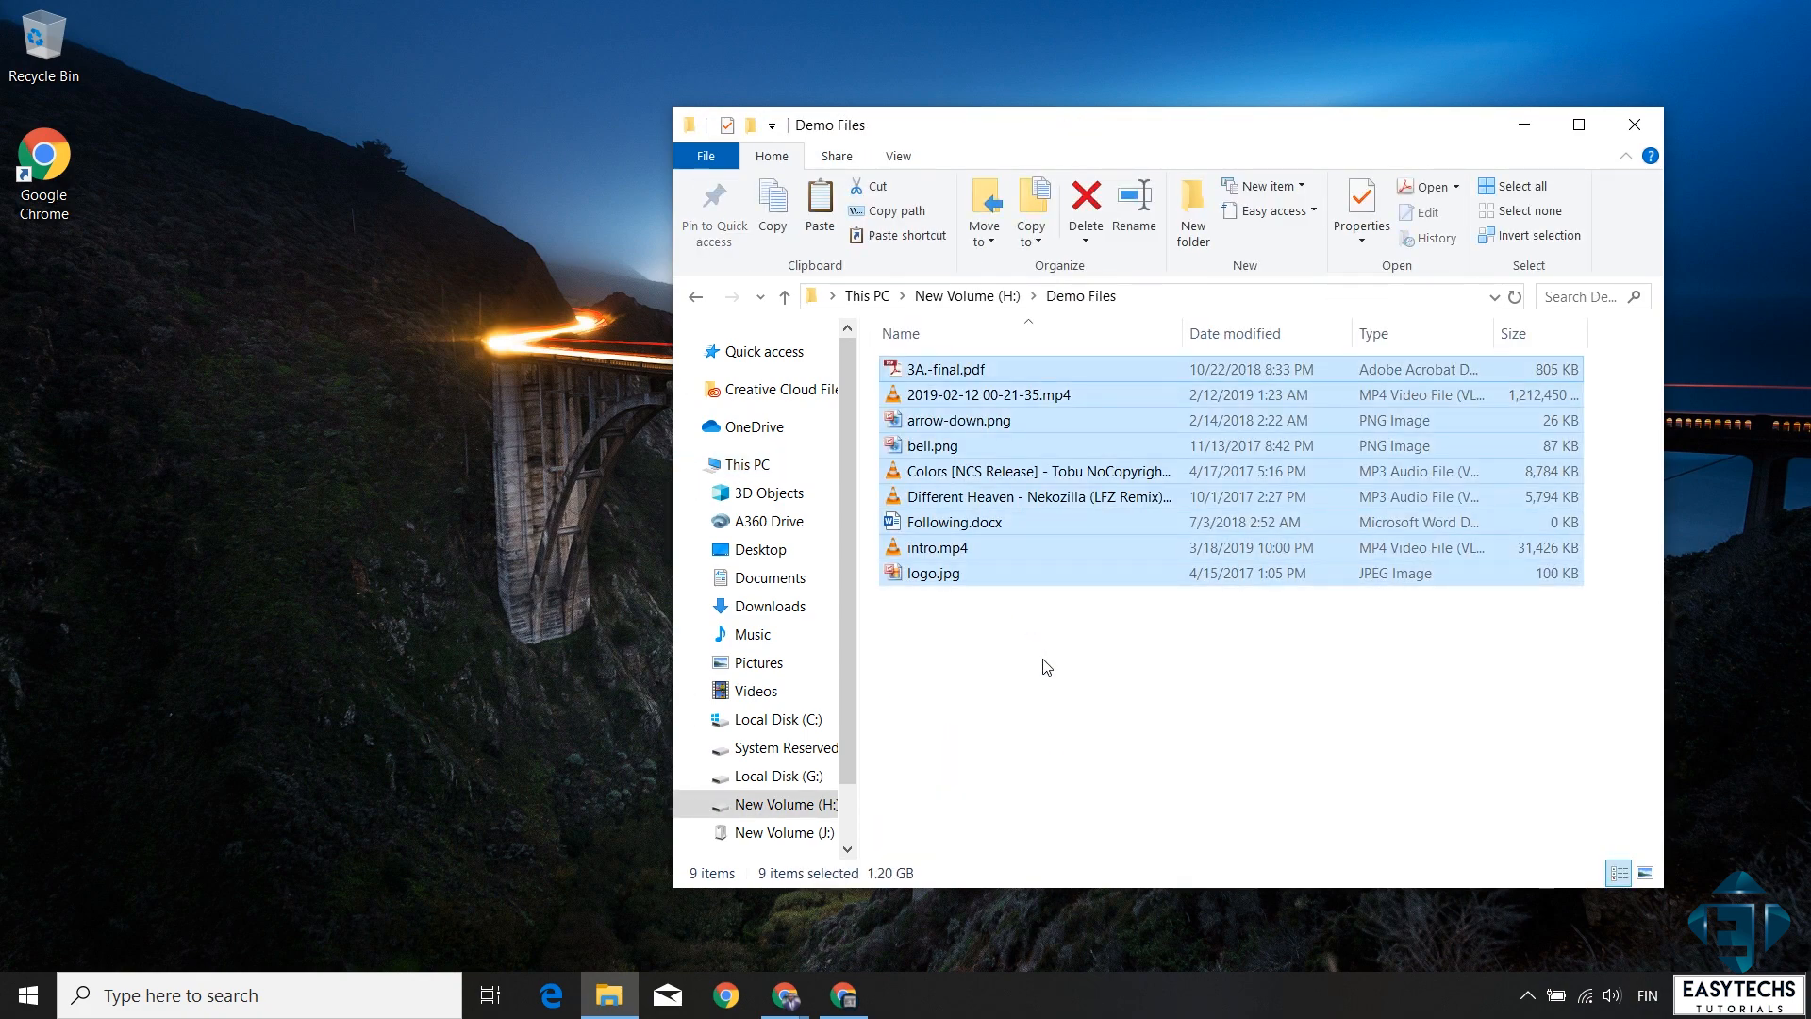
left_click(1084, 200)
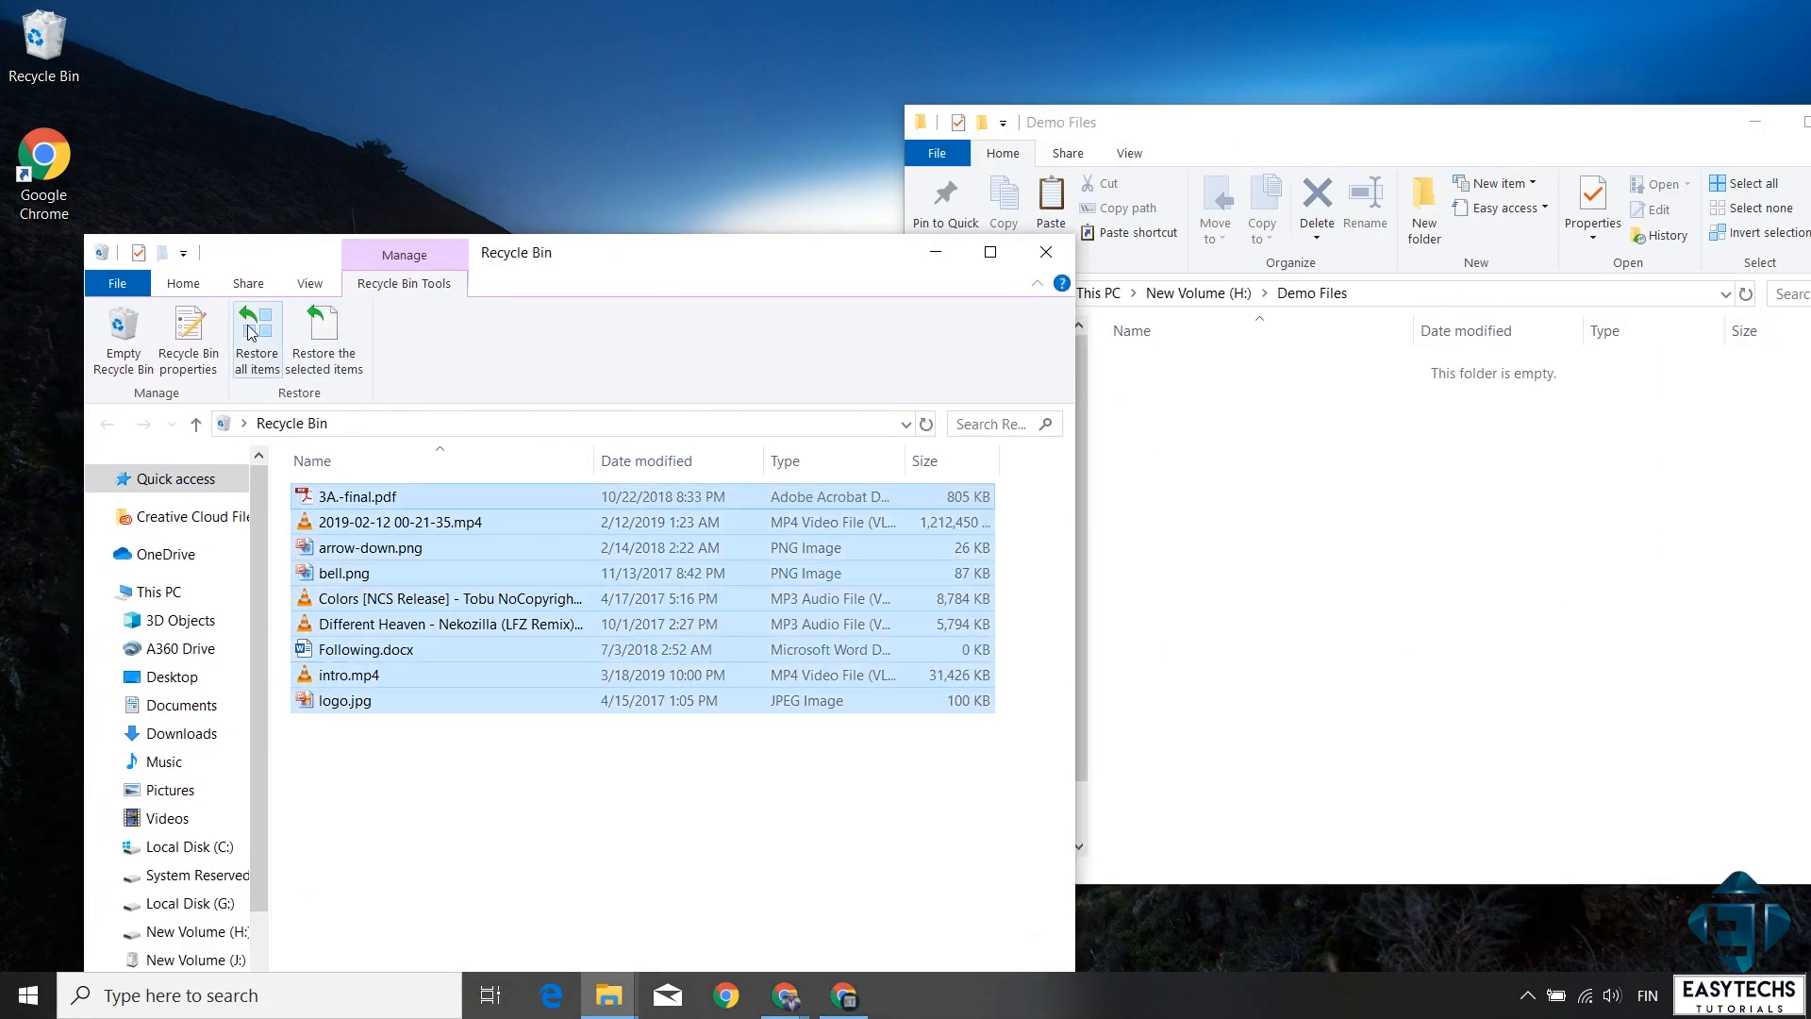
Step: Review the deleted files in the Recycle Bin and return to the drive list showing J: empty
left_click(257, 330)
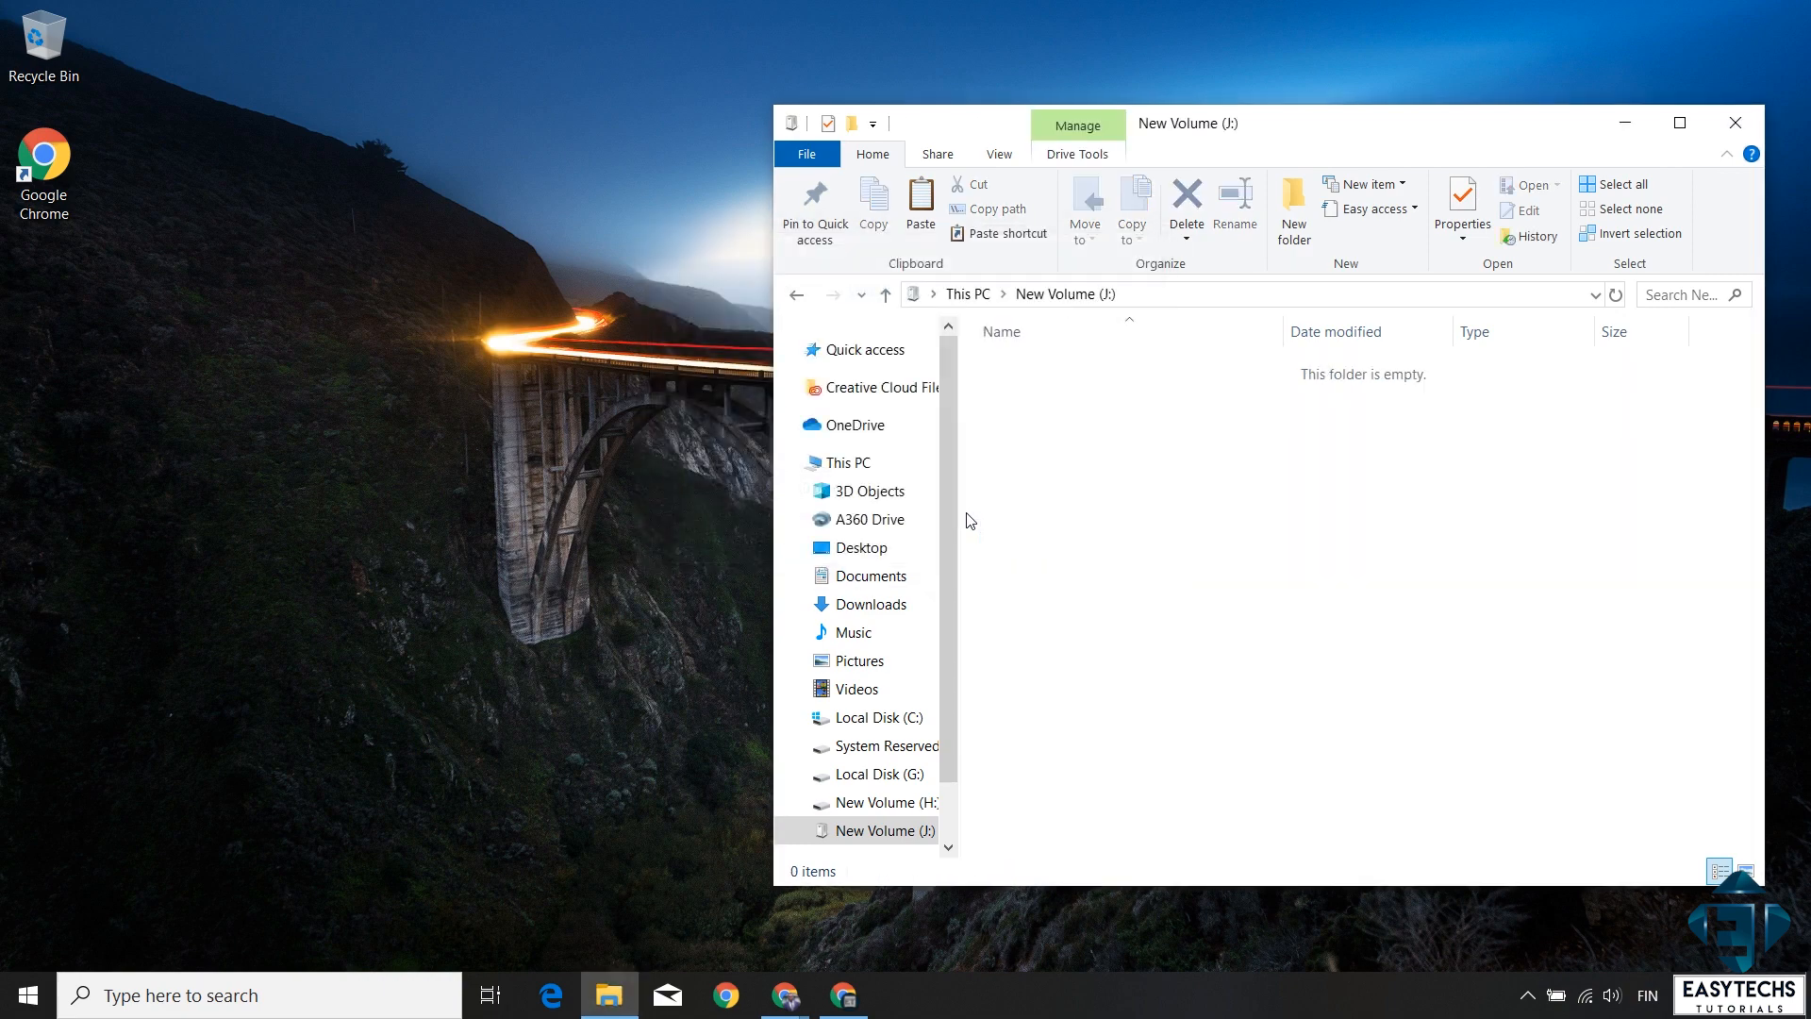
double_click(38, 34)
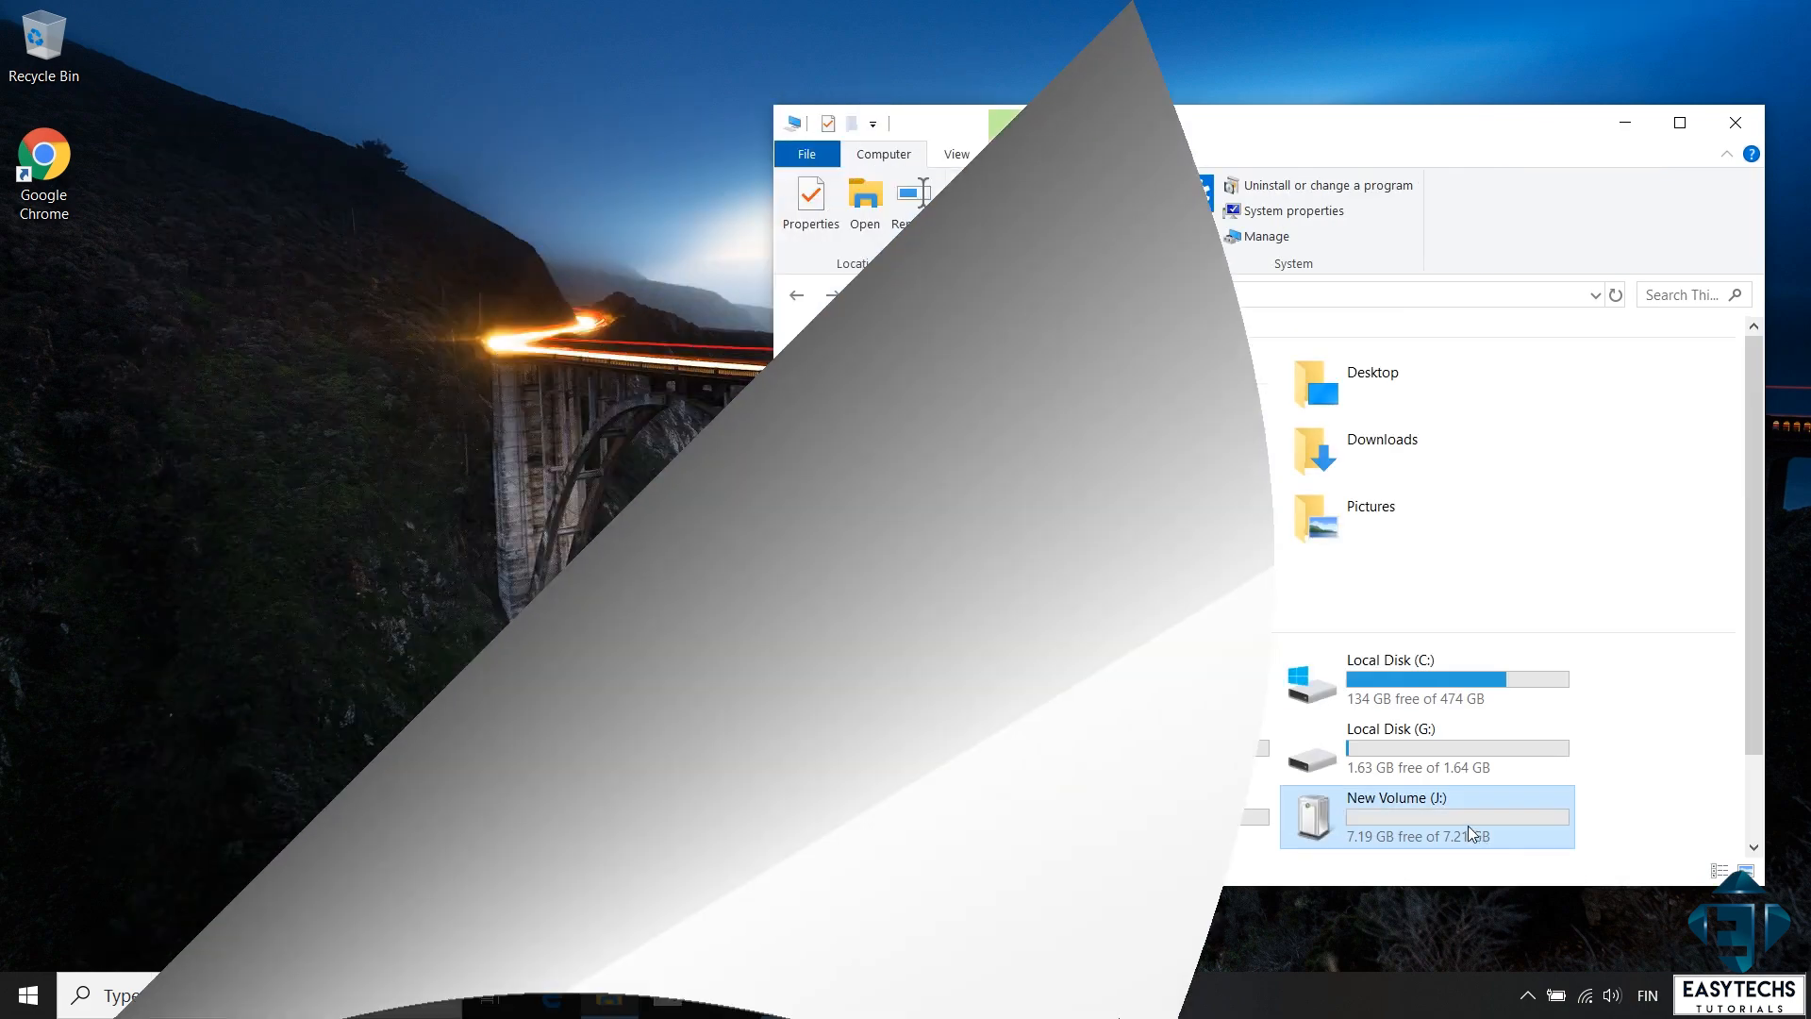
Step: Quick-format New Volume (J:) as NTFS, confirming the data-erase warning
right_click(1467, 834)
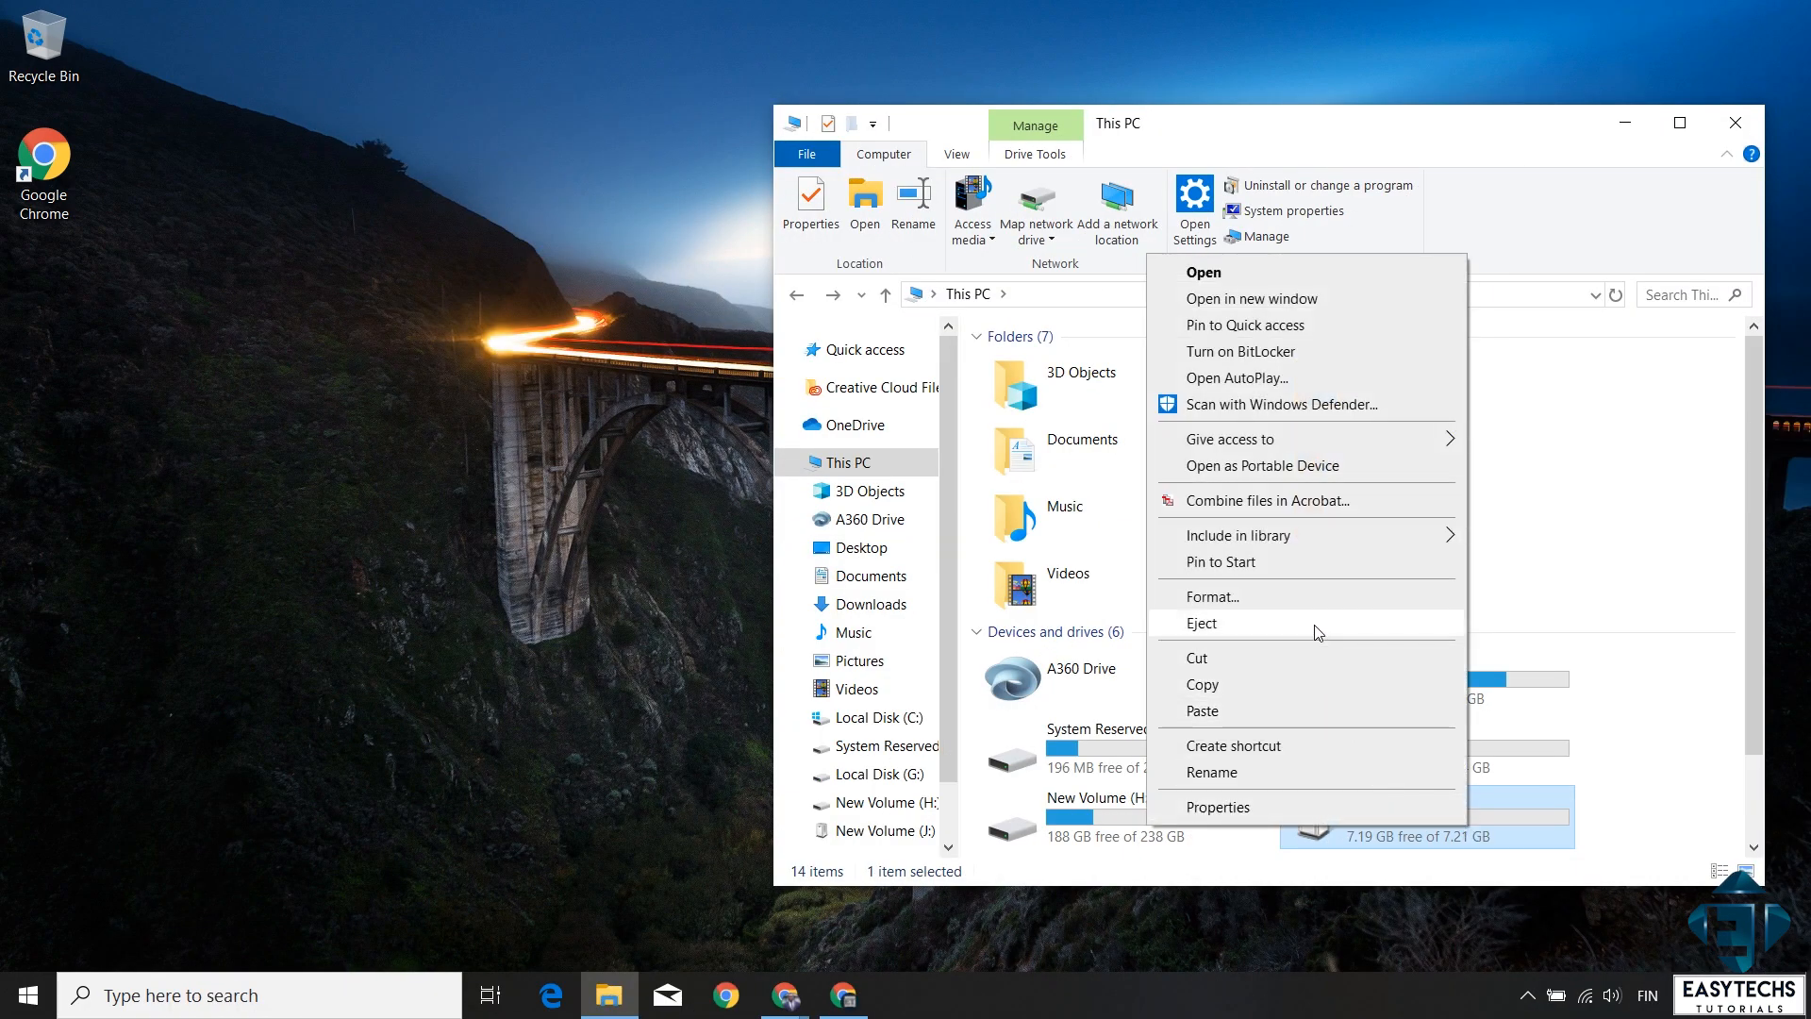
left_click(1008, 913)
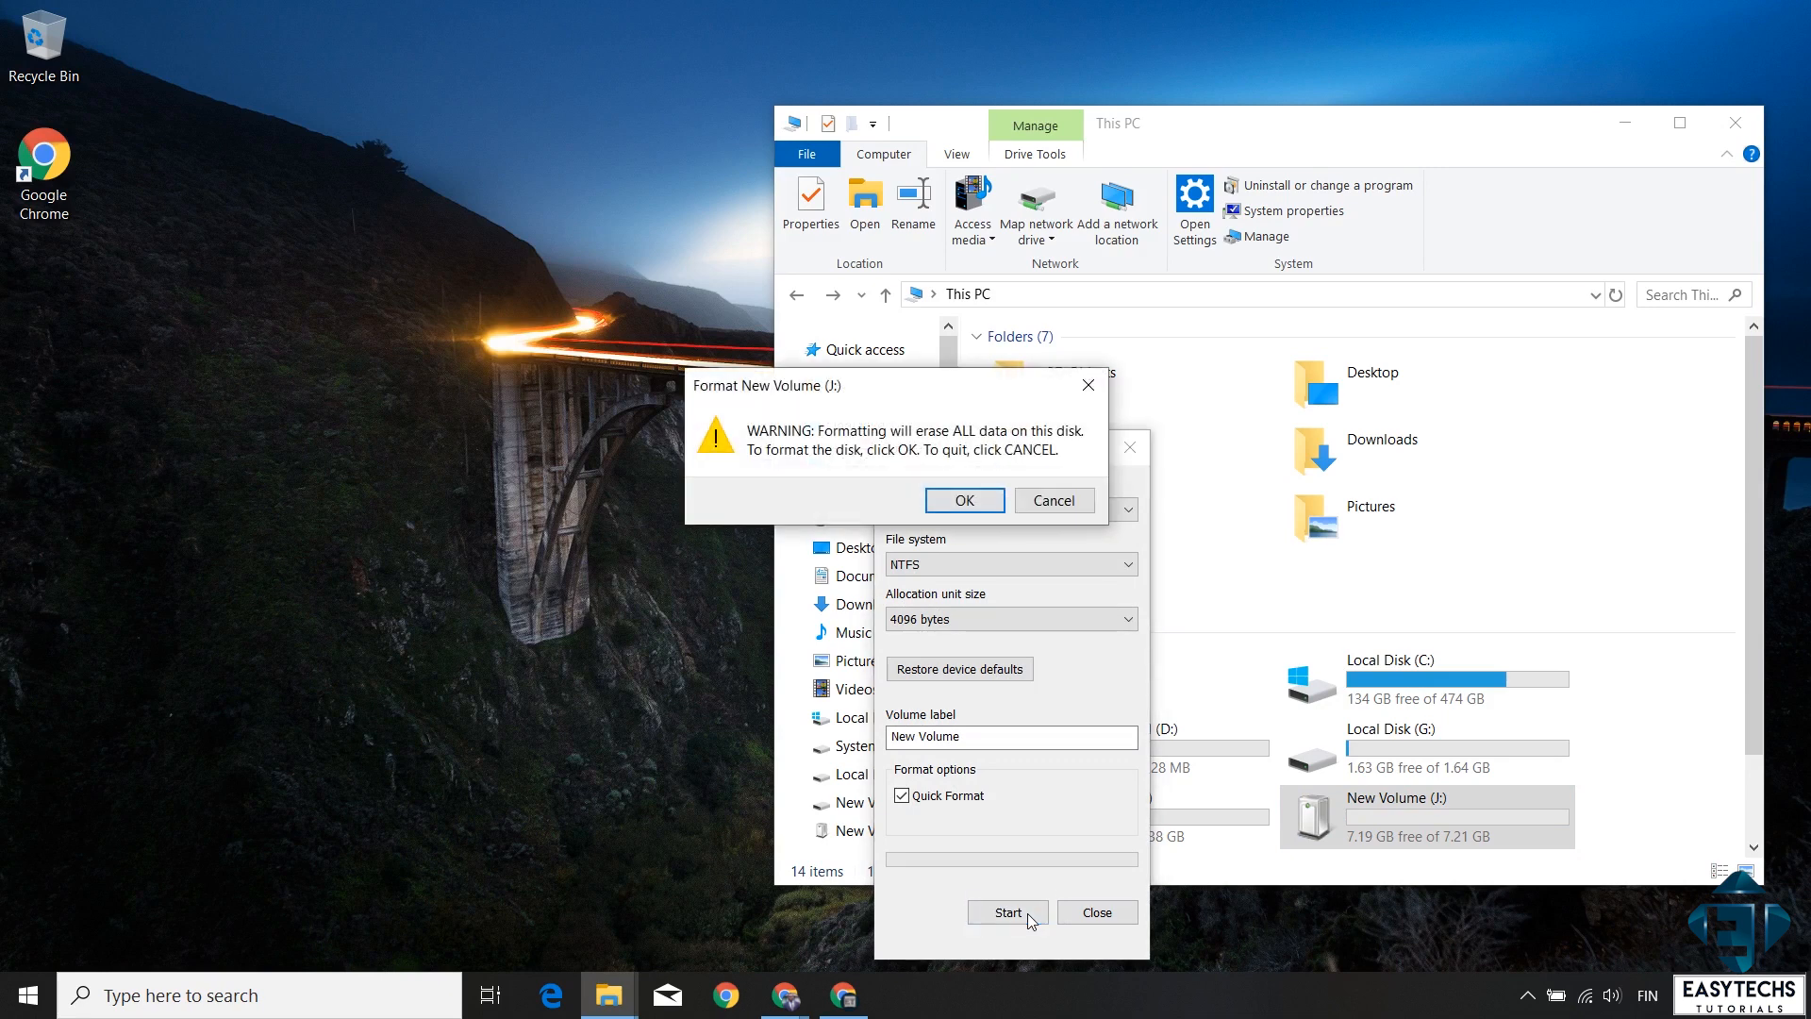
left_click(964, 500)
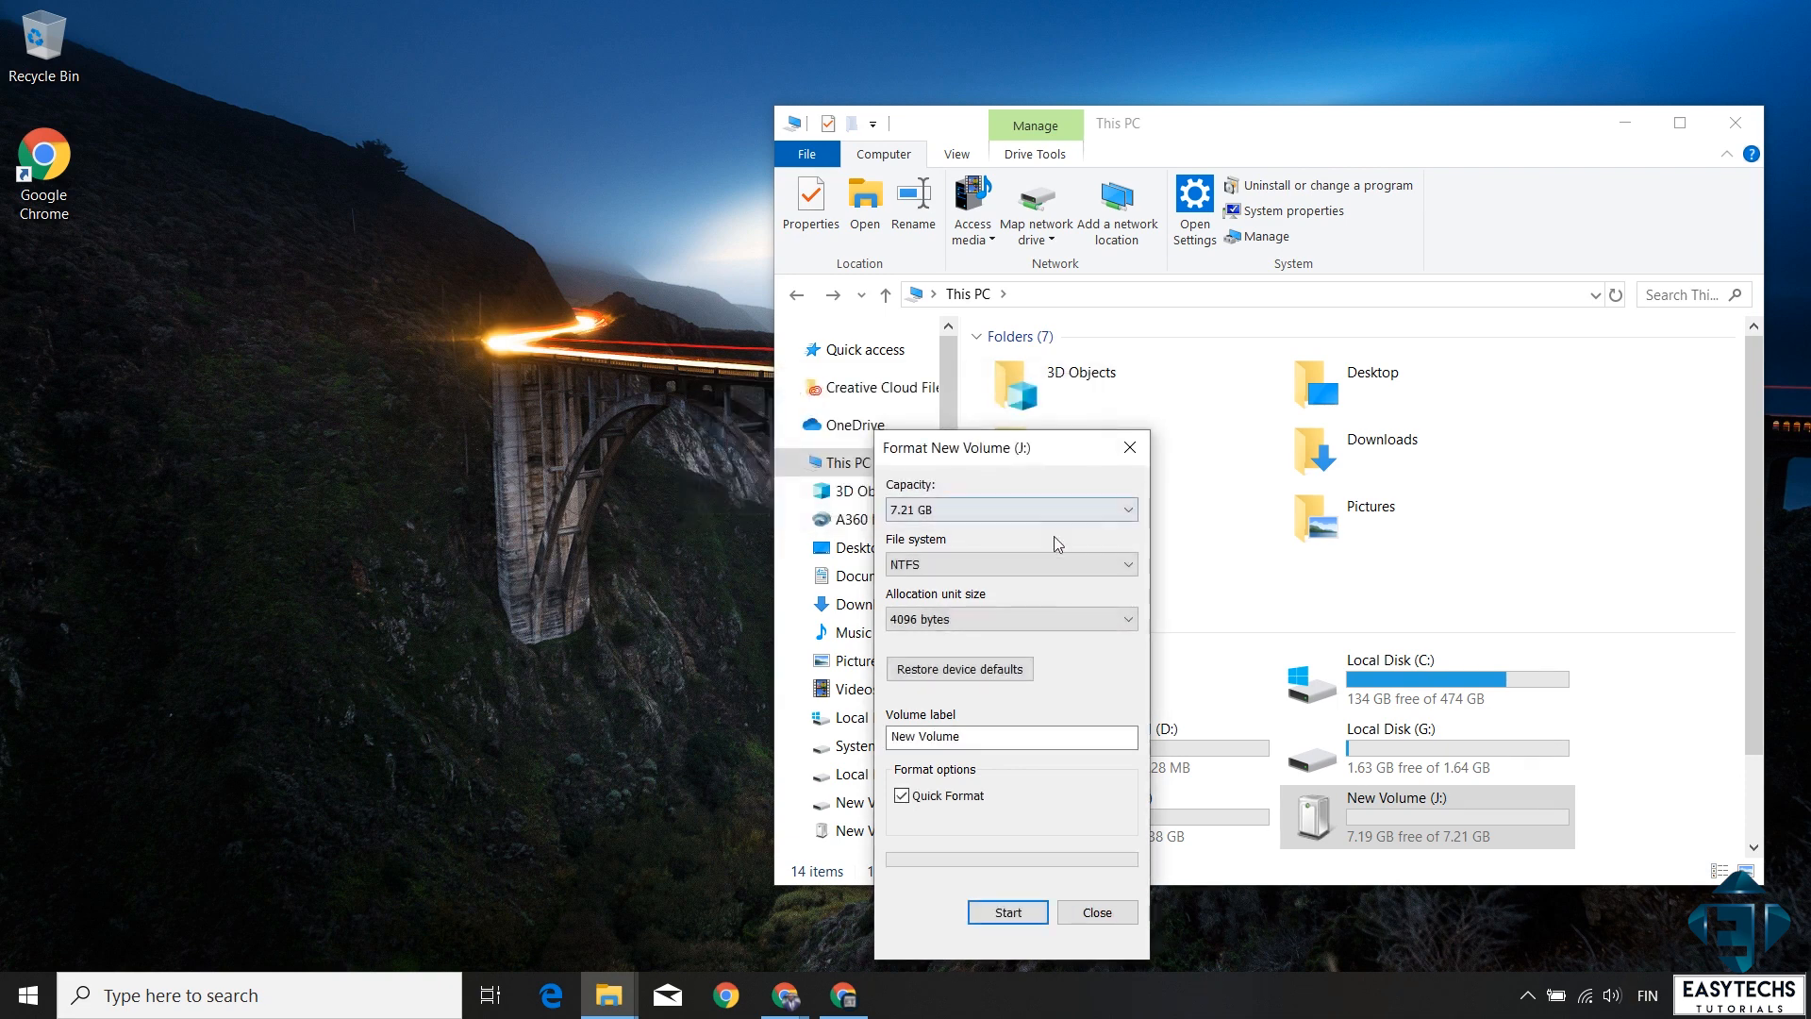
left_click(1098, 913)
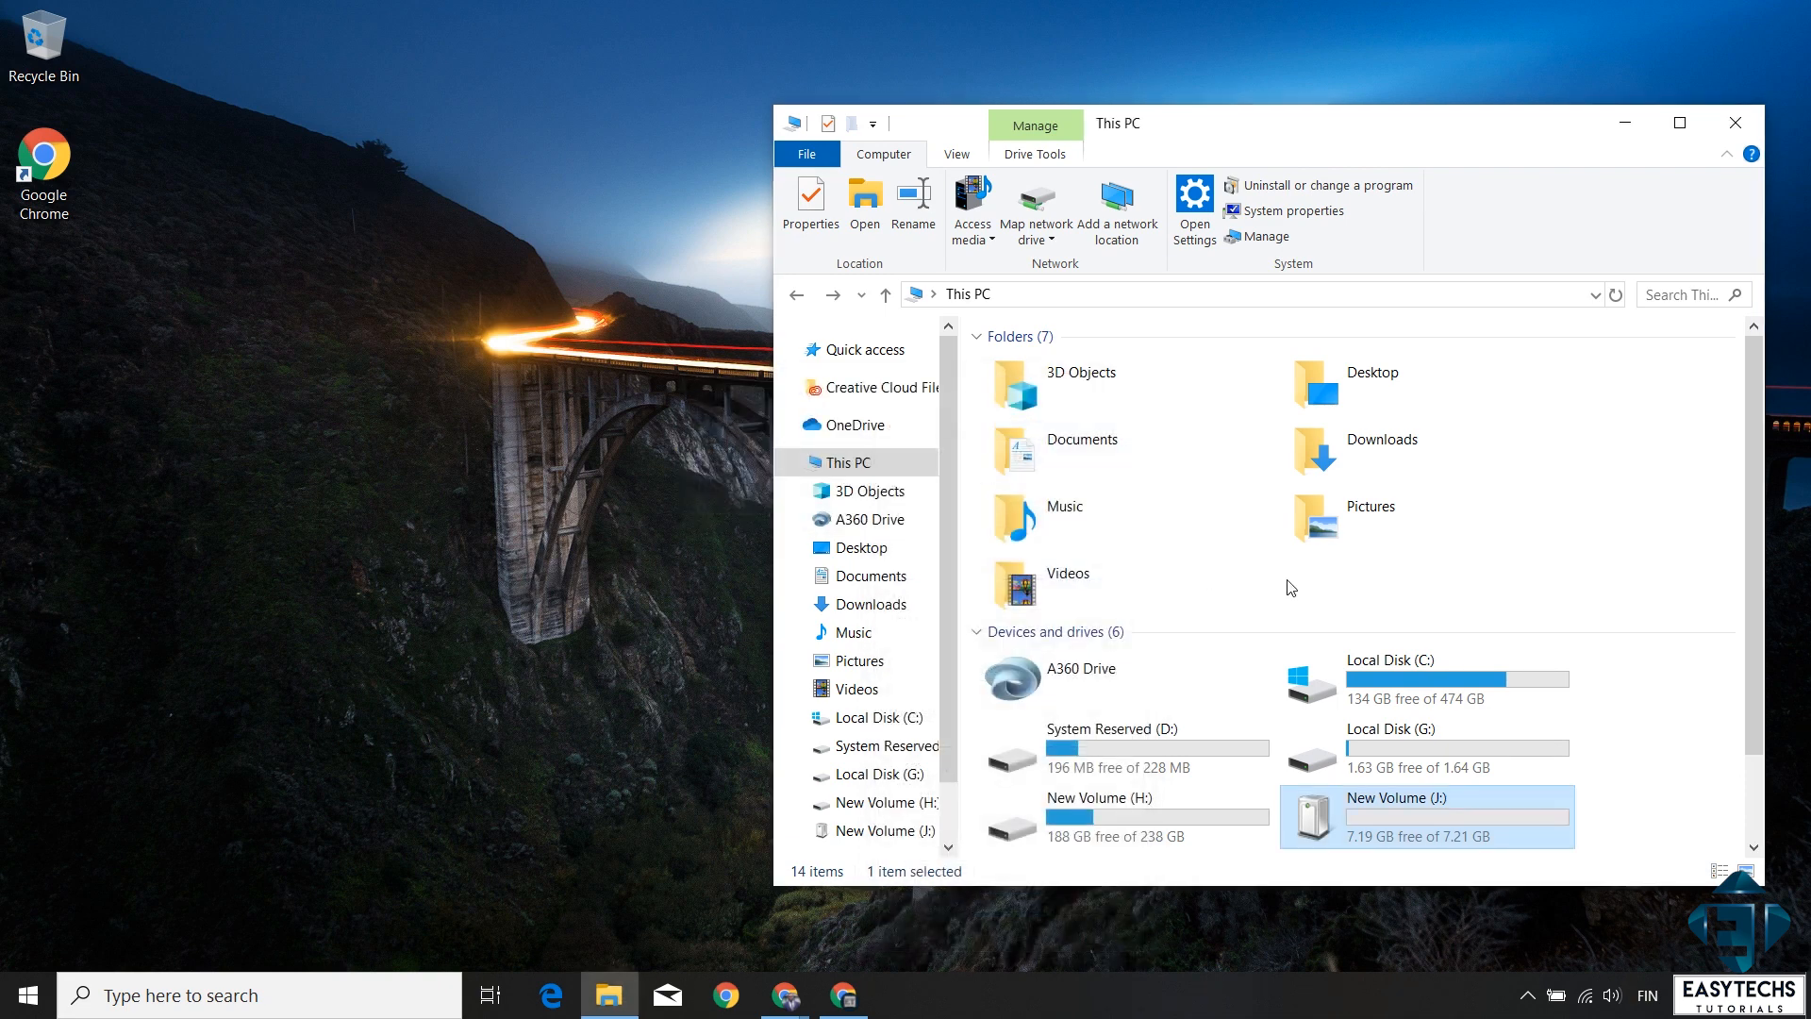
mouse_move(1626, 762)
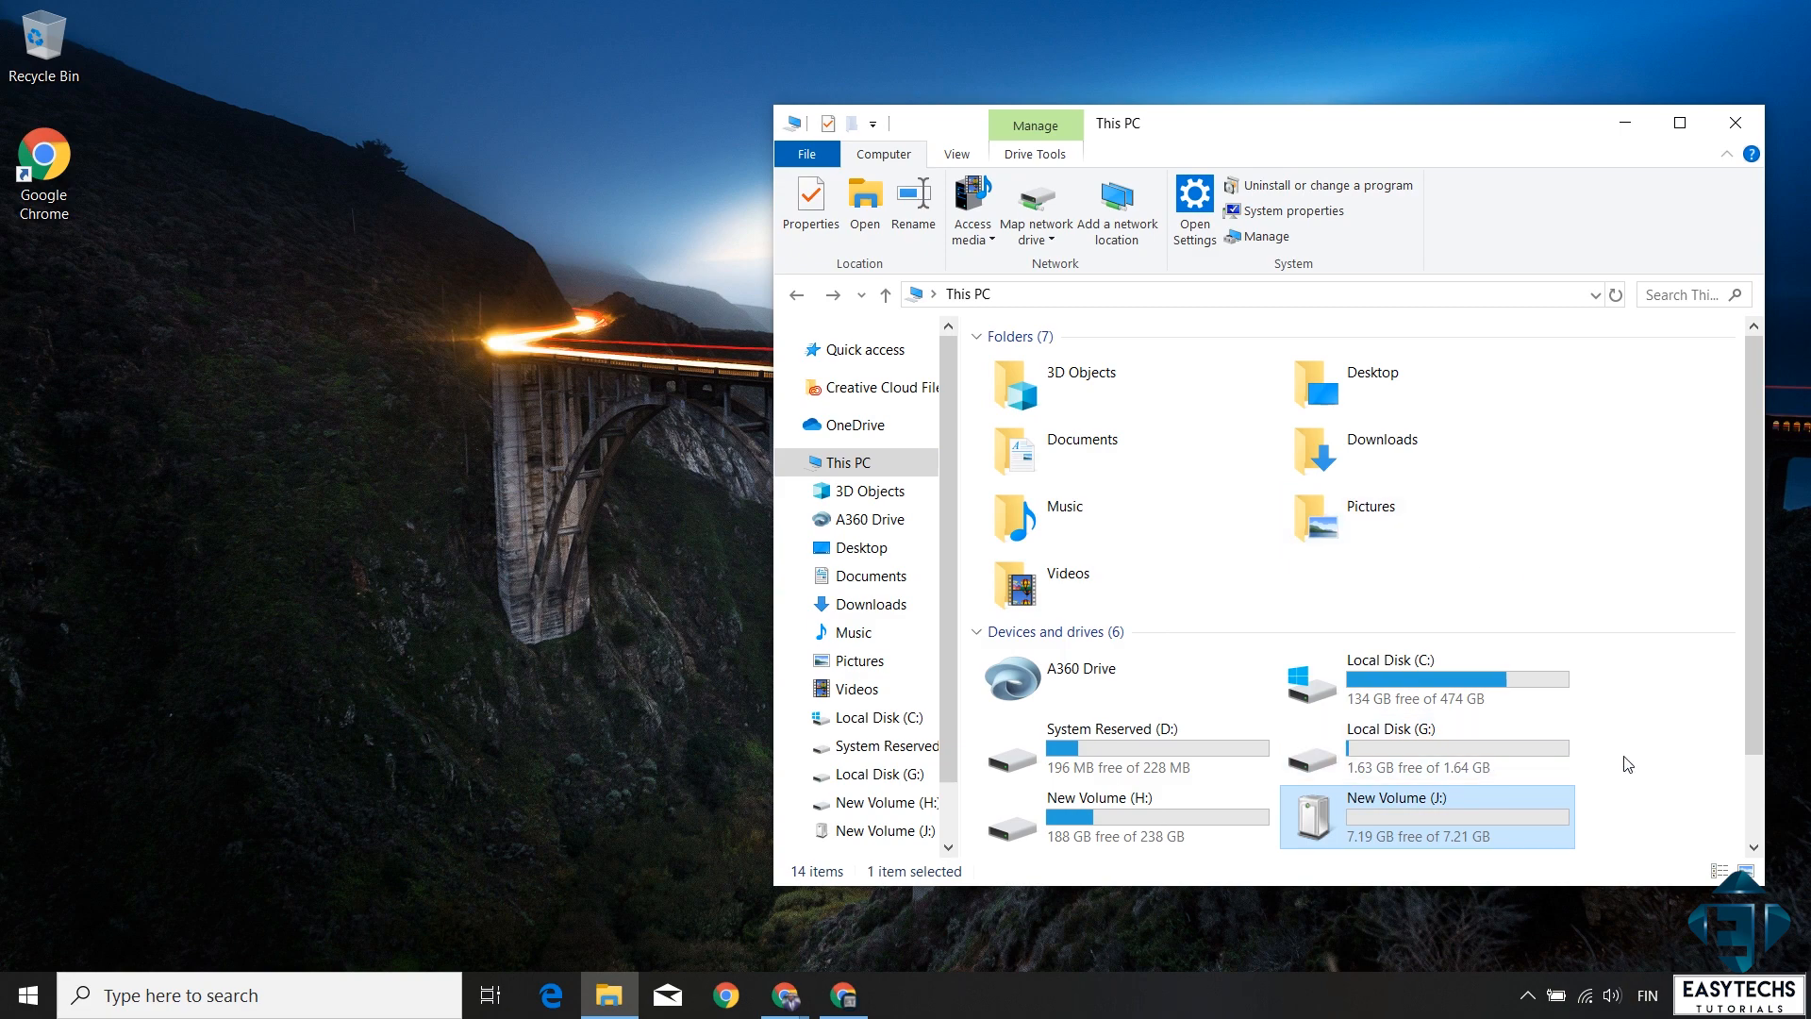
Step: Return to This PC with New Volume (J:) holding data again at 5.98 GB free of 7.21 GB
left_click(1736, 123)
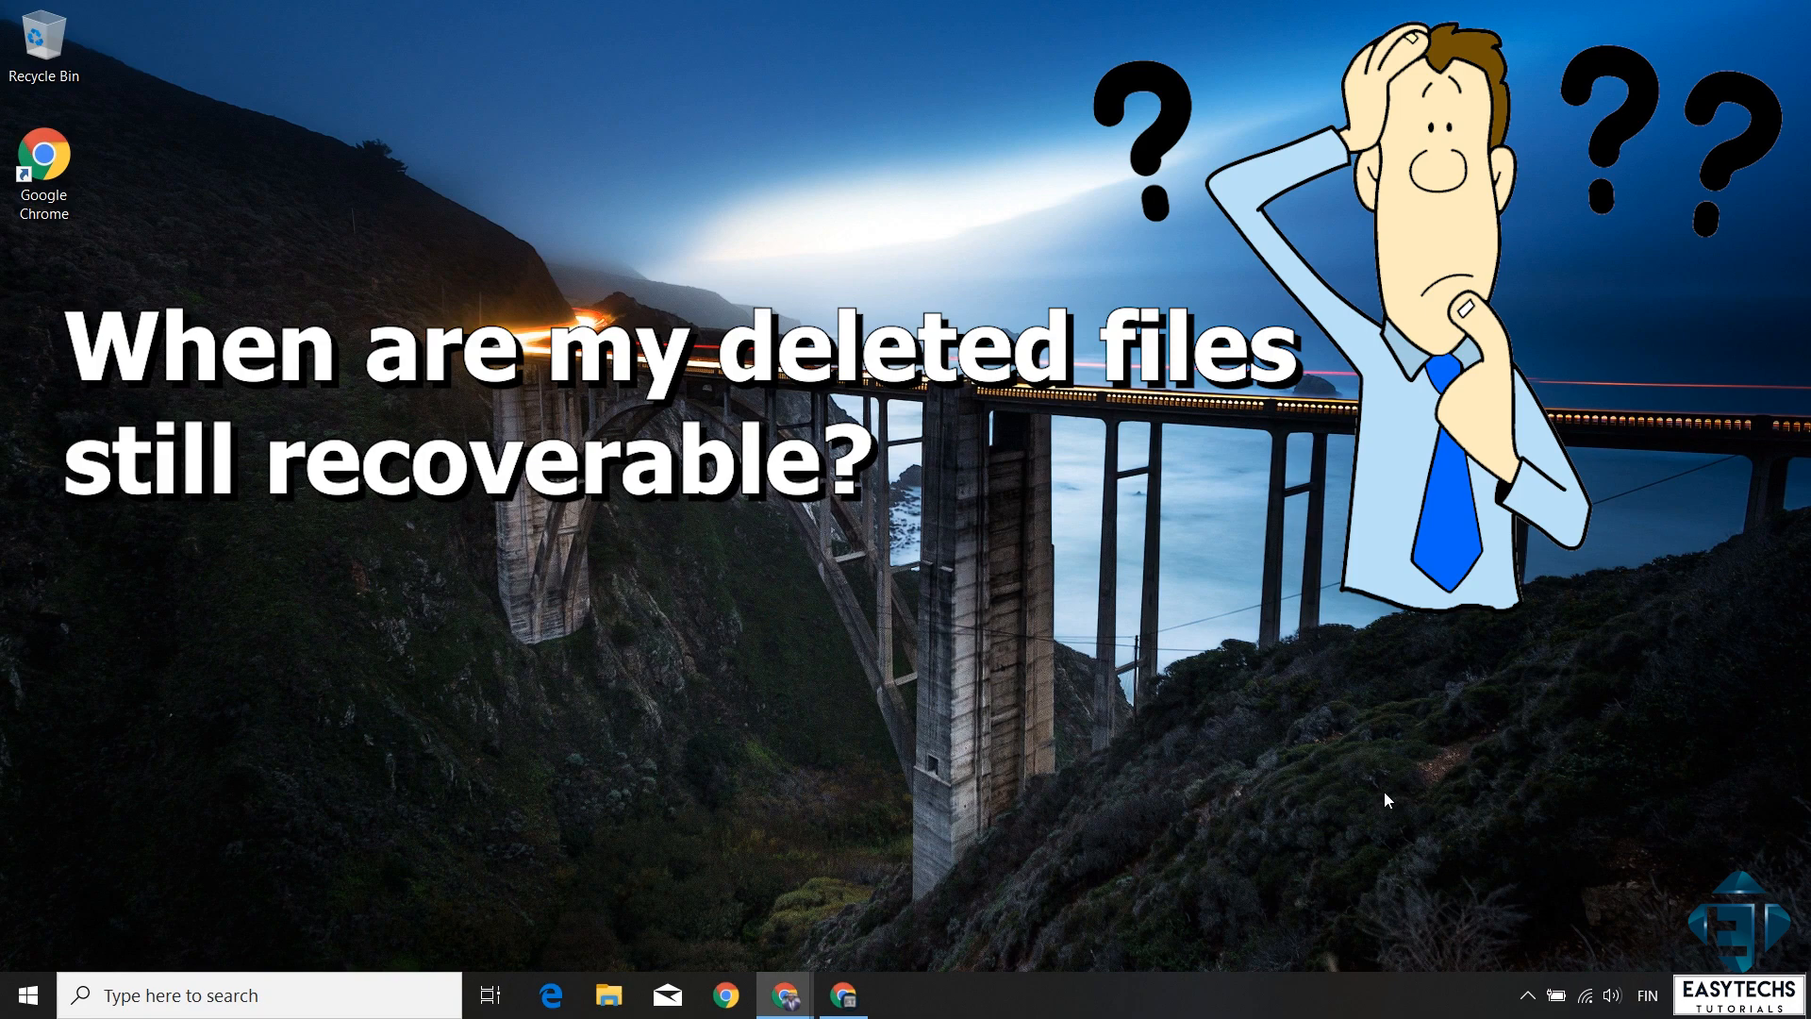
left_click(615, 996)
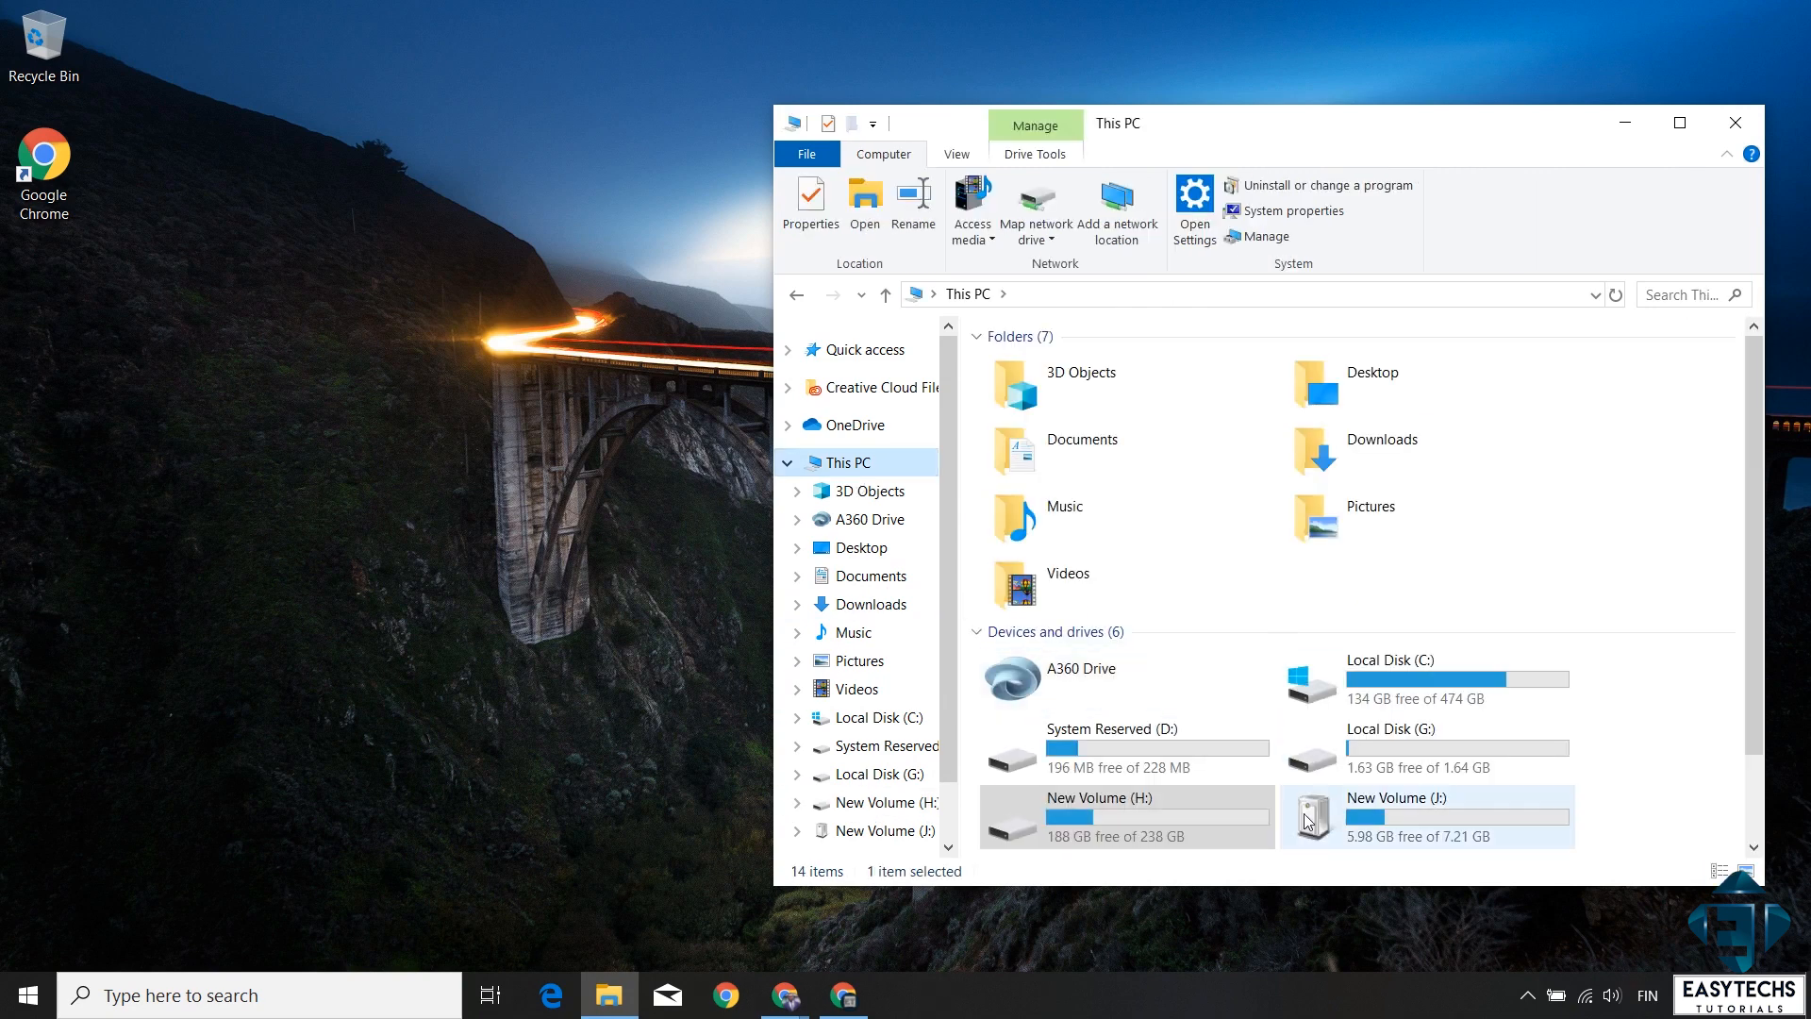
Step: Permanently delete the nine files on New Volume (J:) and go back to the drive list
scroll("down", 3)
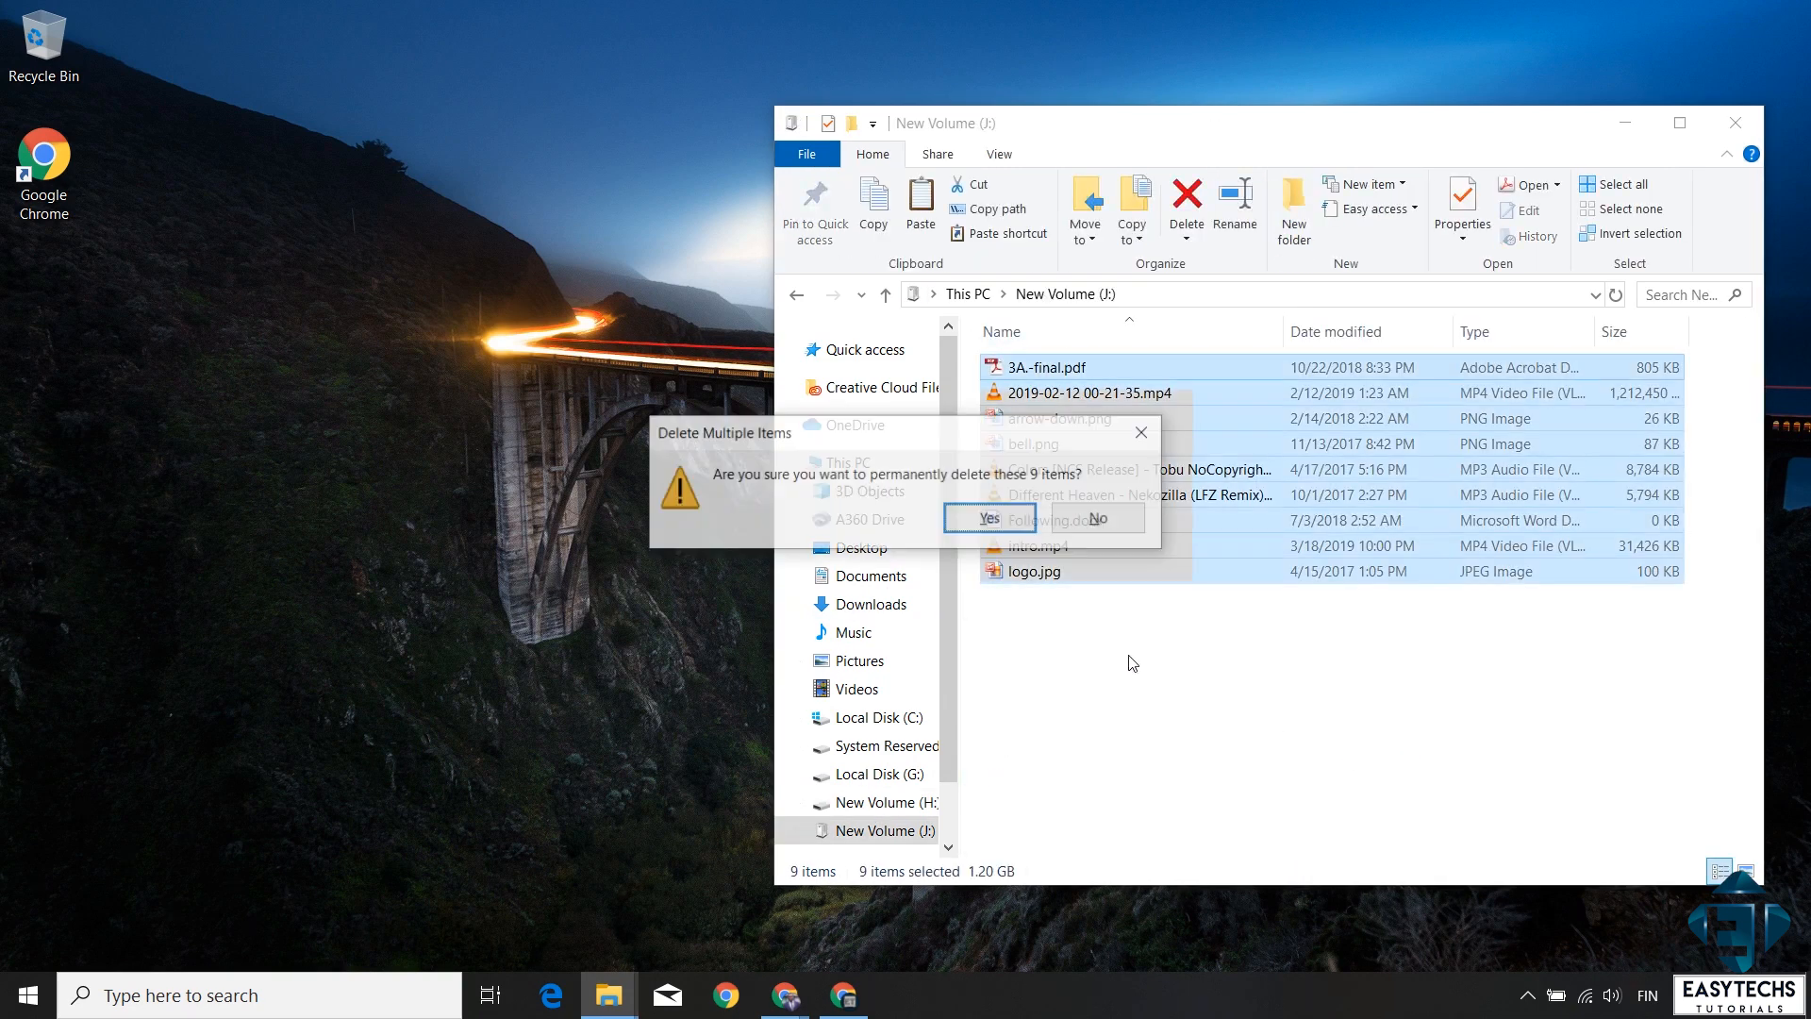
left_click(988, 516)
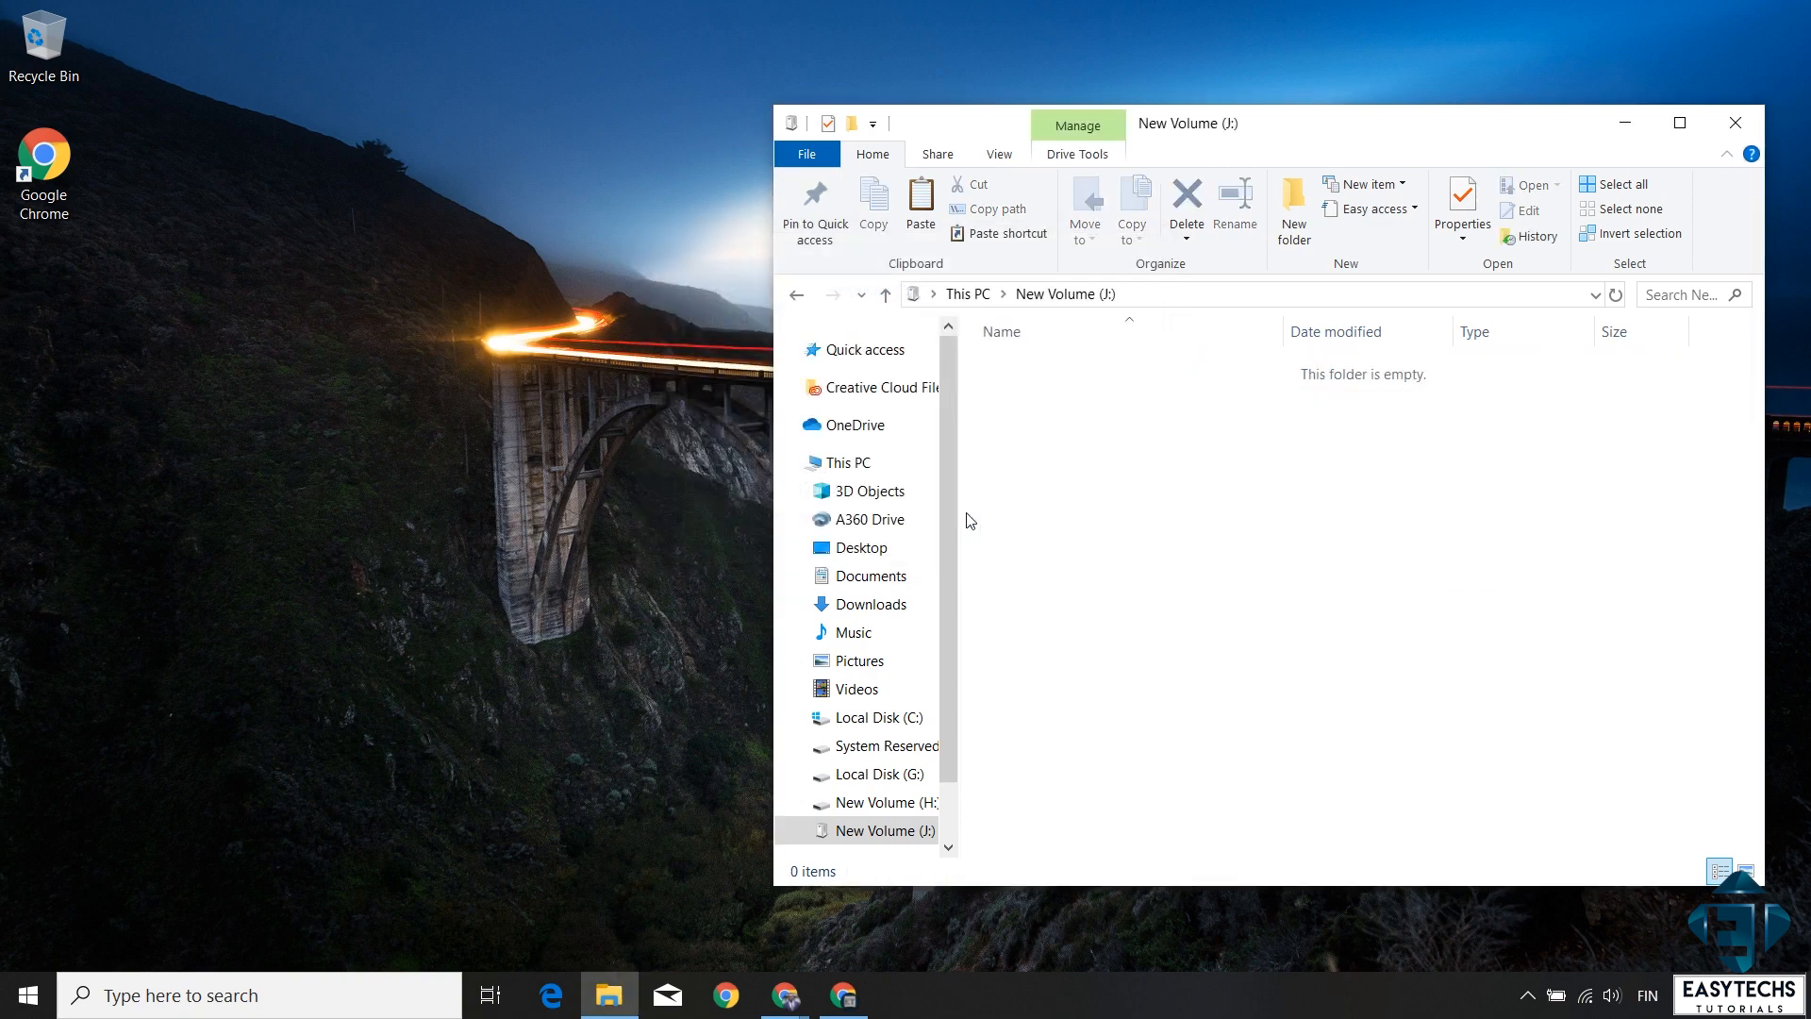
double_click(36, 34)
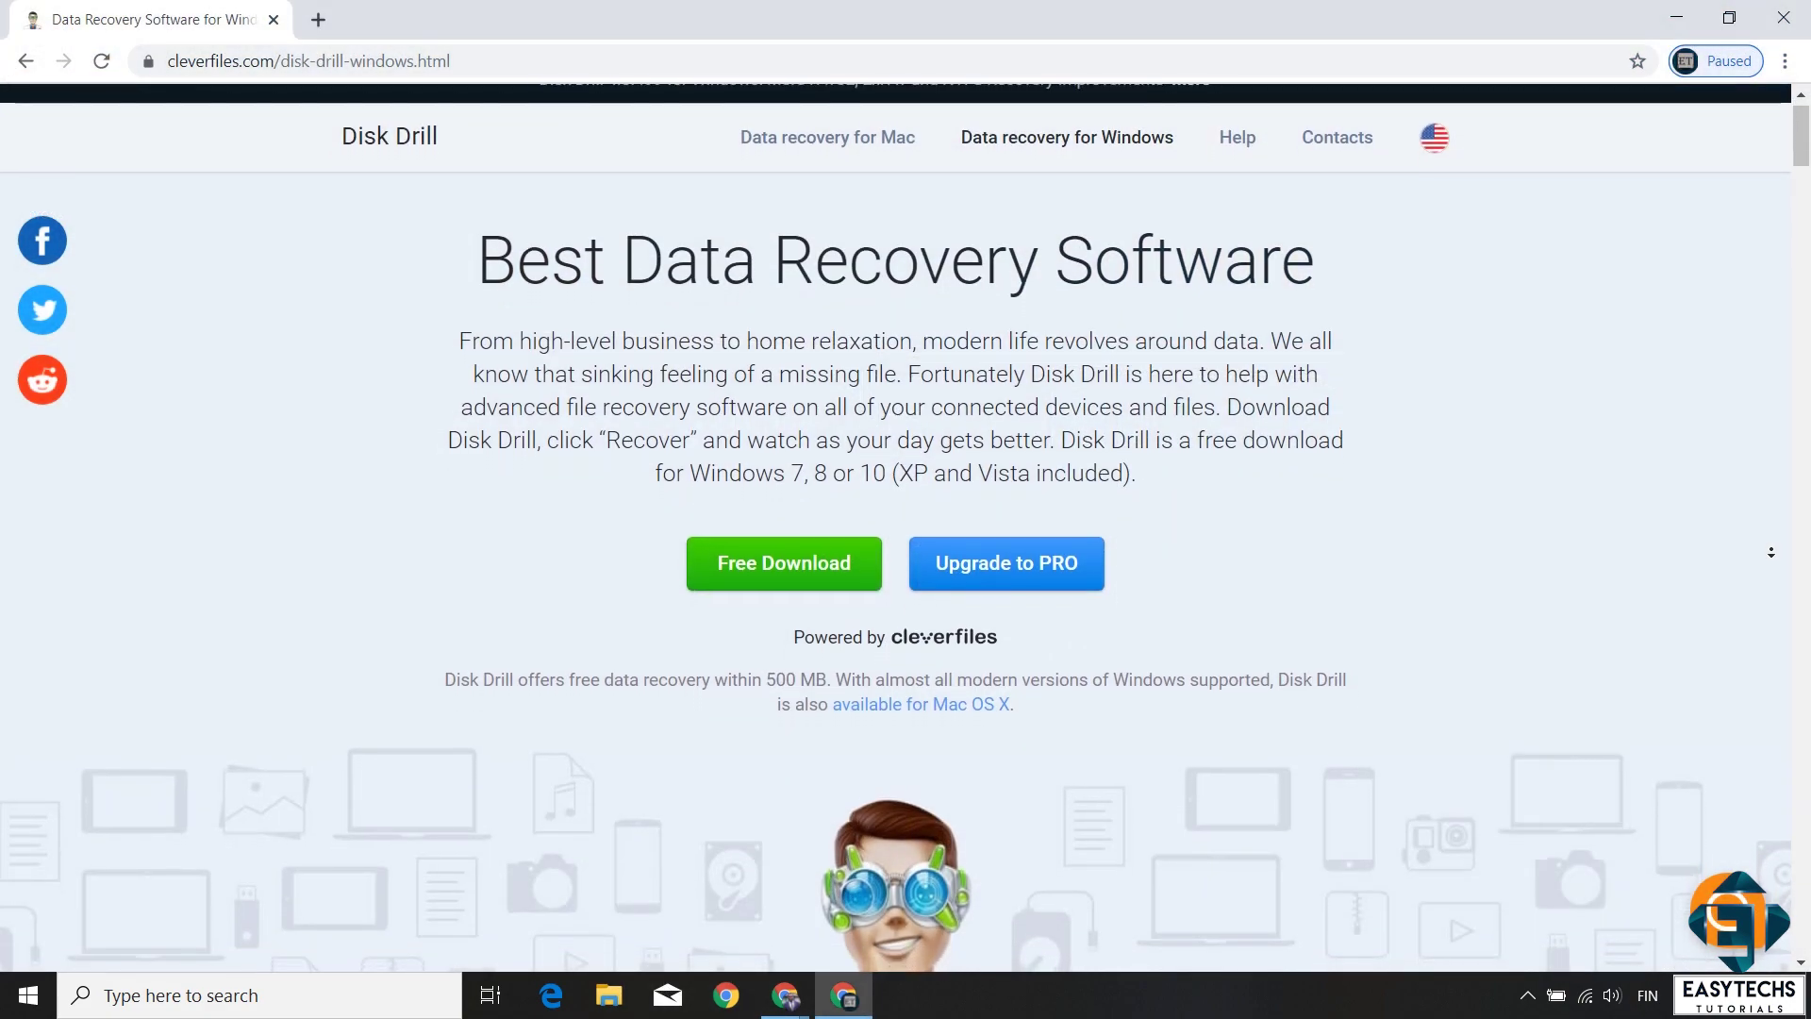
scroll("down", 3)
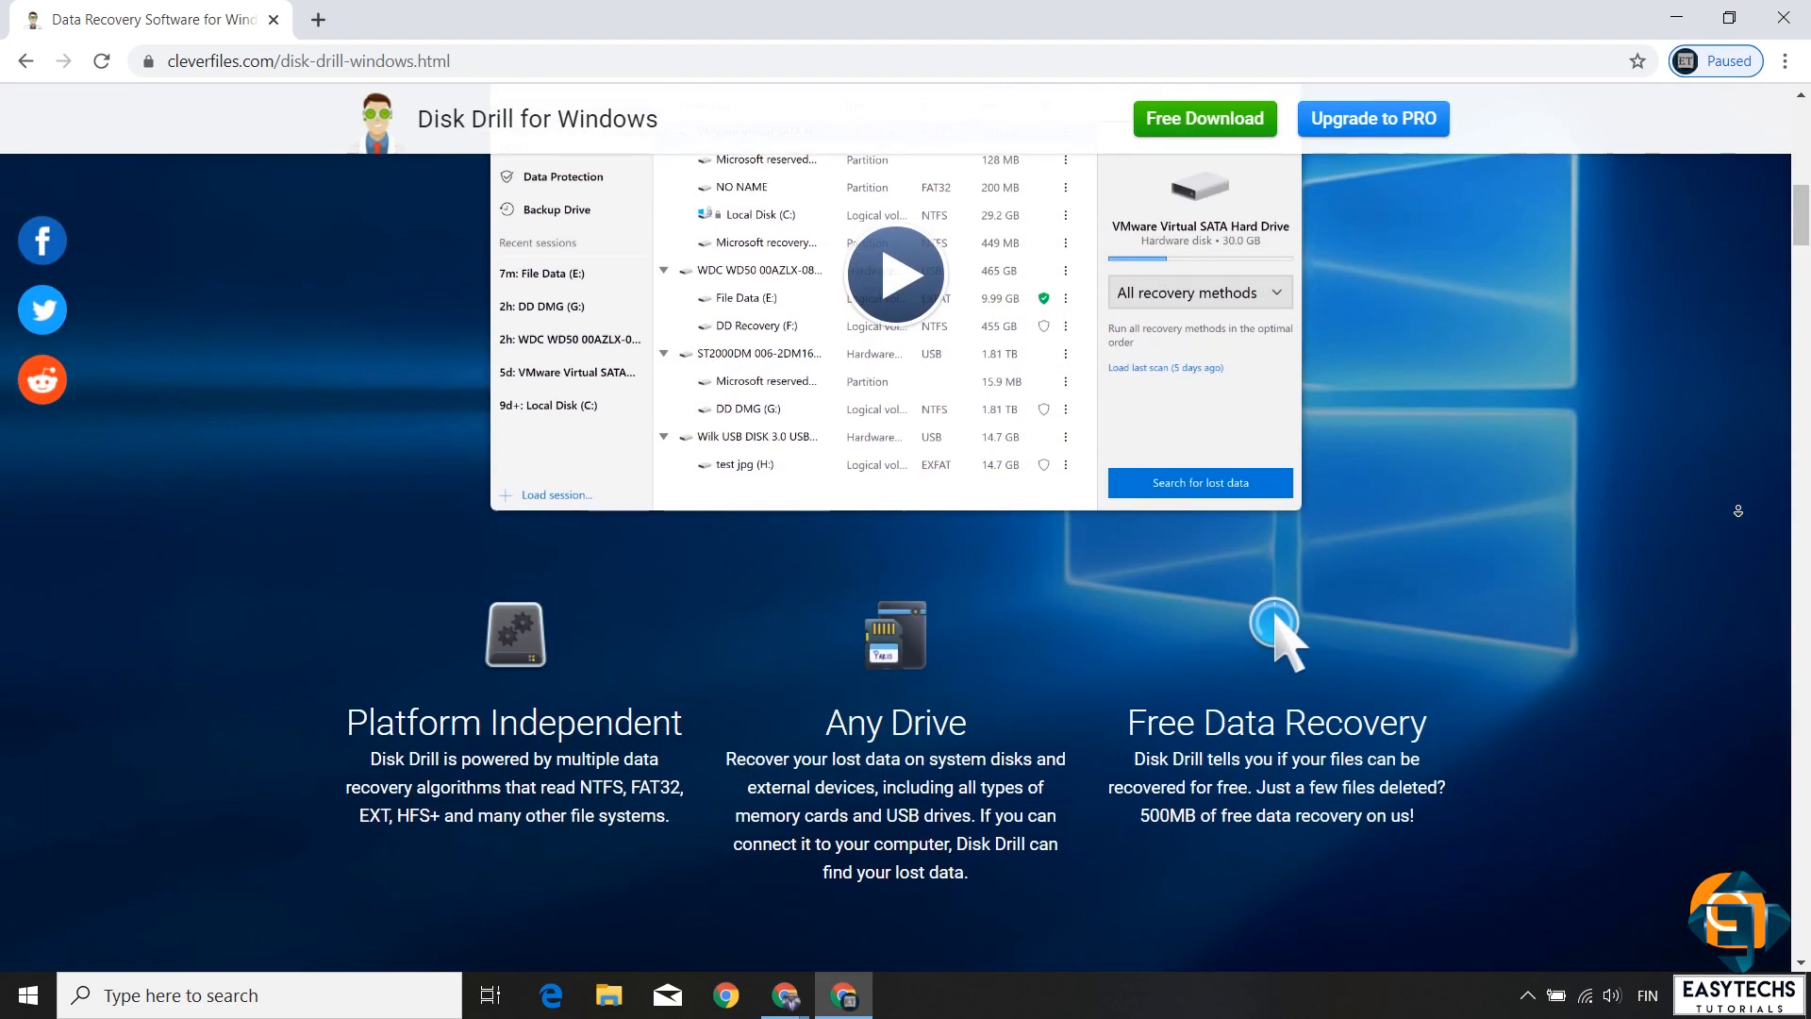
scroll("down", 3)
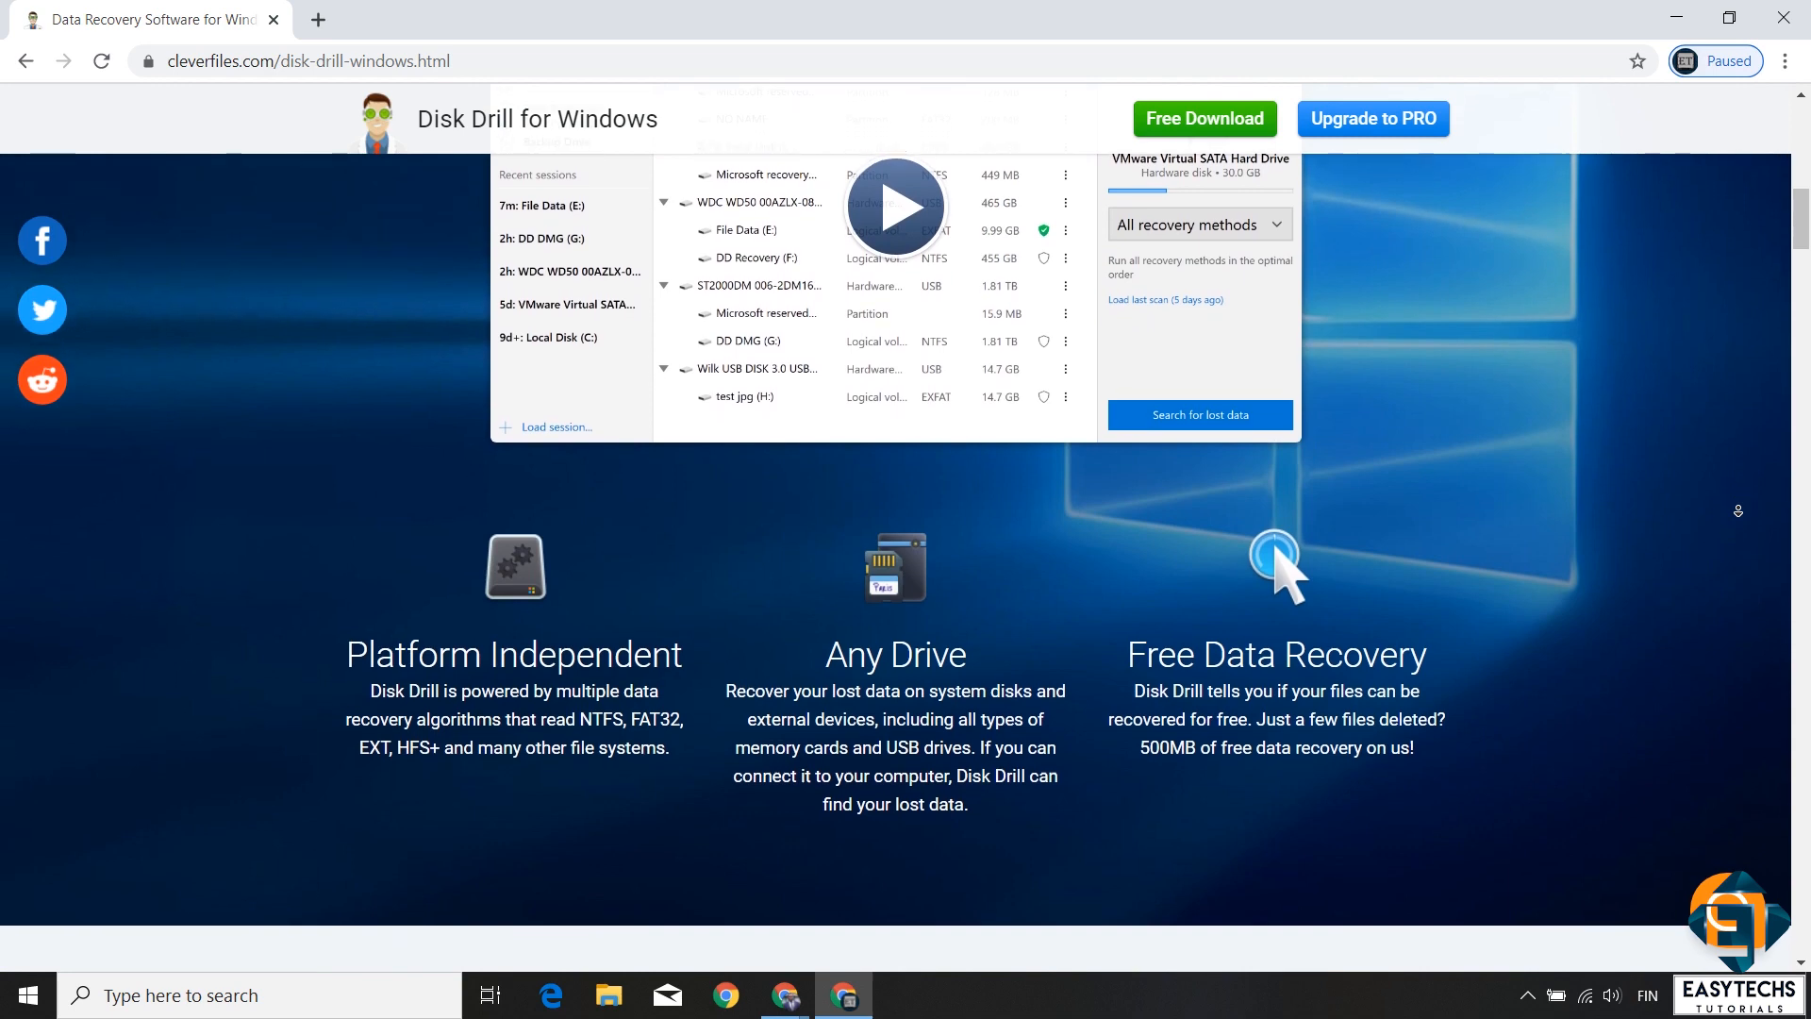
scroll("down", 3)
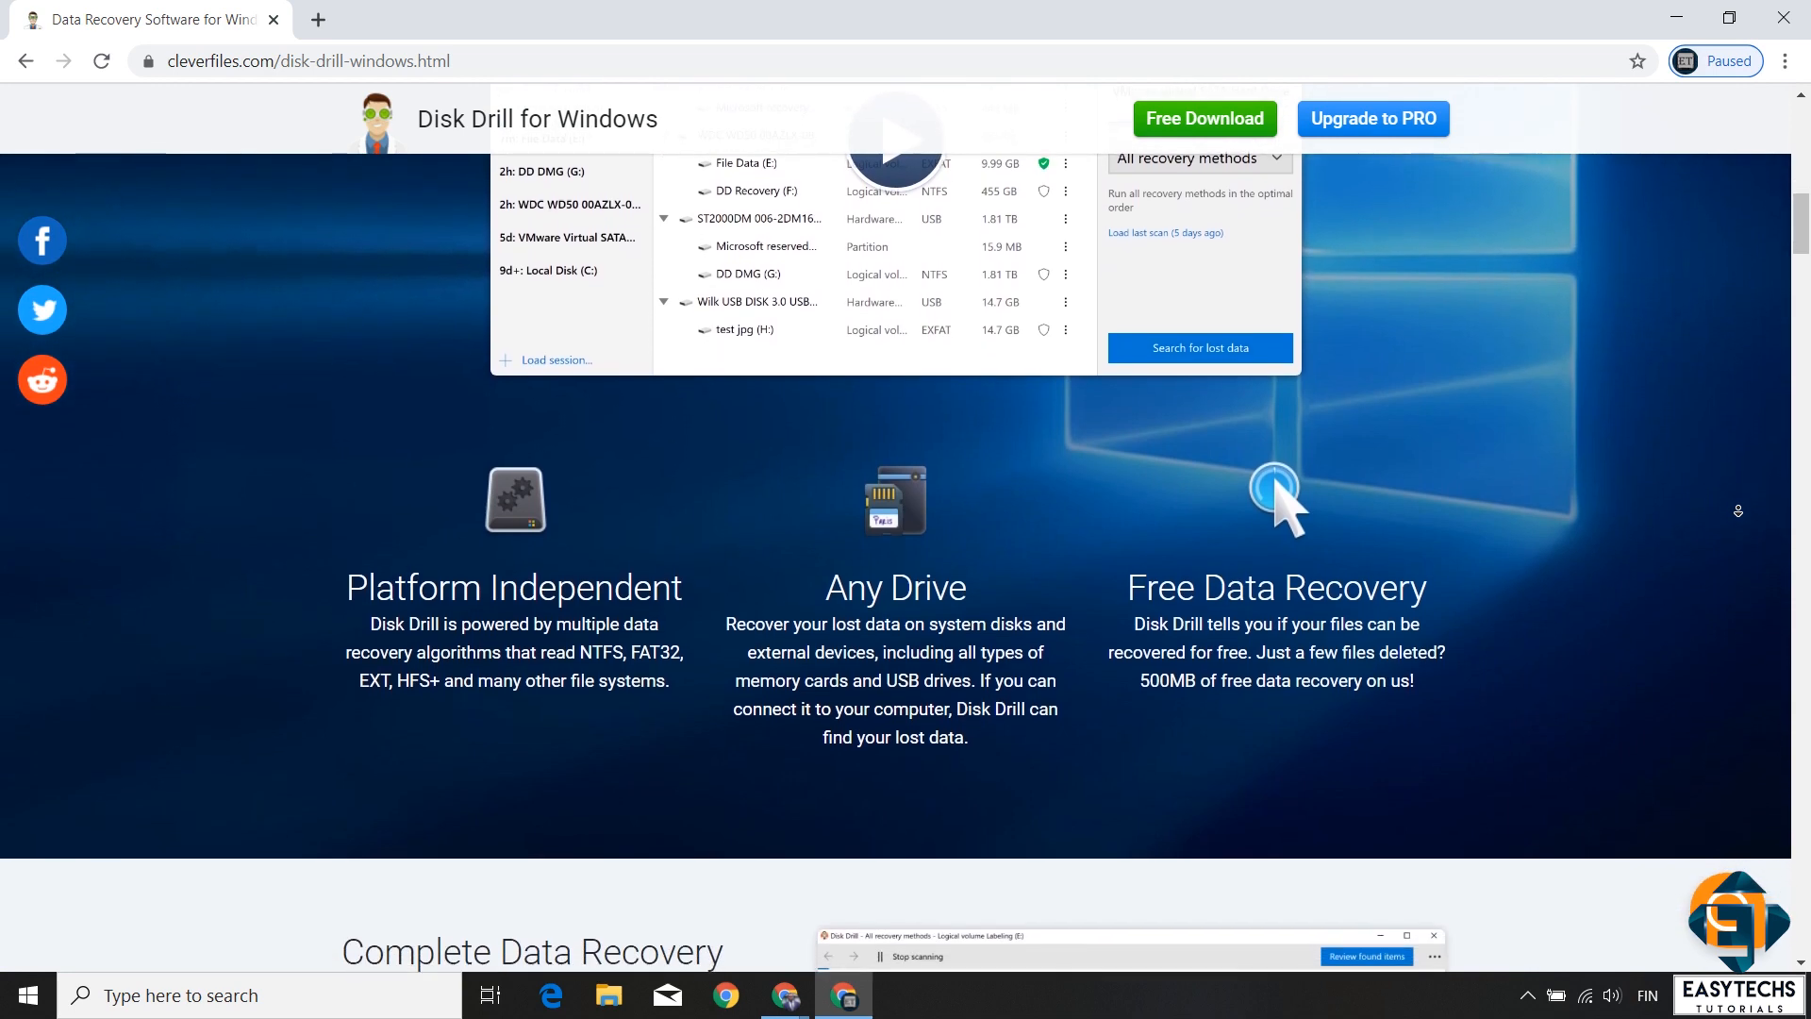
scroll("down", 3)
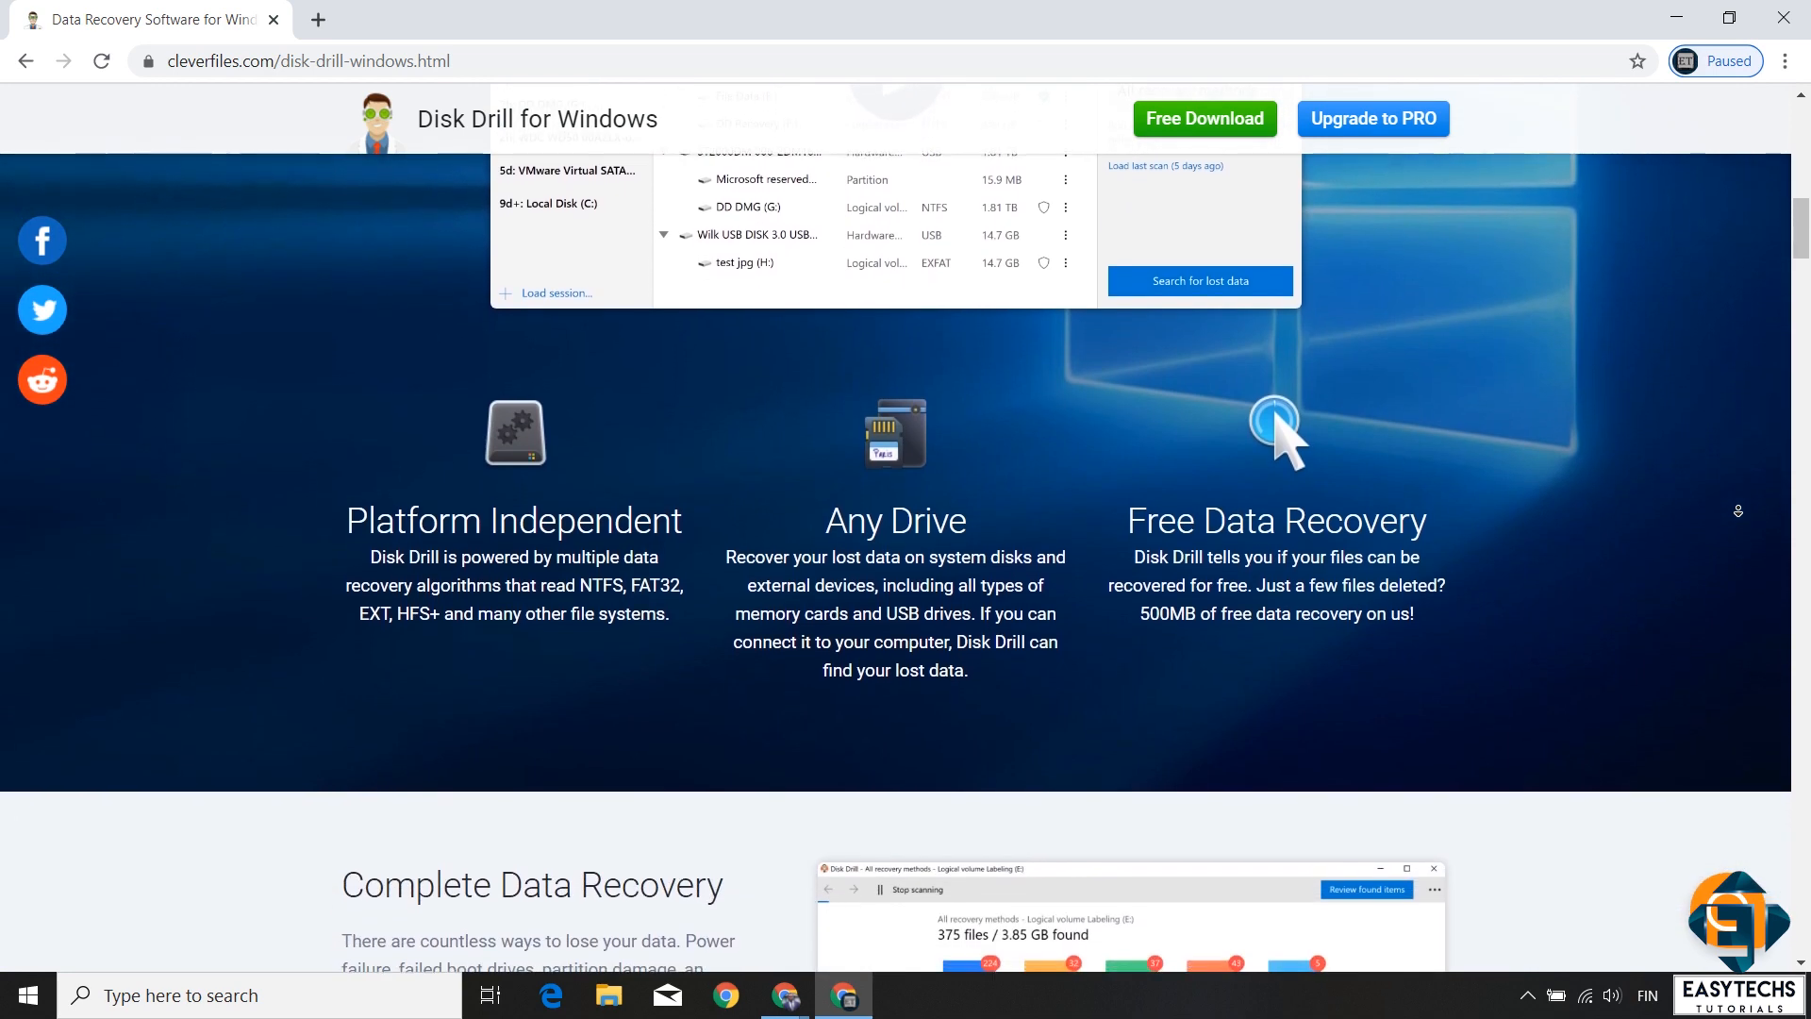
scroll("down", 3)
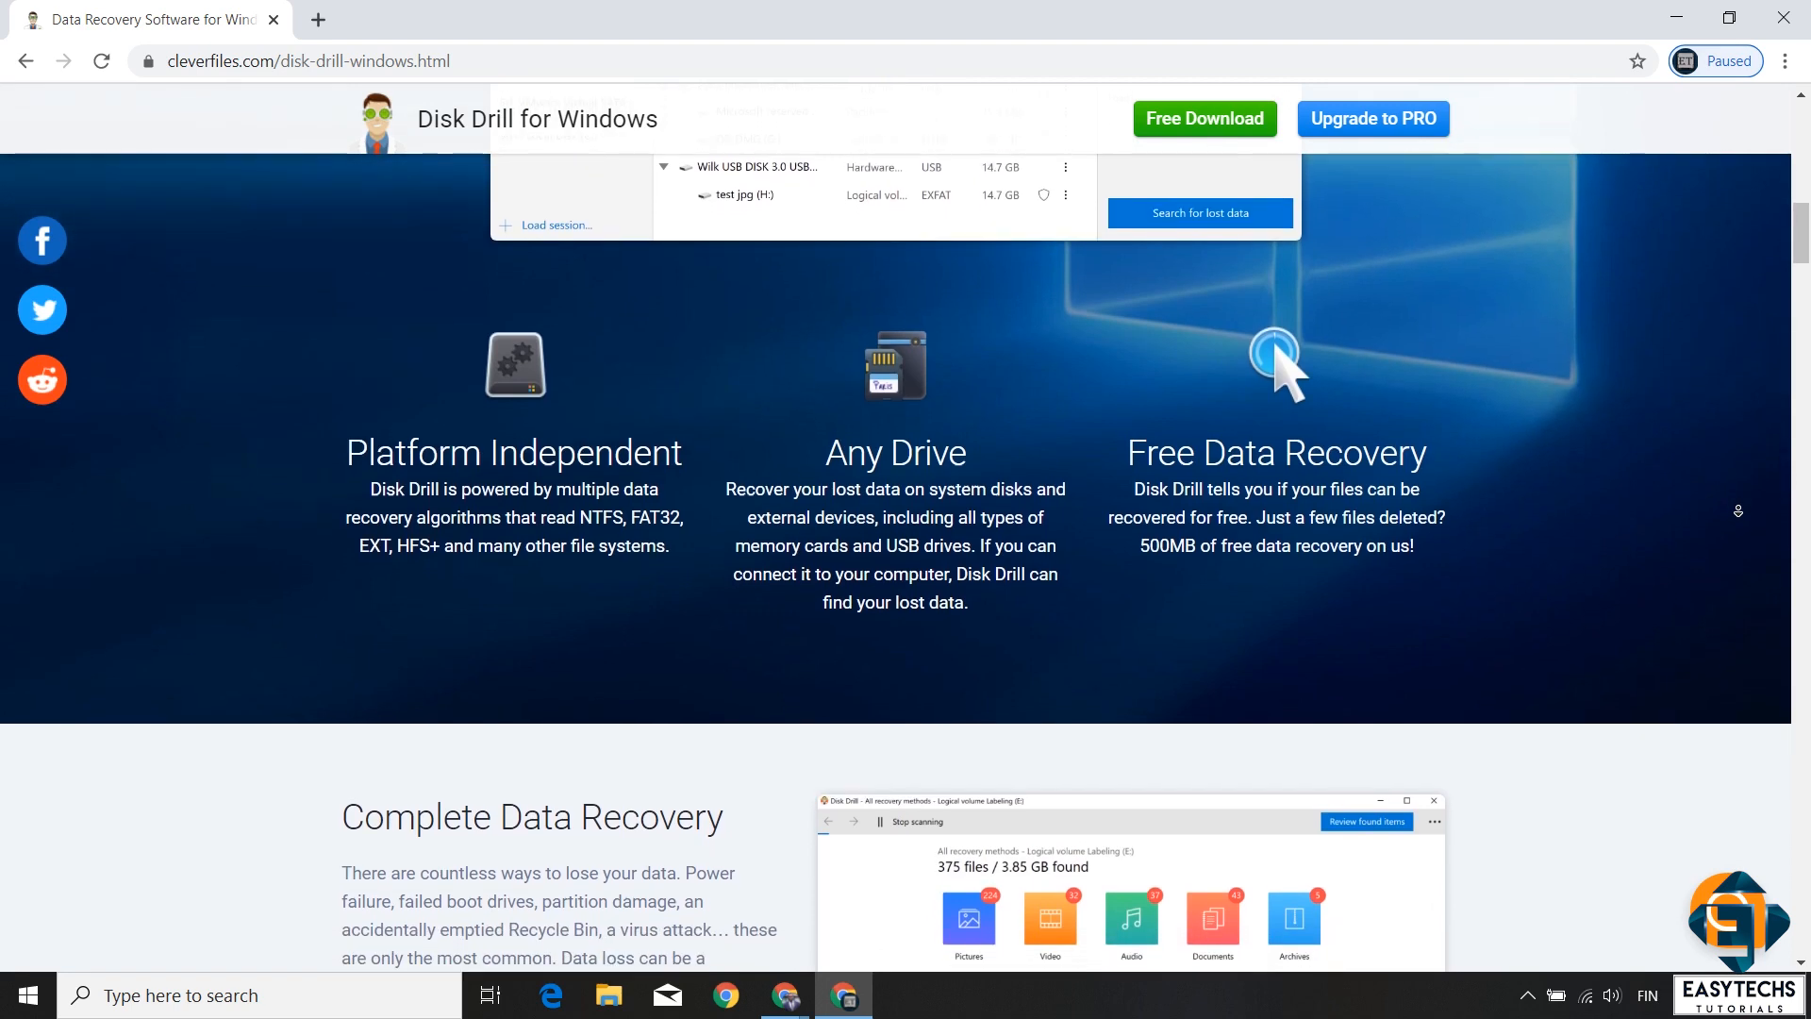
scroll("down", 3)
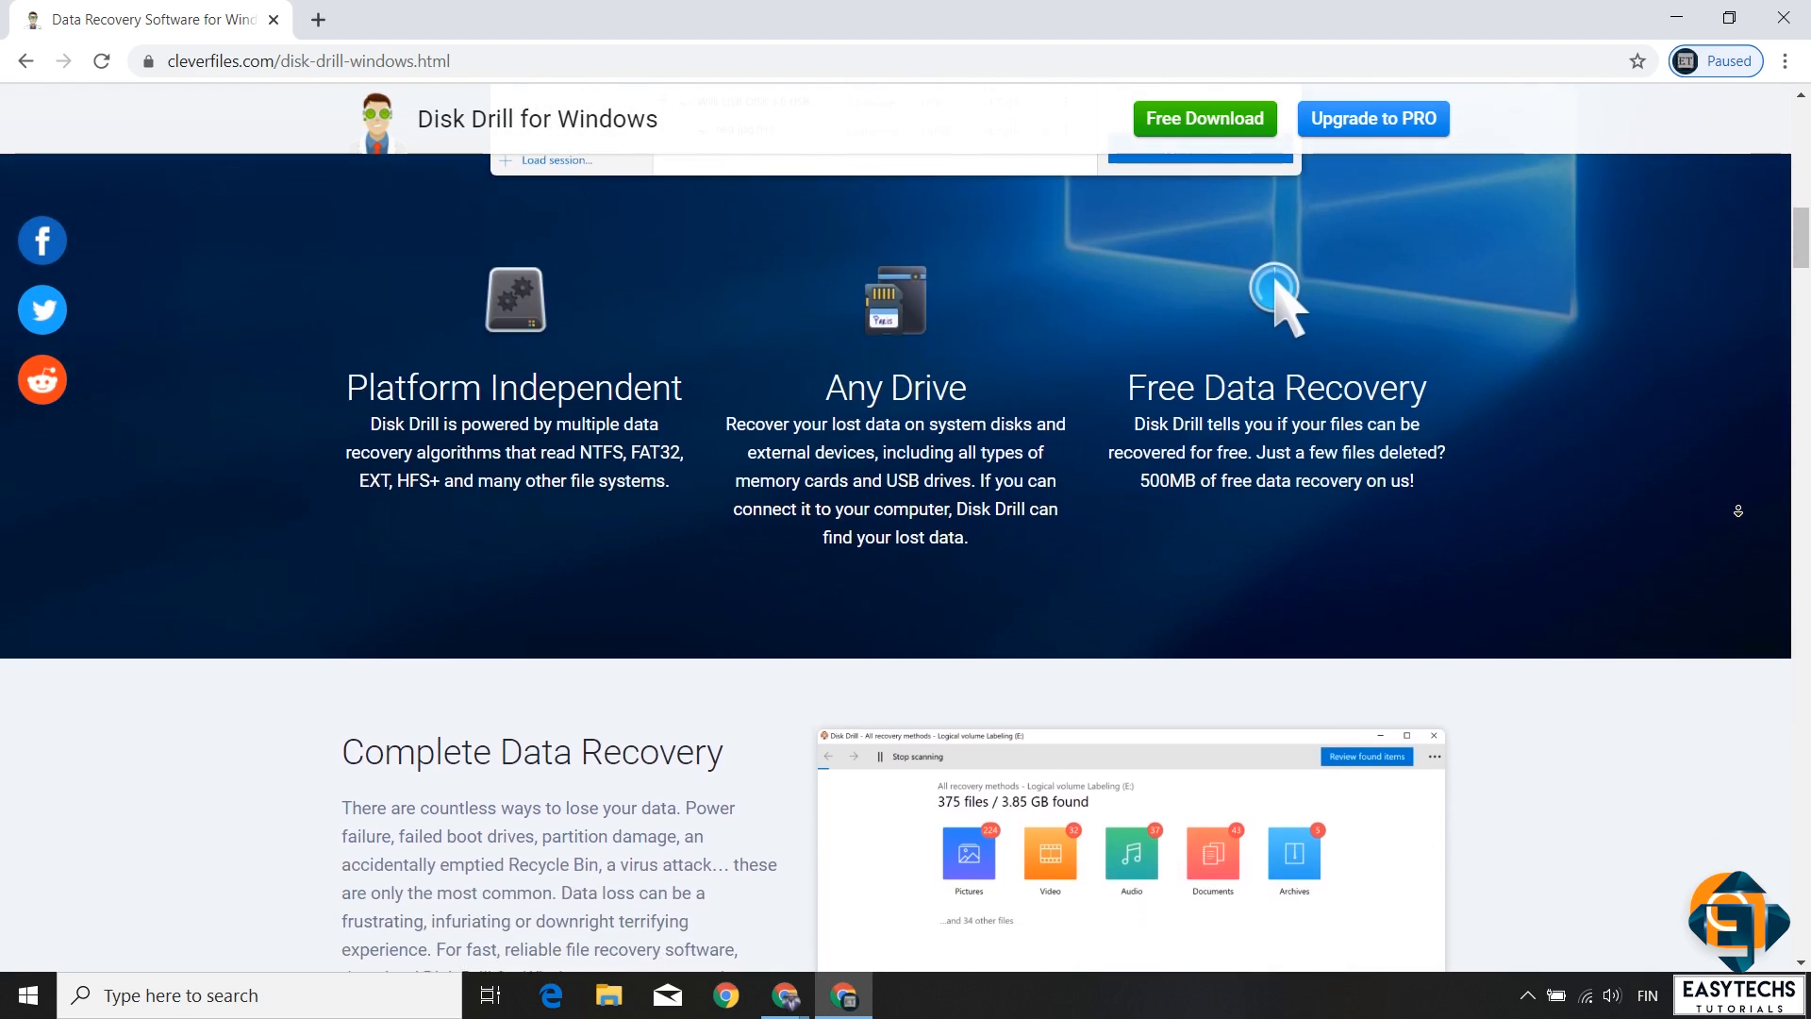
scroll("down", 3)
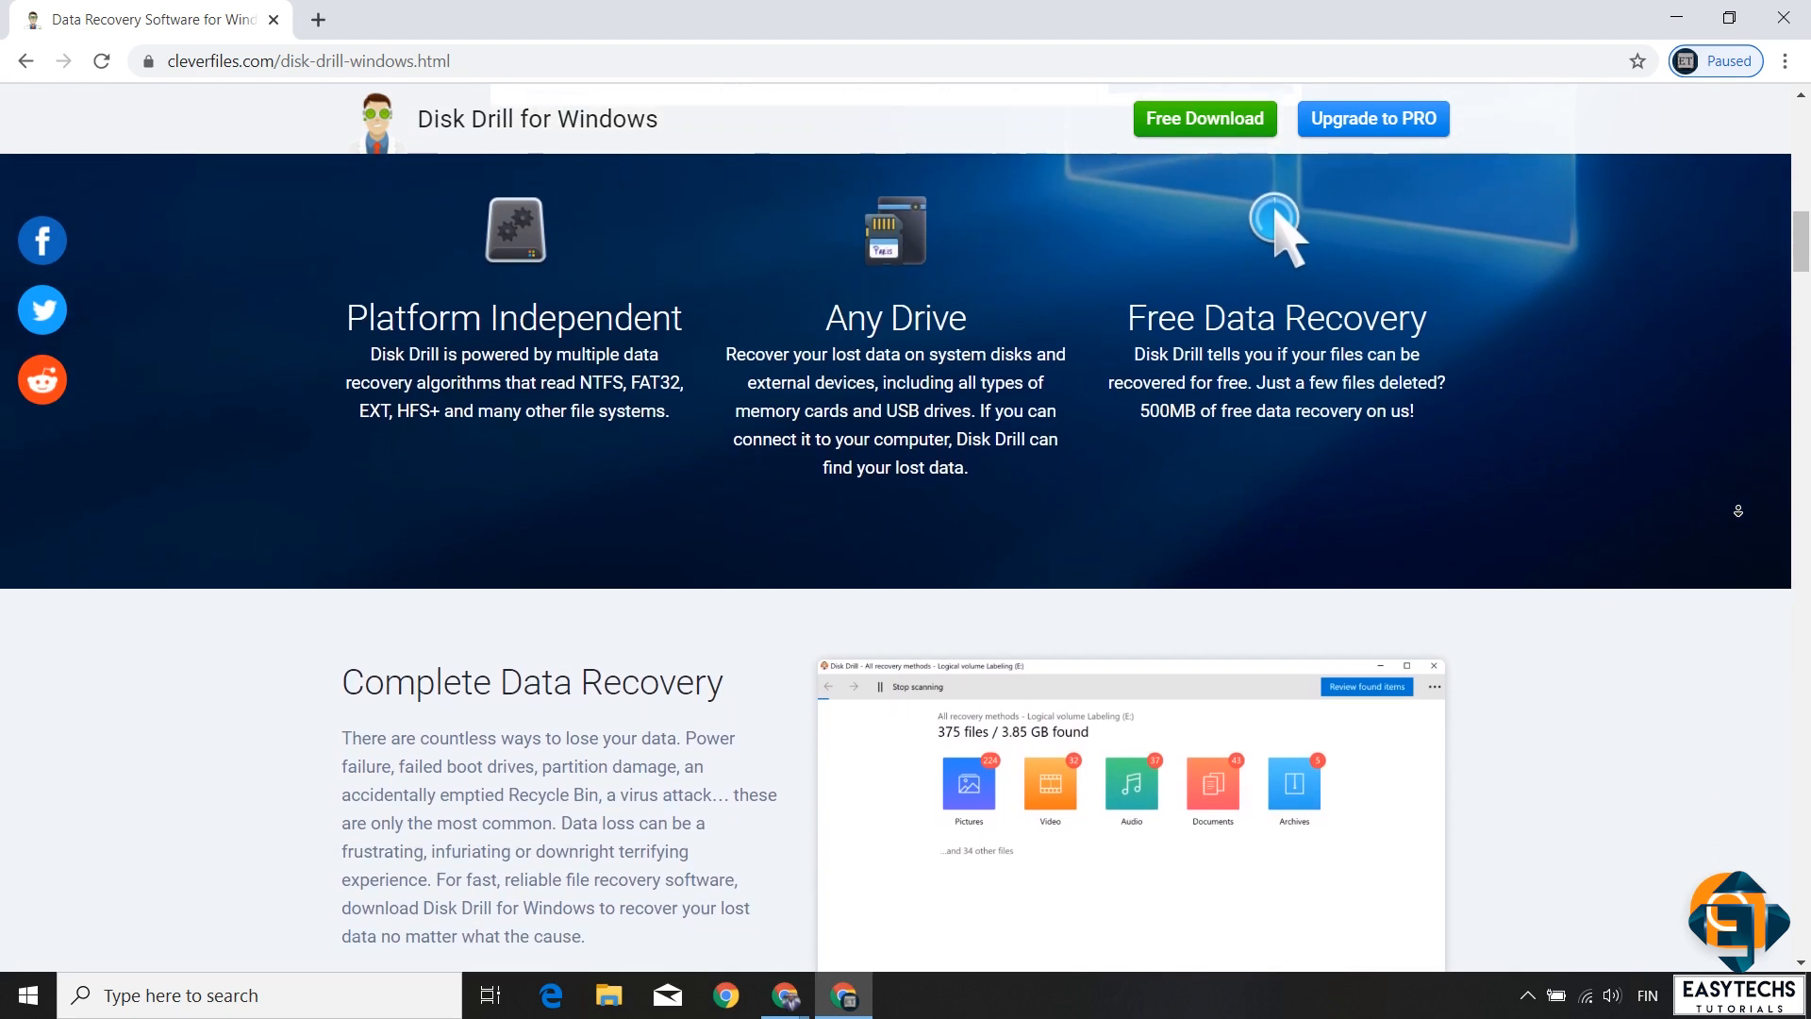
scroll("down", 3)
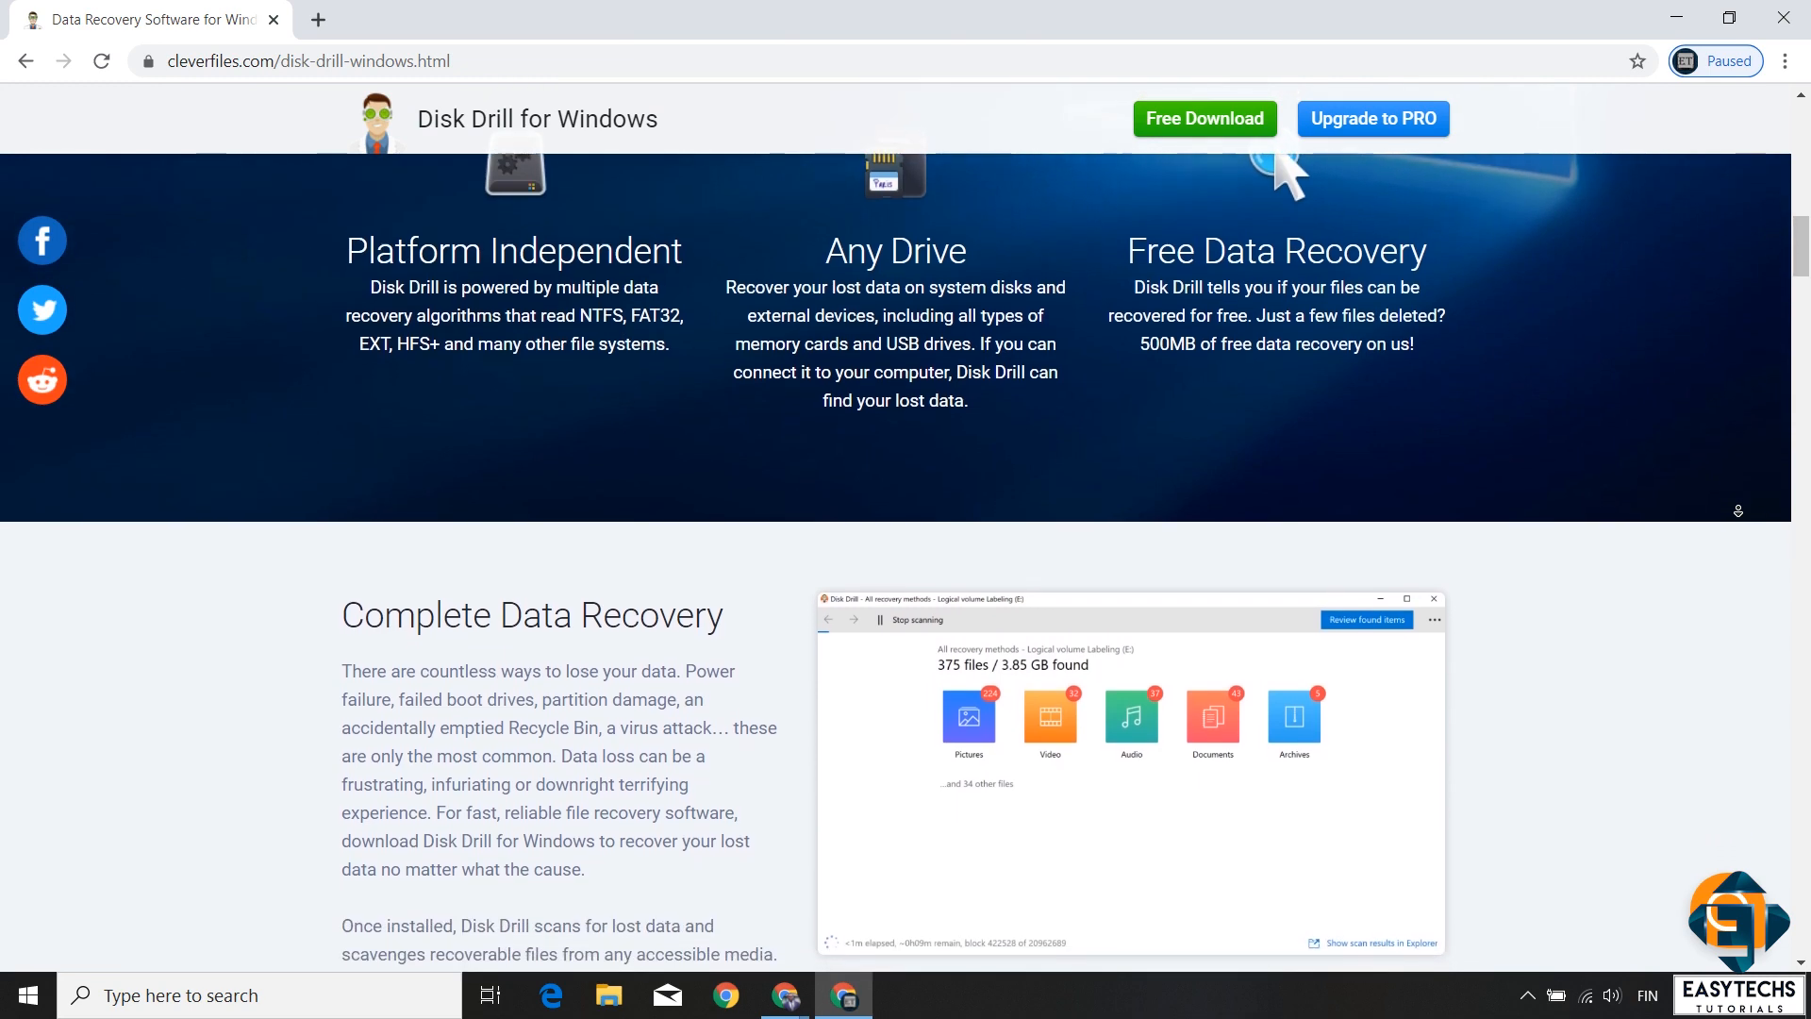
scroll("down", 3)
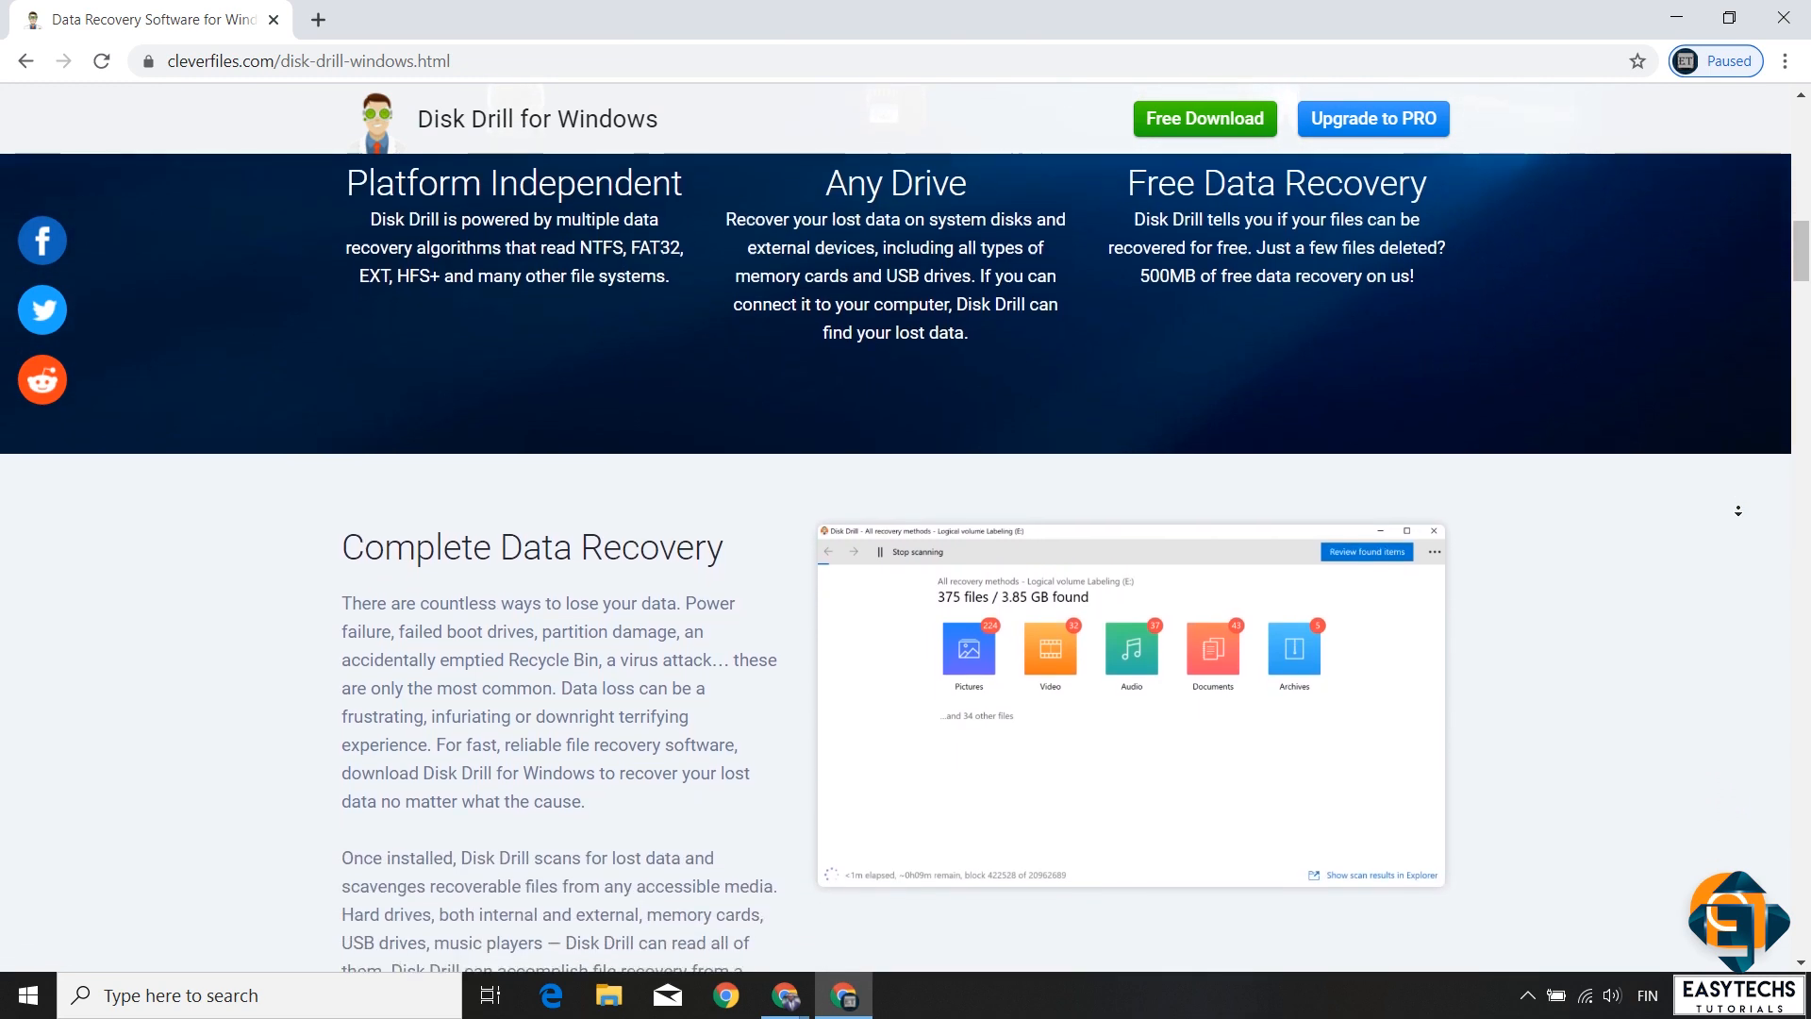
scroll("down", 3)
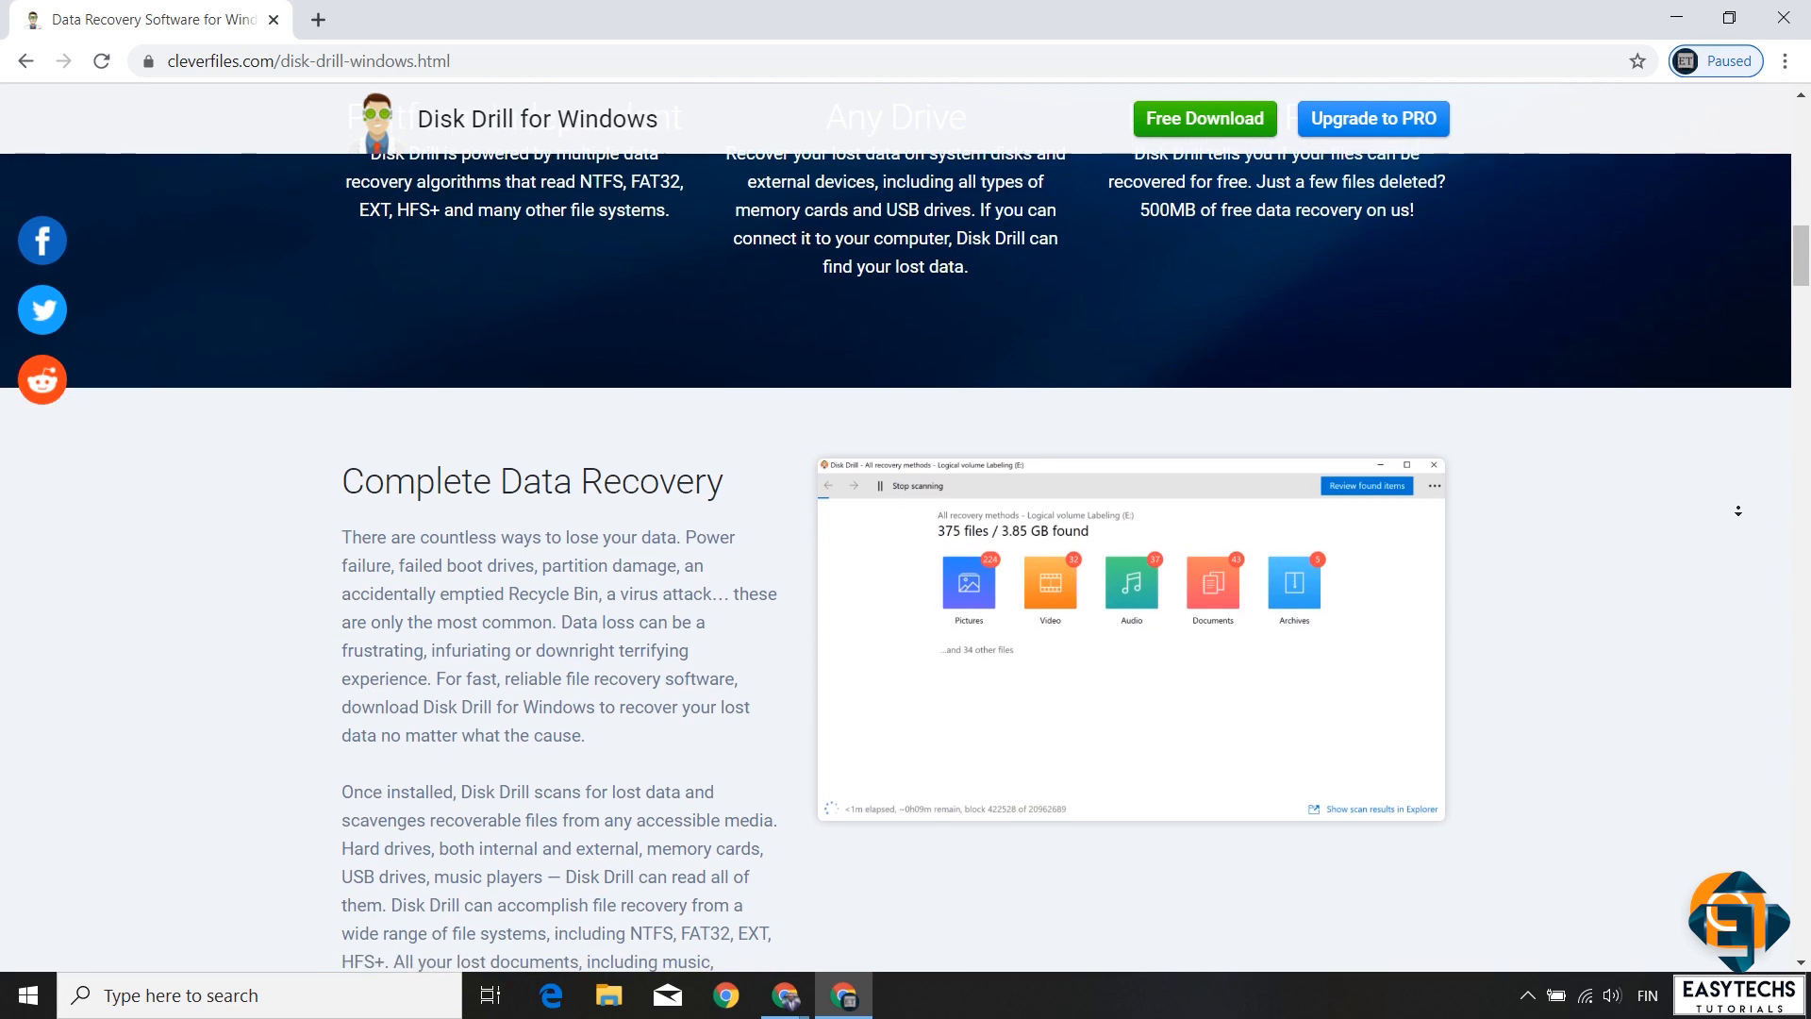
left_click(1373, 117)
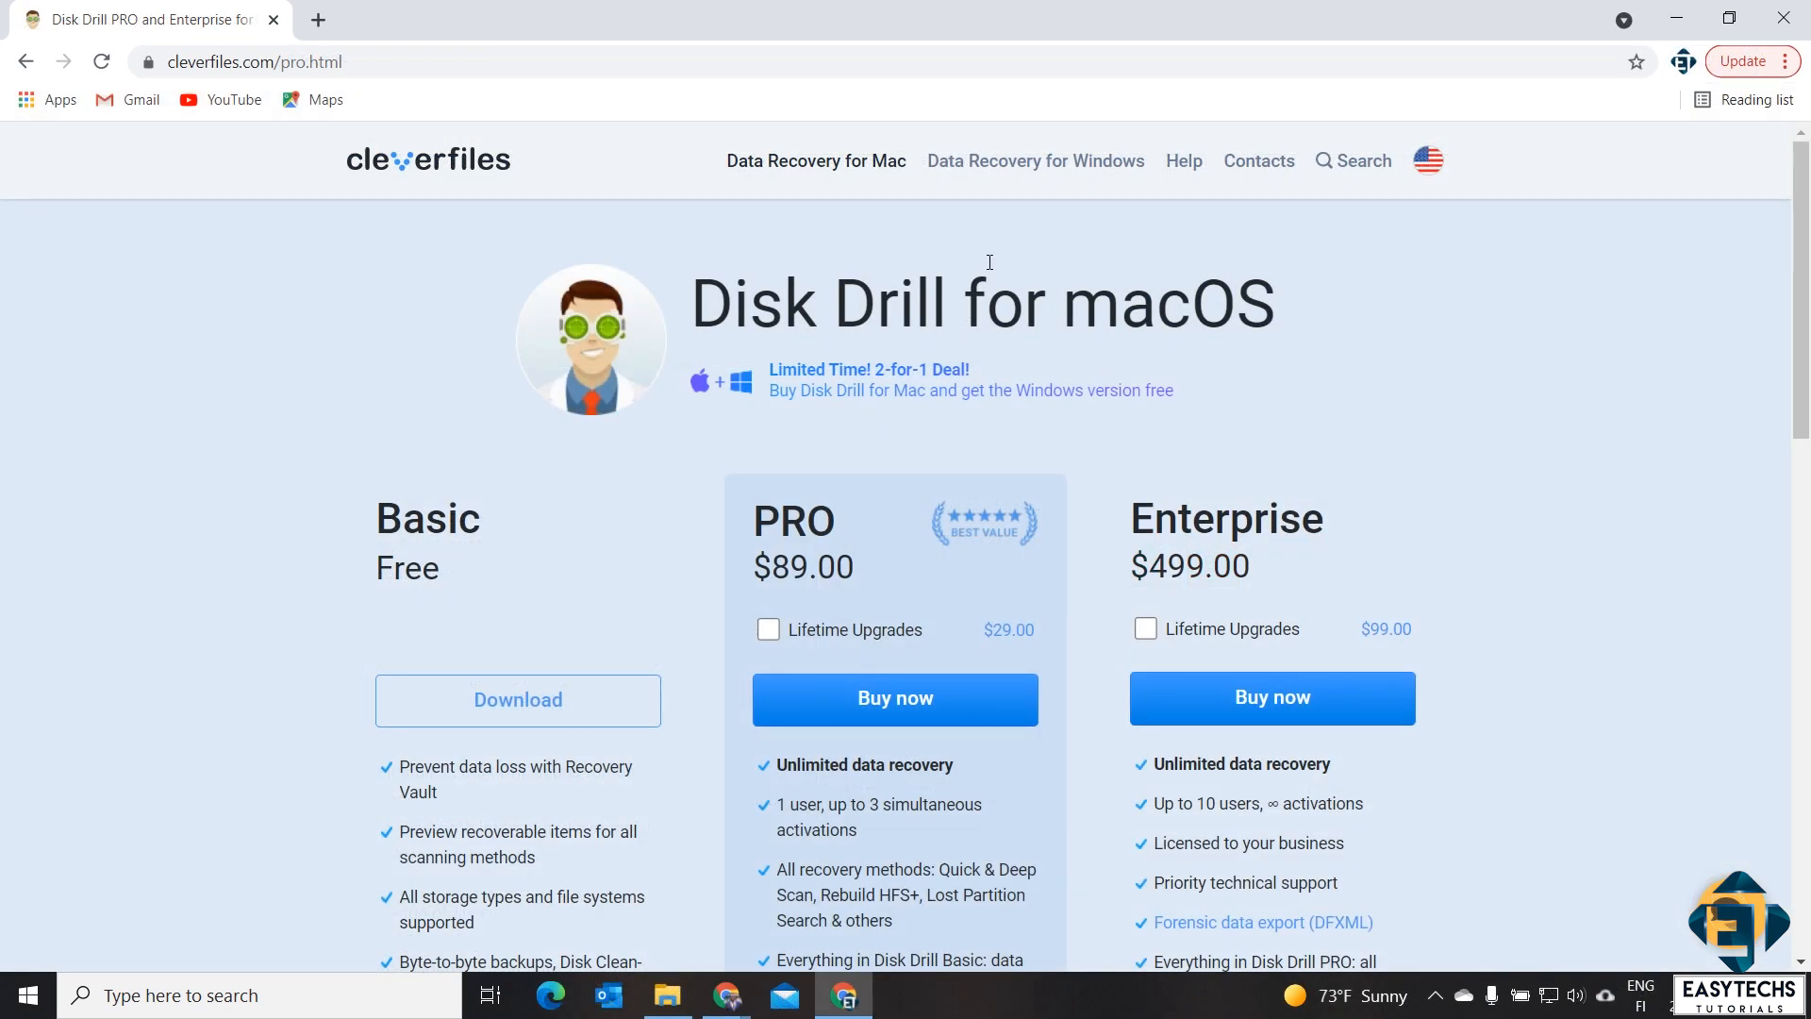
mouse_move(800, 168)
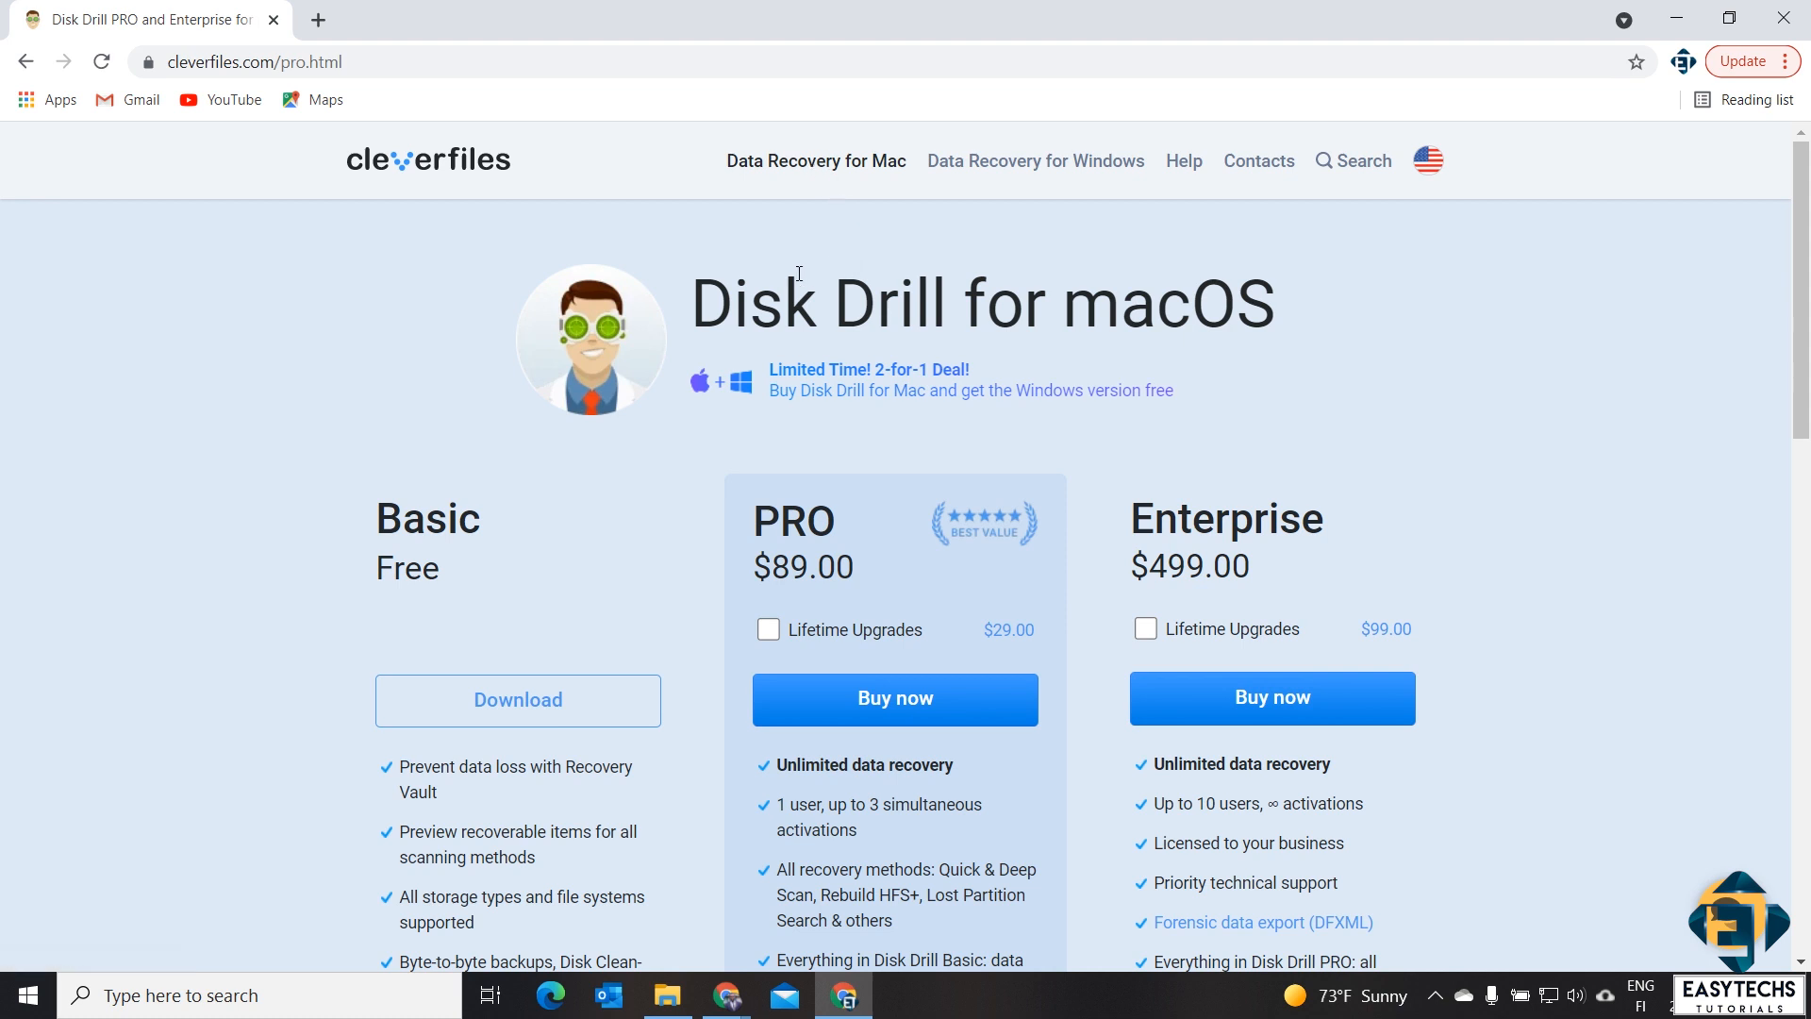
scroll("down", 3)
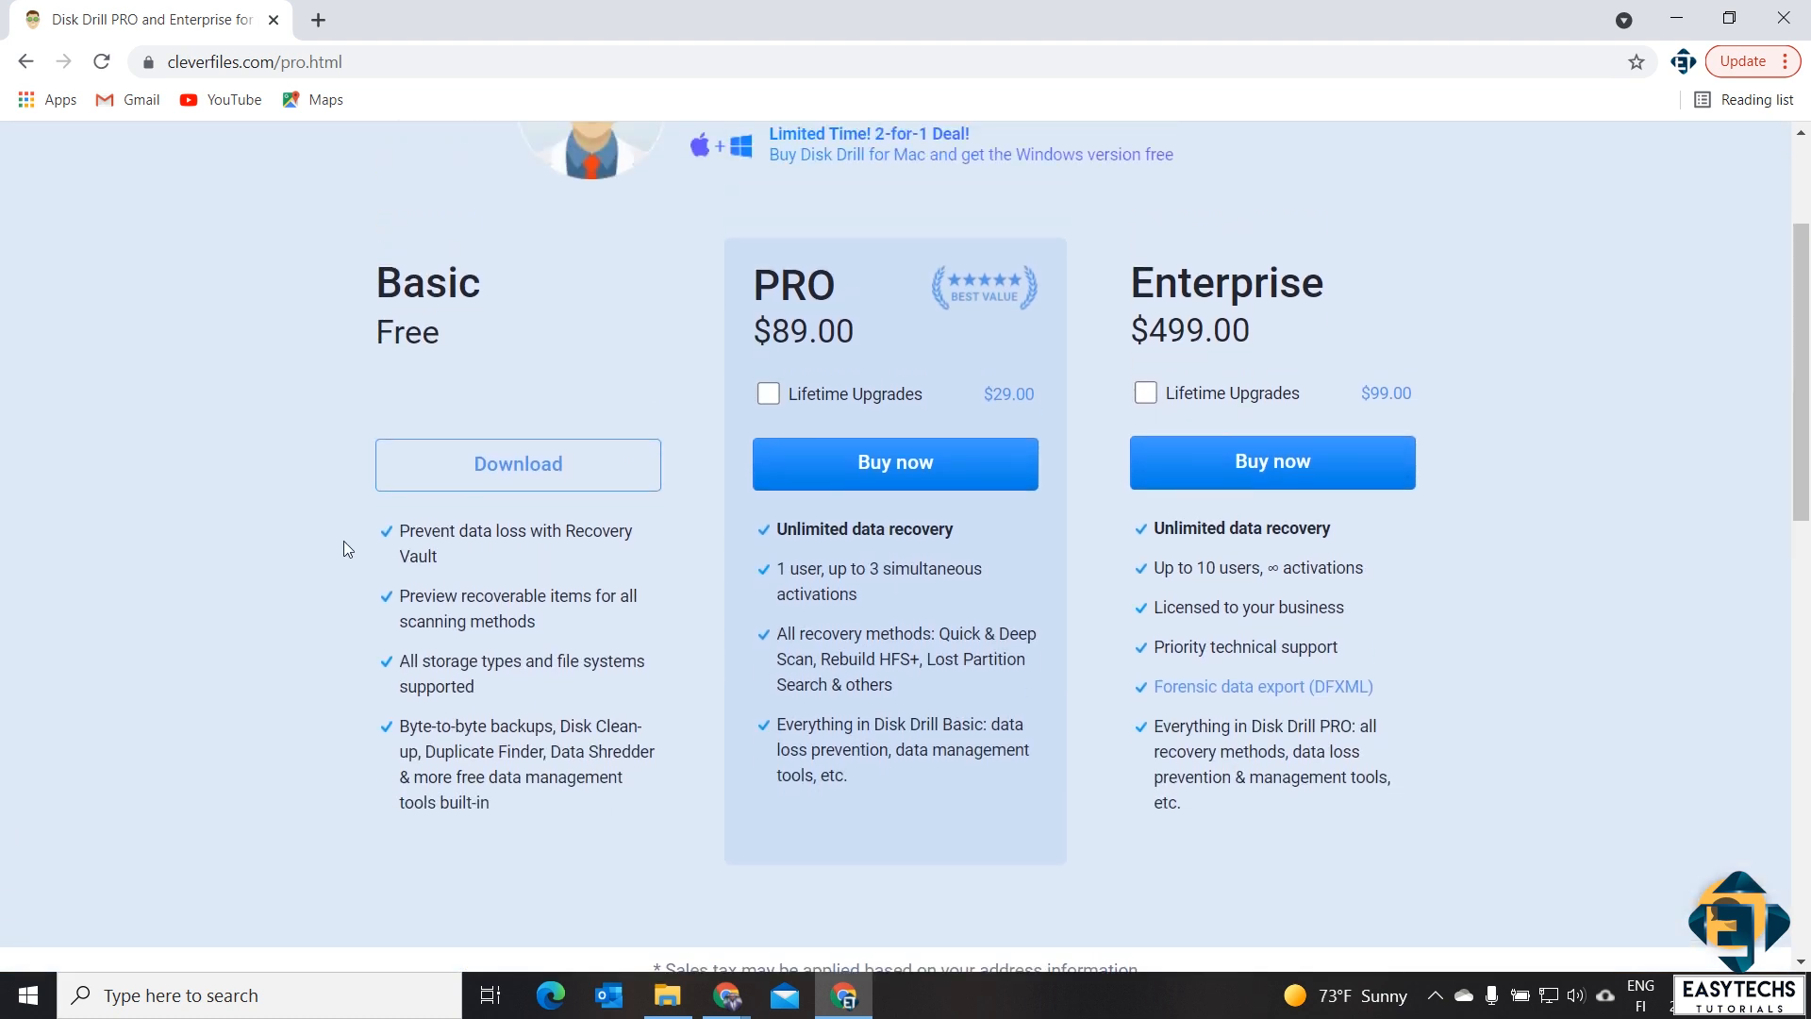
mouse_move(637, 649)
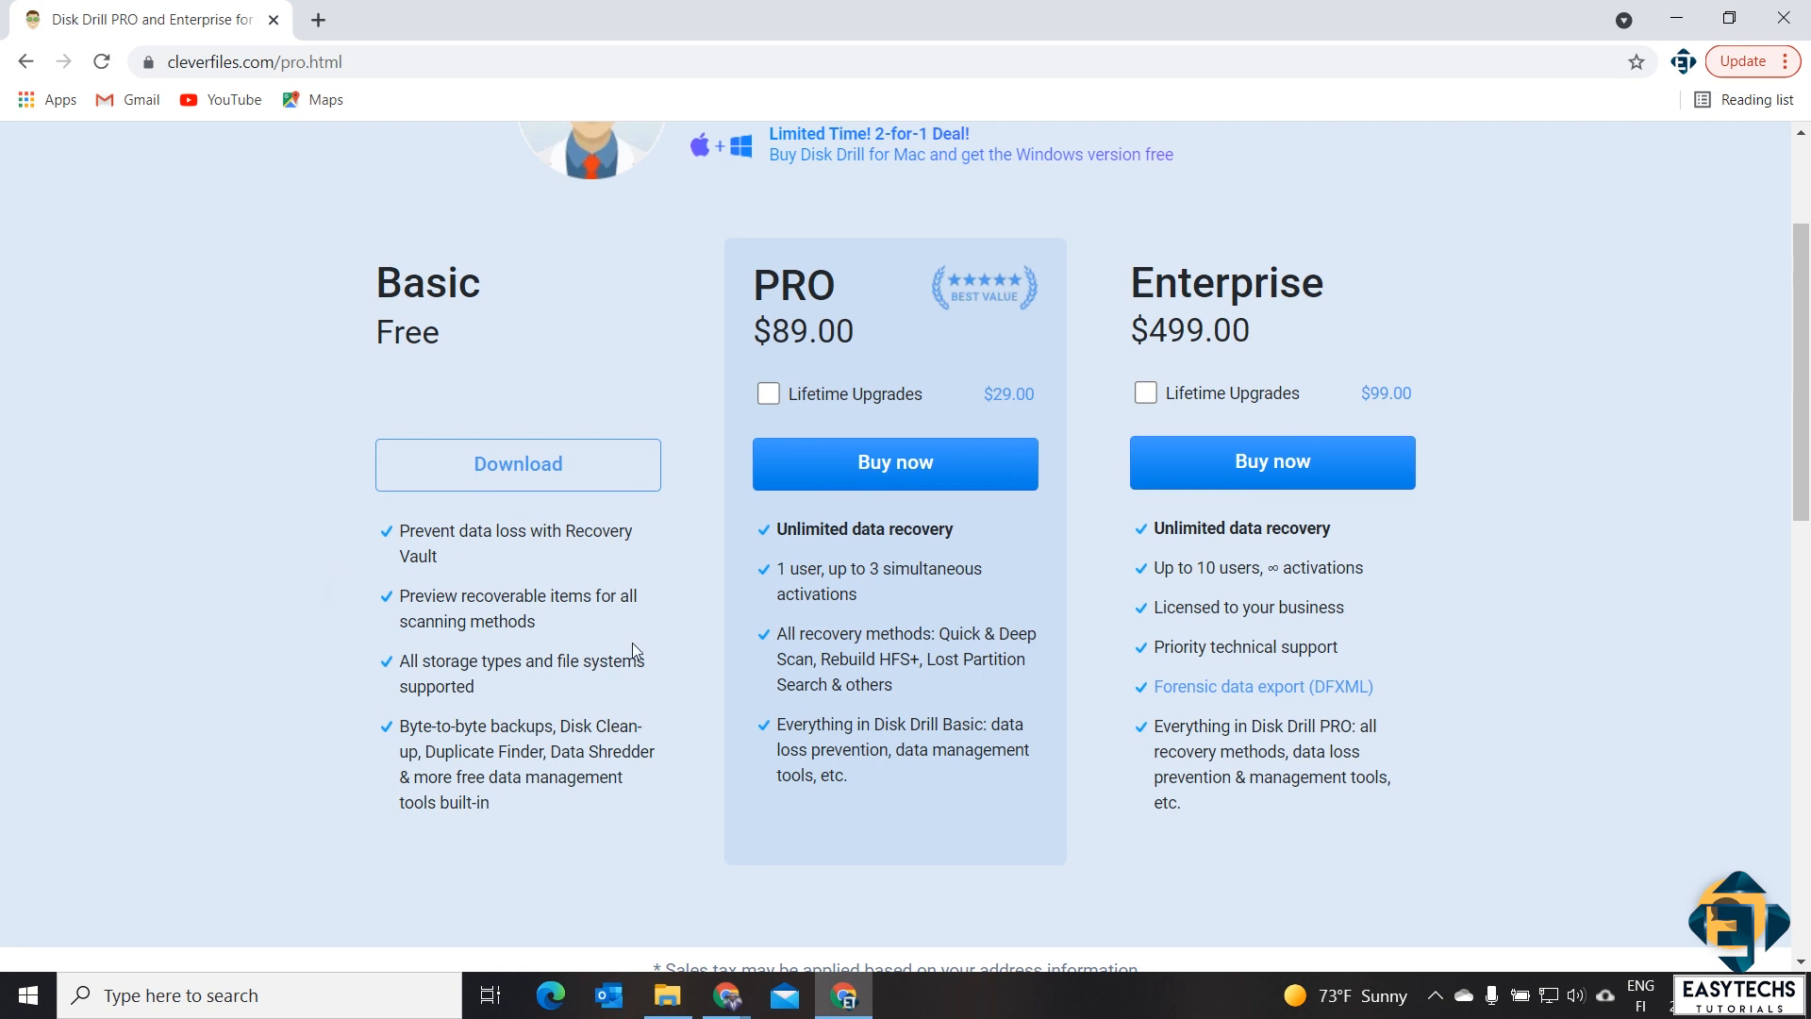
mouse_move(509, 720)
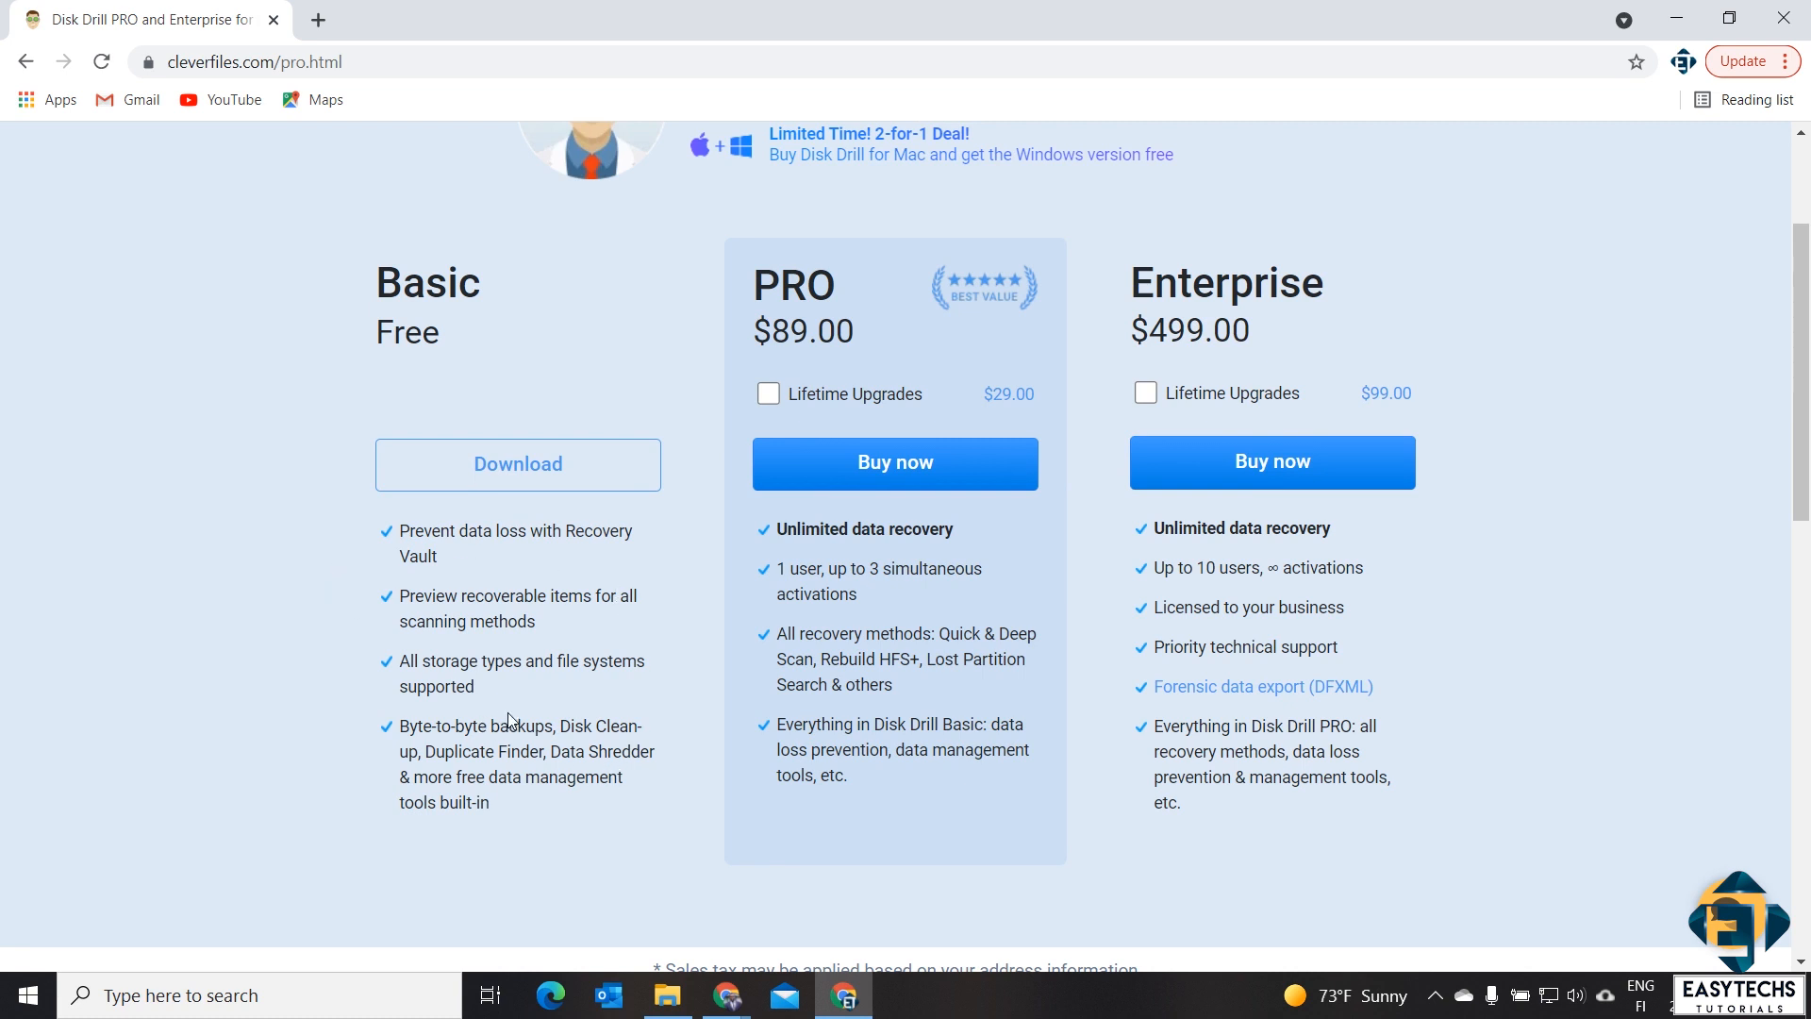
mouse_move(453, 549)
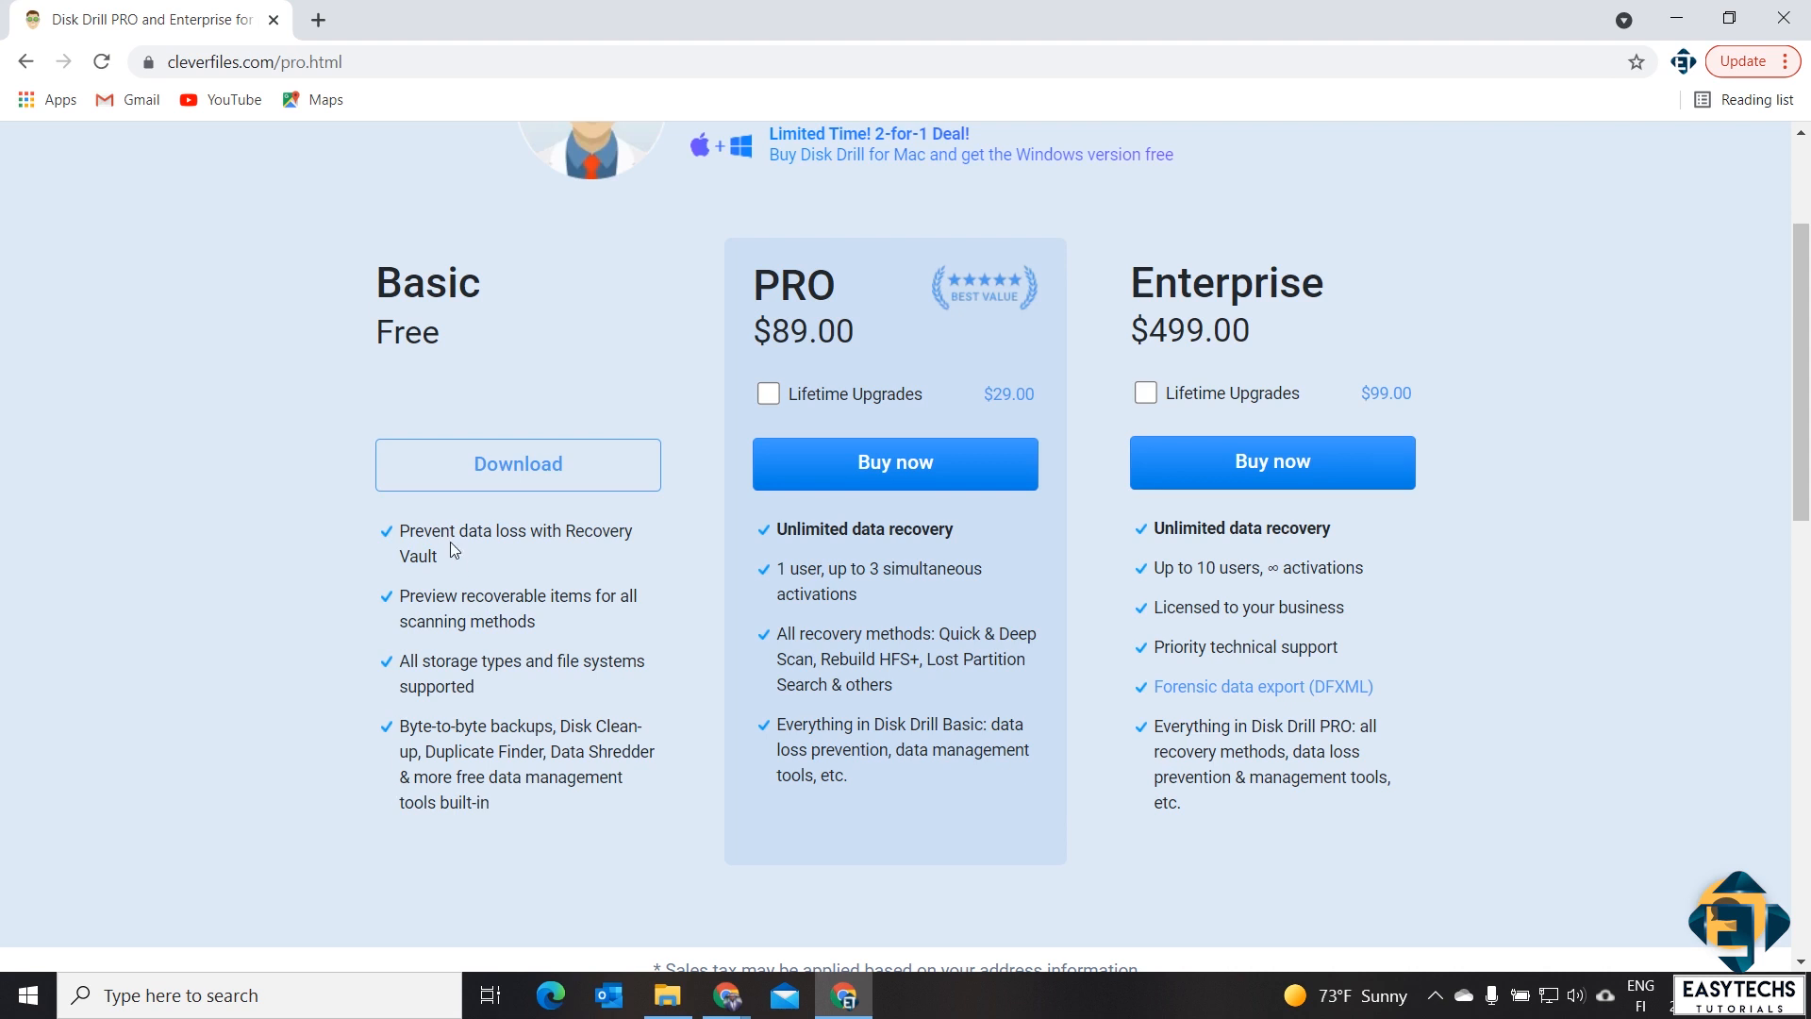
mouse_move(336, 690)
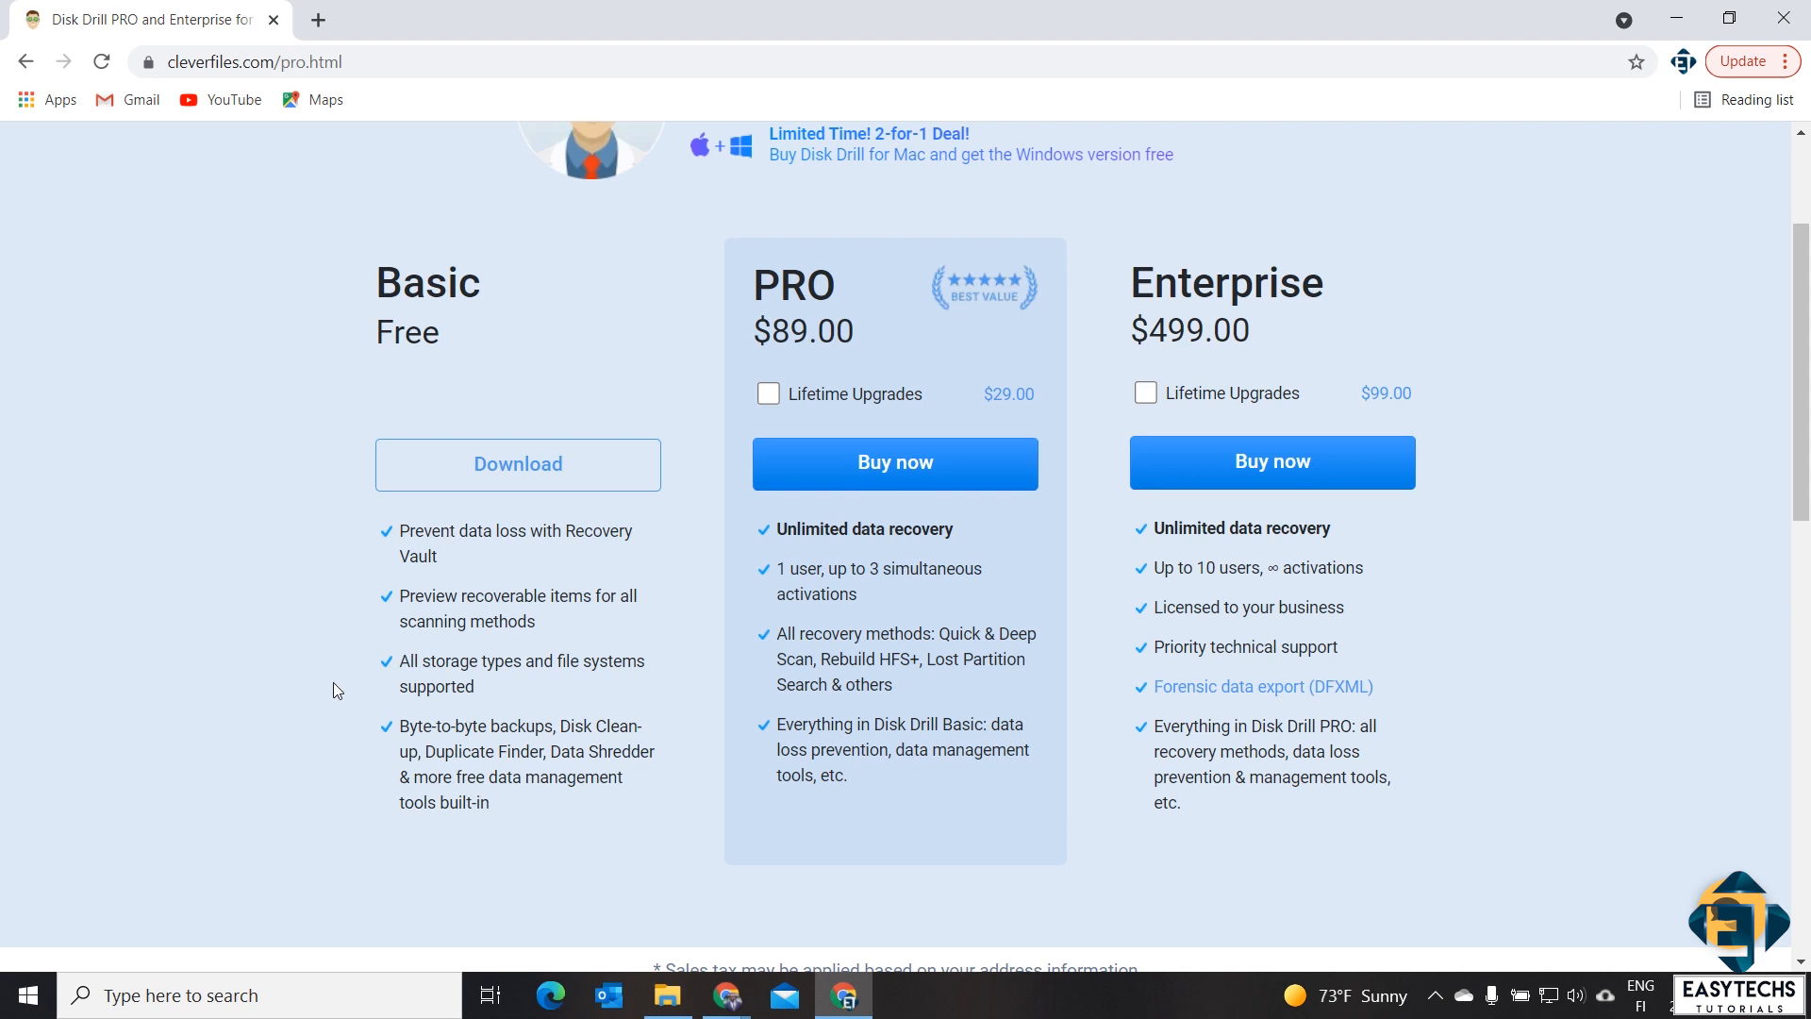
mouse_move(587, 615)
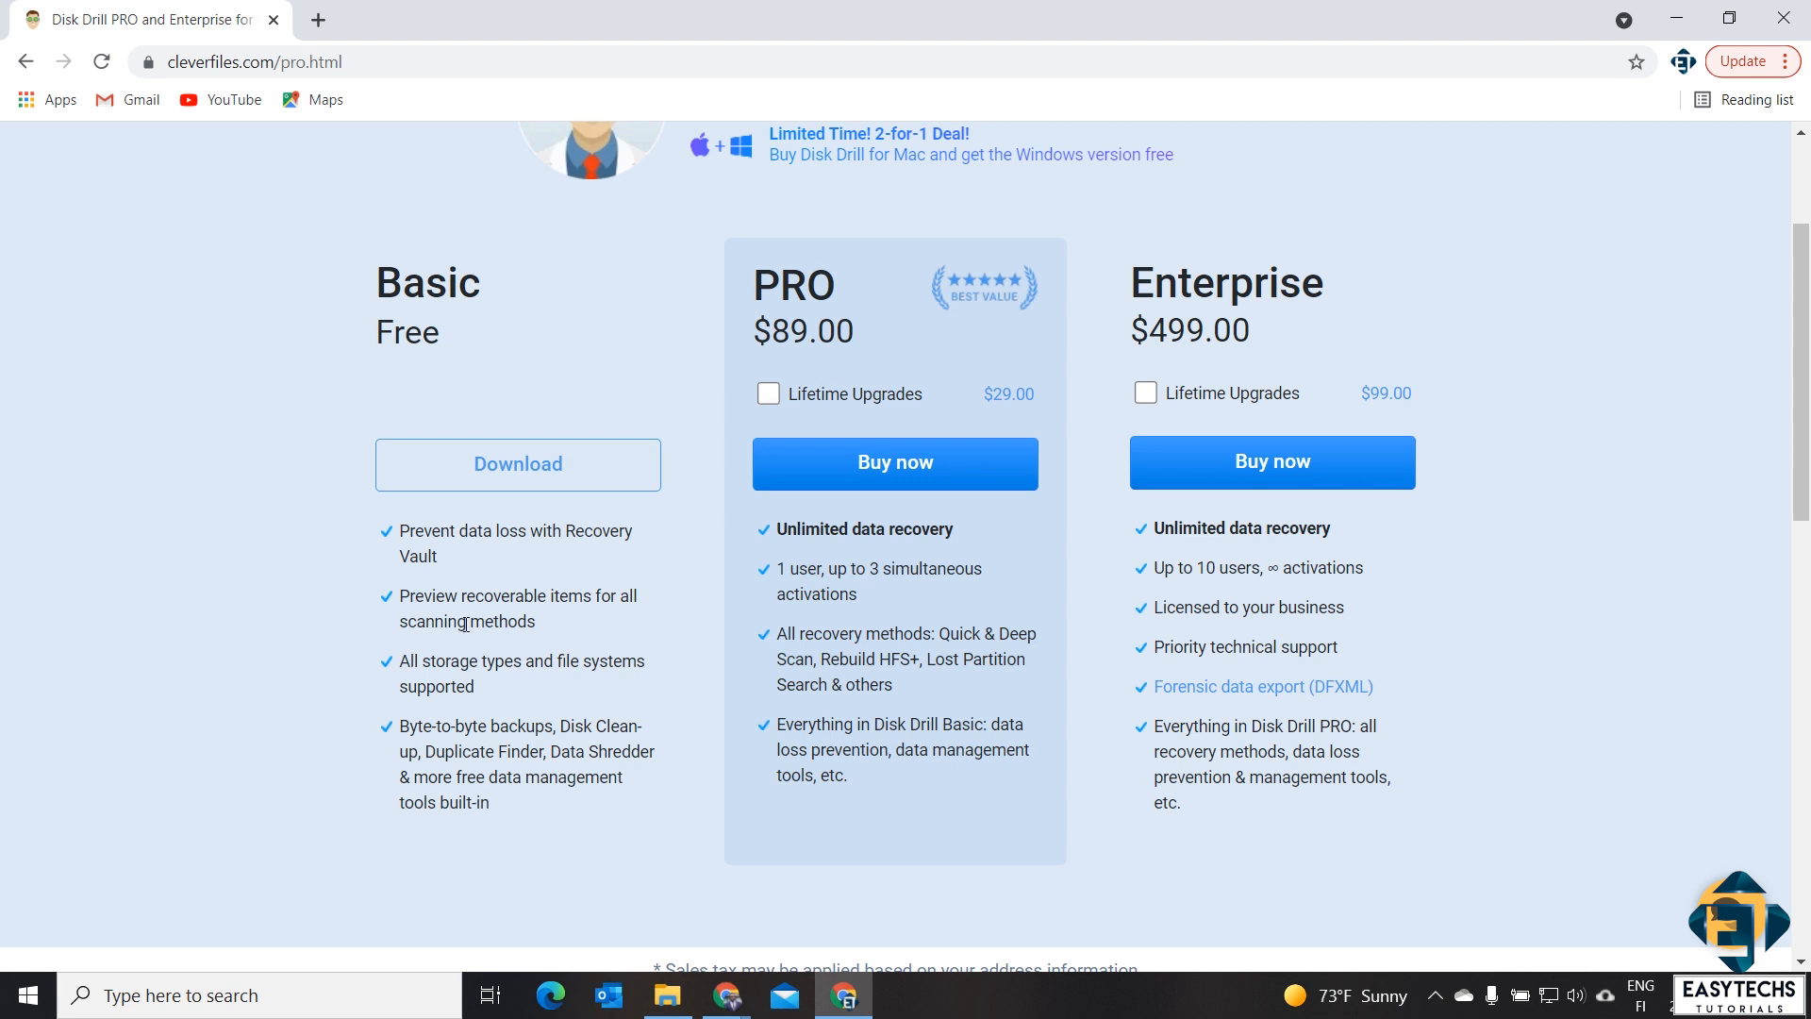
mouse_move(605, 733)
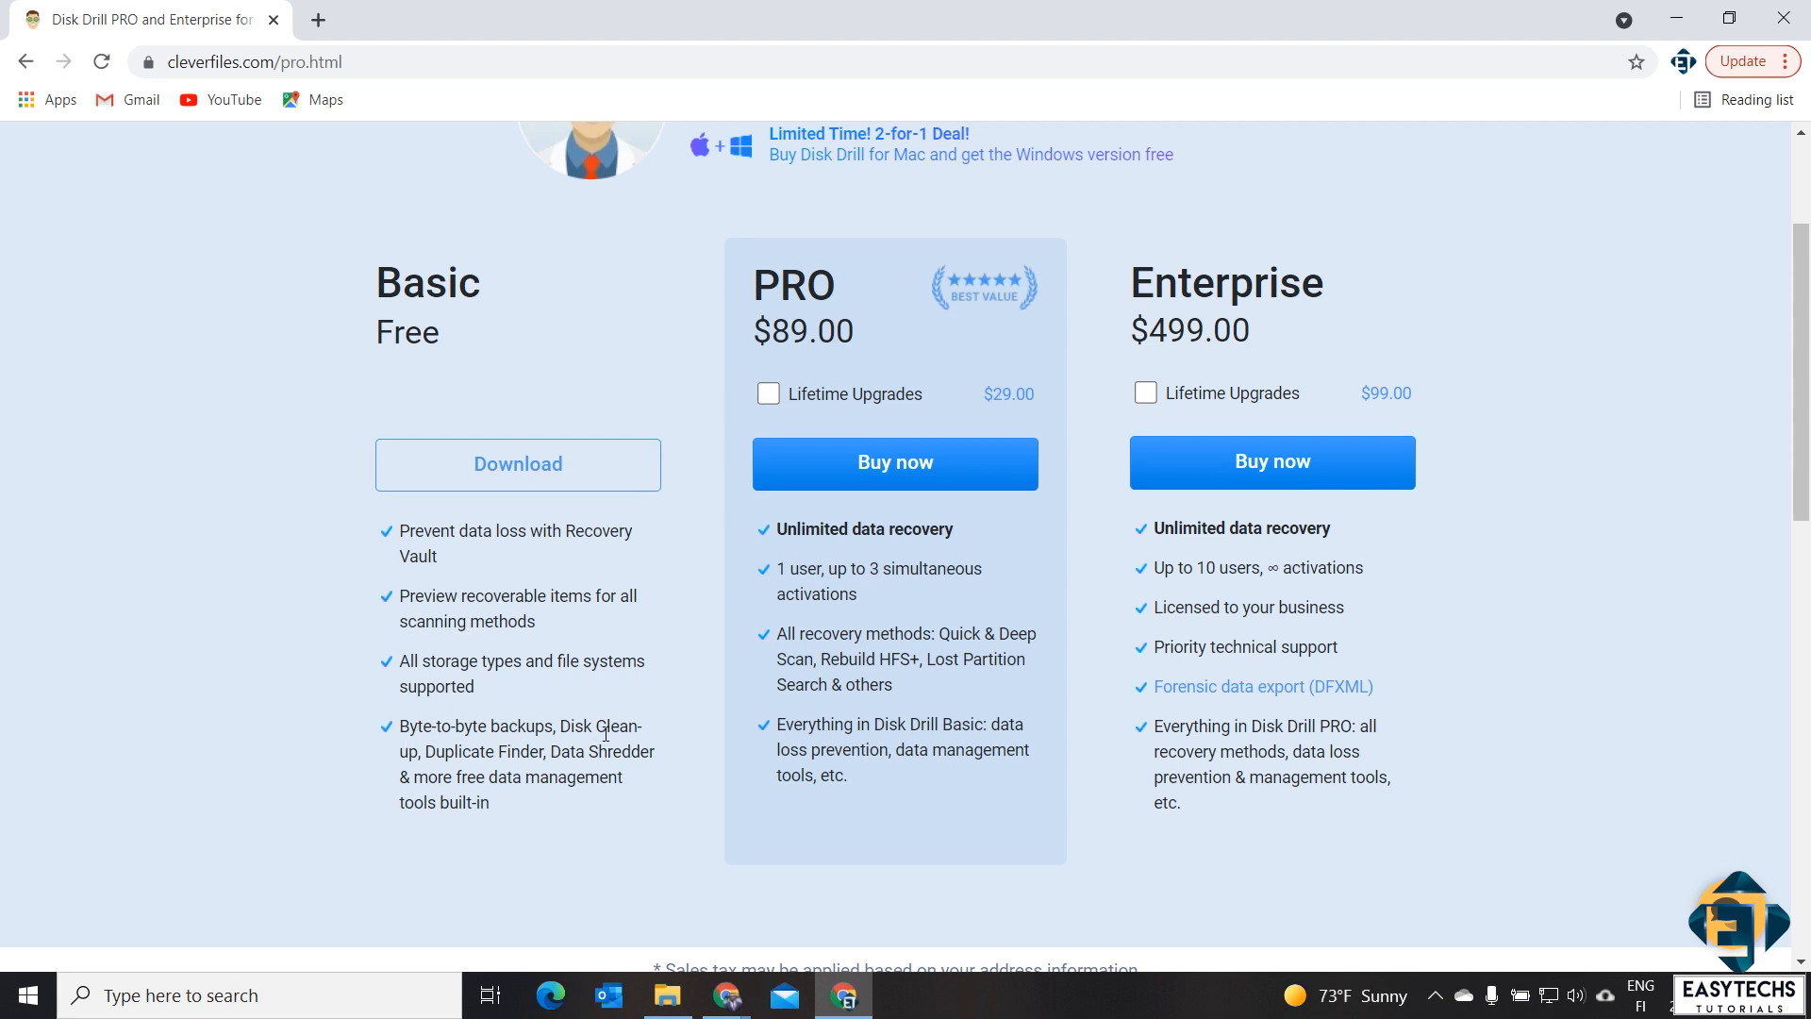
mouse_move(536, 536)
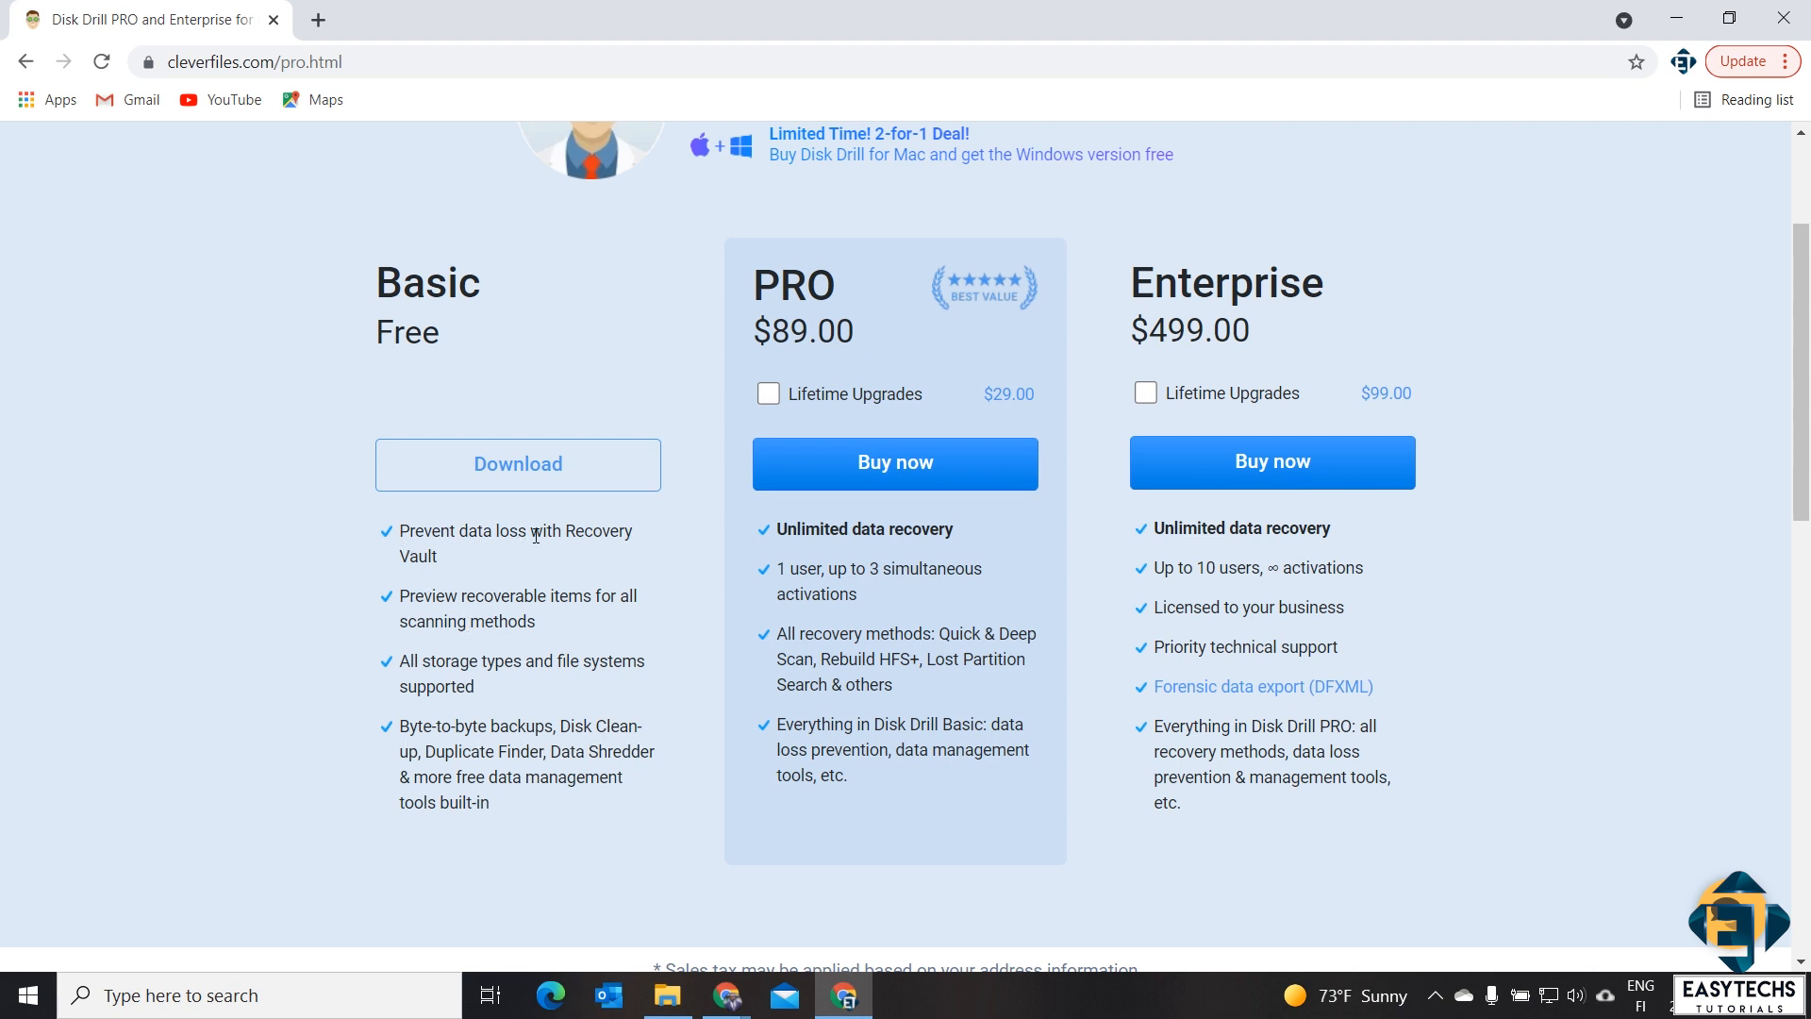
mouse_move(343, 573)
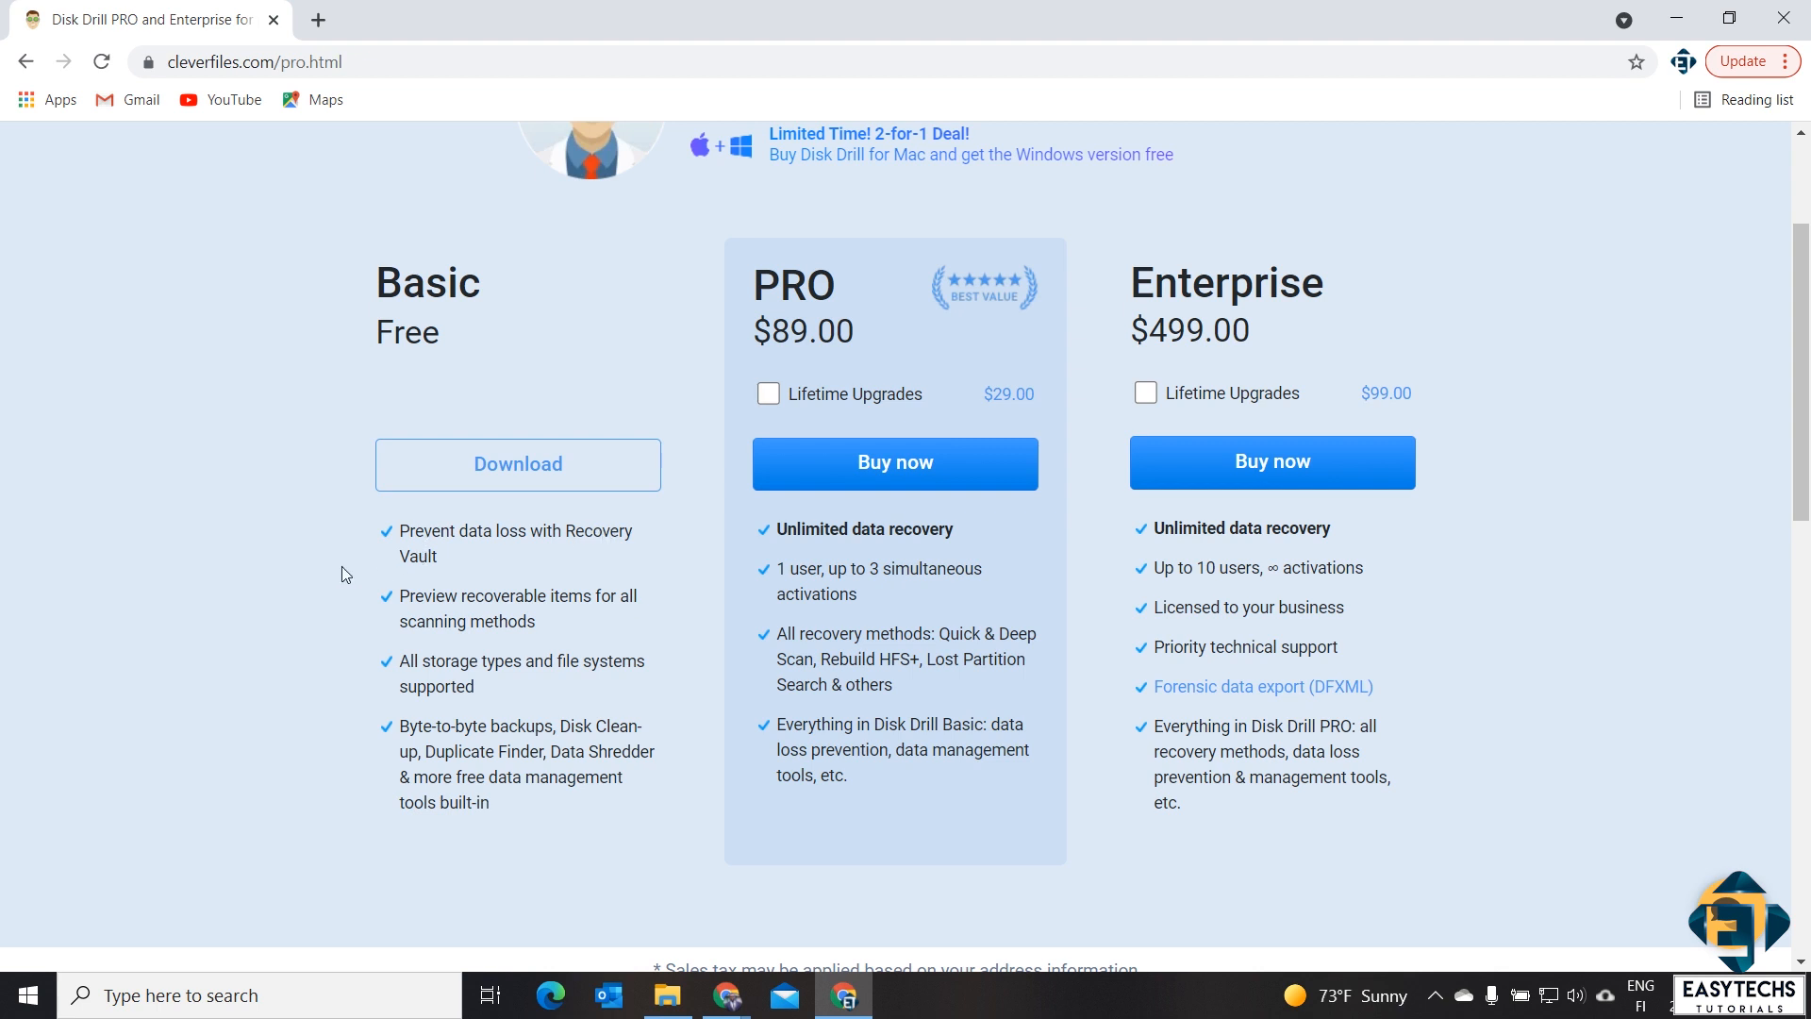
mouse_move(485, 560)
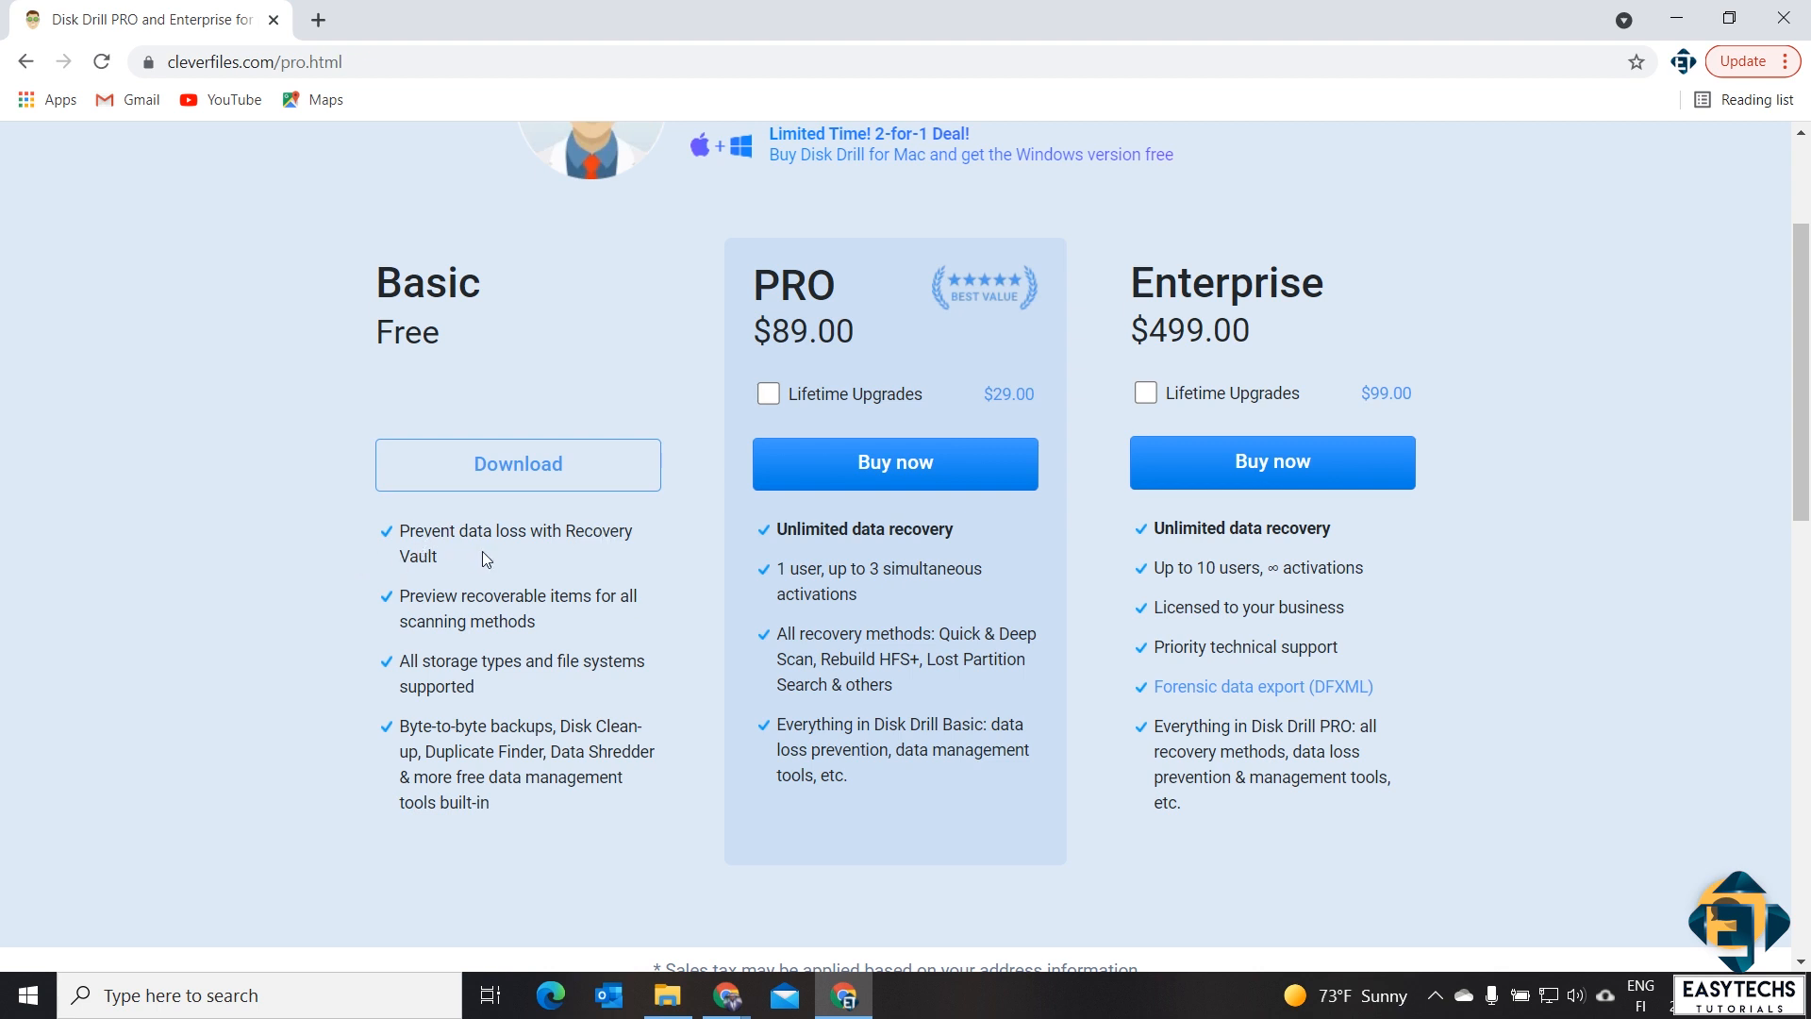
mouse_move(637, 560)
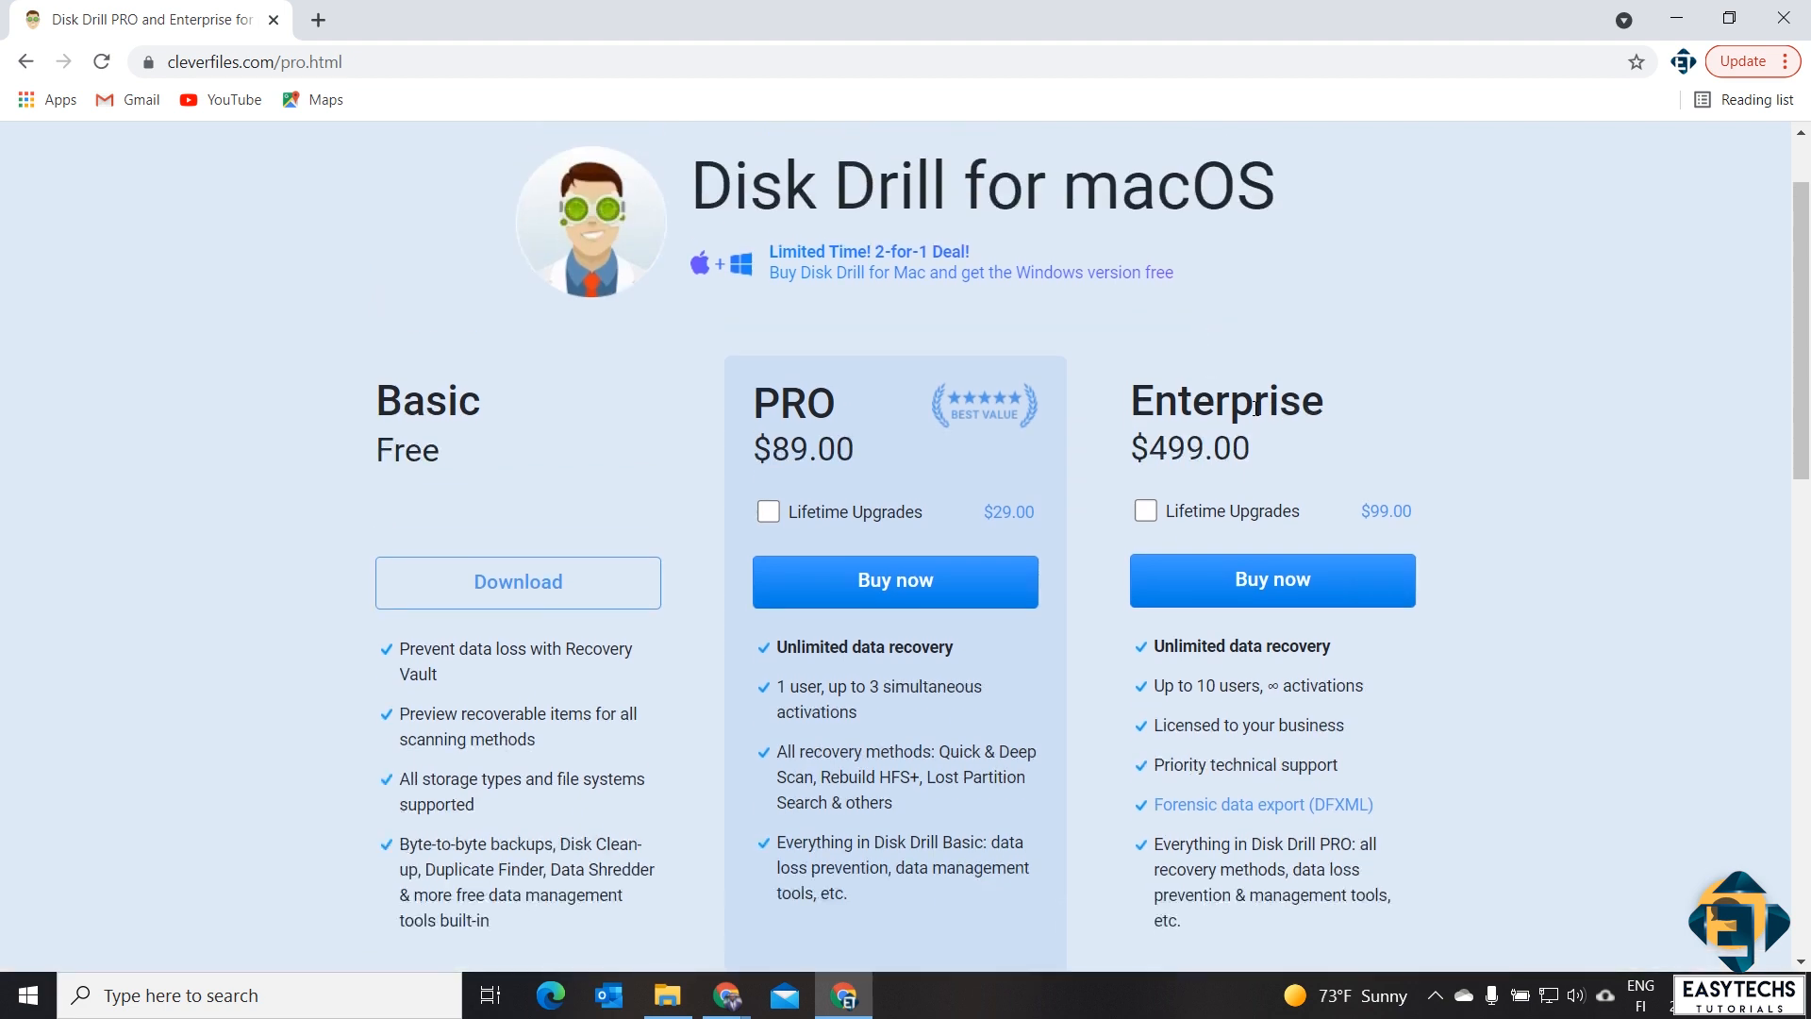
scroll("down", 3)
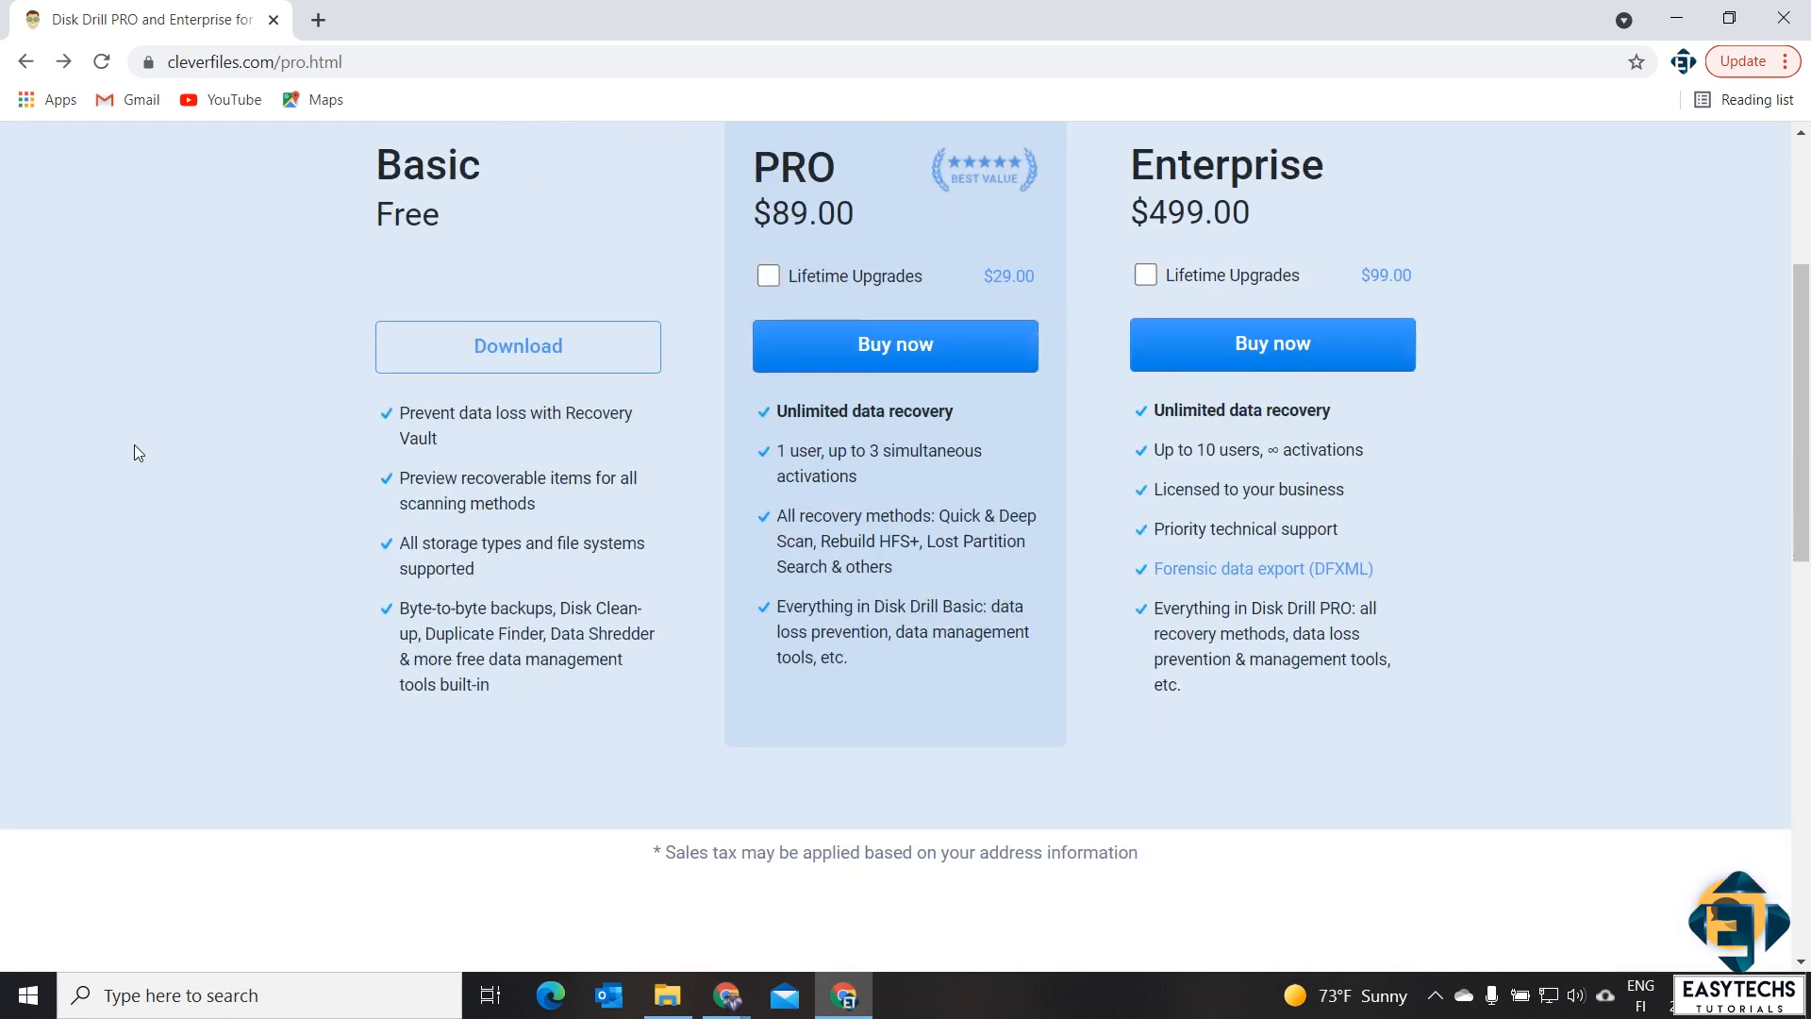
scroll("down", 3)
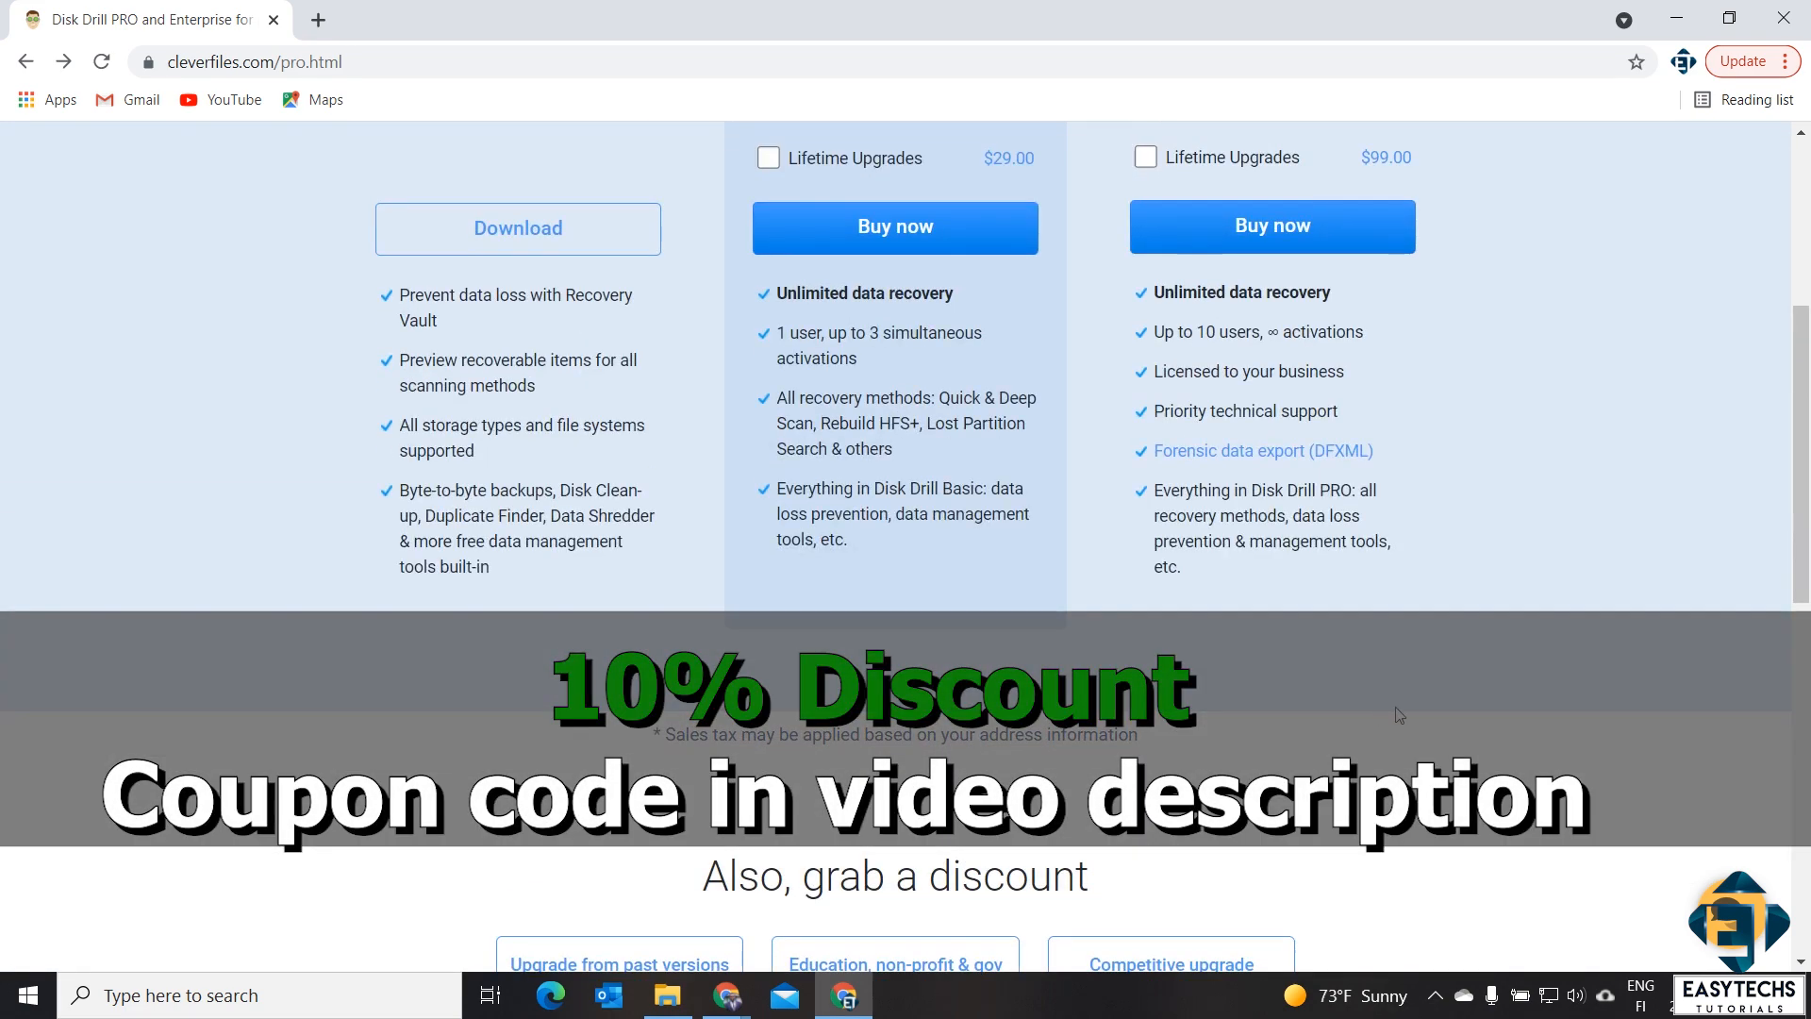
scroll("up", 3)
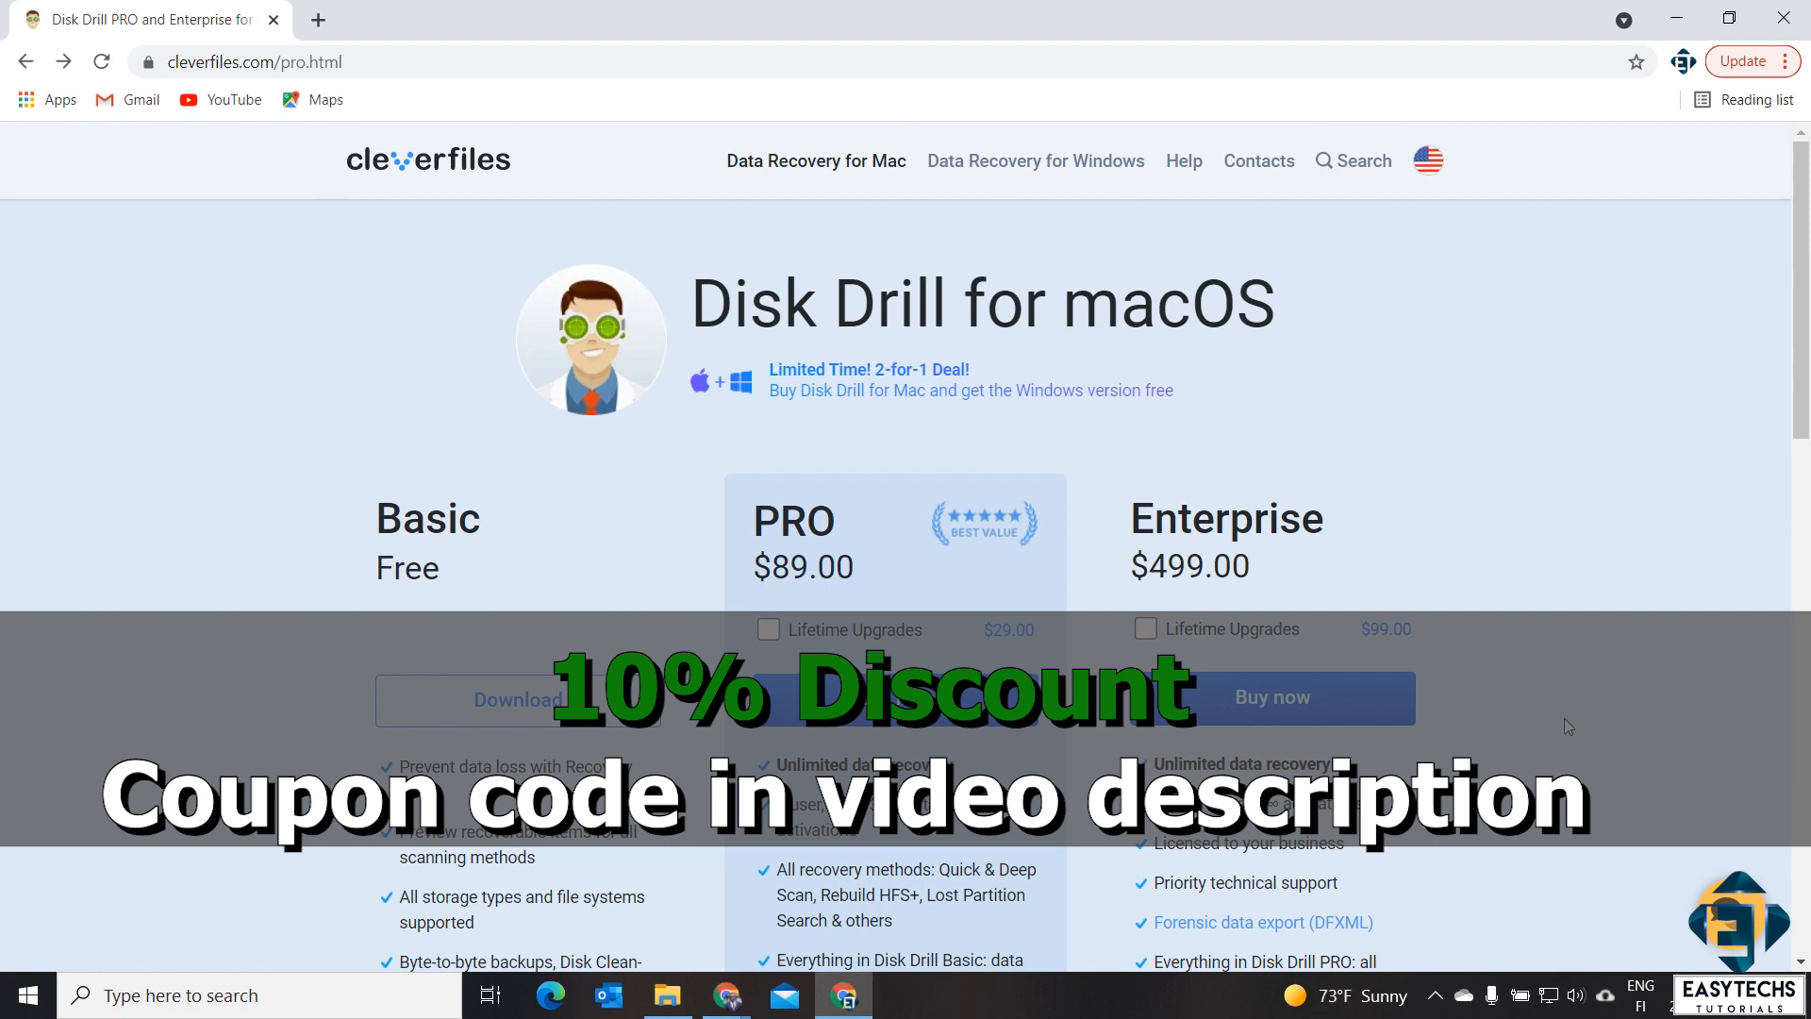
mouse_move(1611, 705)
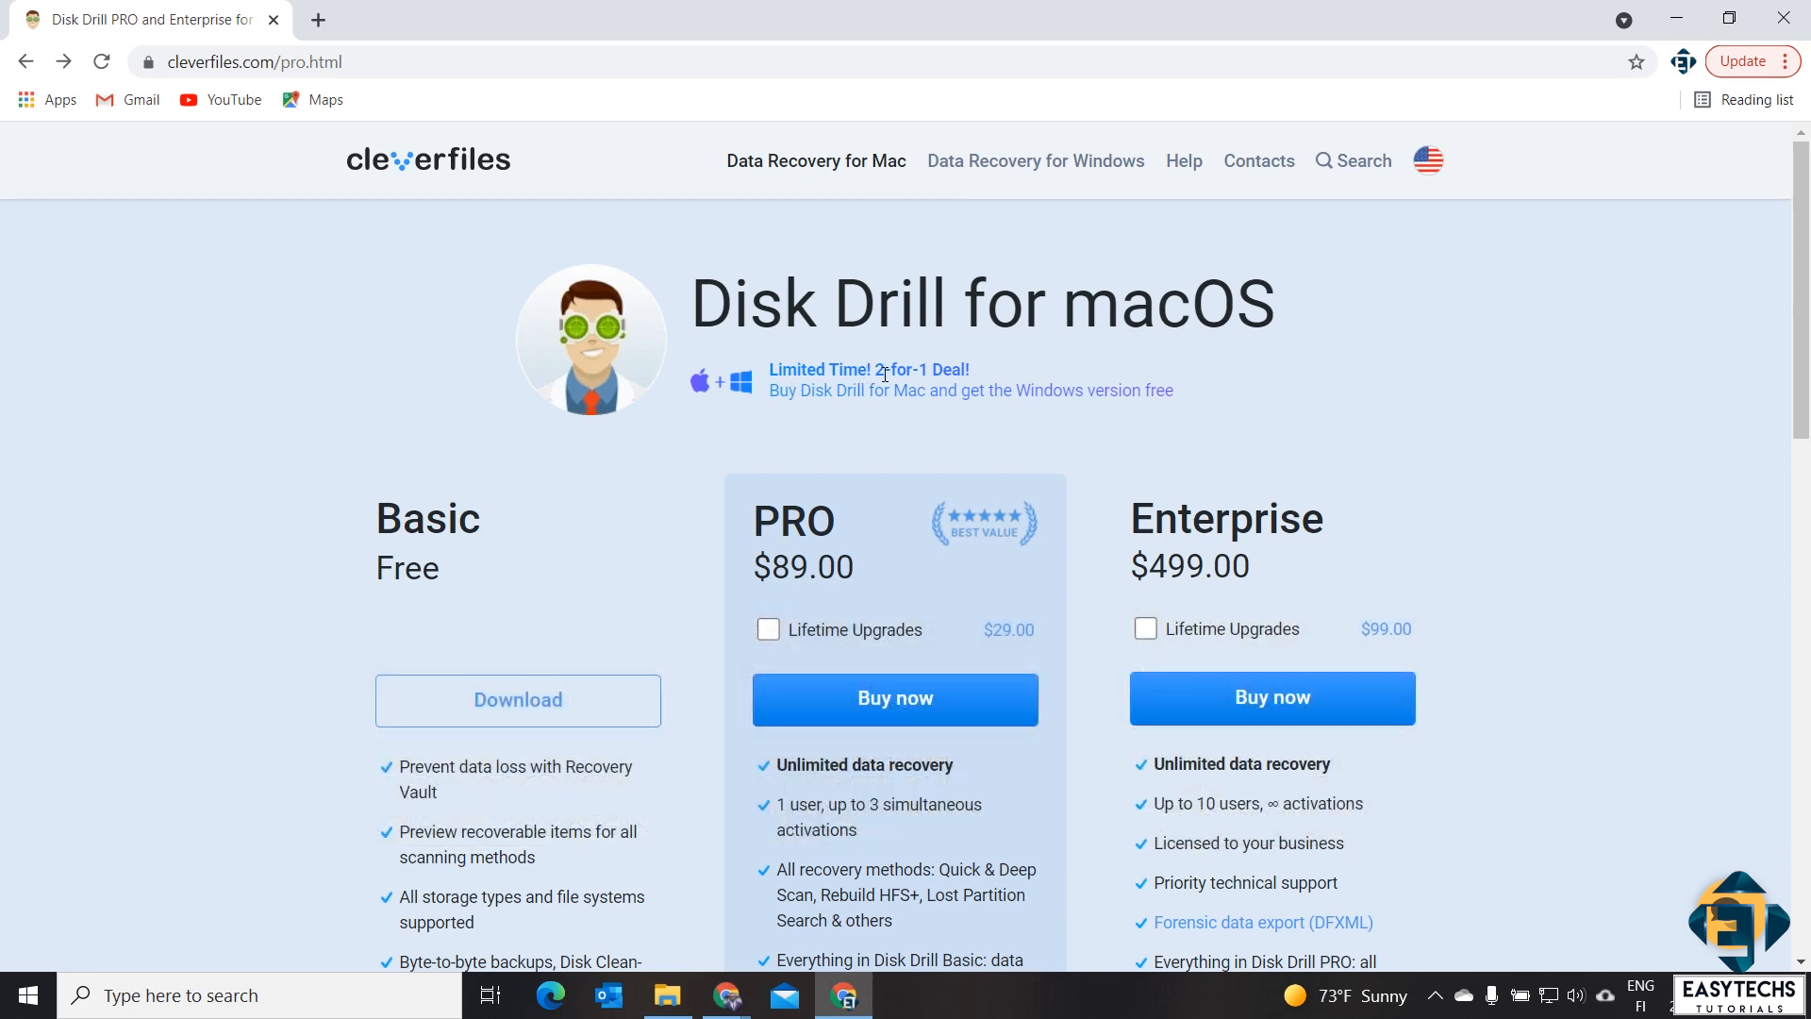
mouse_move(1083, 366)
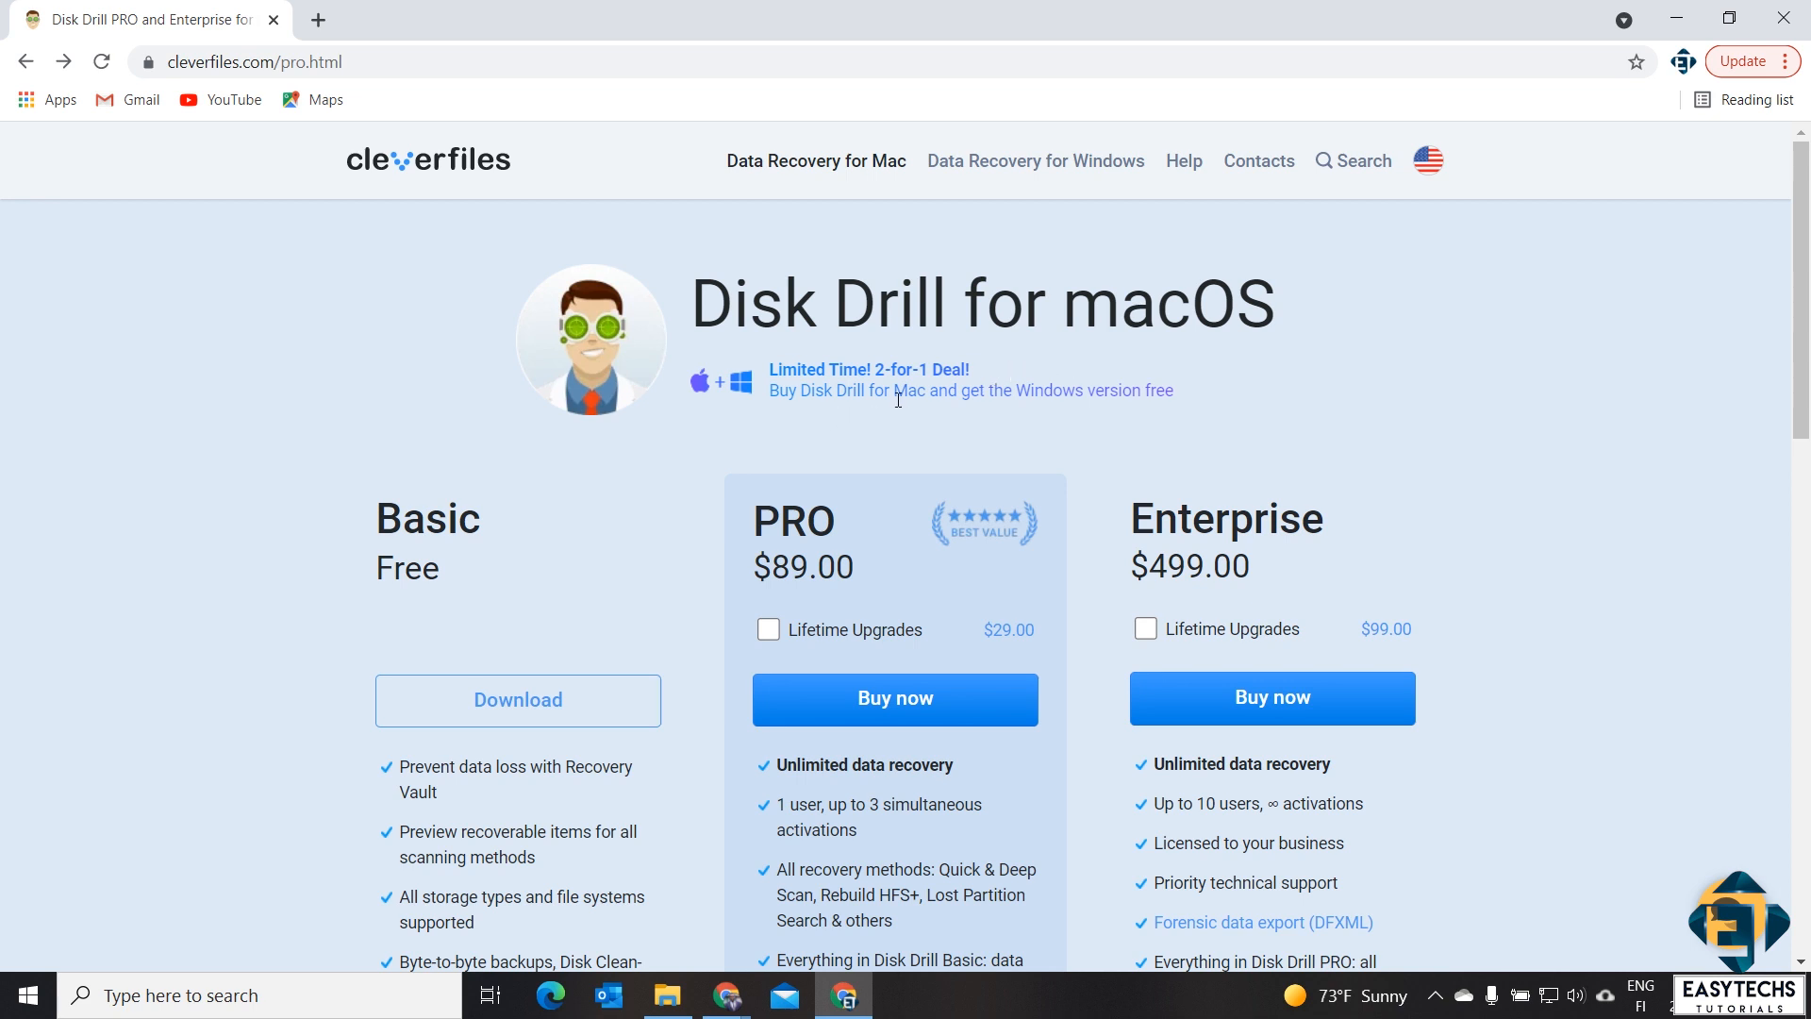
mouse_move(1132, 436)
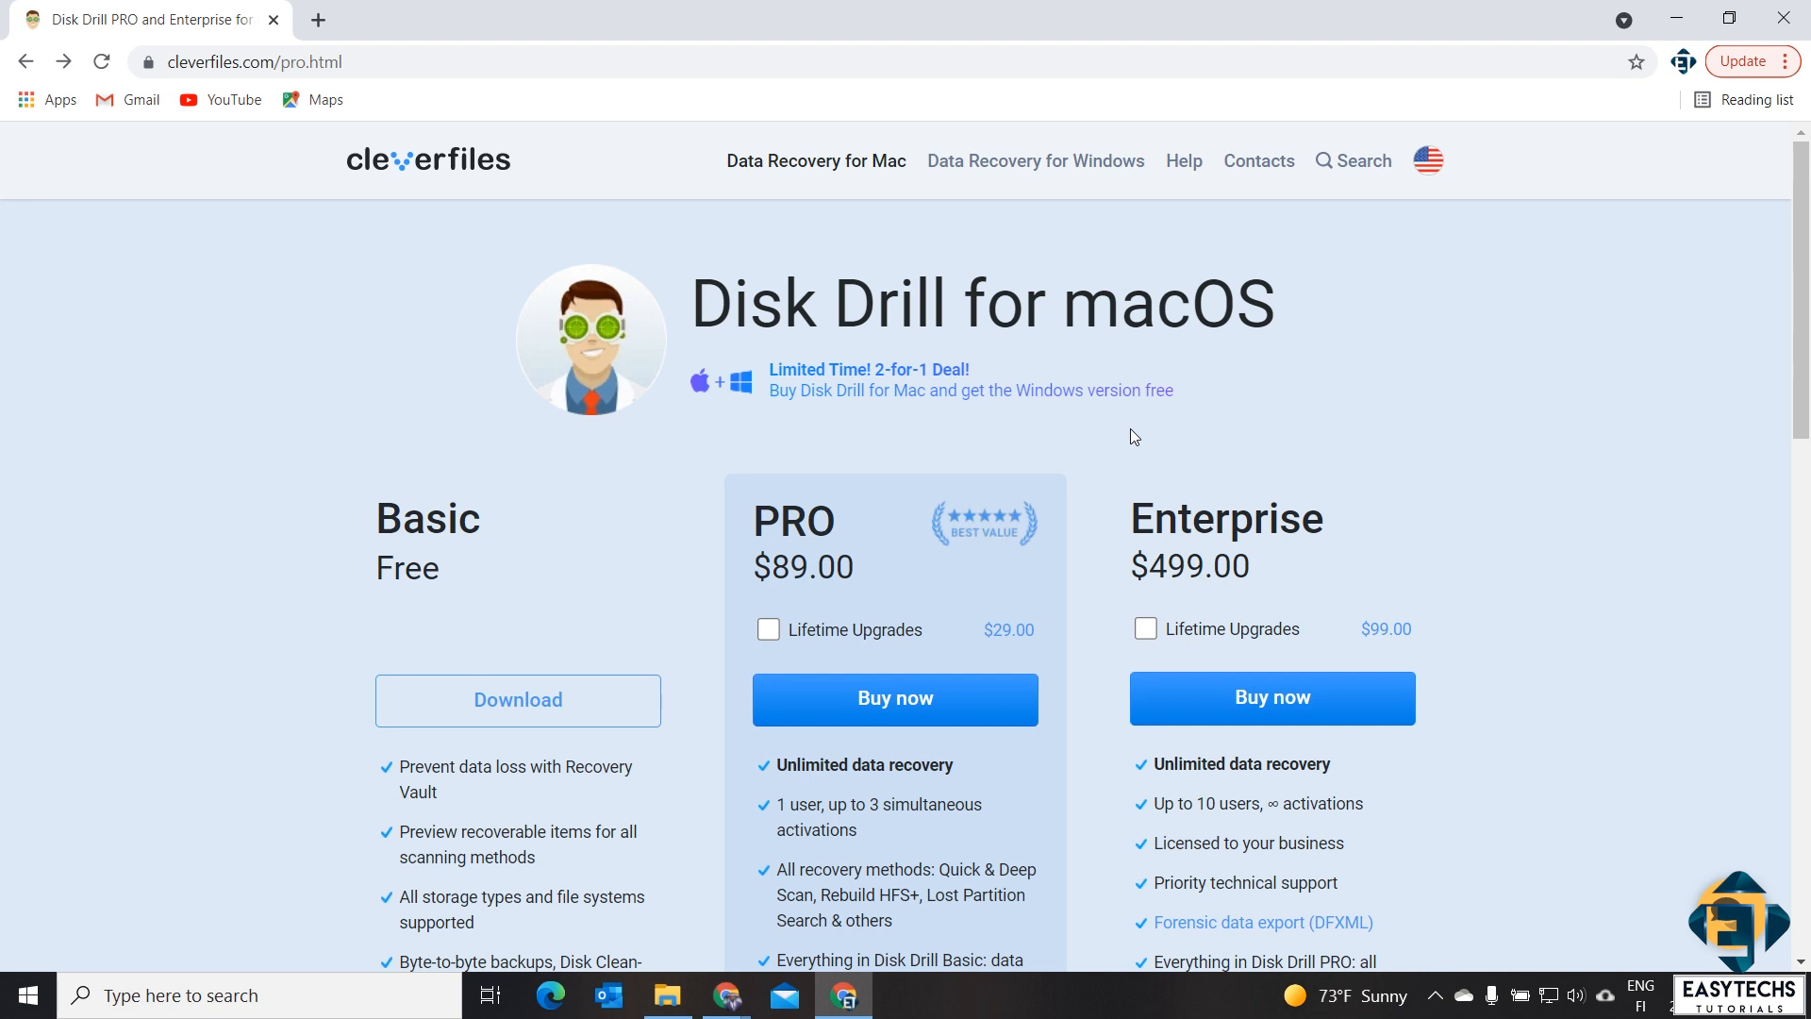
mouse_move(1121, 434)
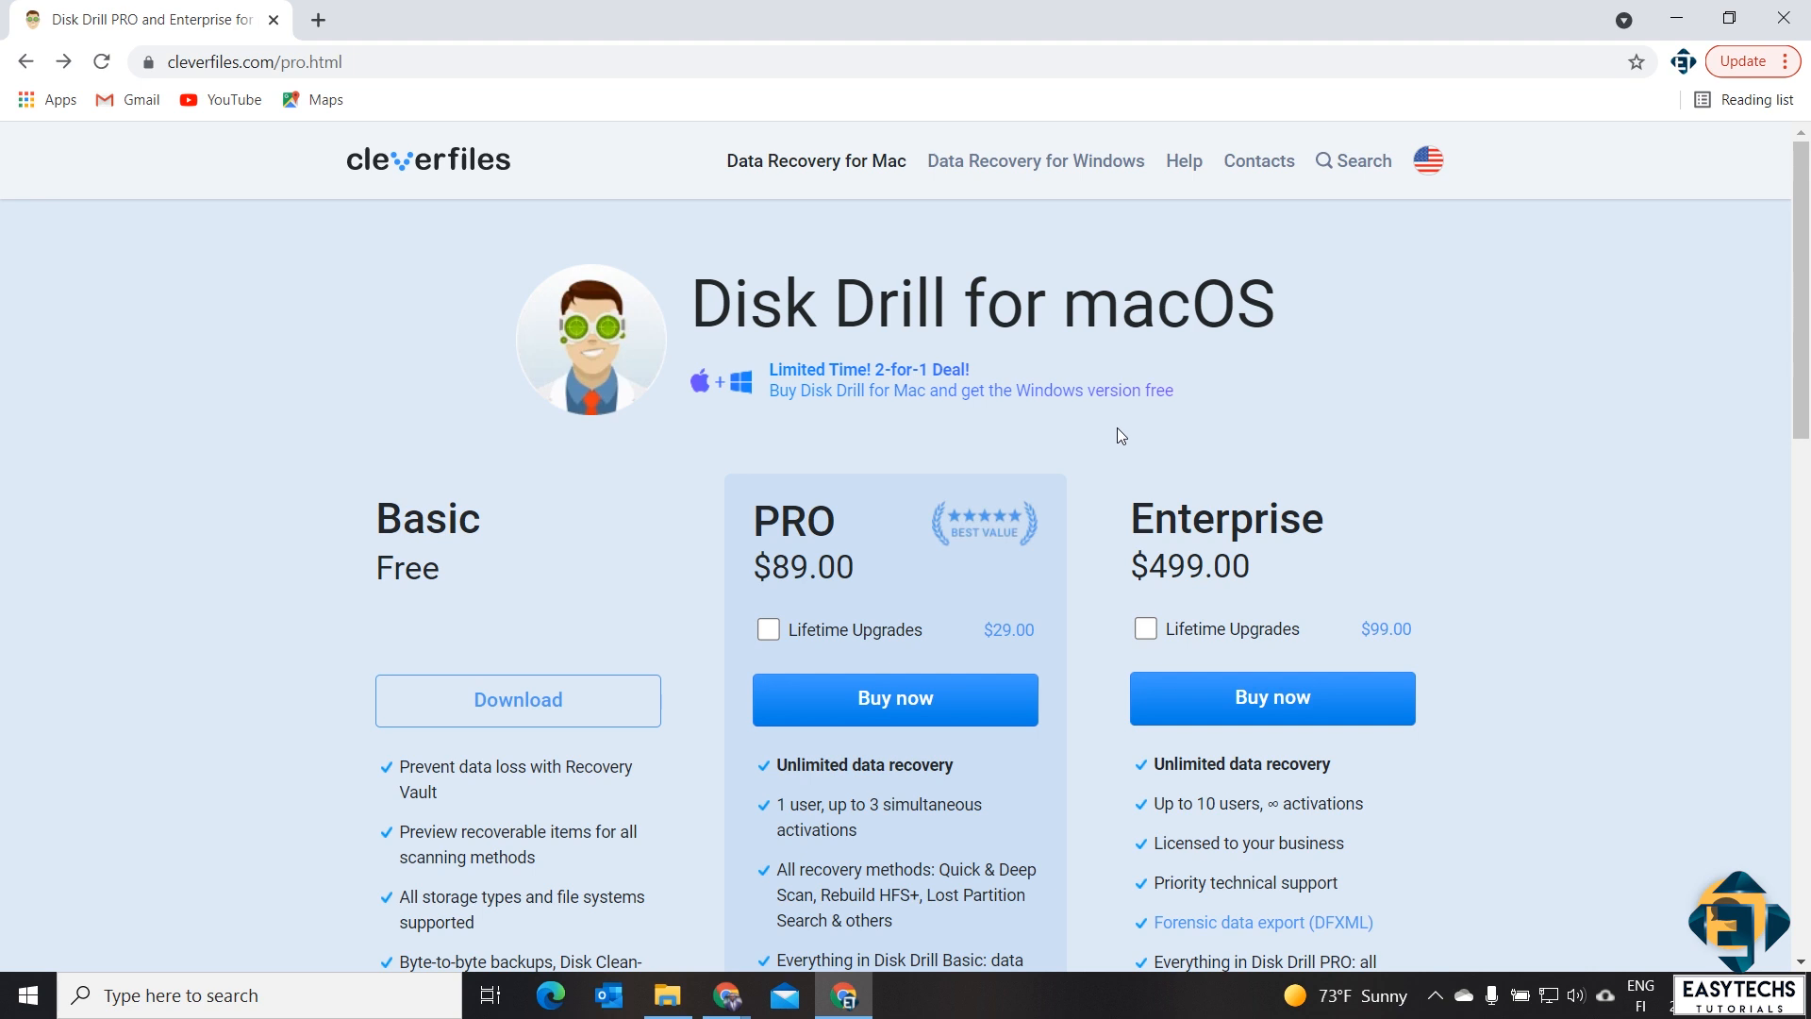
scroll("down", 3)
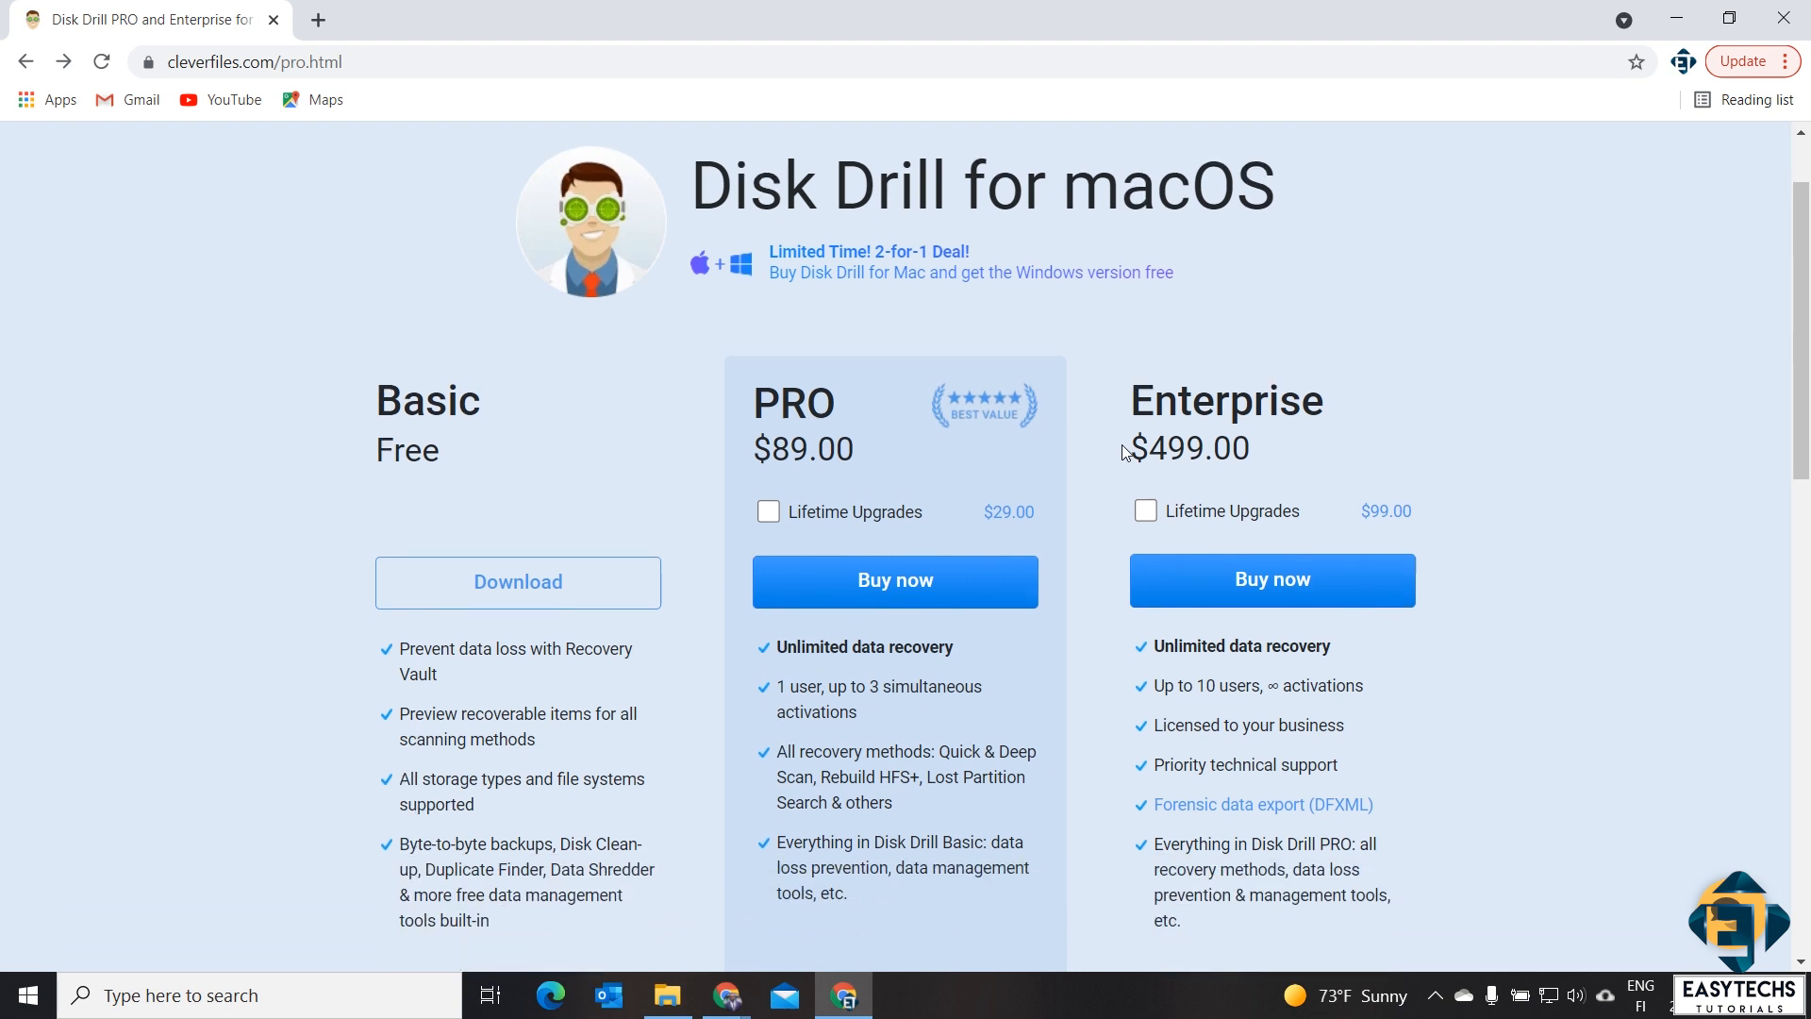
scroll("up", 3)
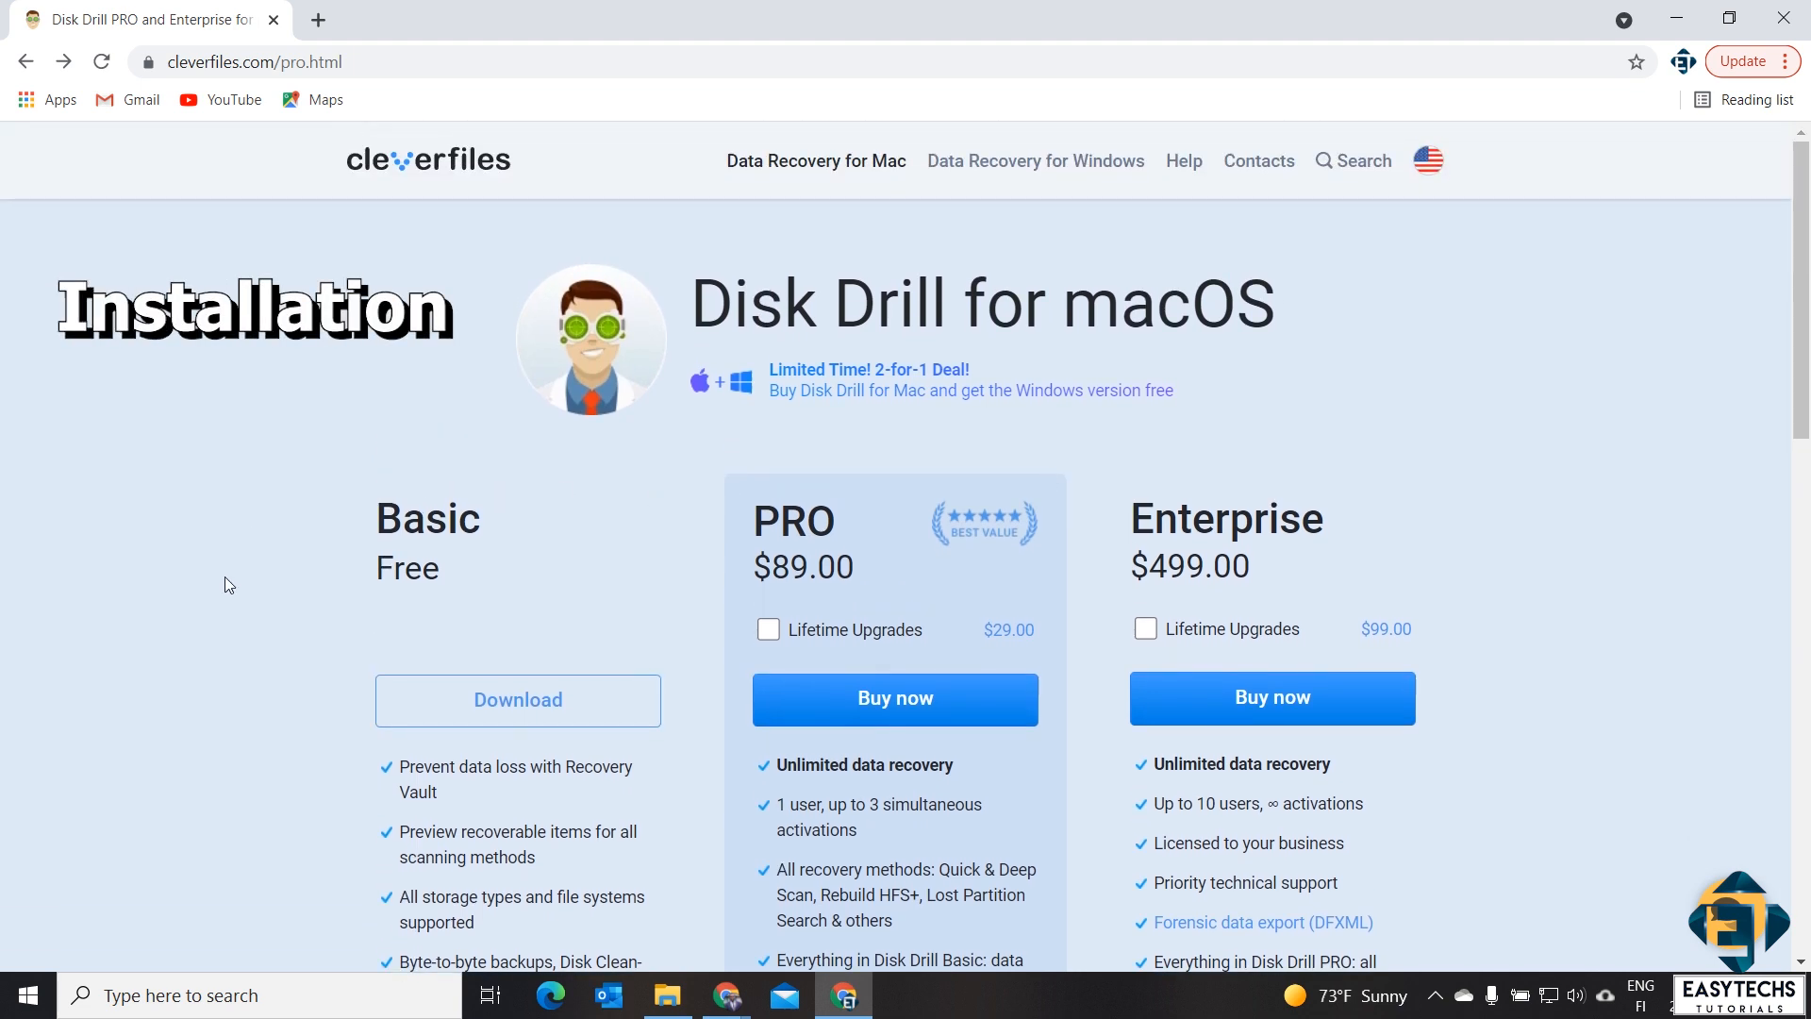
Step: Download the free Basic edition installer of Disk Drill 4 for Windows
left_click(517, 700)
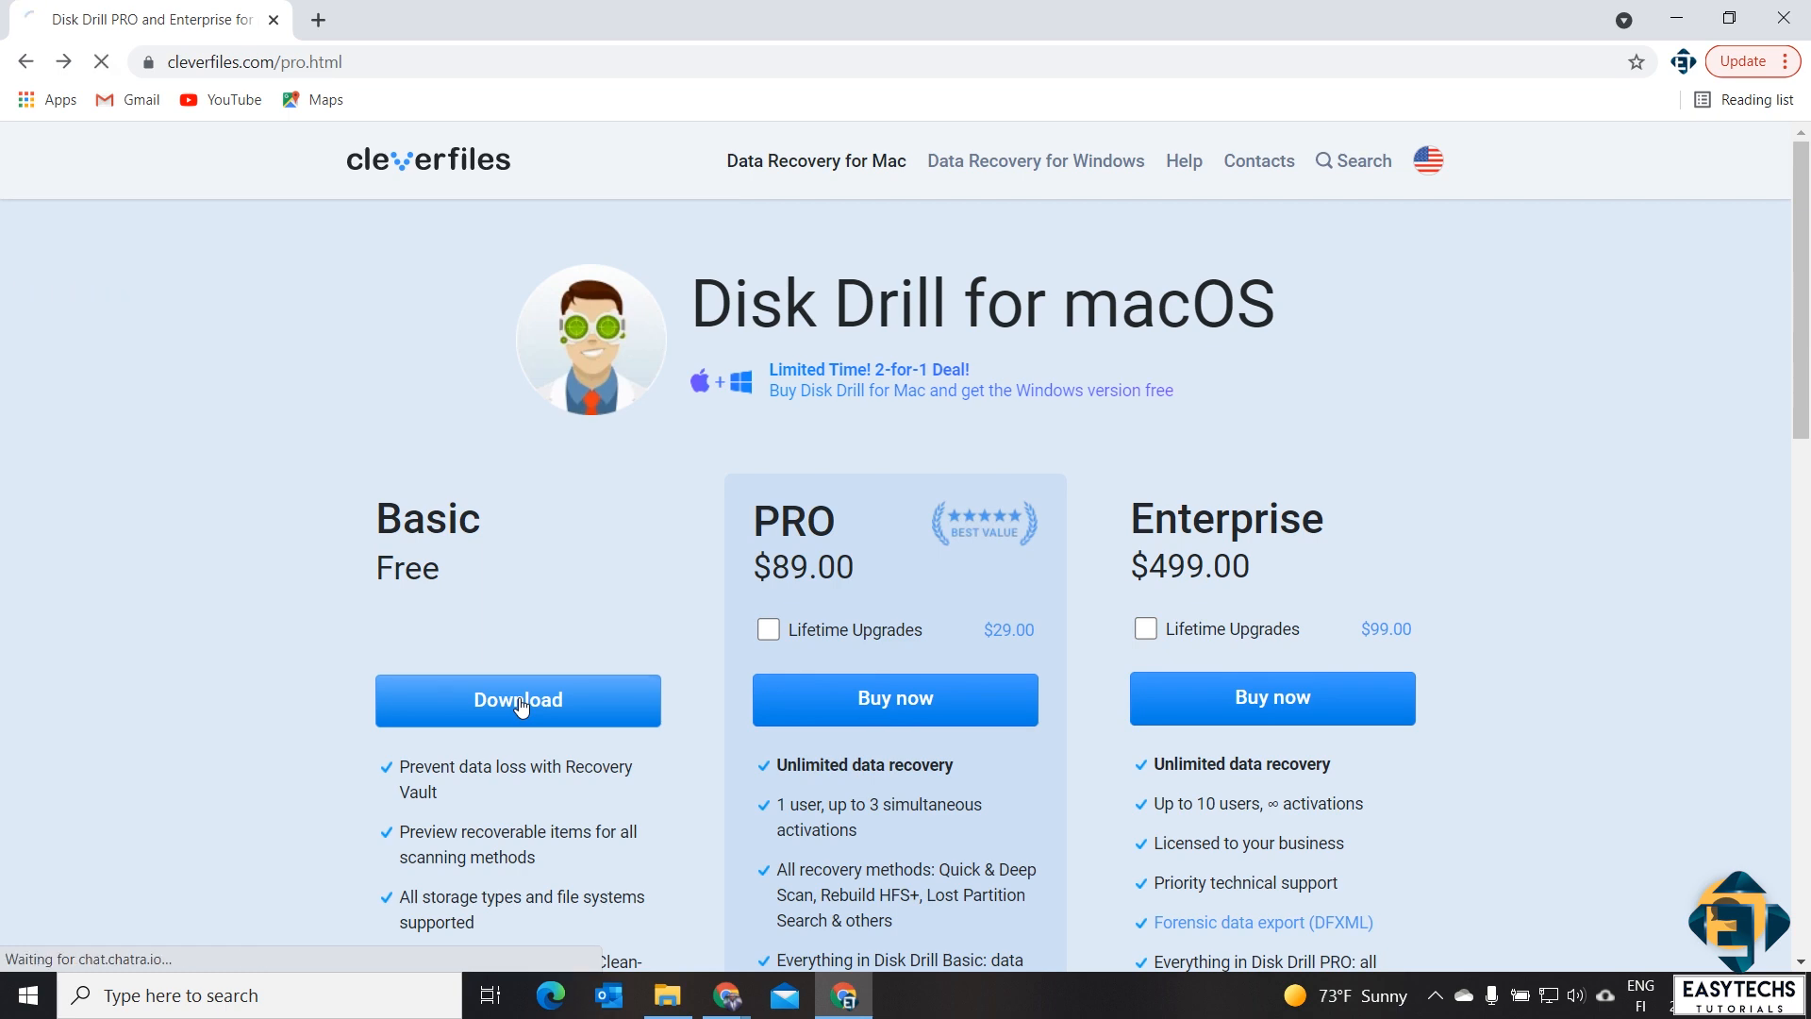
left_click(516, 699)
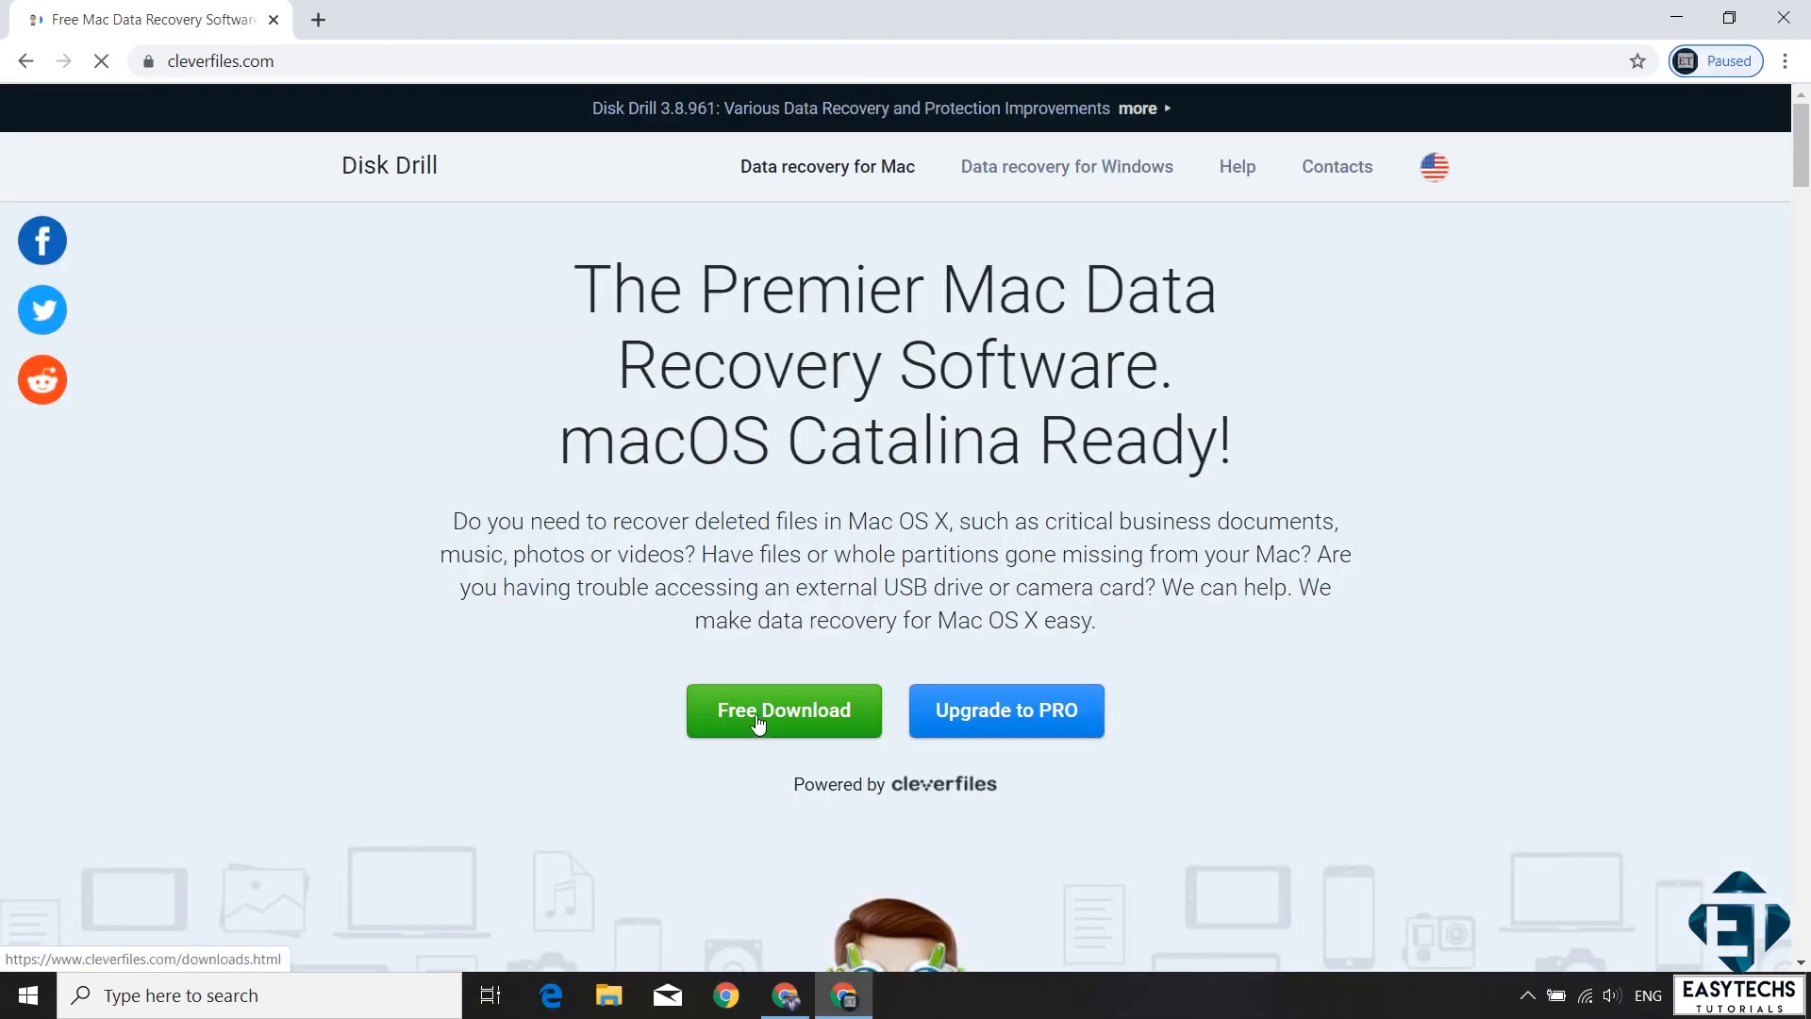
left_click(784, 709)
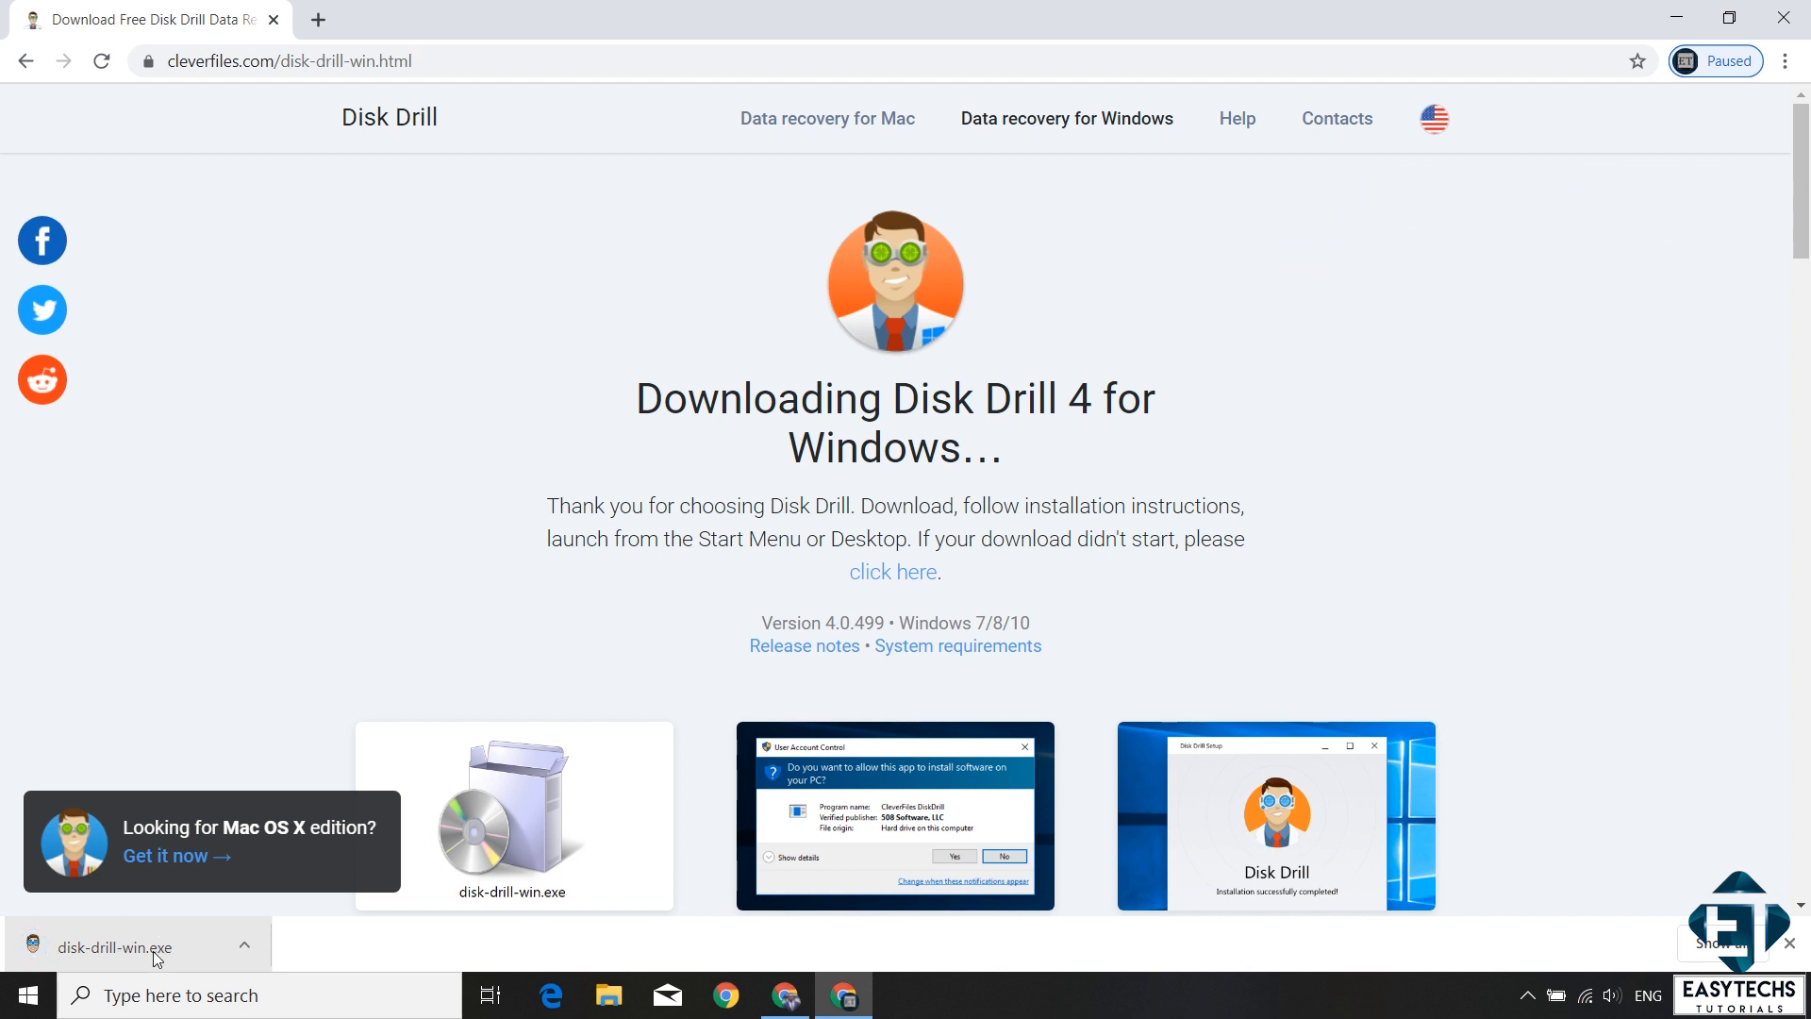
Step: Run disk-drill-win.exe, install Disk Drill and launch it to its drive list
left_click(122, 947)
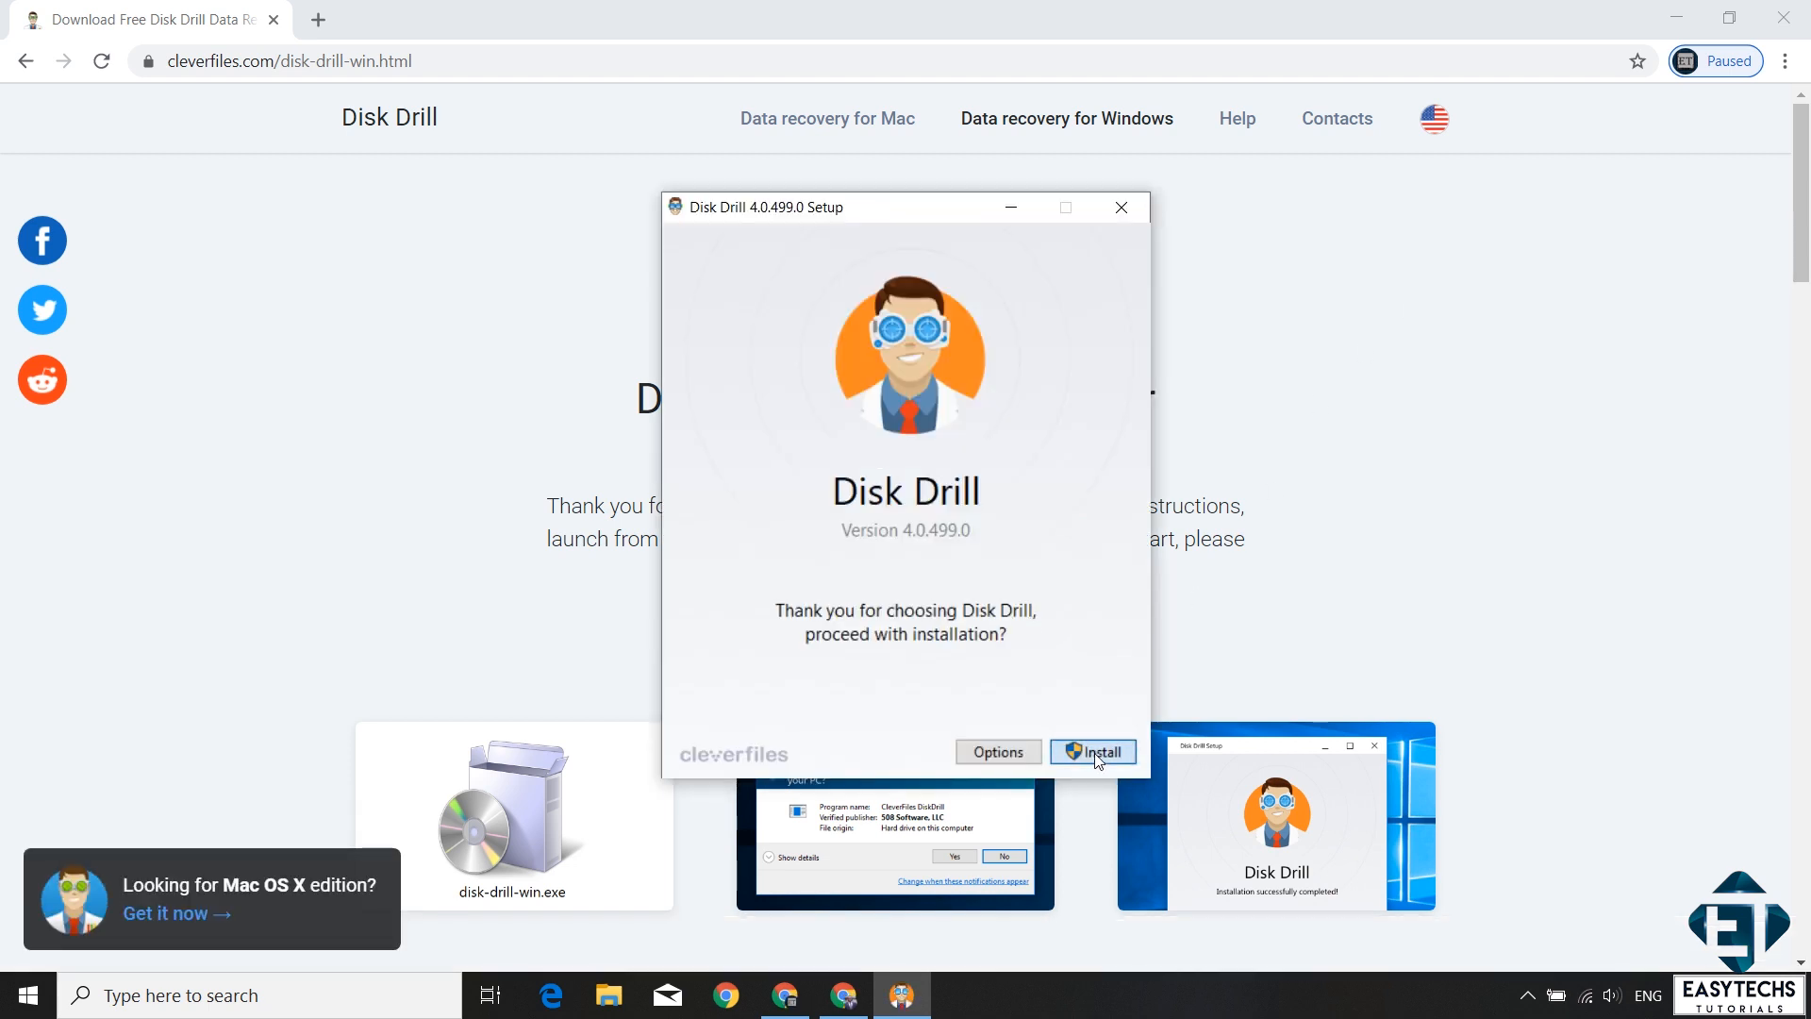
left_click(1095, 751)
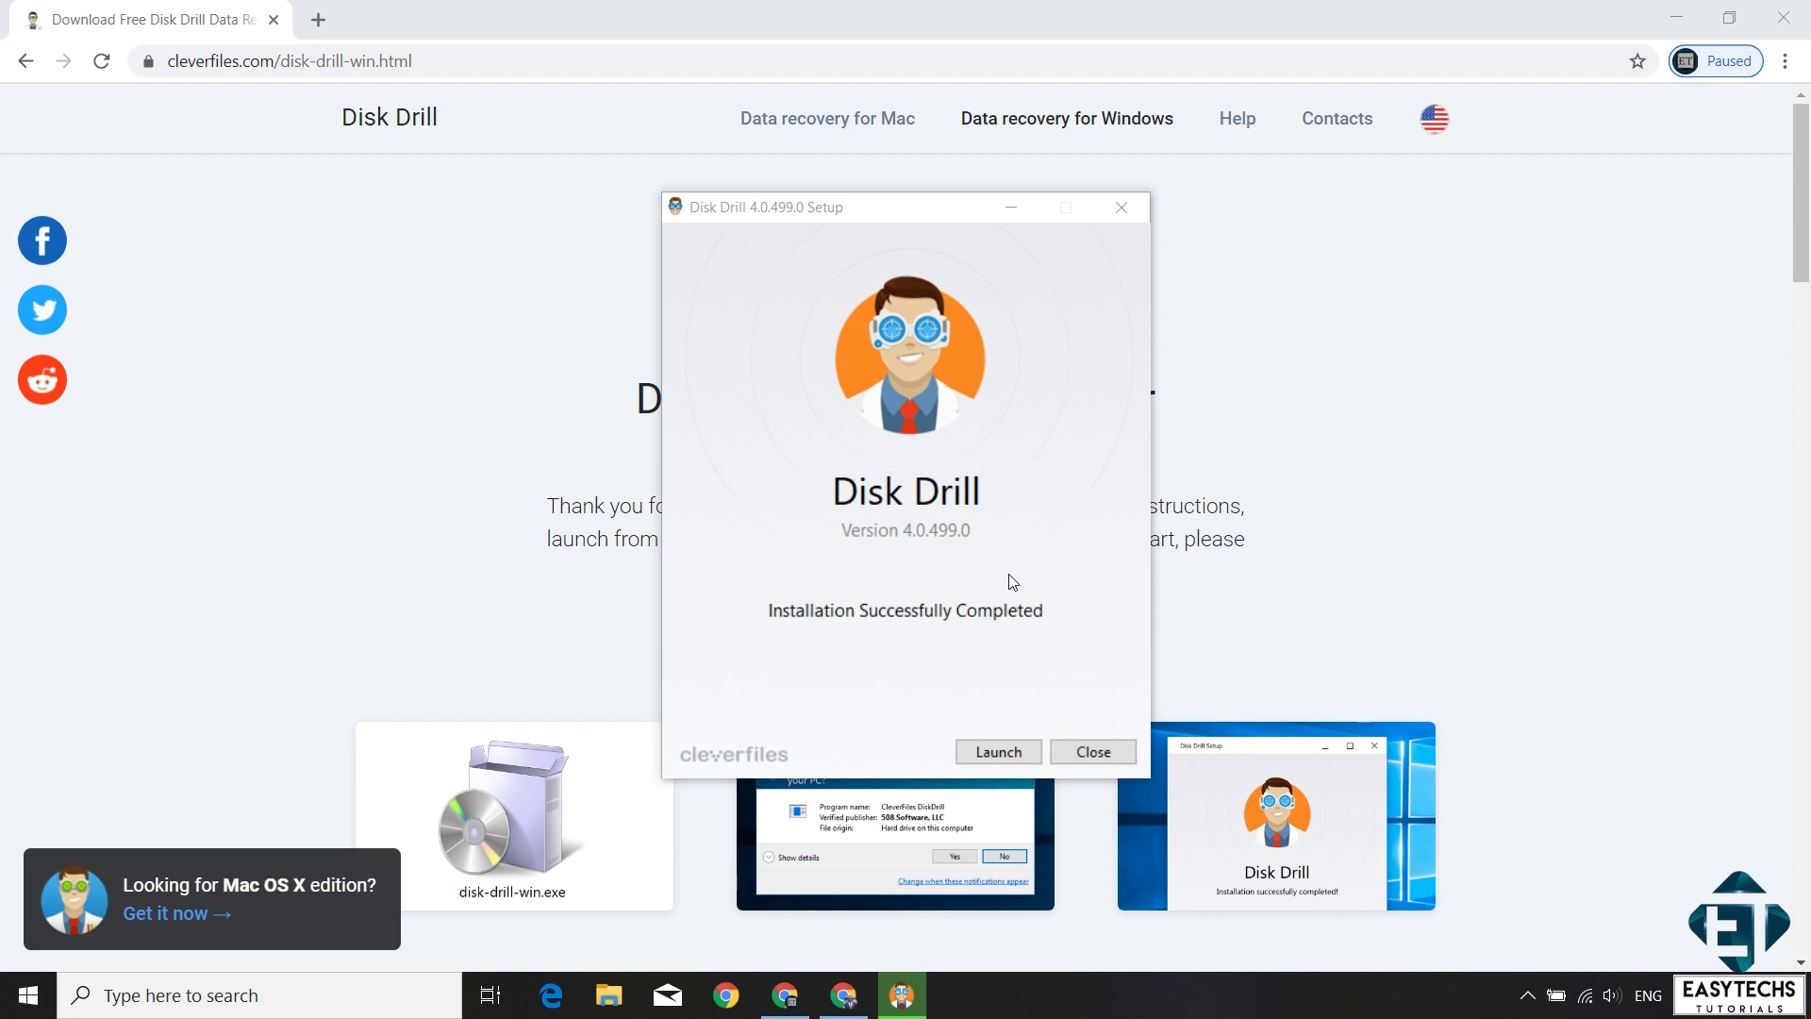
mouse_move(1028, 728)
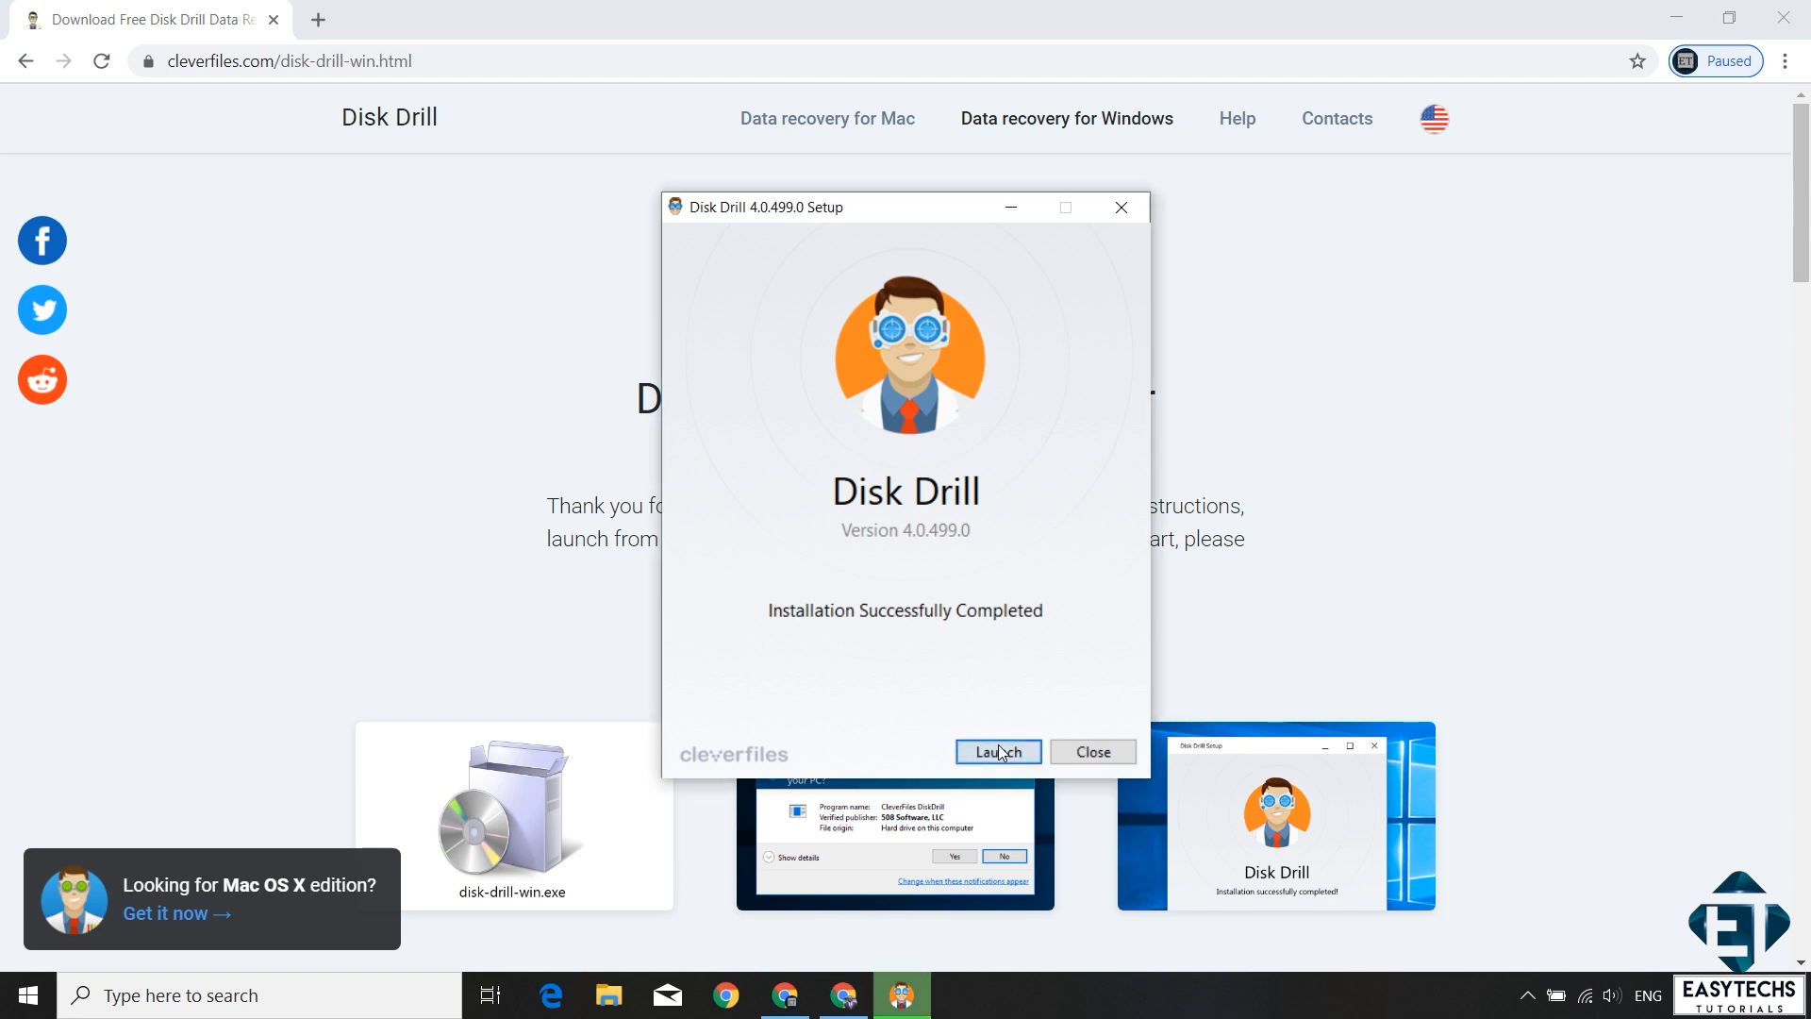
left_click(998, 750)
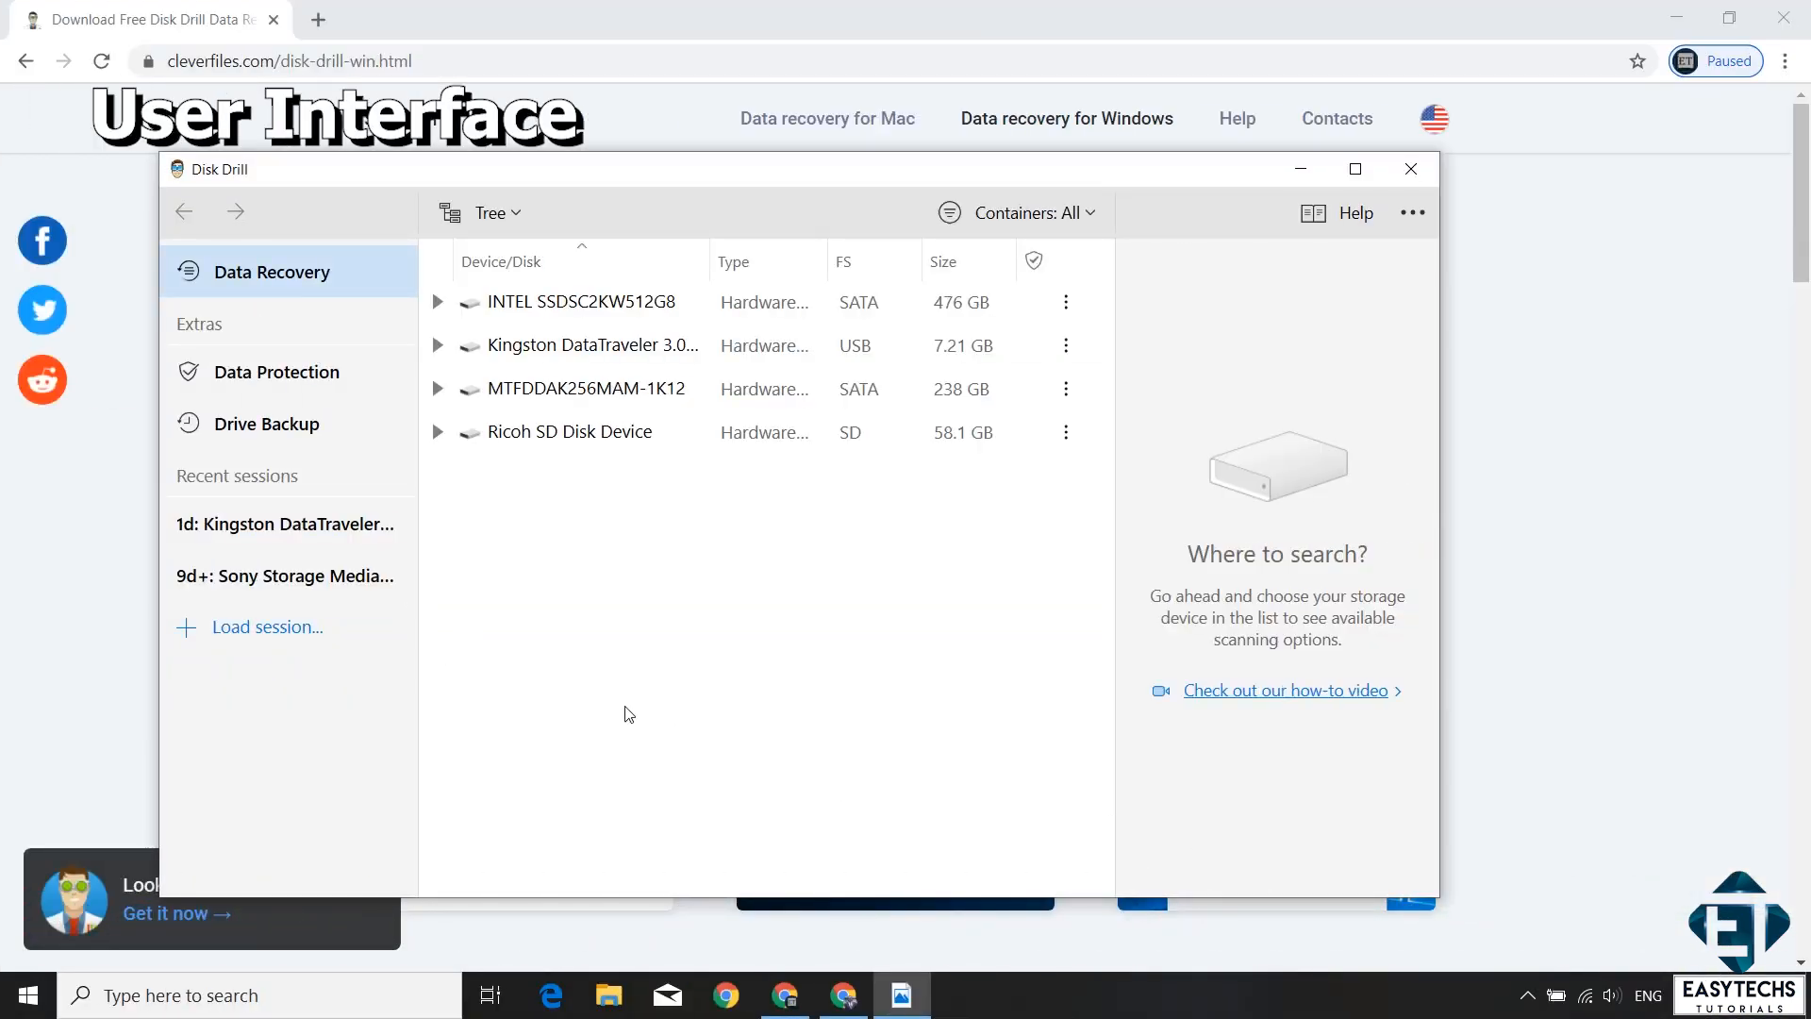
mouse_move(209, 208)
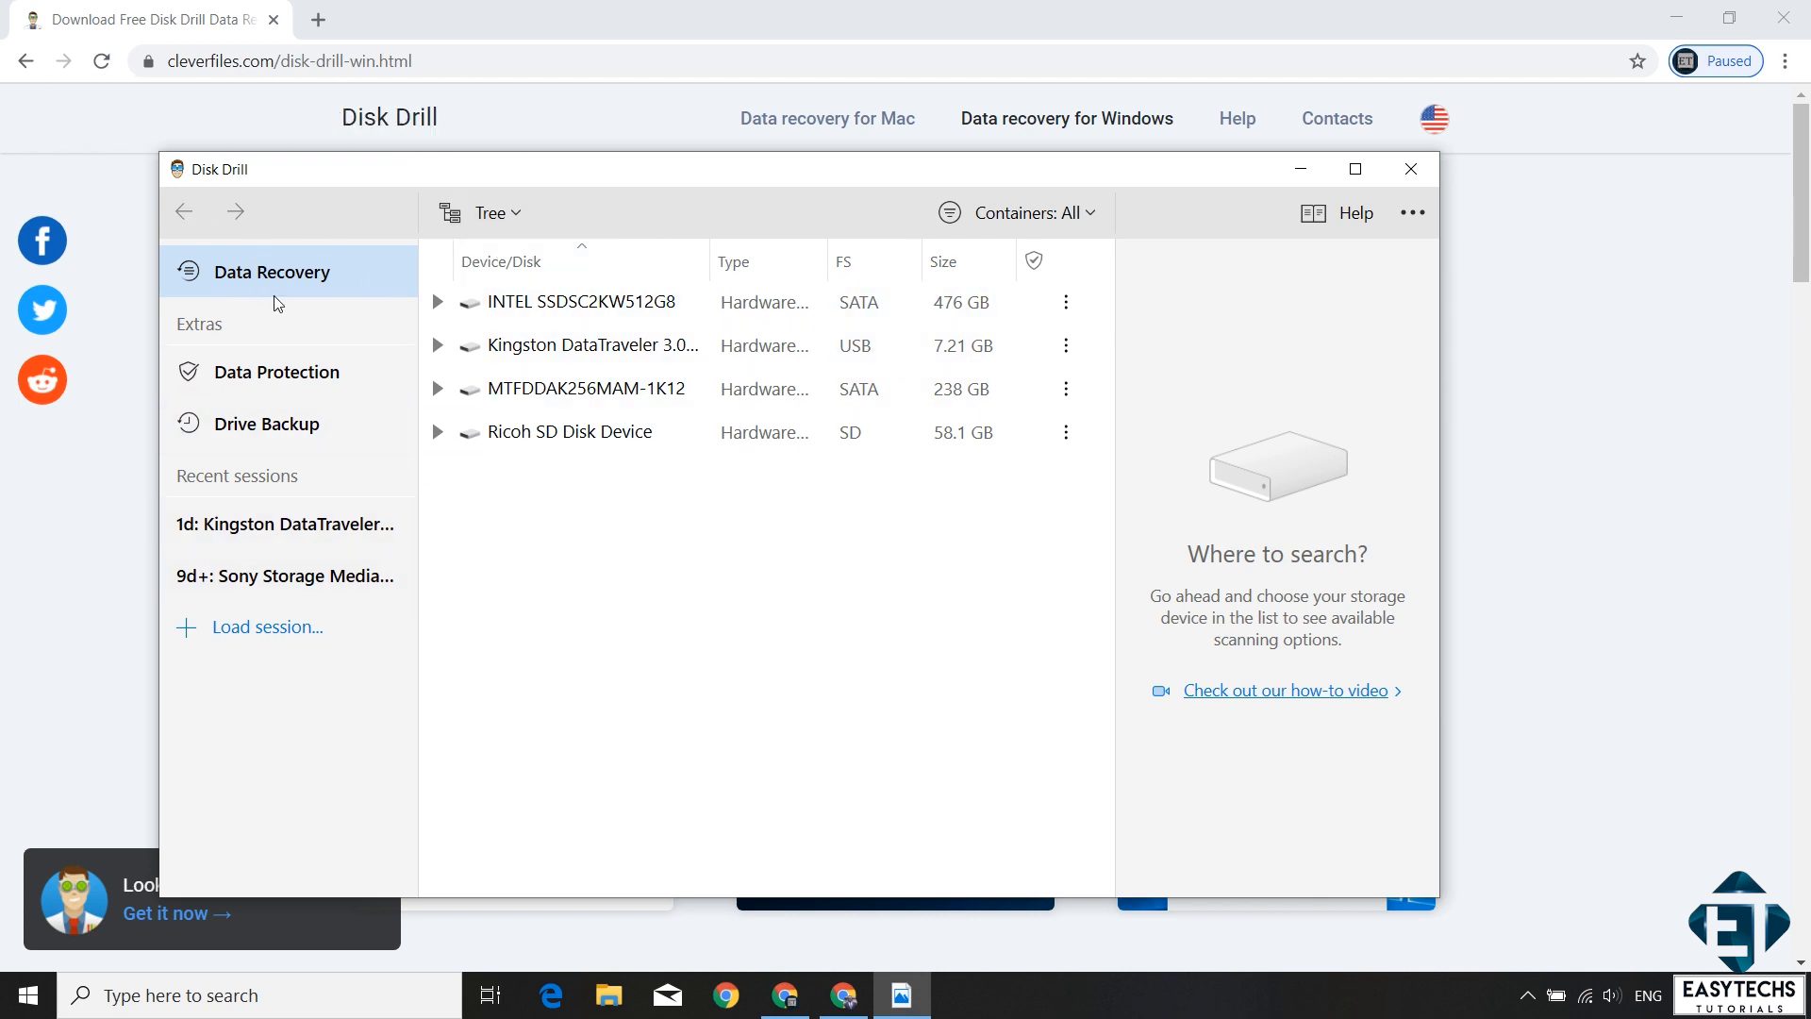
mouse_move(264, 279)
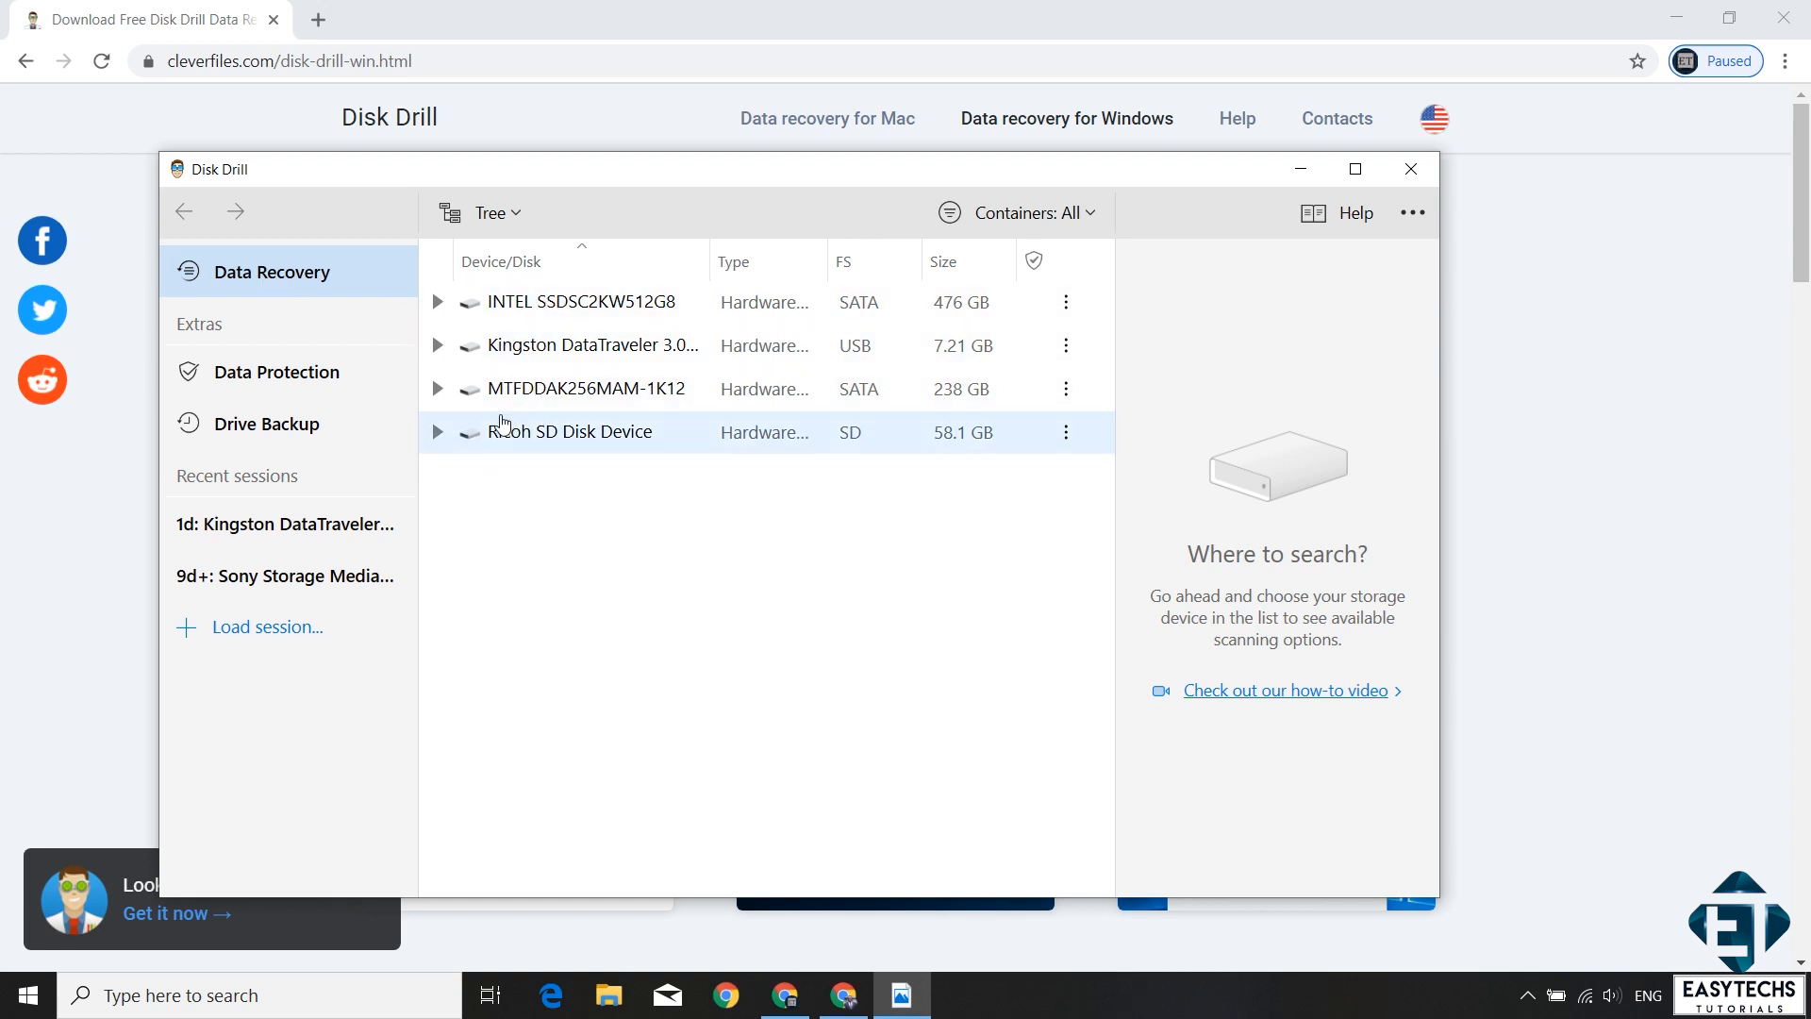
left_click(438, 302)
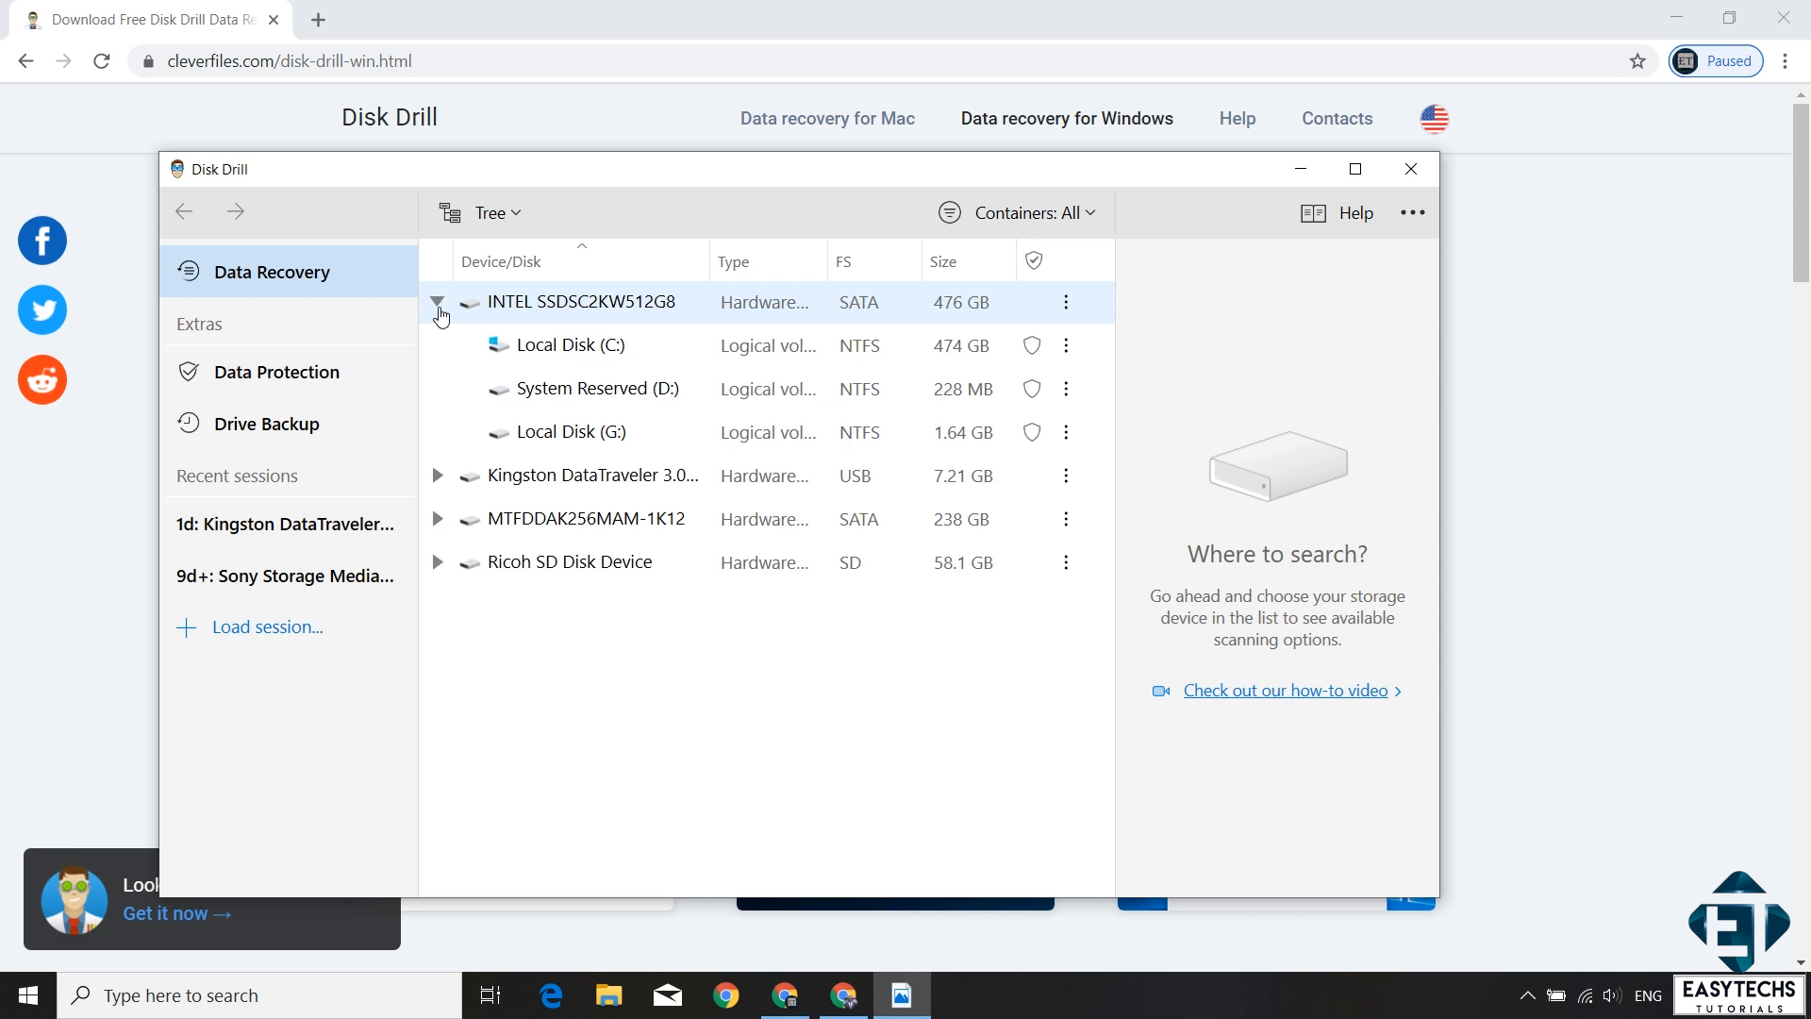
left_click(566, 343)
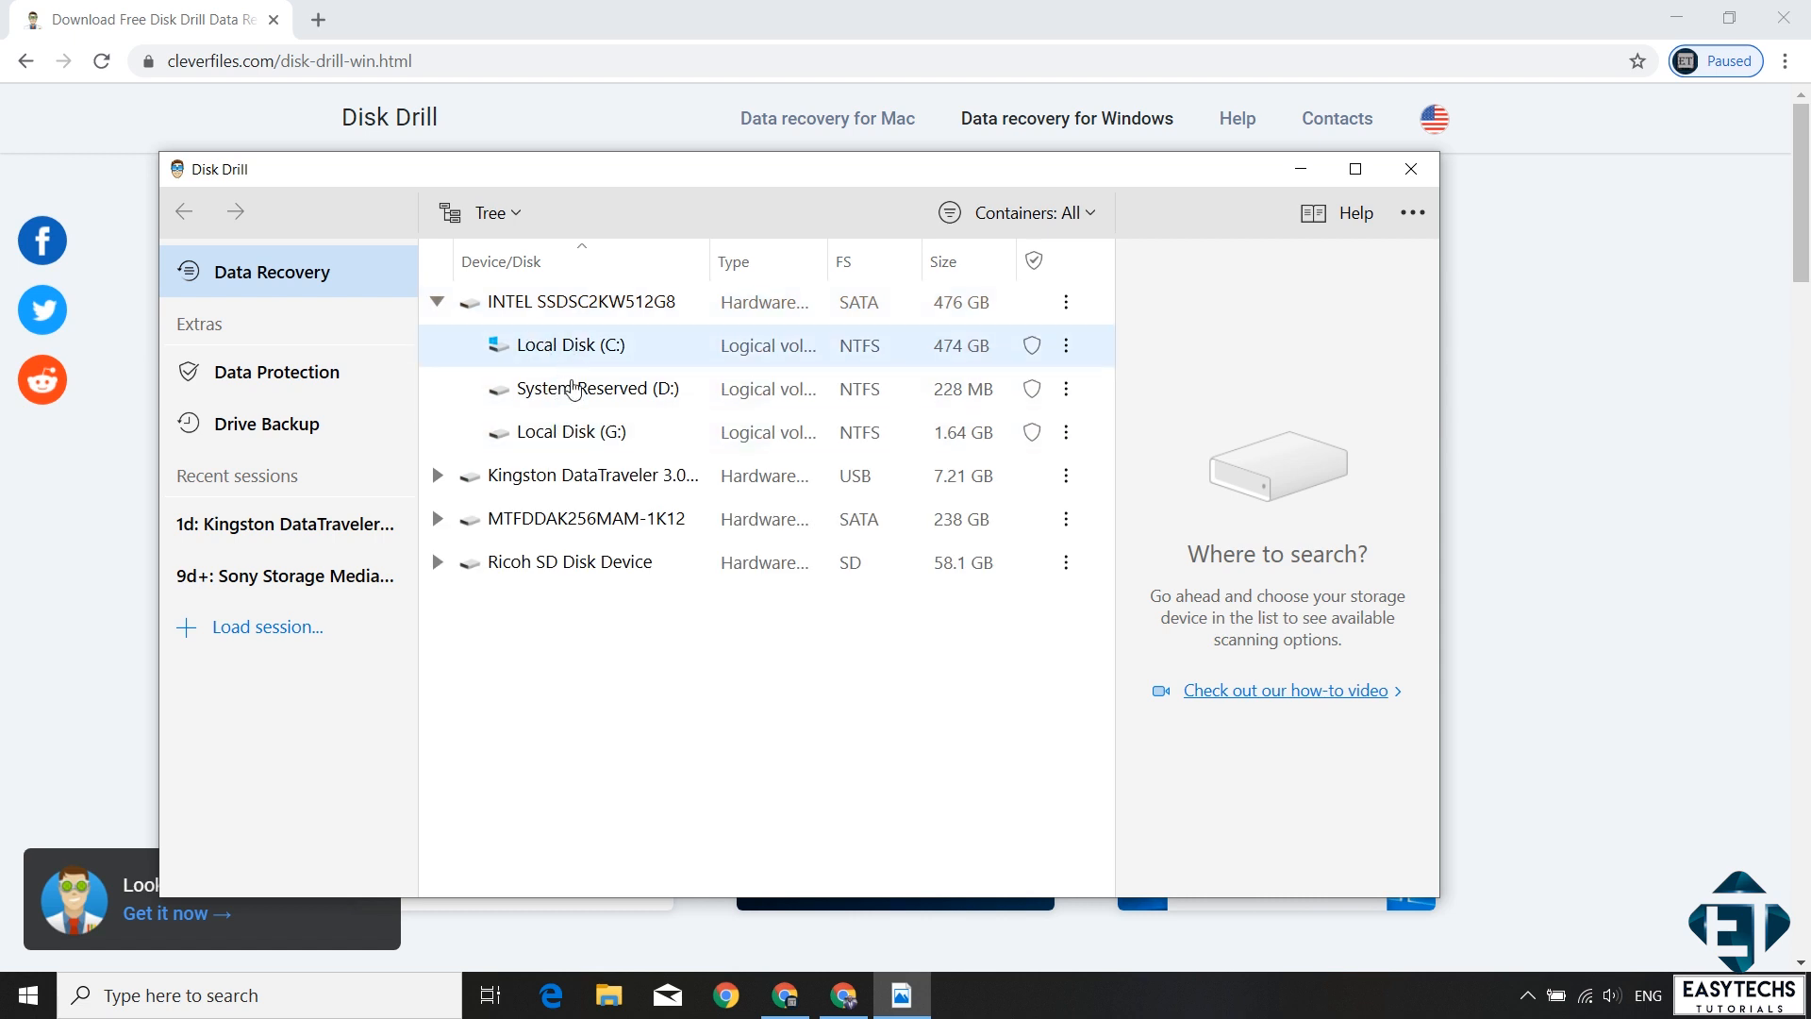
left_click(440, 302)
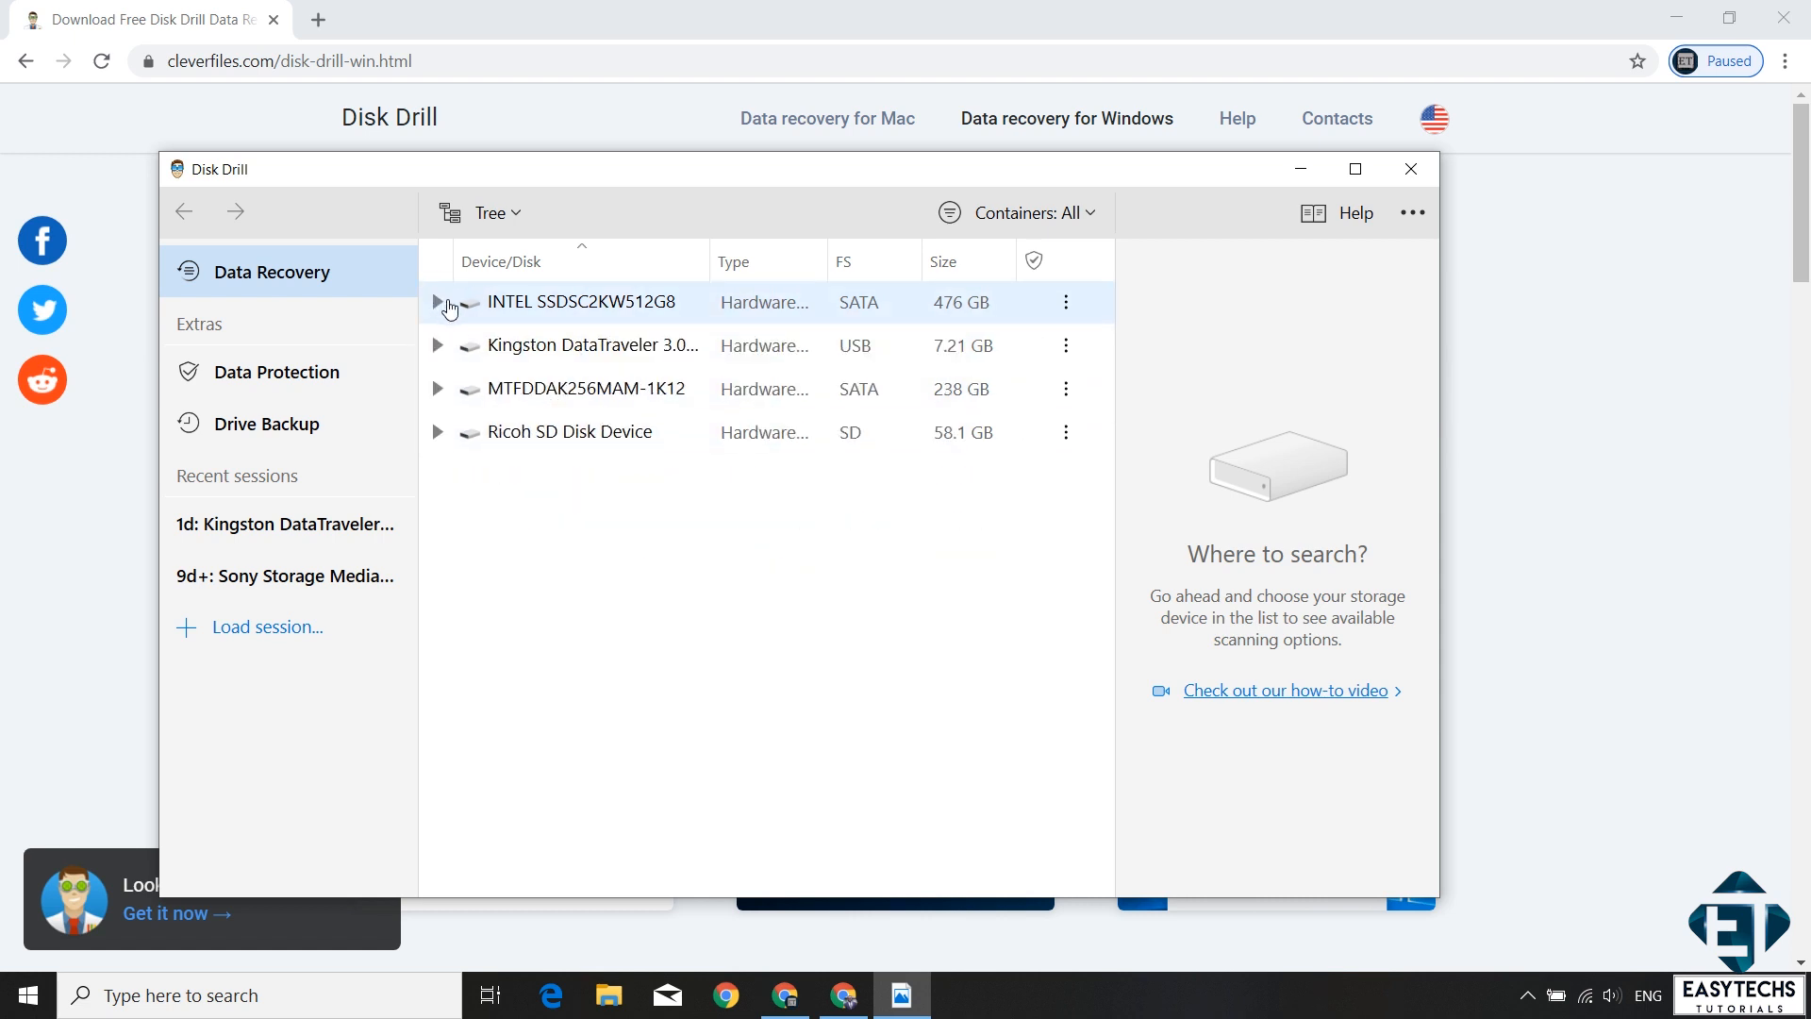
left_click(438, 302)
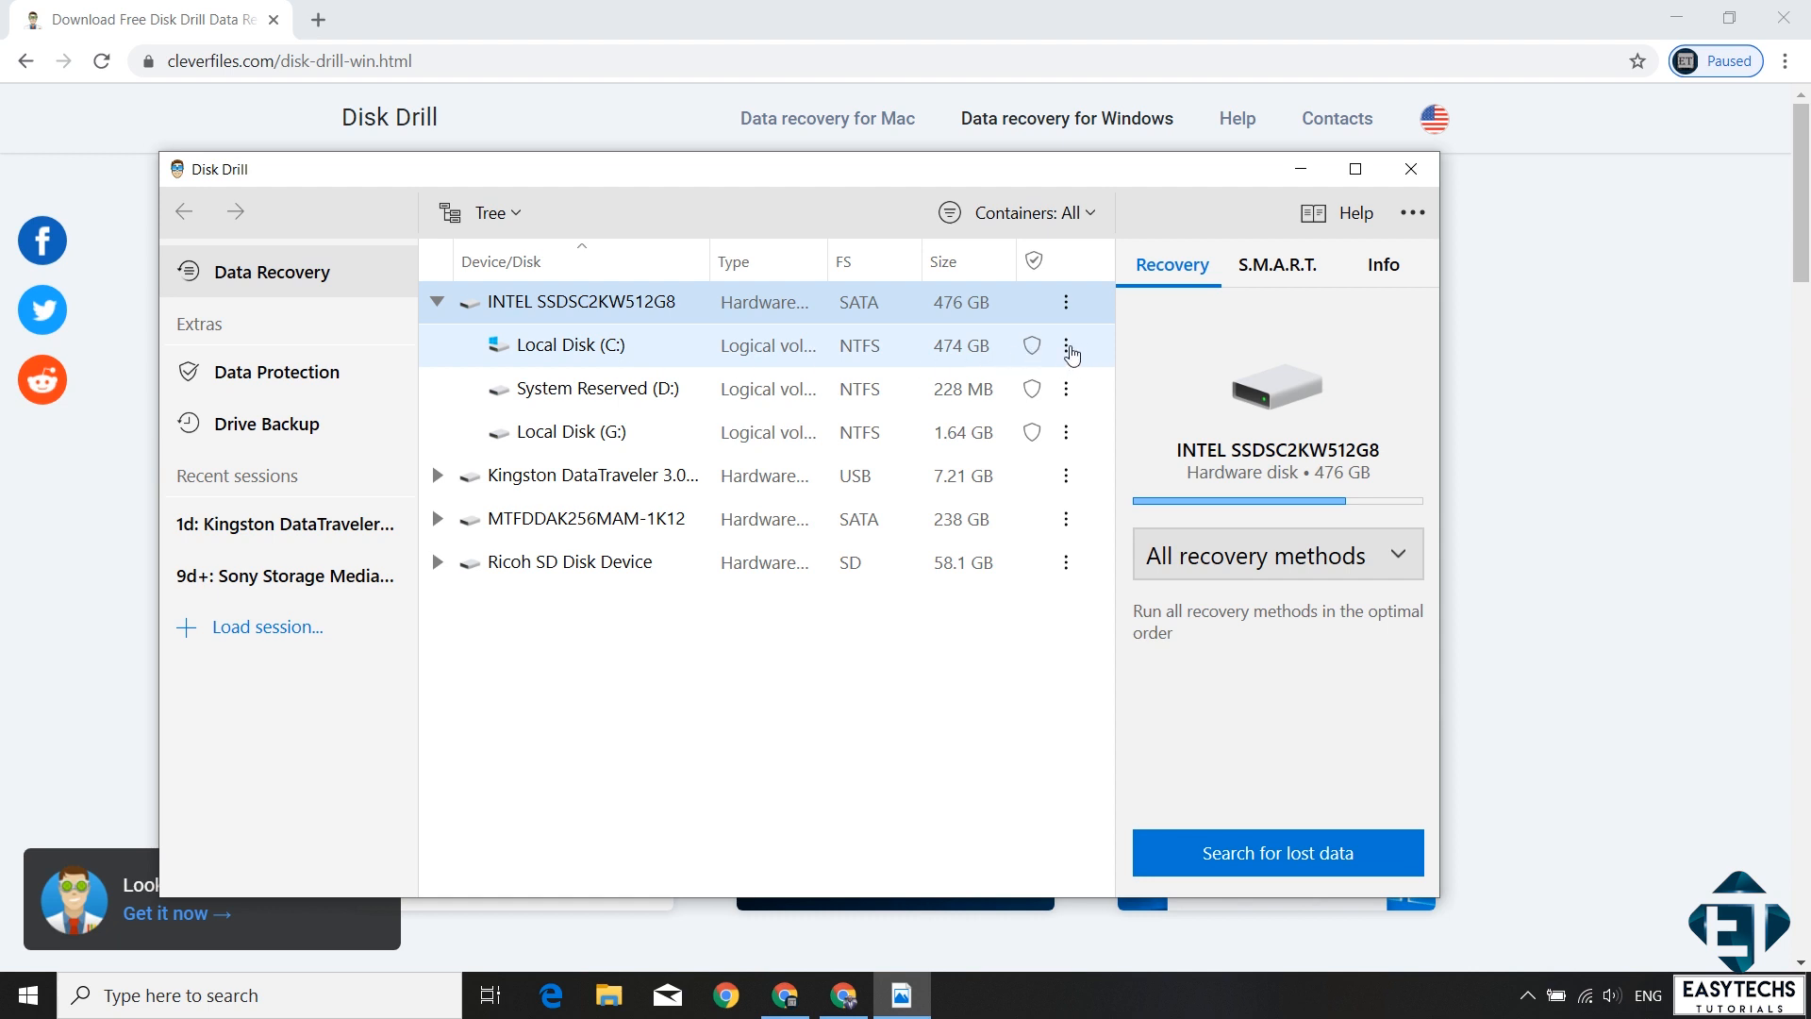
left_click(1065, 345)
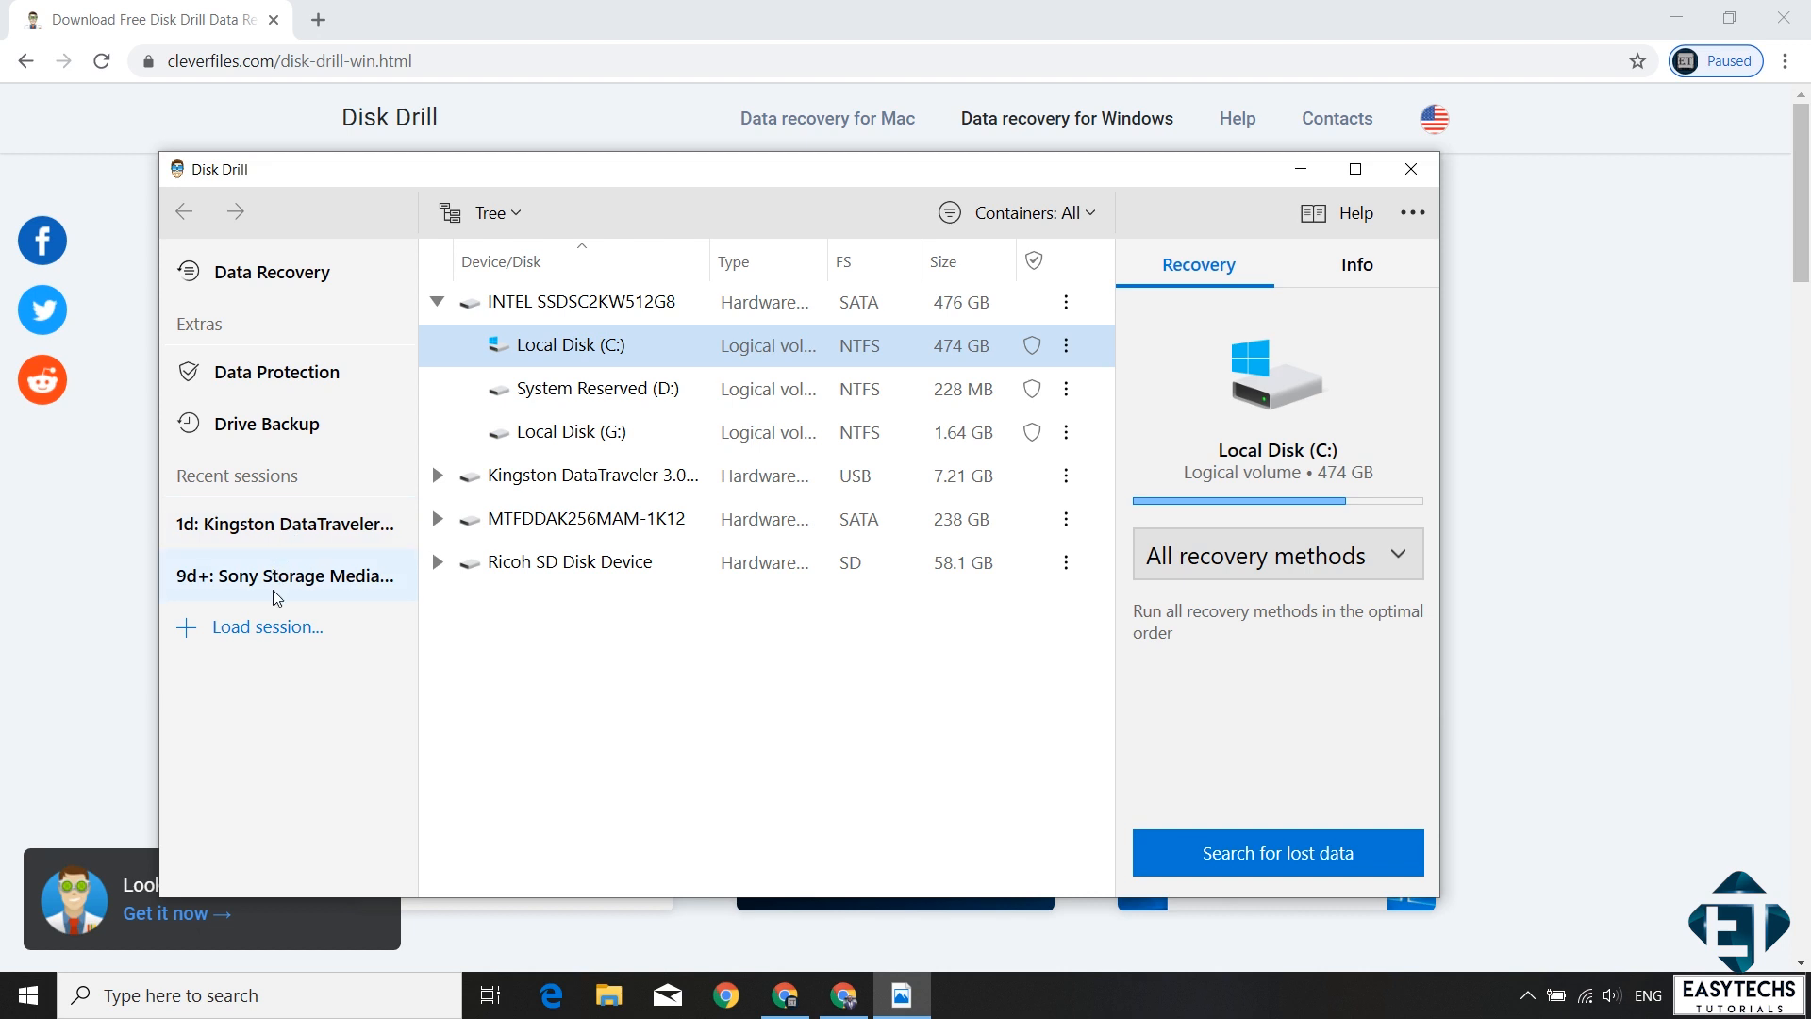
mouse_move(274, 598)
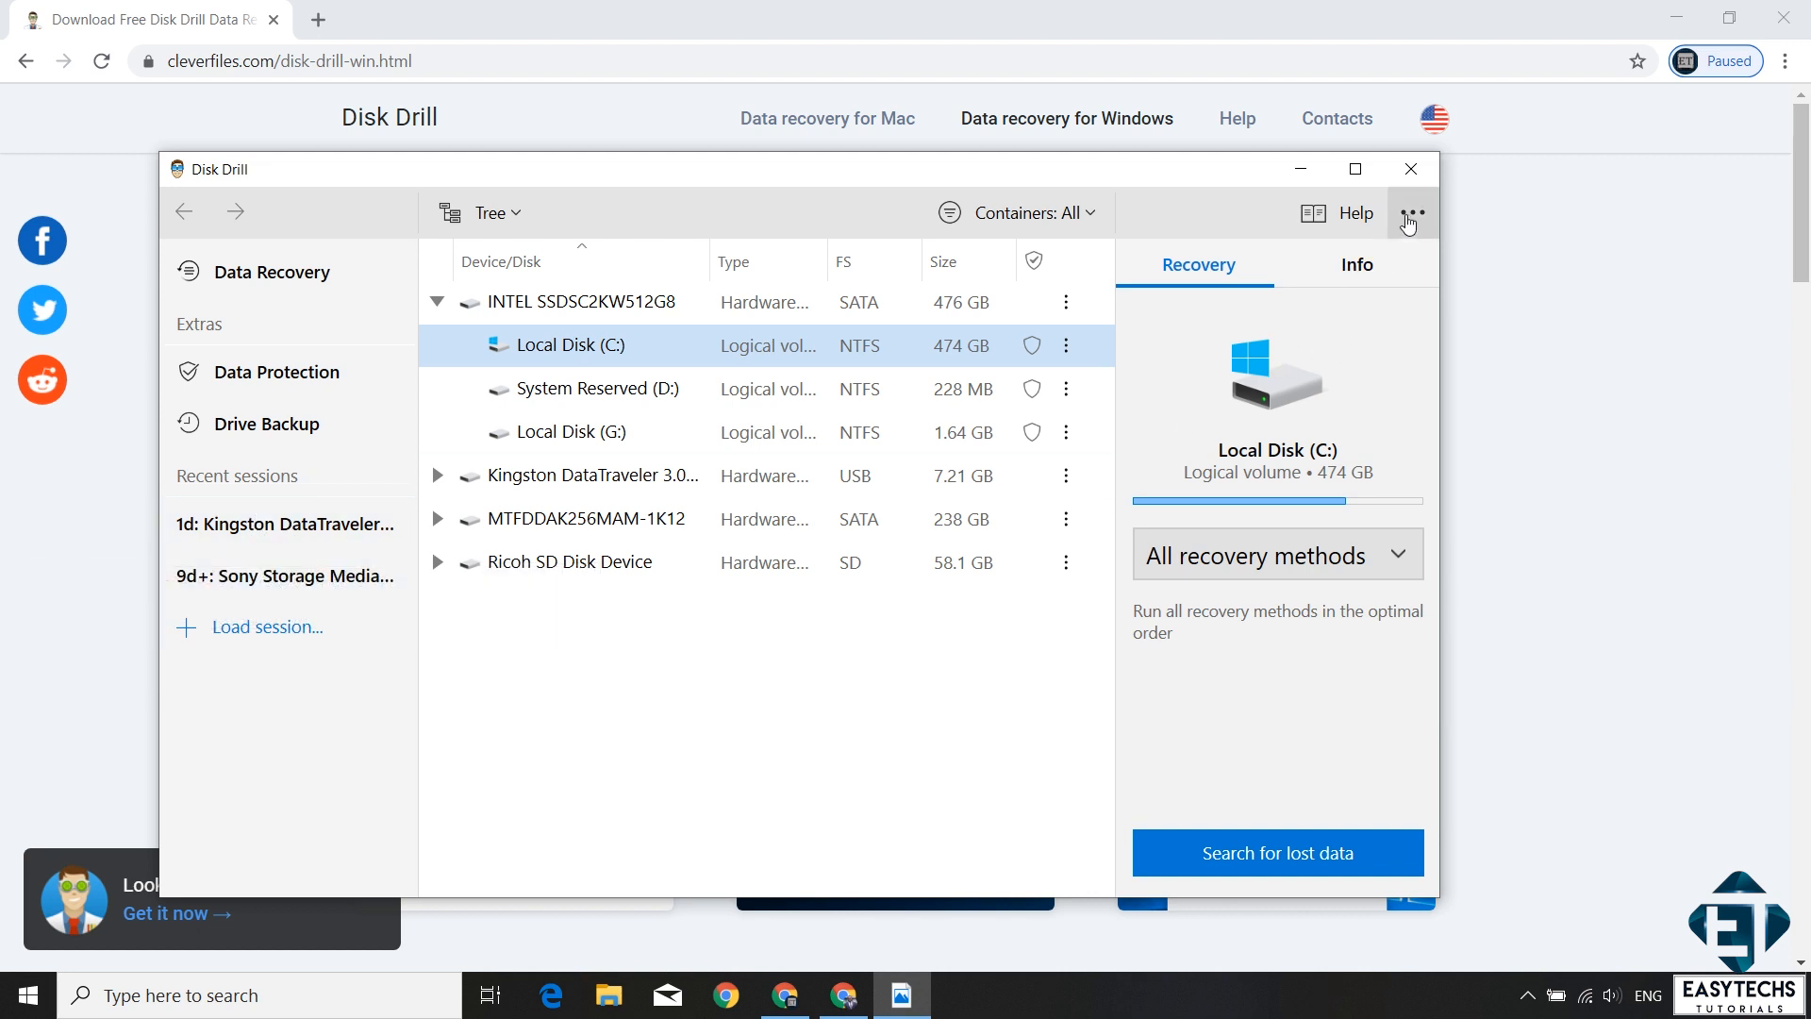
left_click(1411, 212)
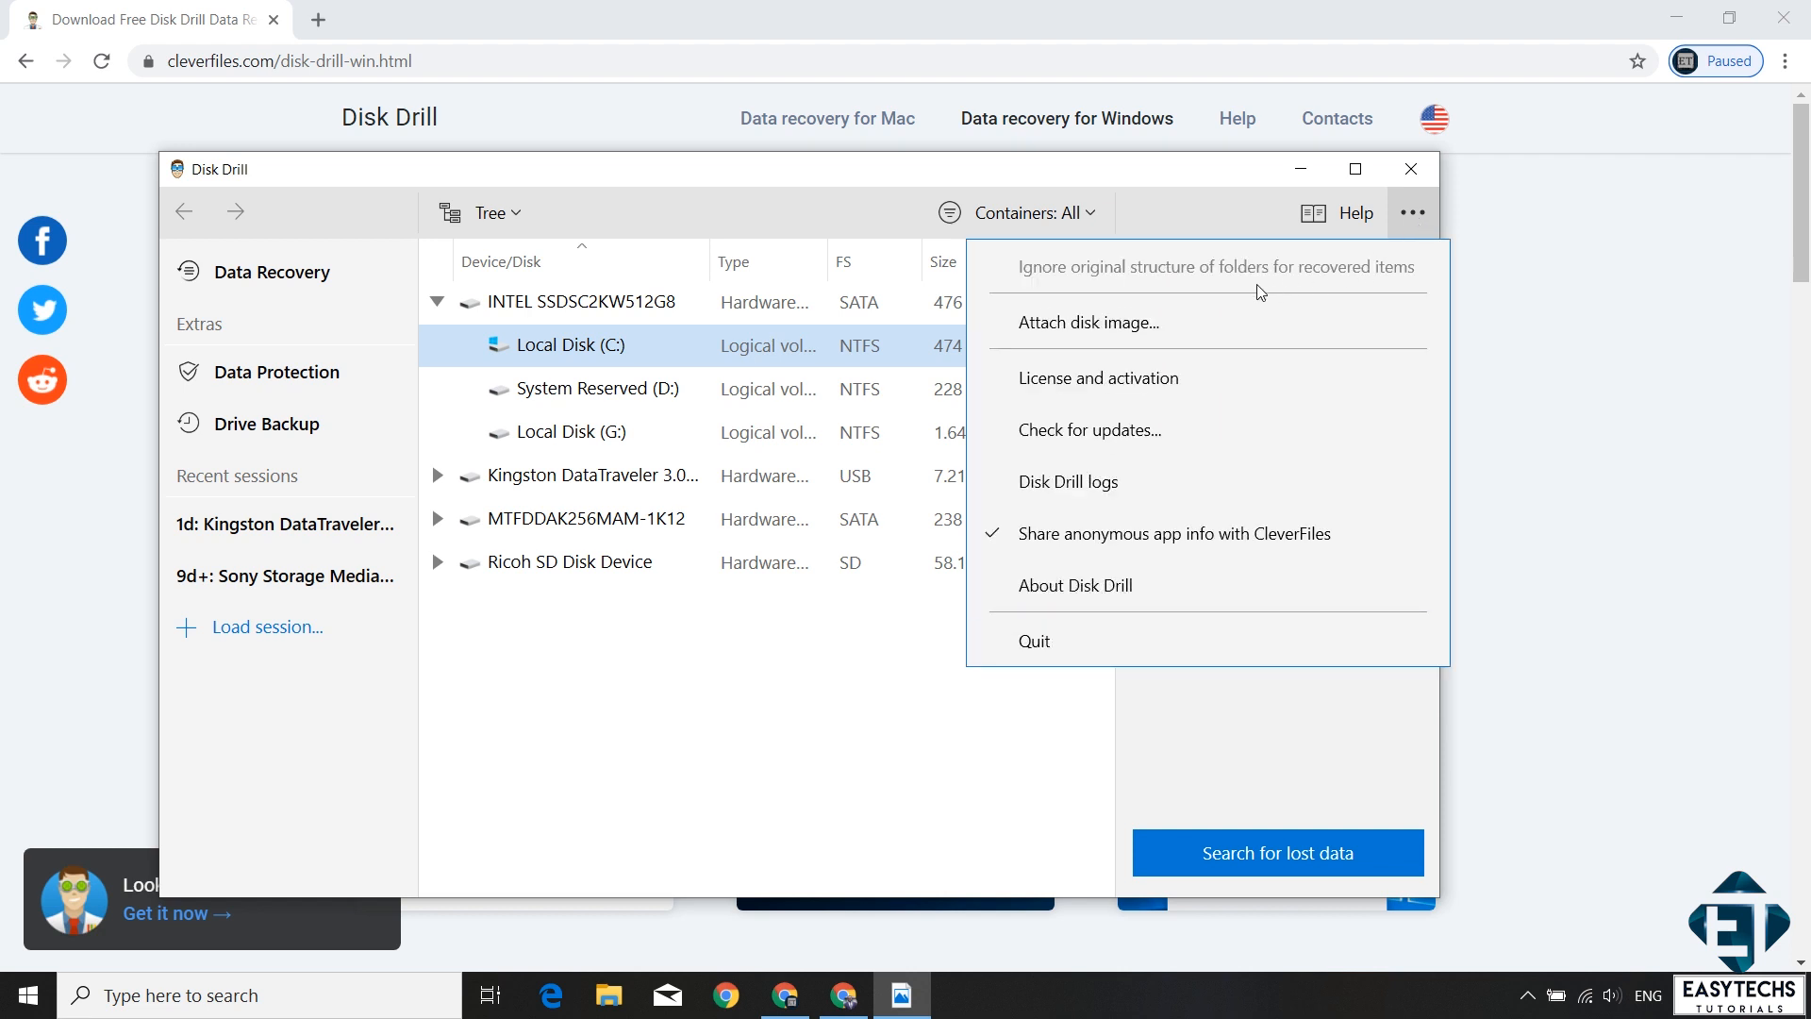
mouse_move(1090, 536)
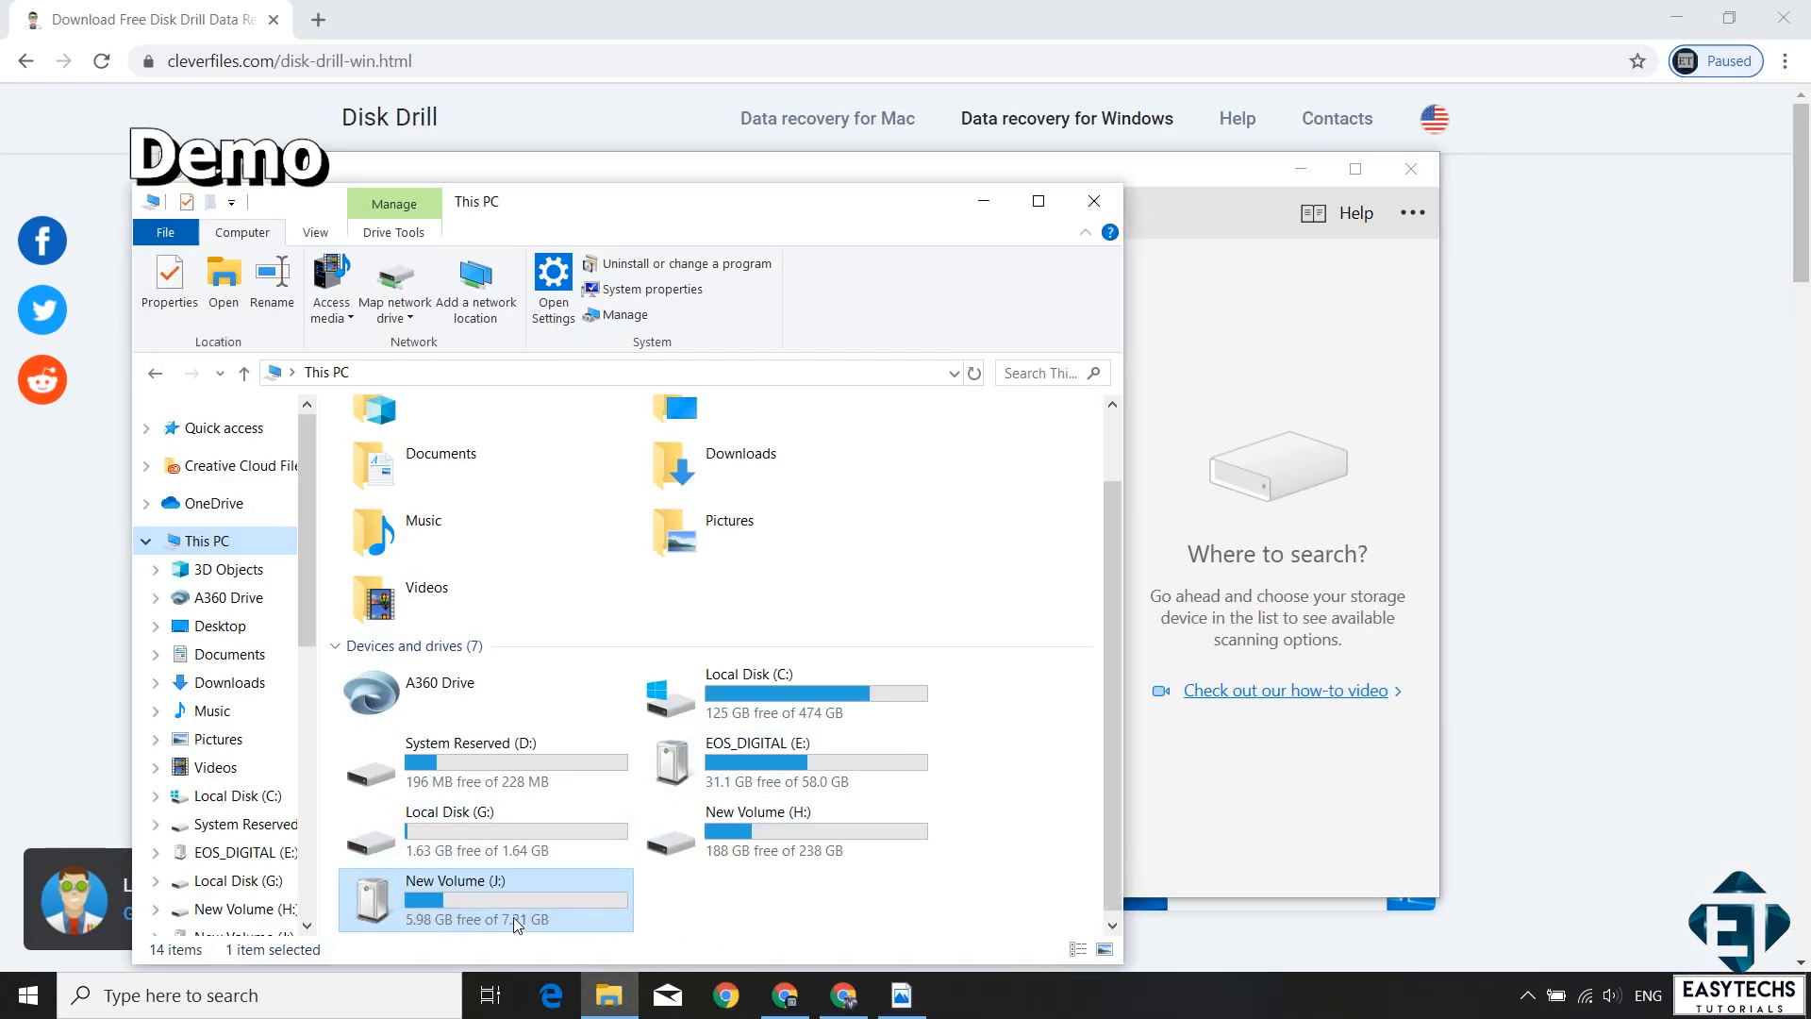
Step: Browse New Volume (J:) and inspect logo.jpg, intro.mp4 and the large 2019 video
double_click(484, 899)
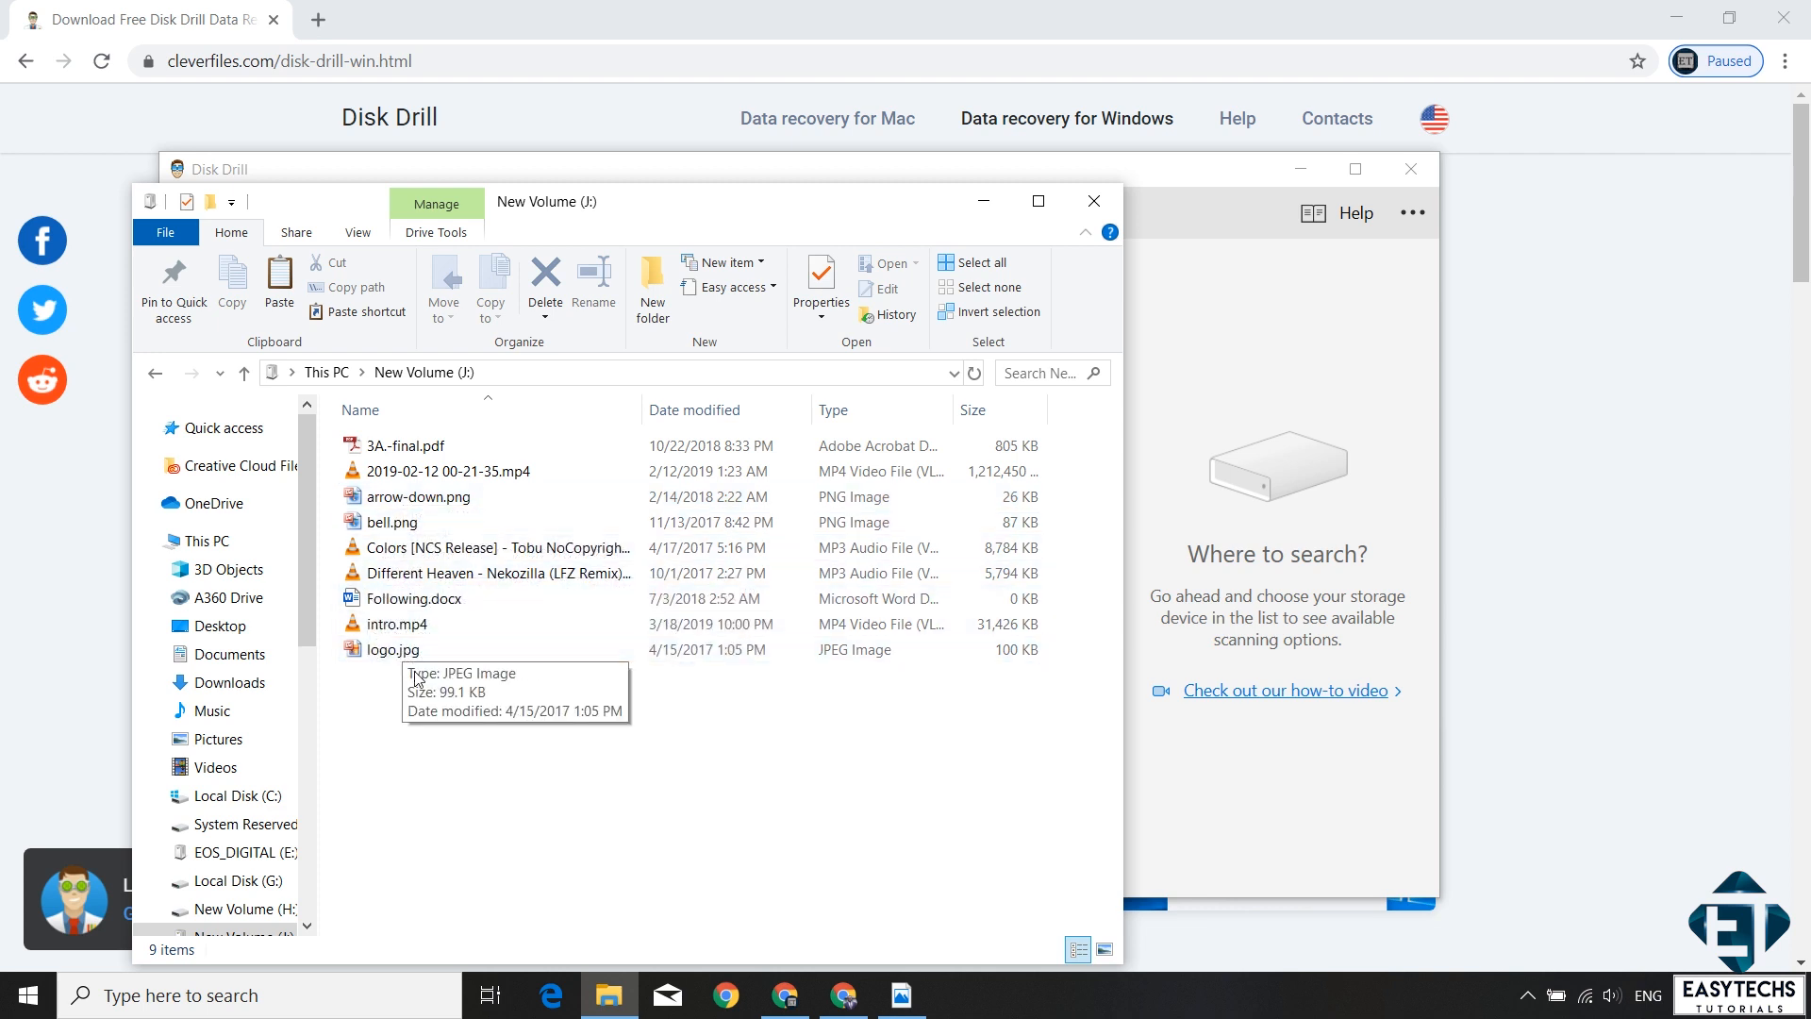
mouse_move(486, 698)
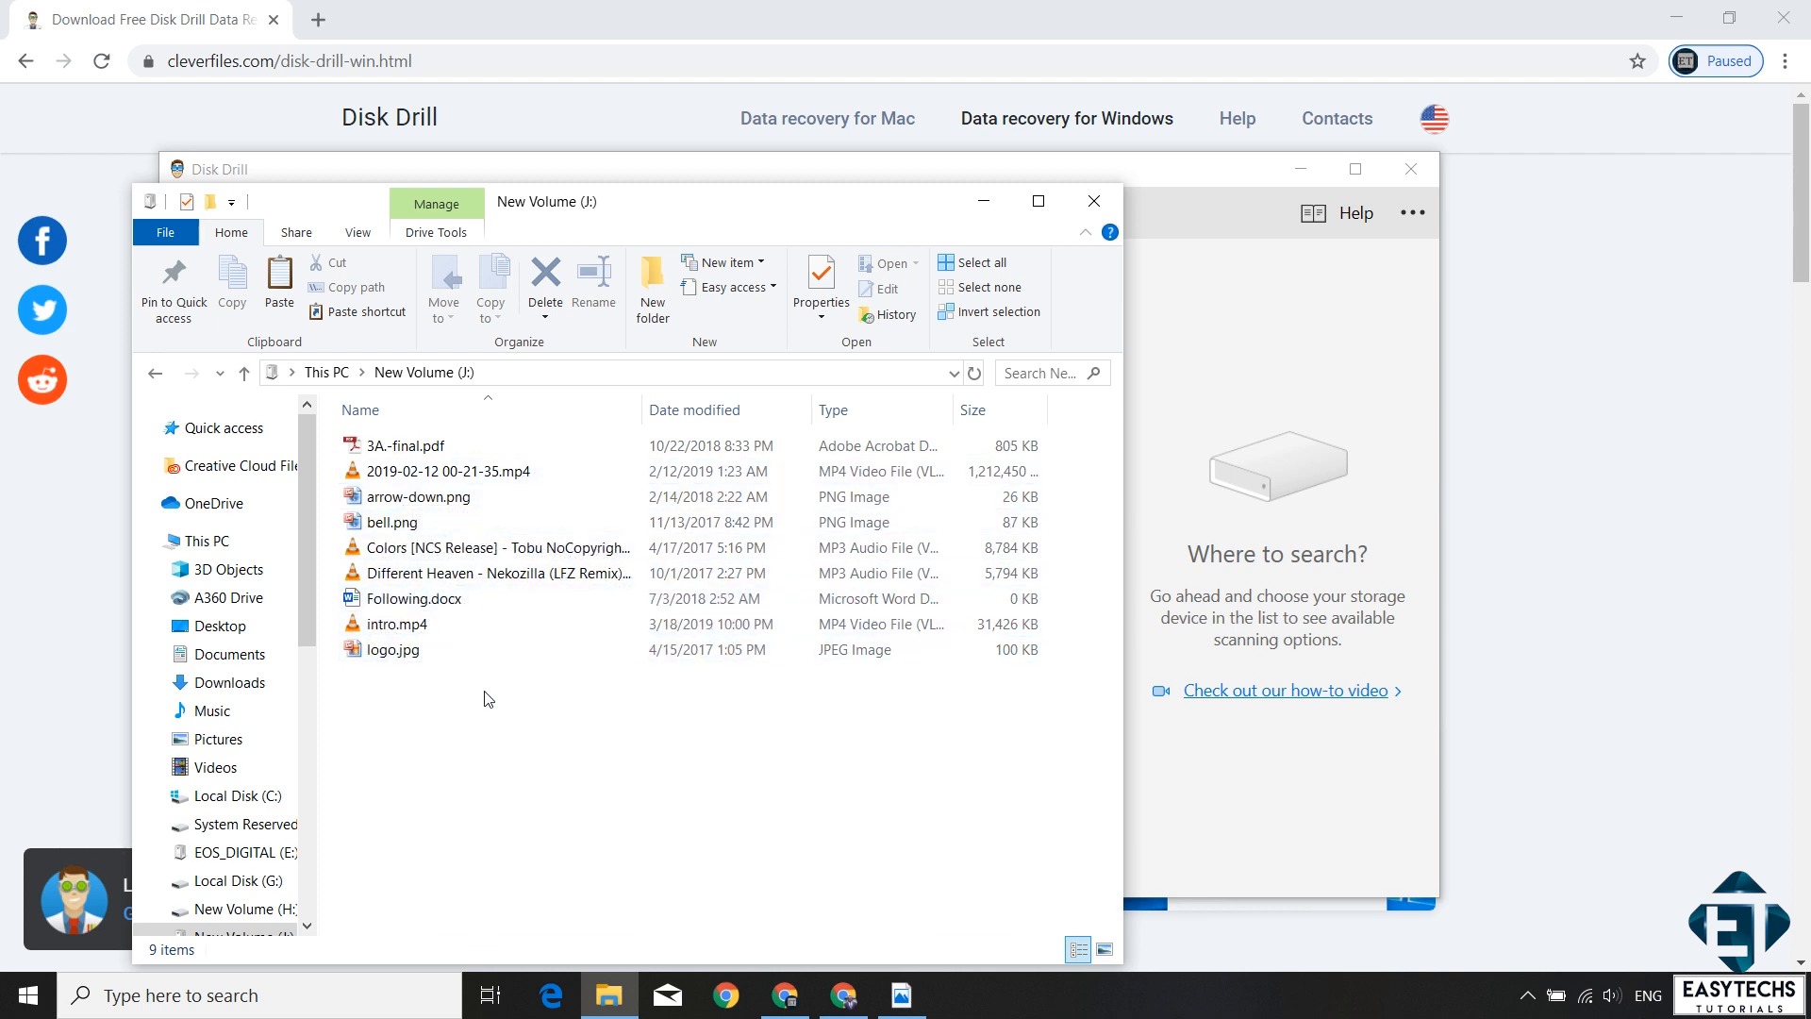
left_click(389, 649)
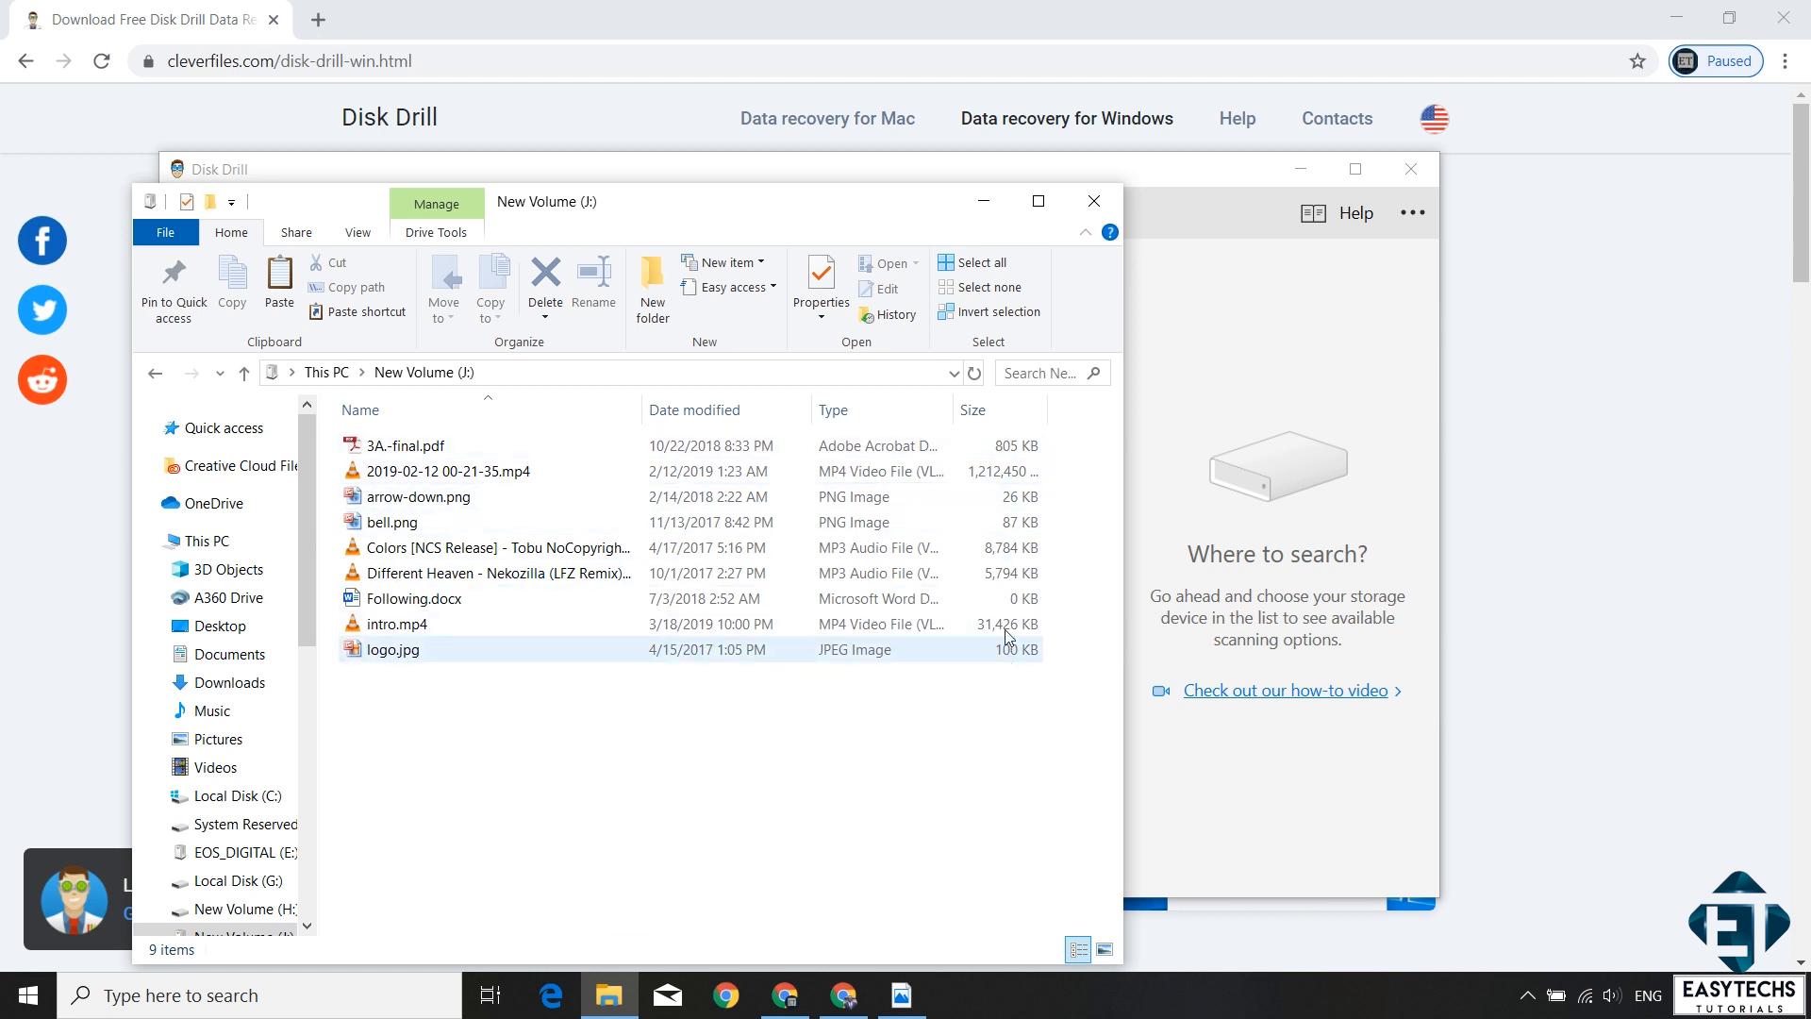
left_click(396, 622)
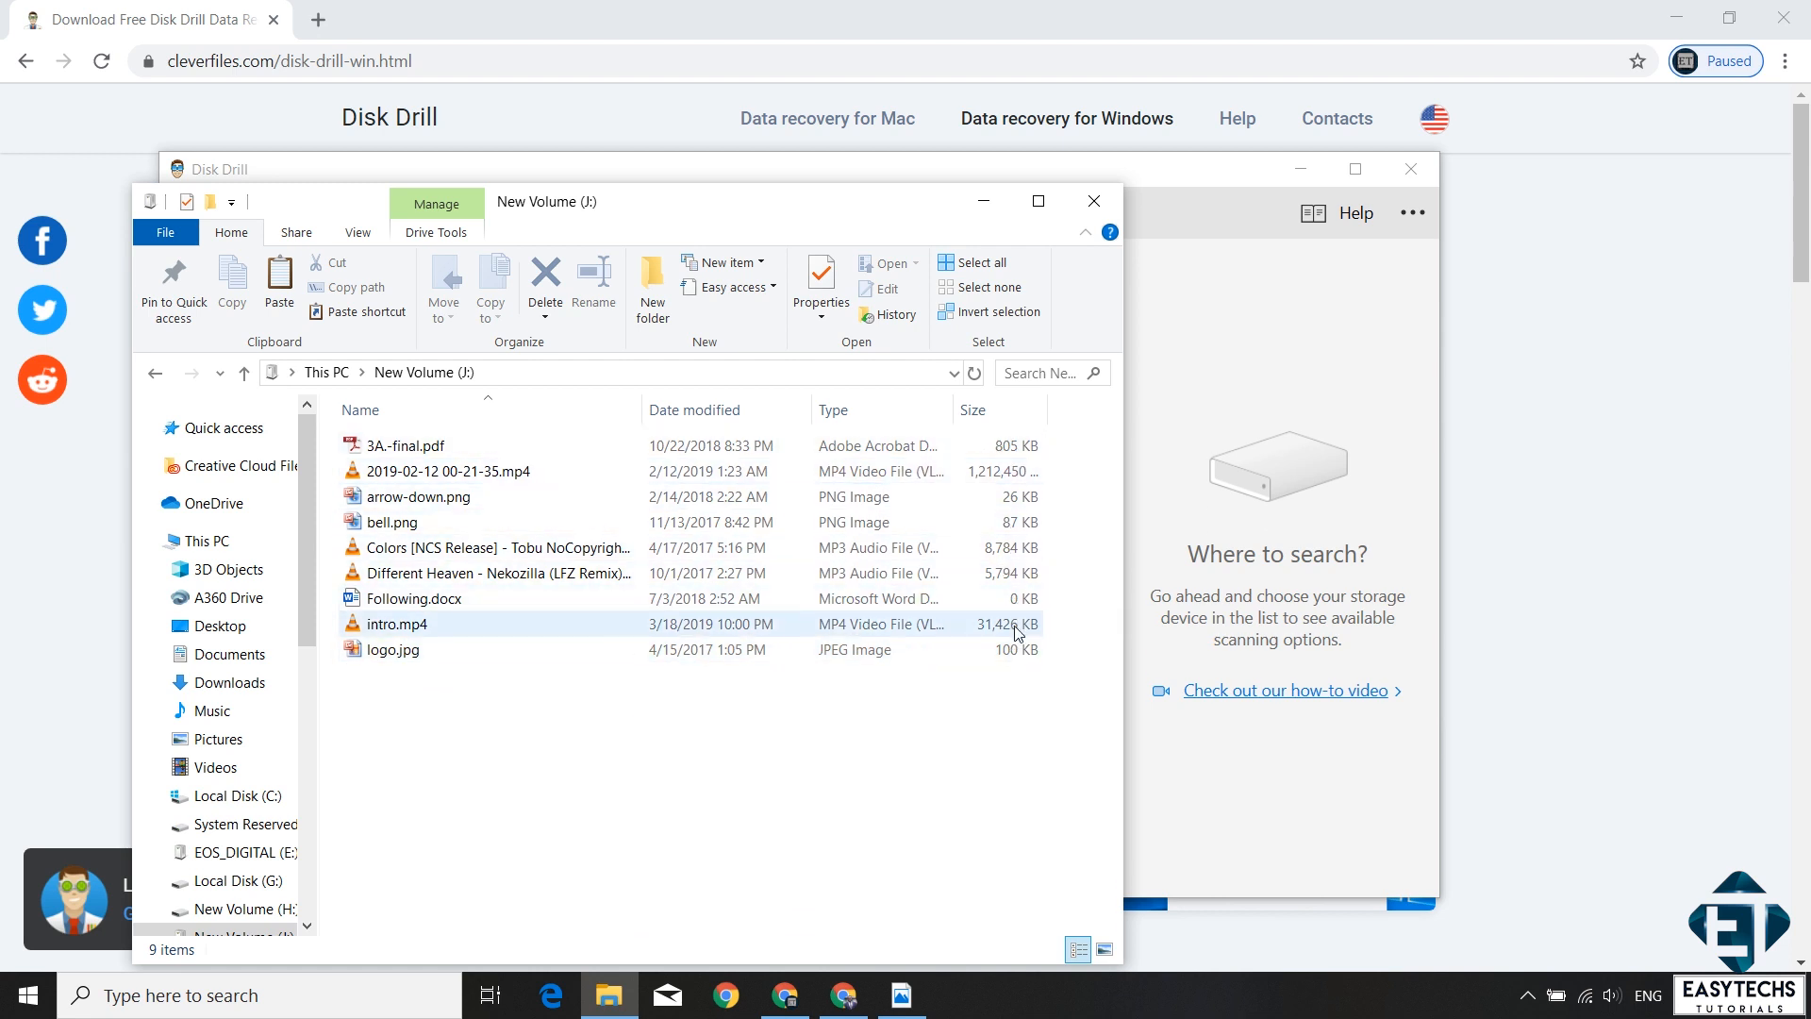
left_click(445, 472)
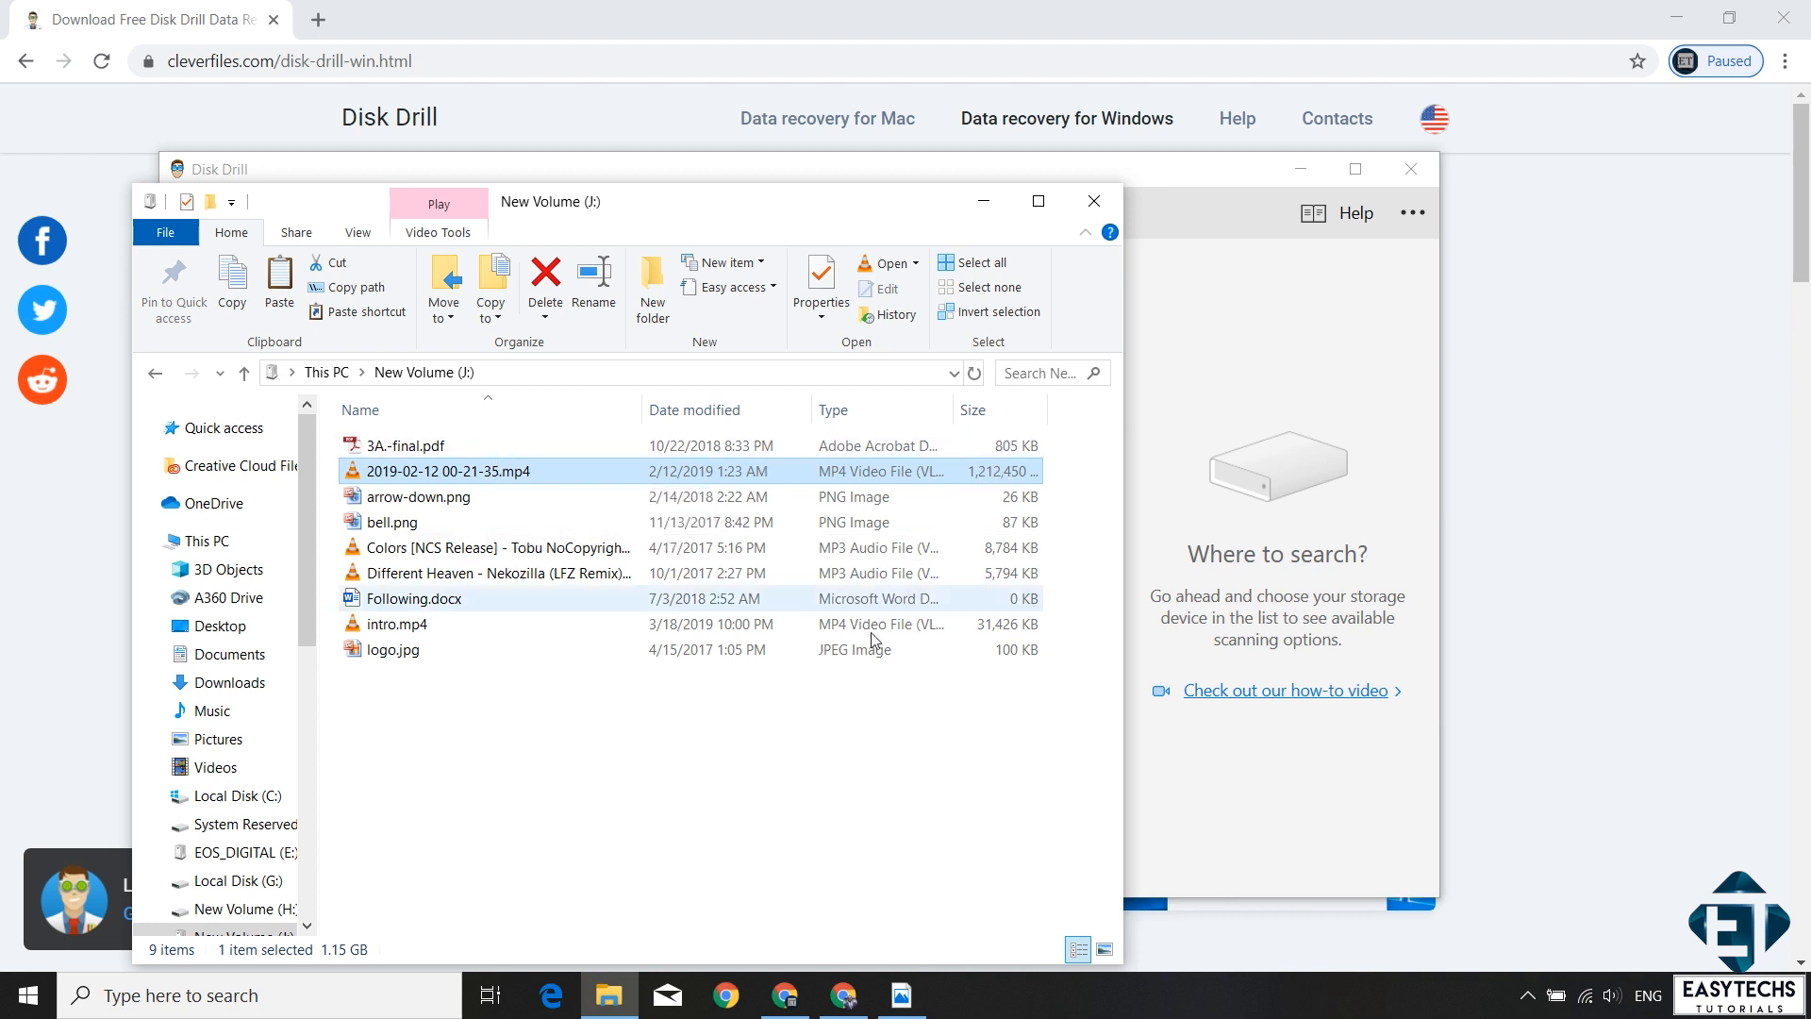
left_click(803, 743)
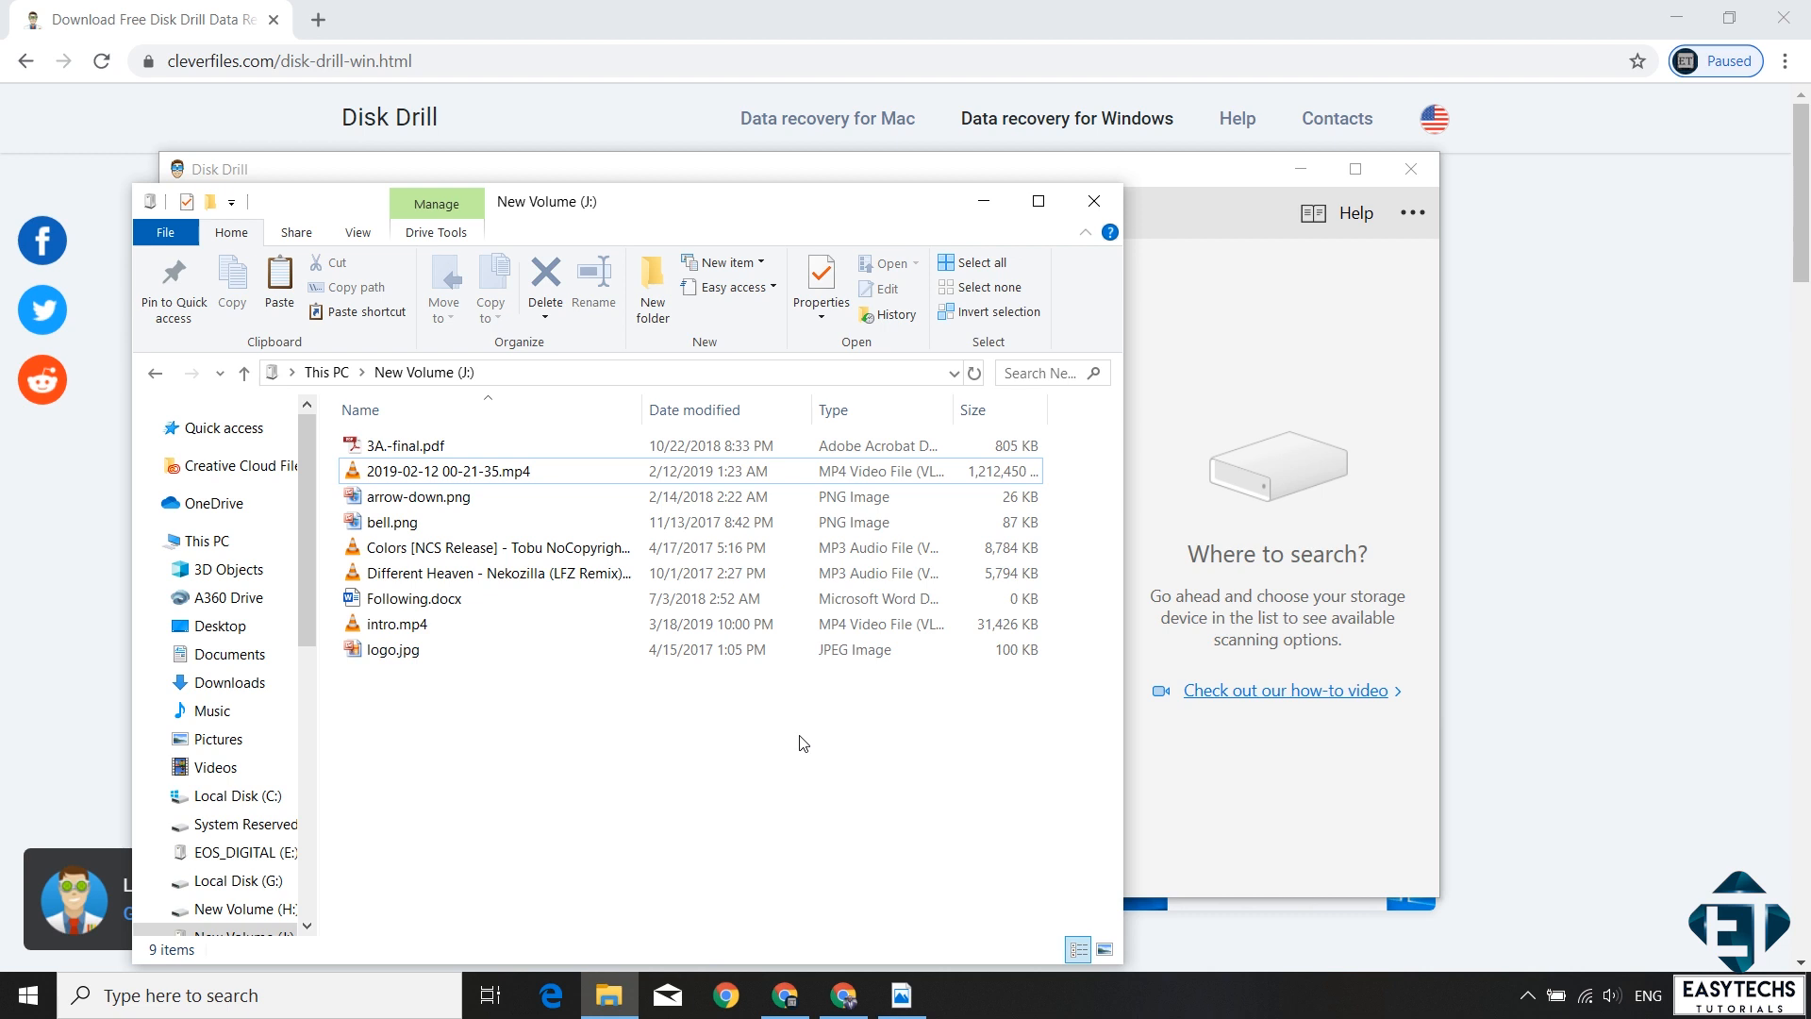
Step: Select all nine files on J: and permanently delete them
left_click(543, 279)
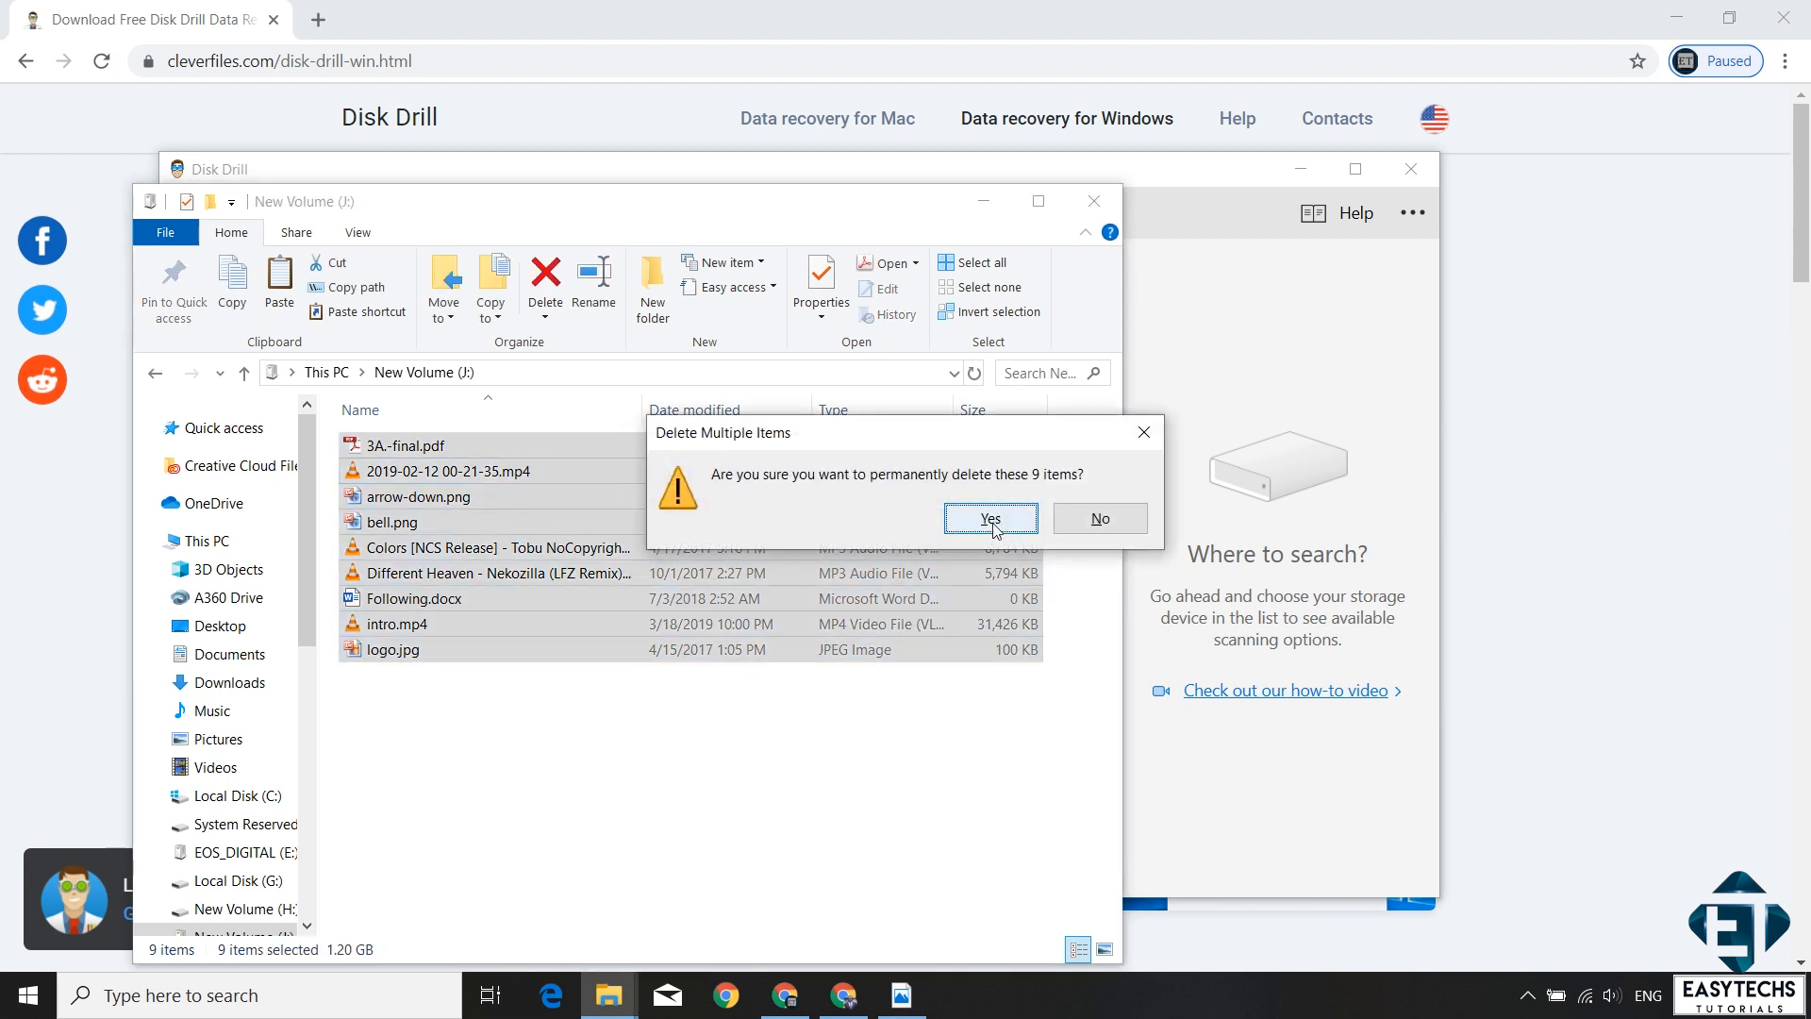
left_click(989, 517)
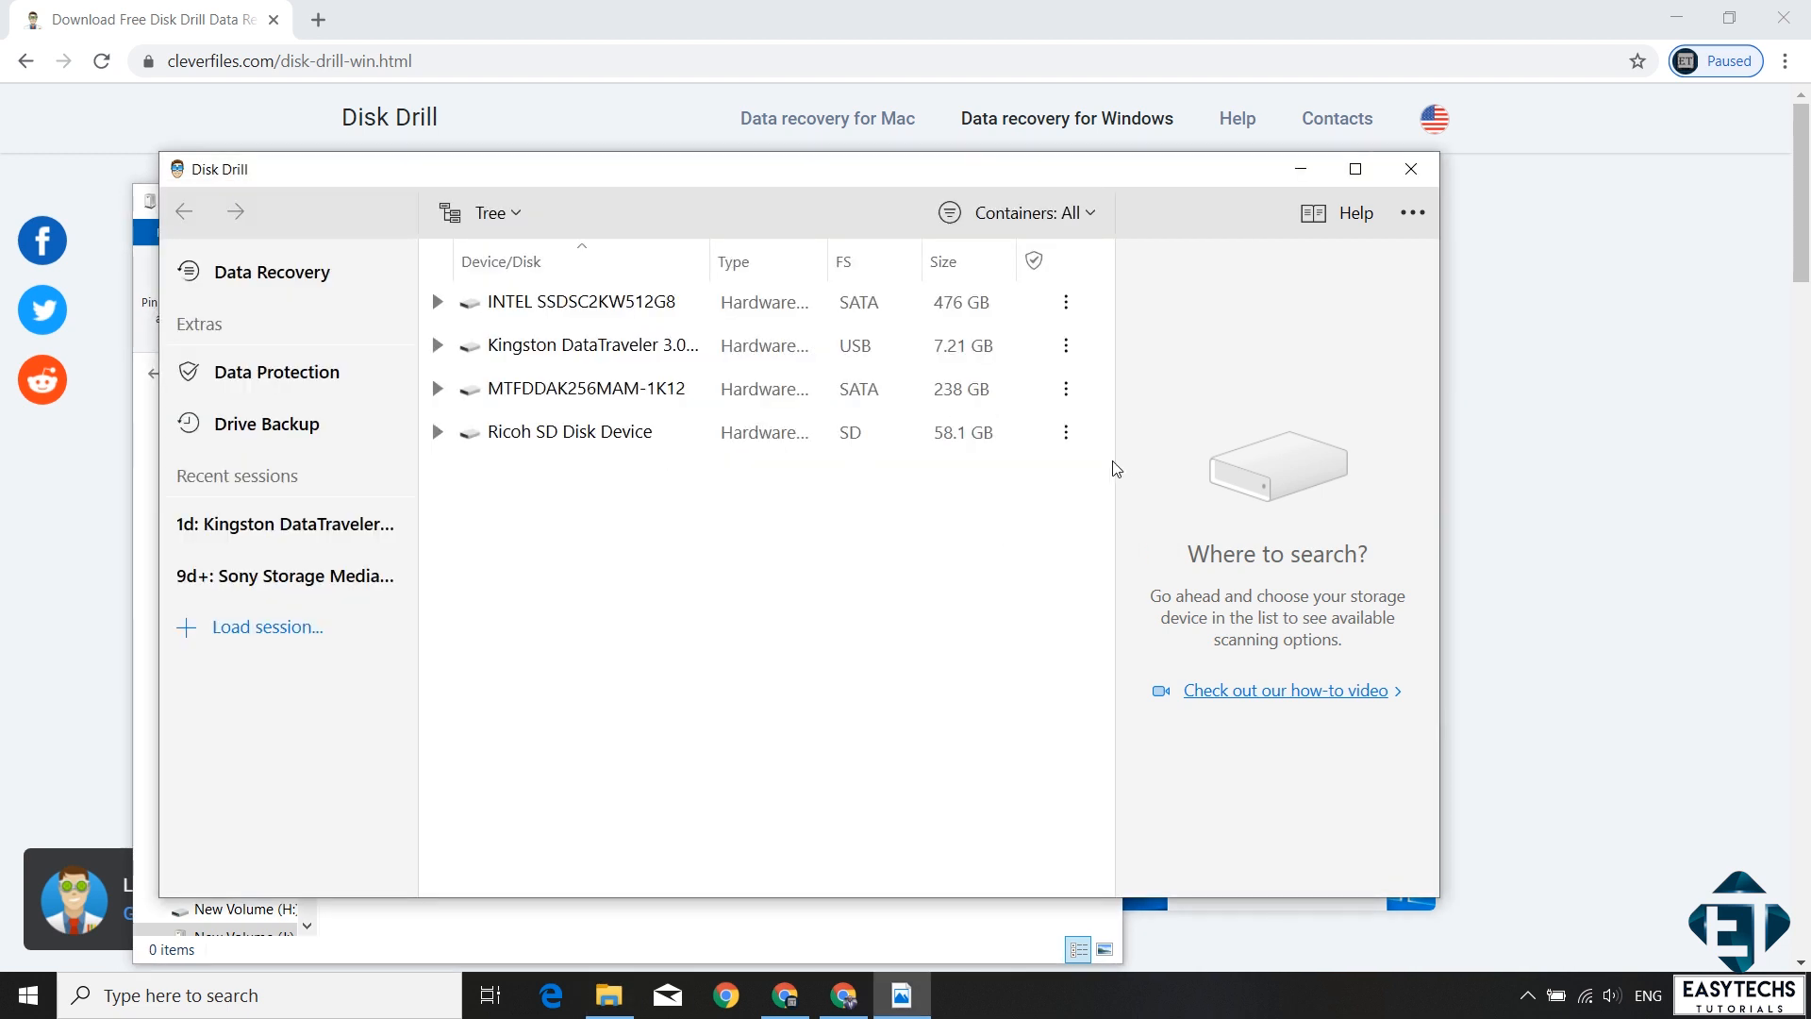
mouse_move(615, 570)
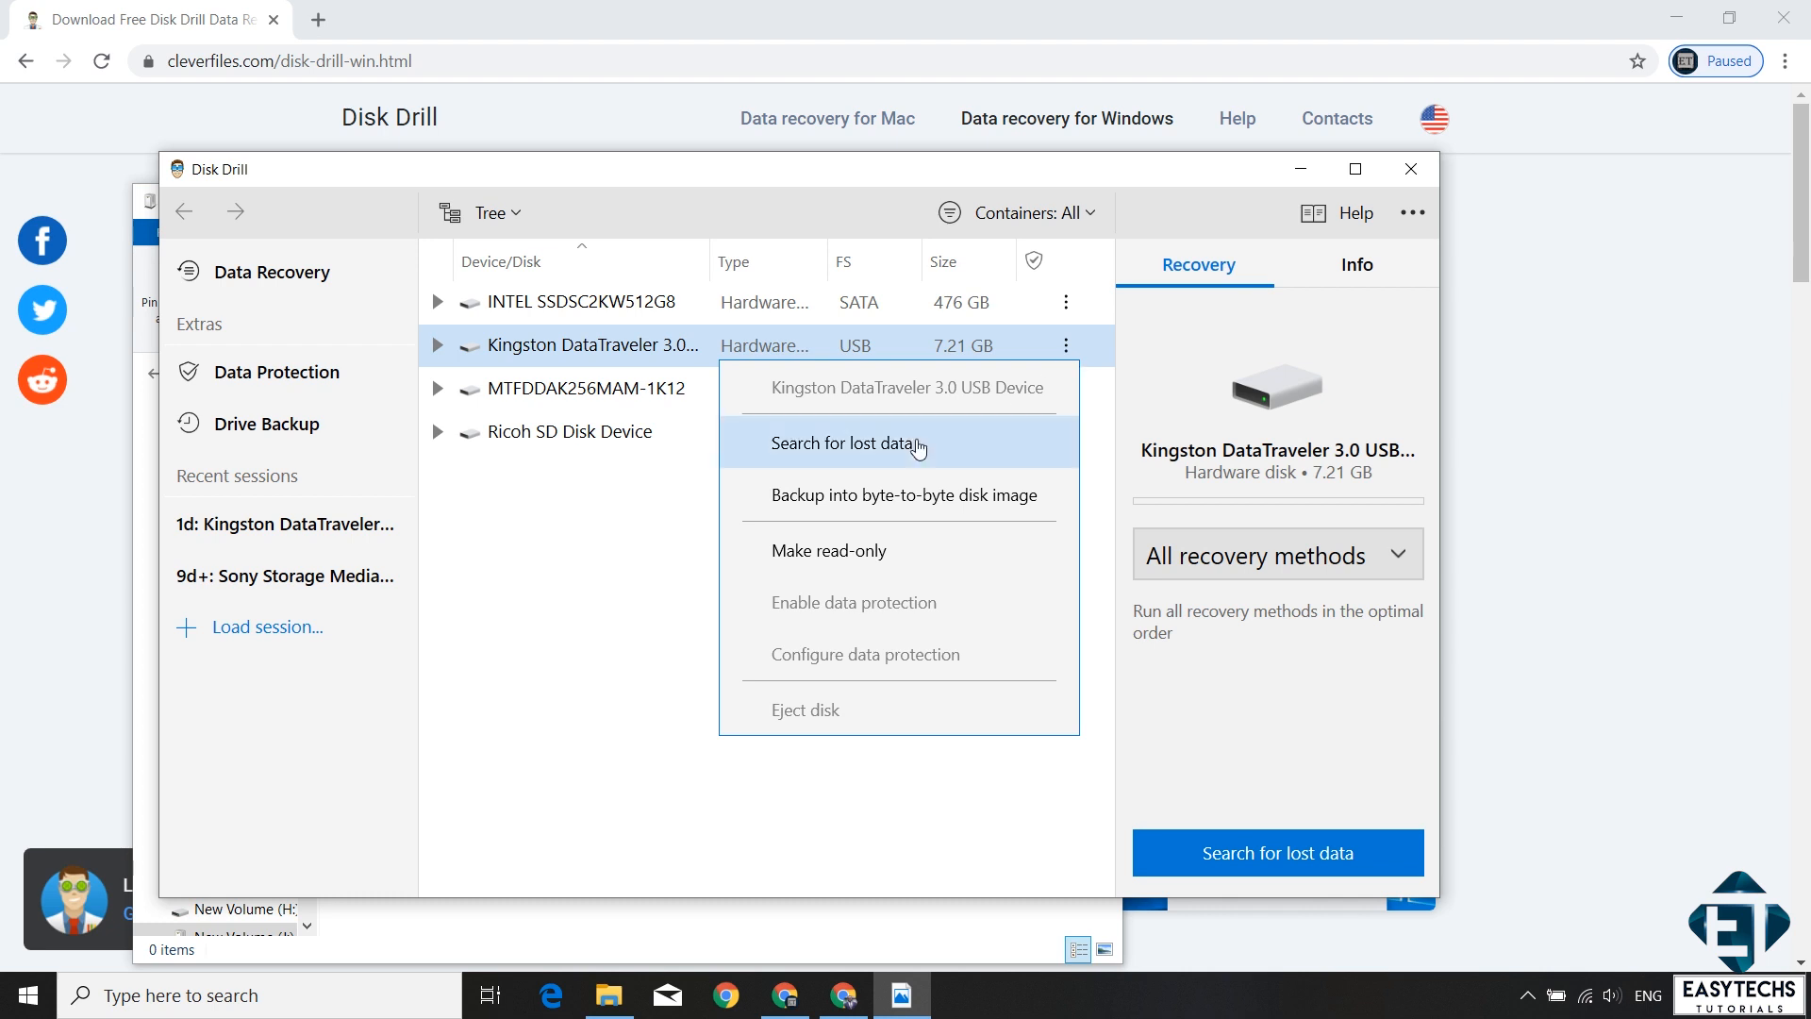
Step: Search the Kingston DataTraveler USB drive for lost data with all recovery methods
left_click(845, 443)
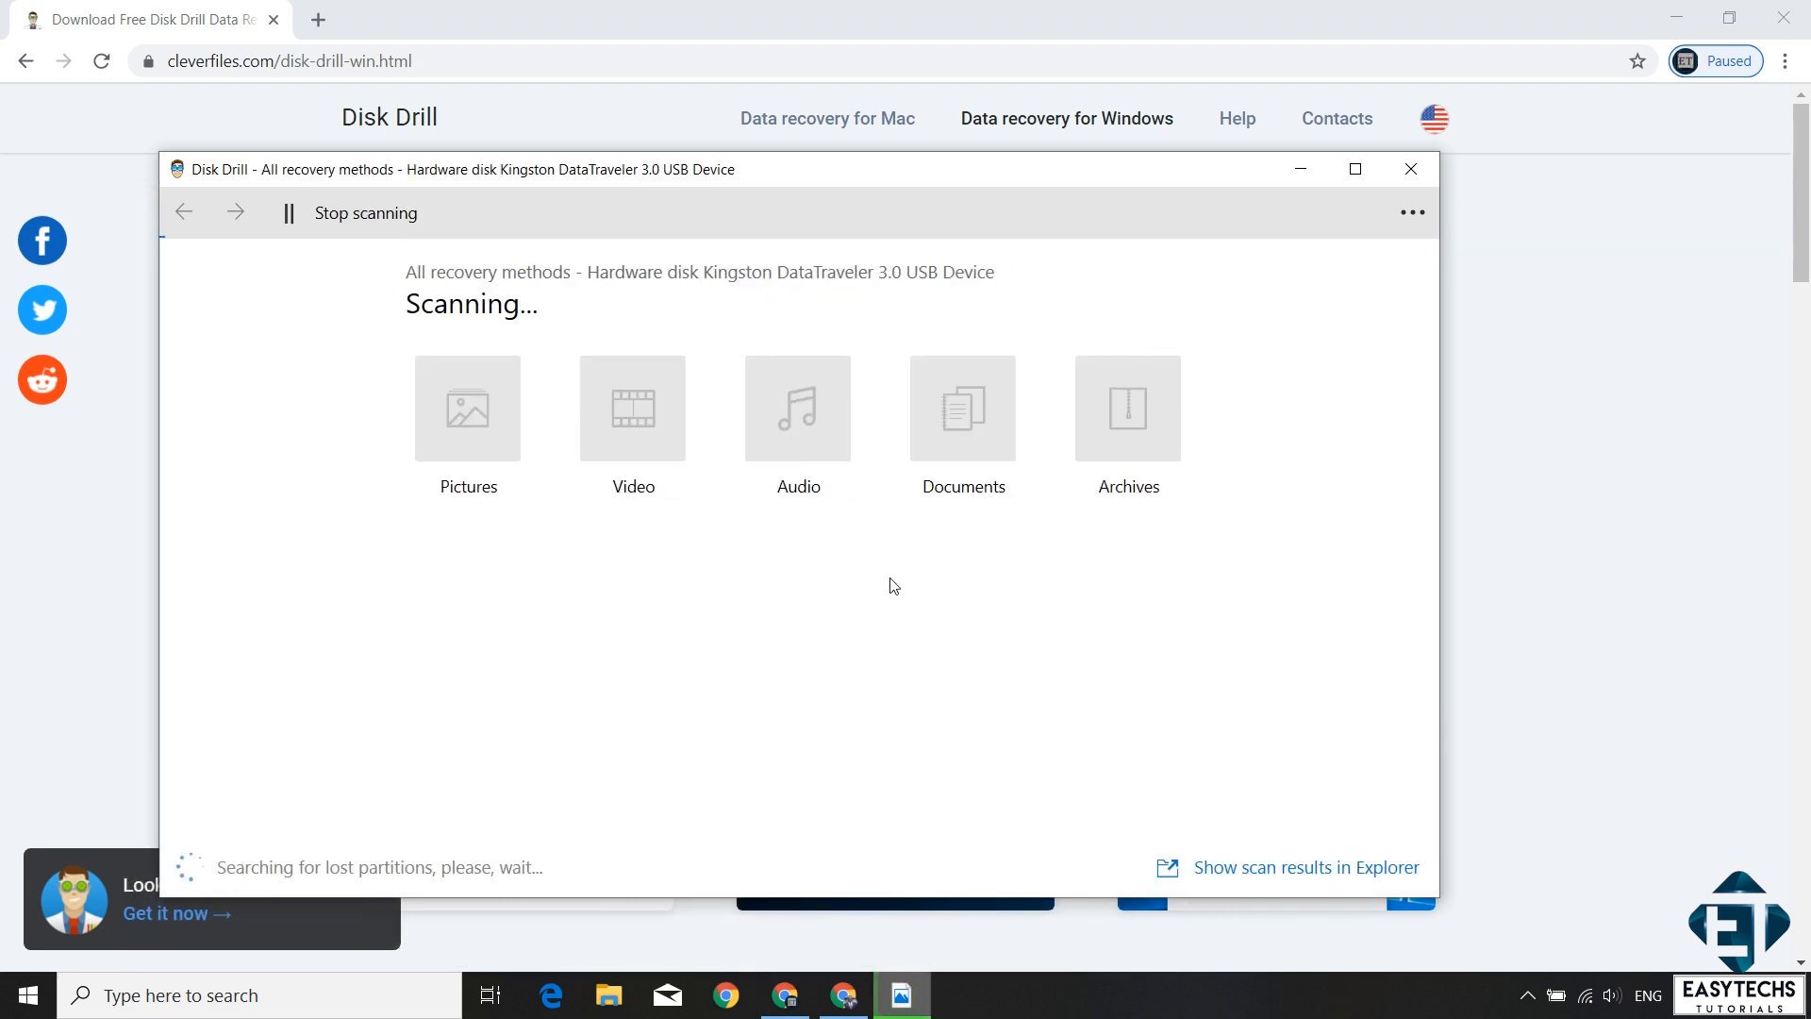
mouse_move(860, 600)
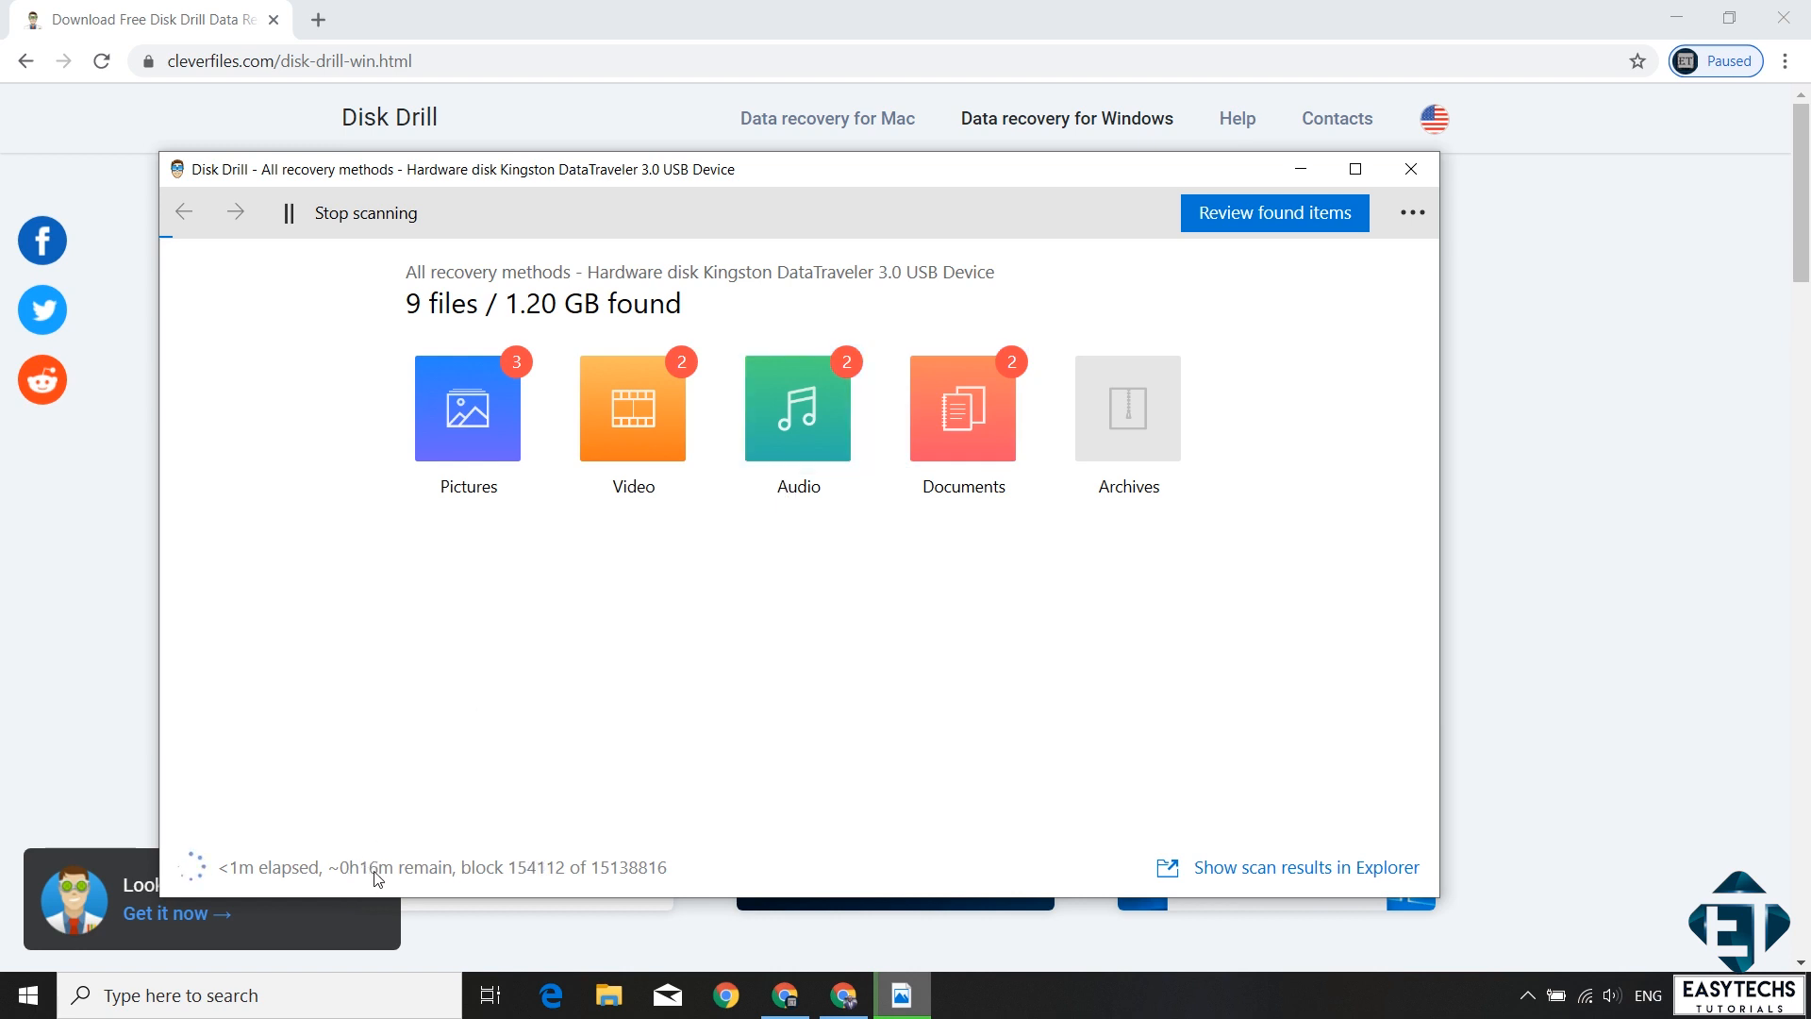
mouse_move(400, 879)
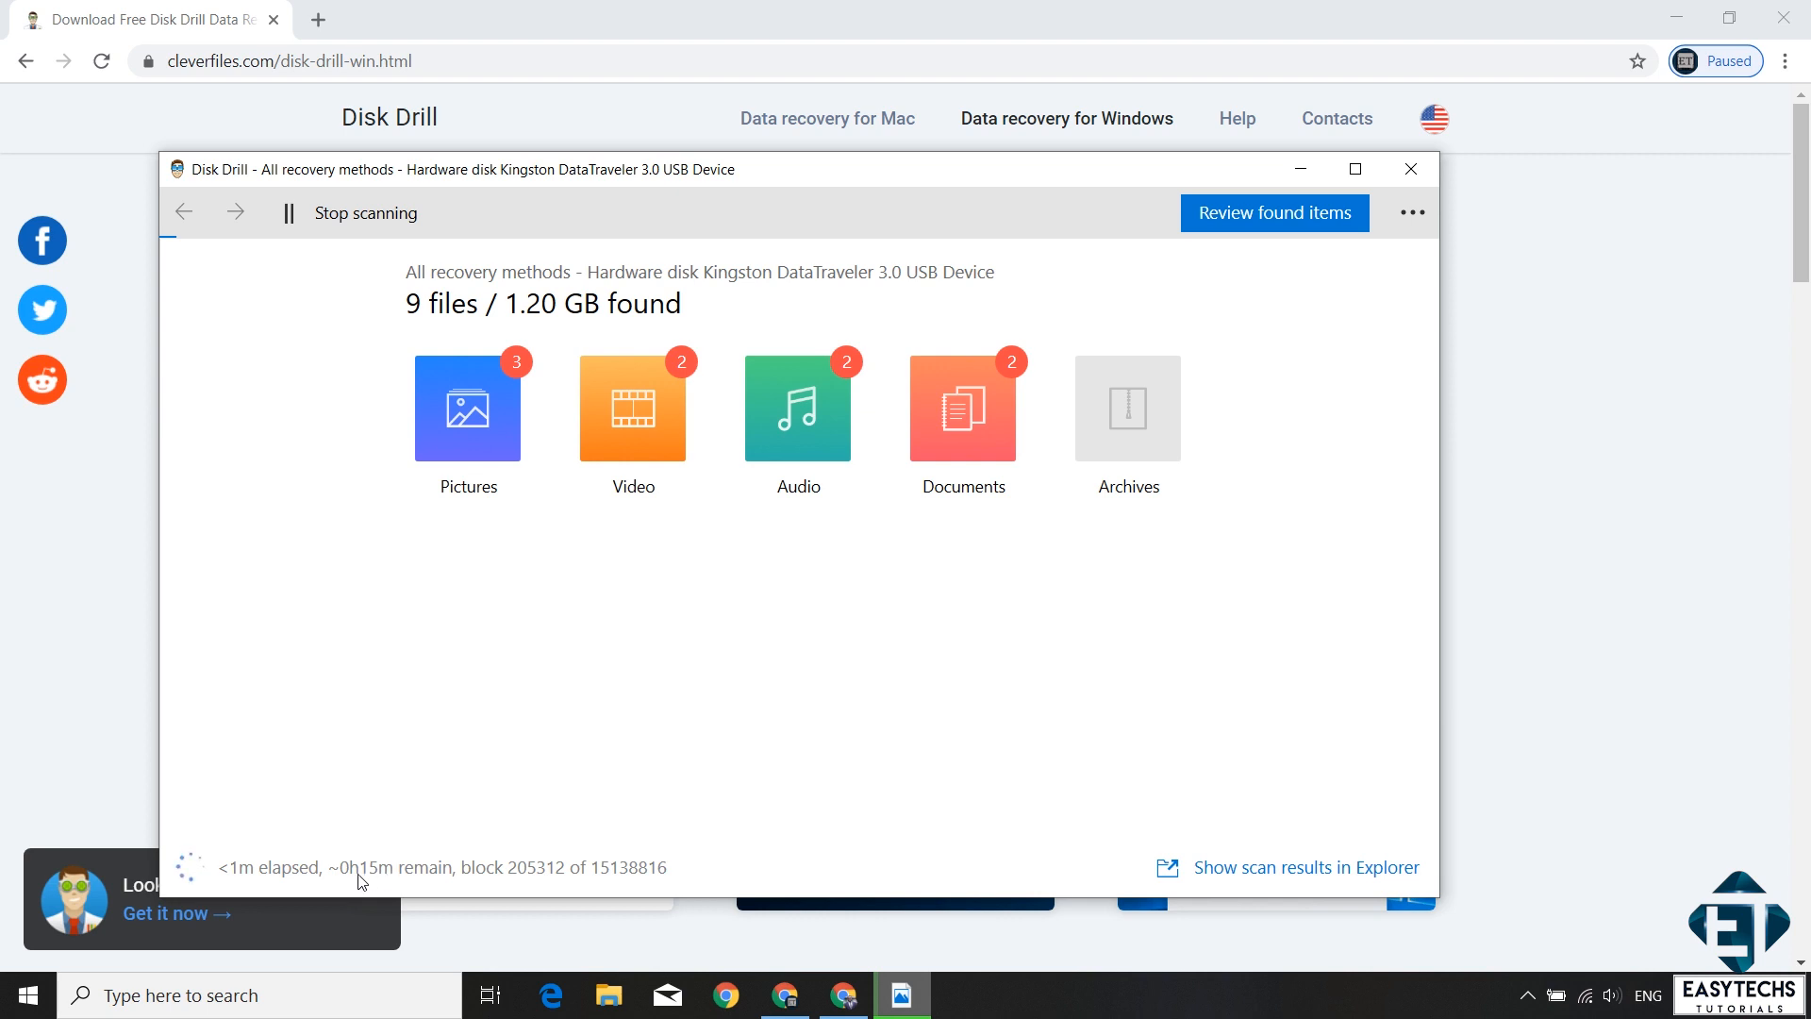
mouse_move(411, 842)
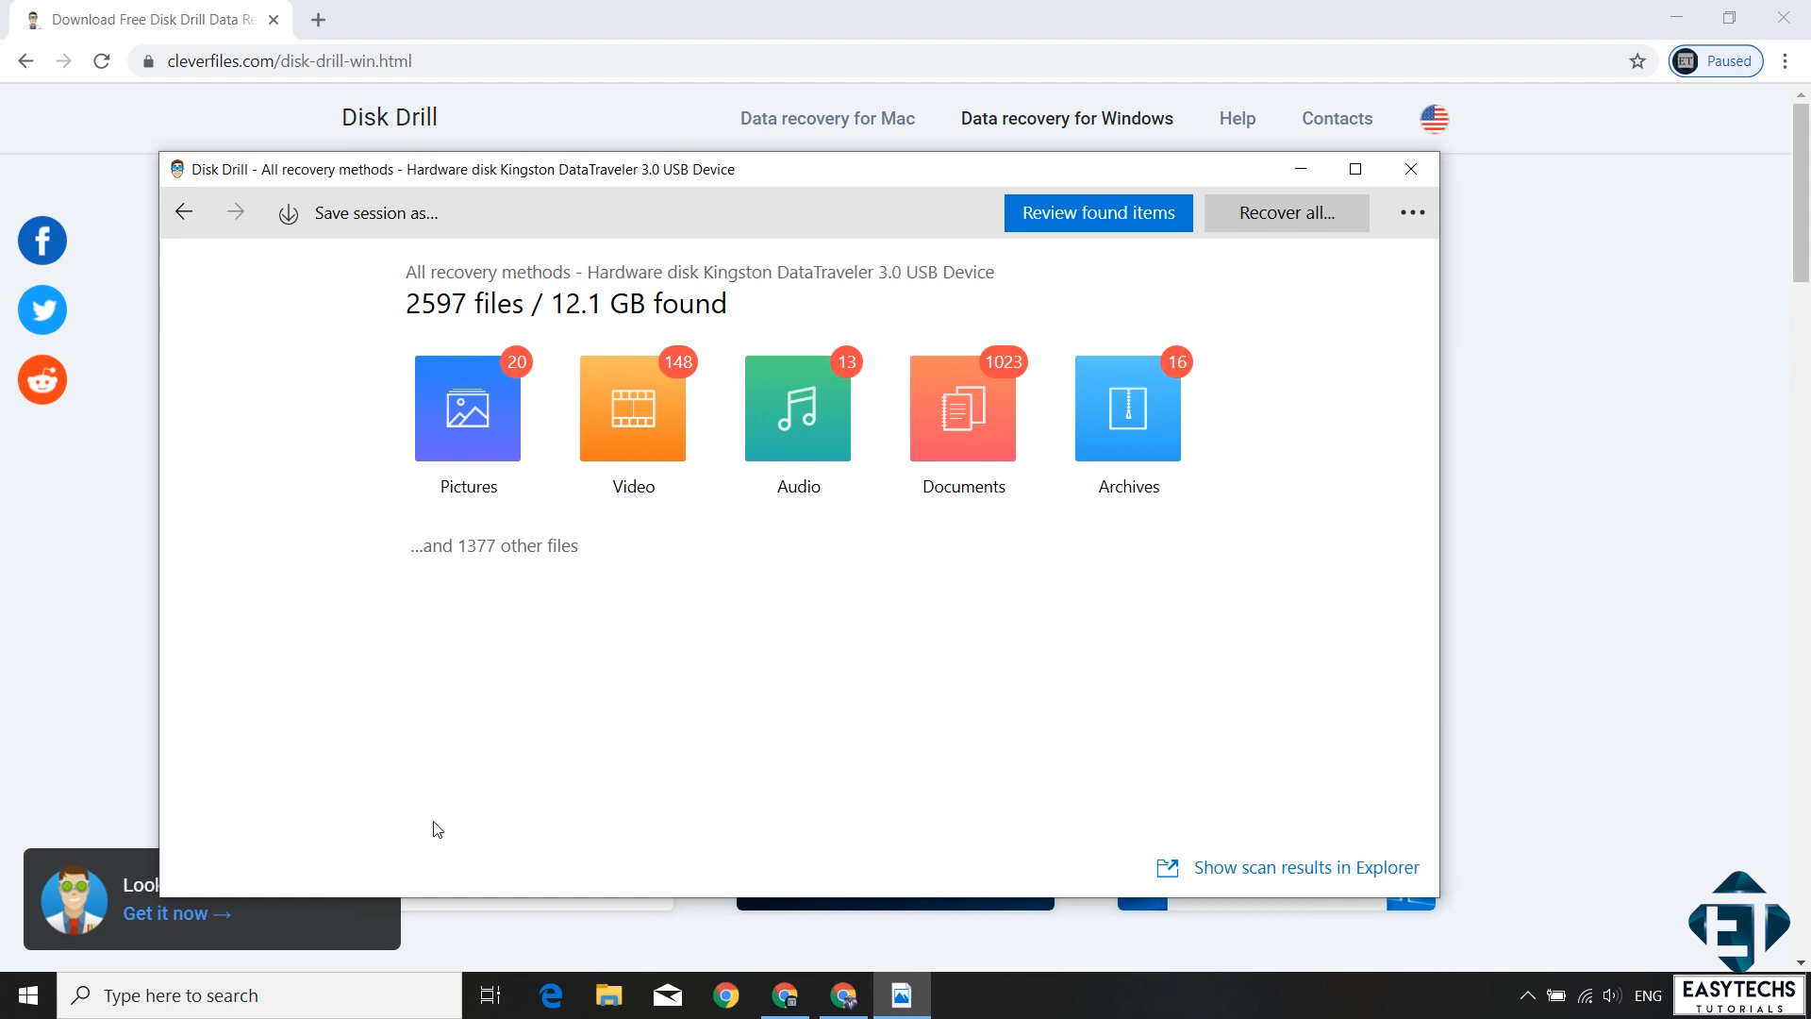
mouse_move(469, 585)
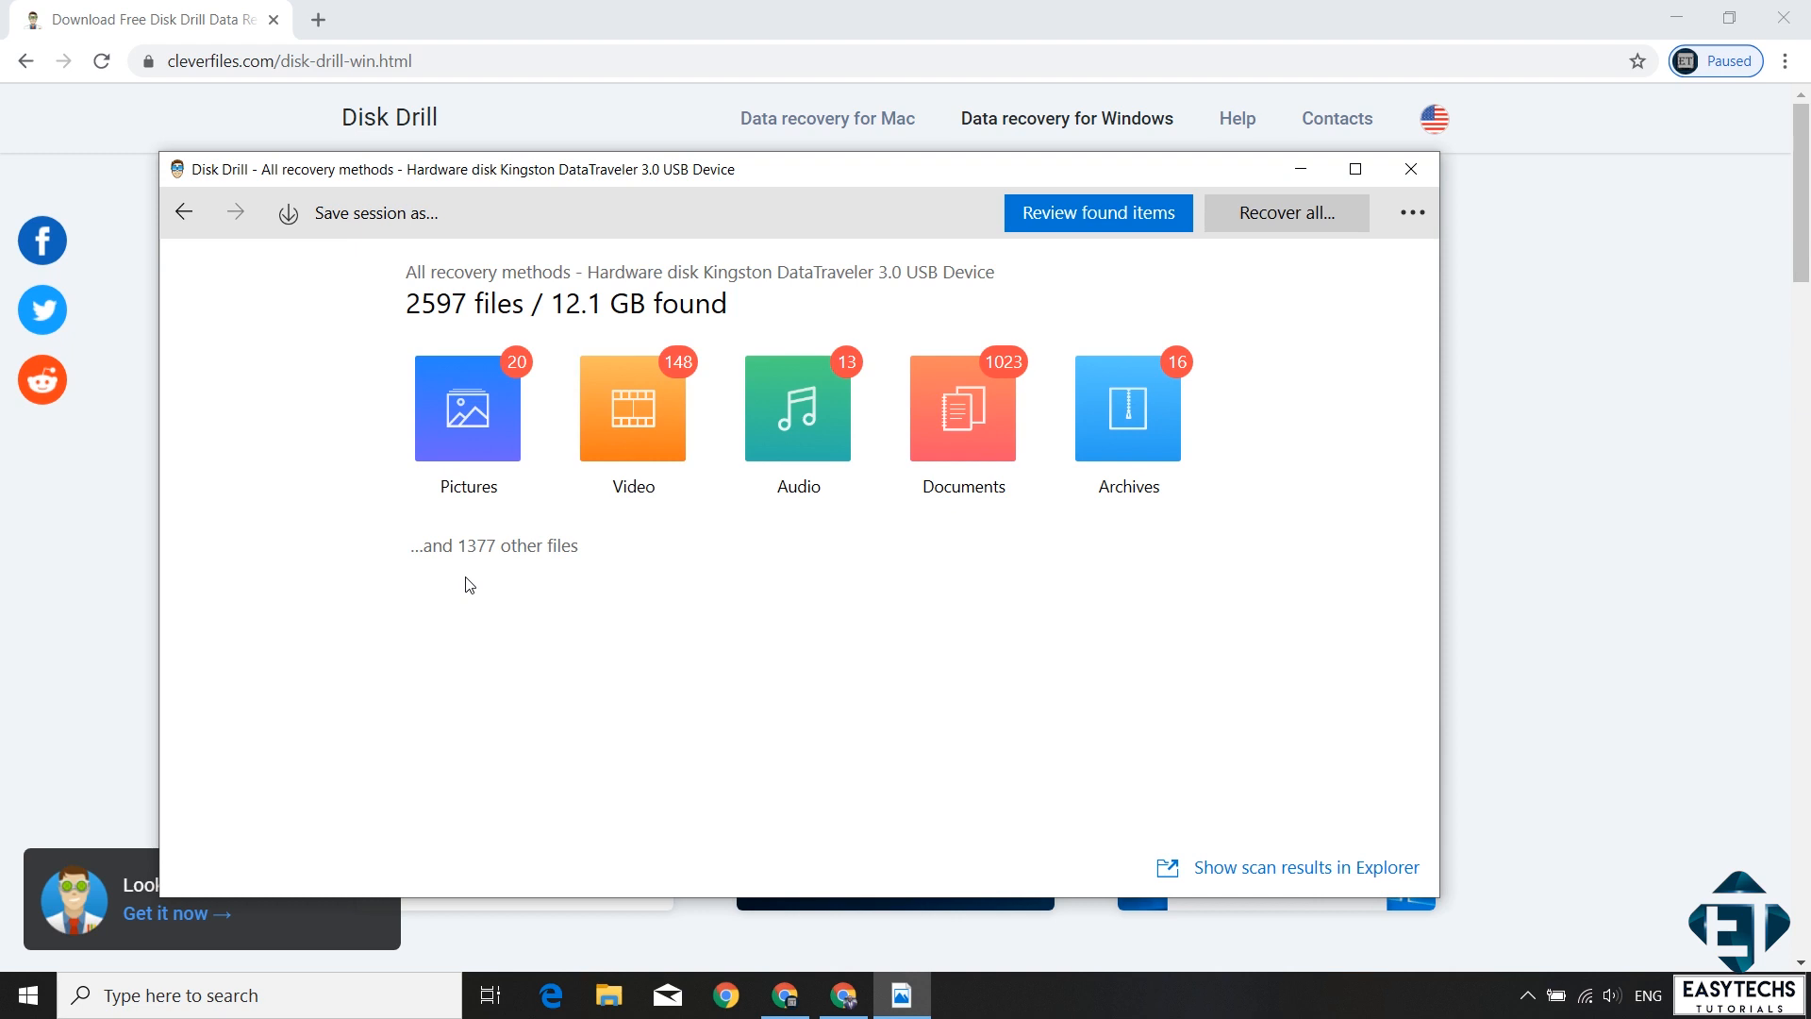
mouse_move(645, 441)
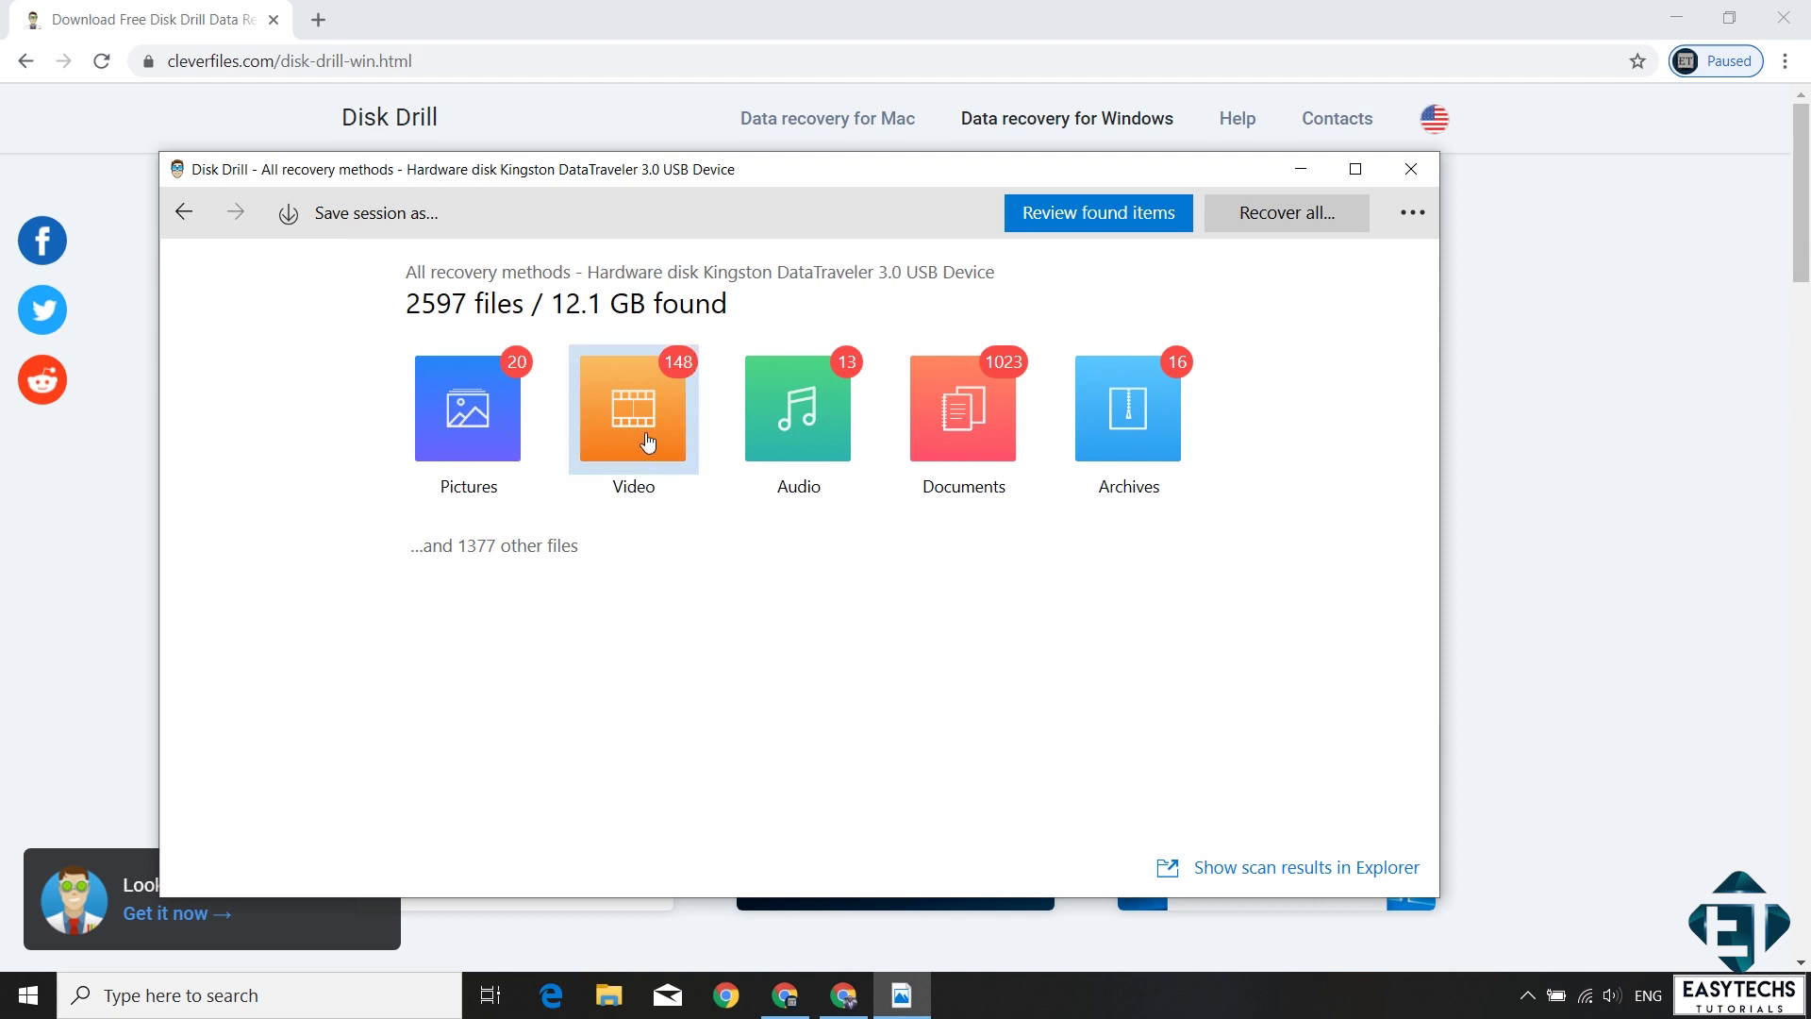
Step: List the recovered videos under New Volume (J) and preview intro.mp4
left_click(634, 408)
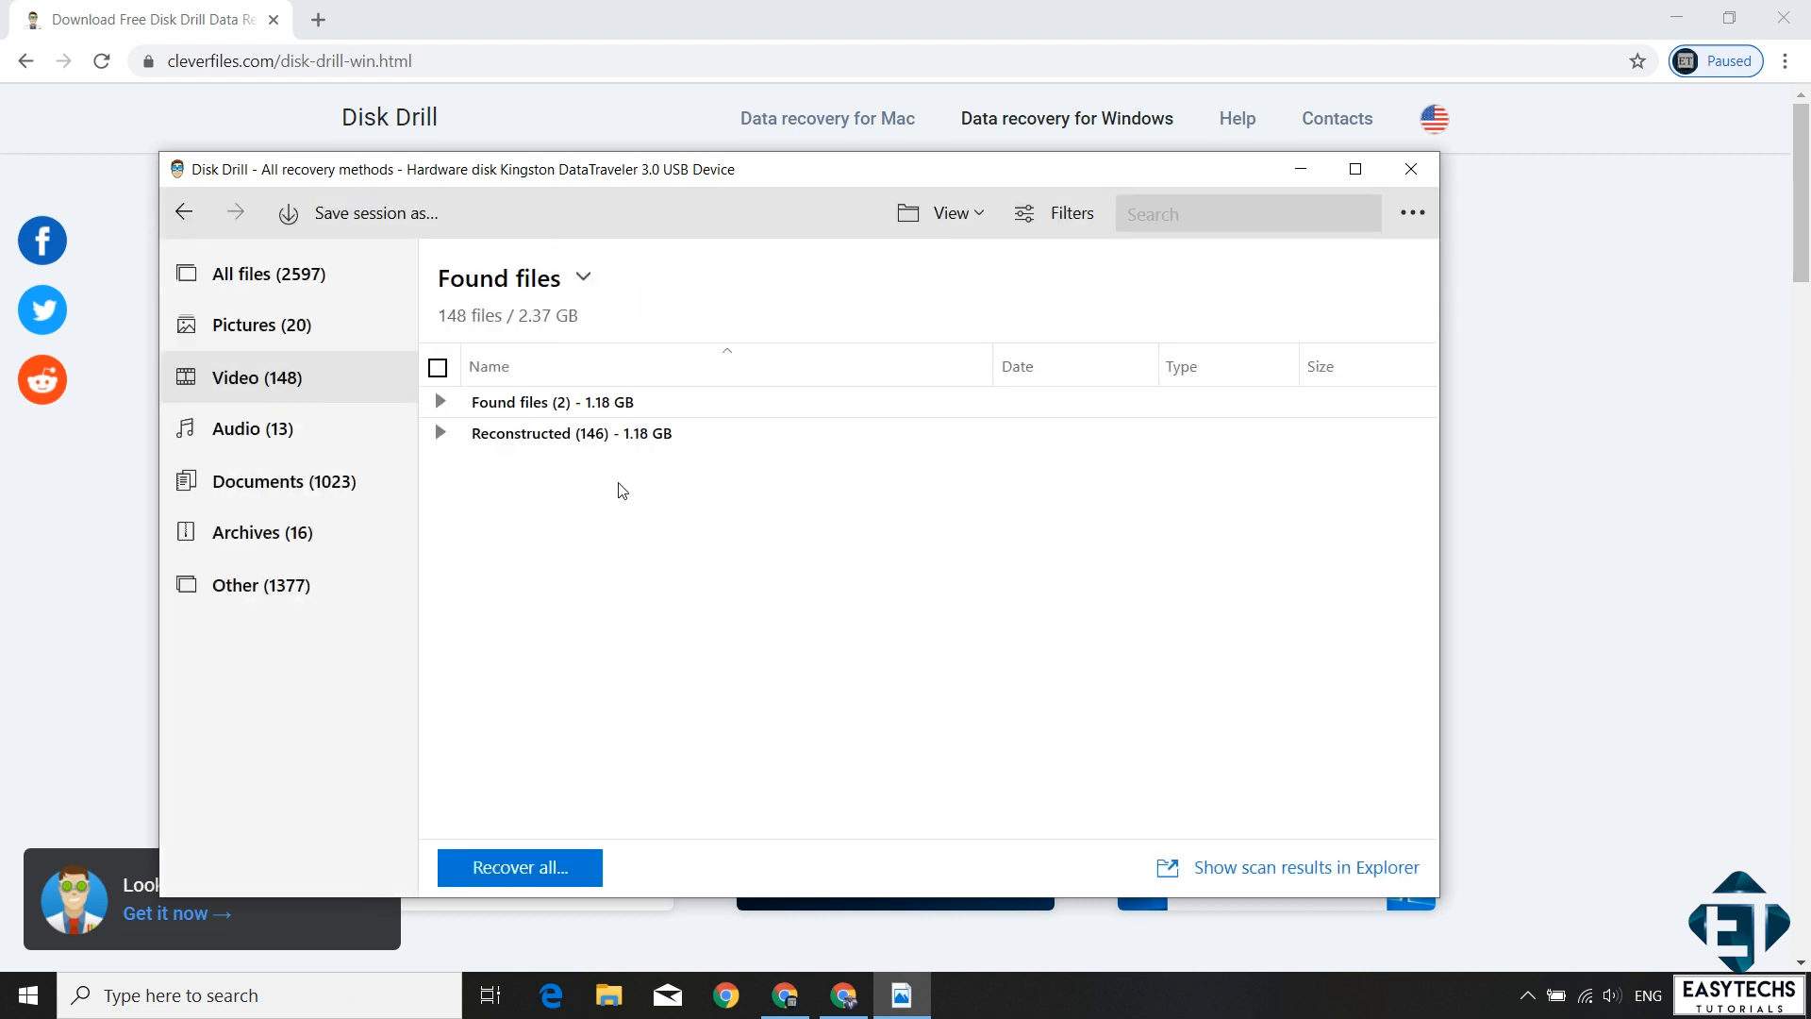
mouse_move(457, 437)
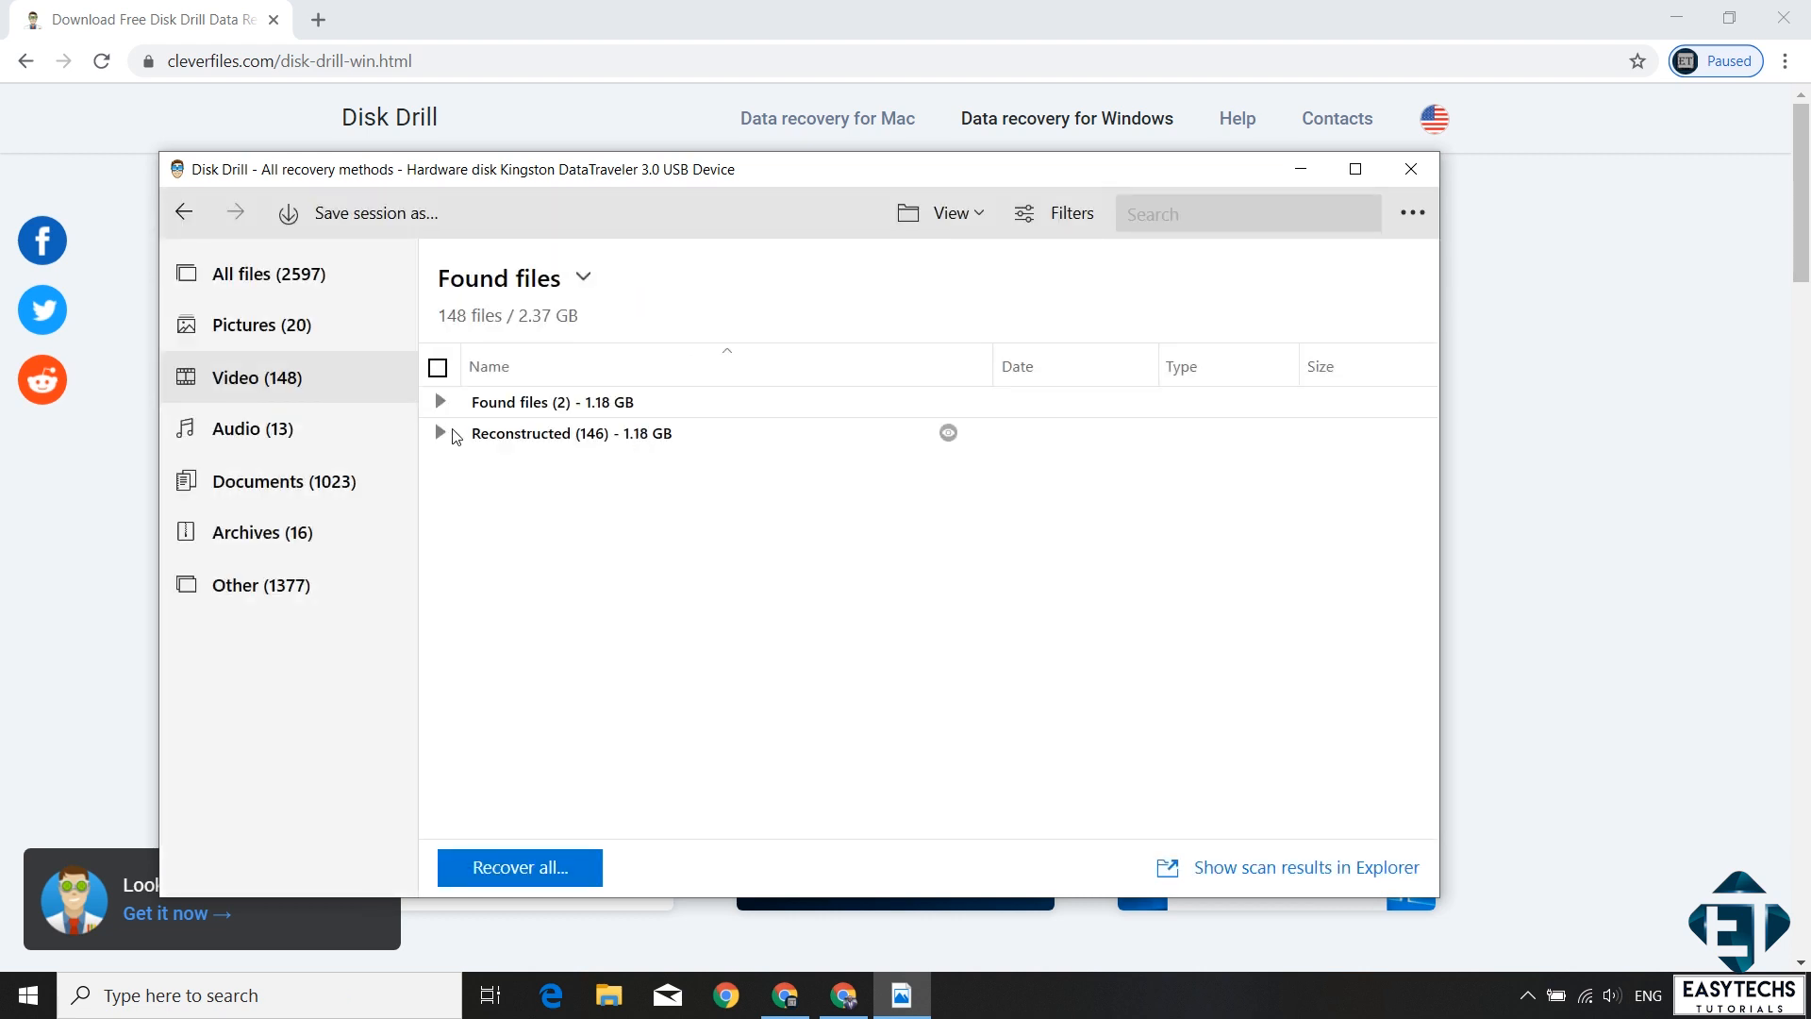
left_click(441, 402)
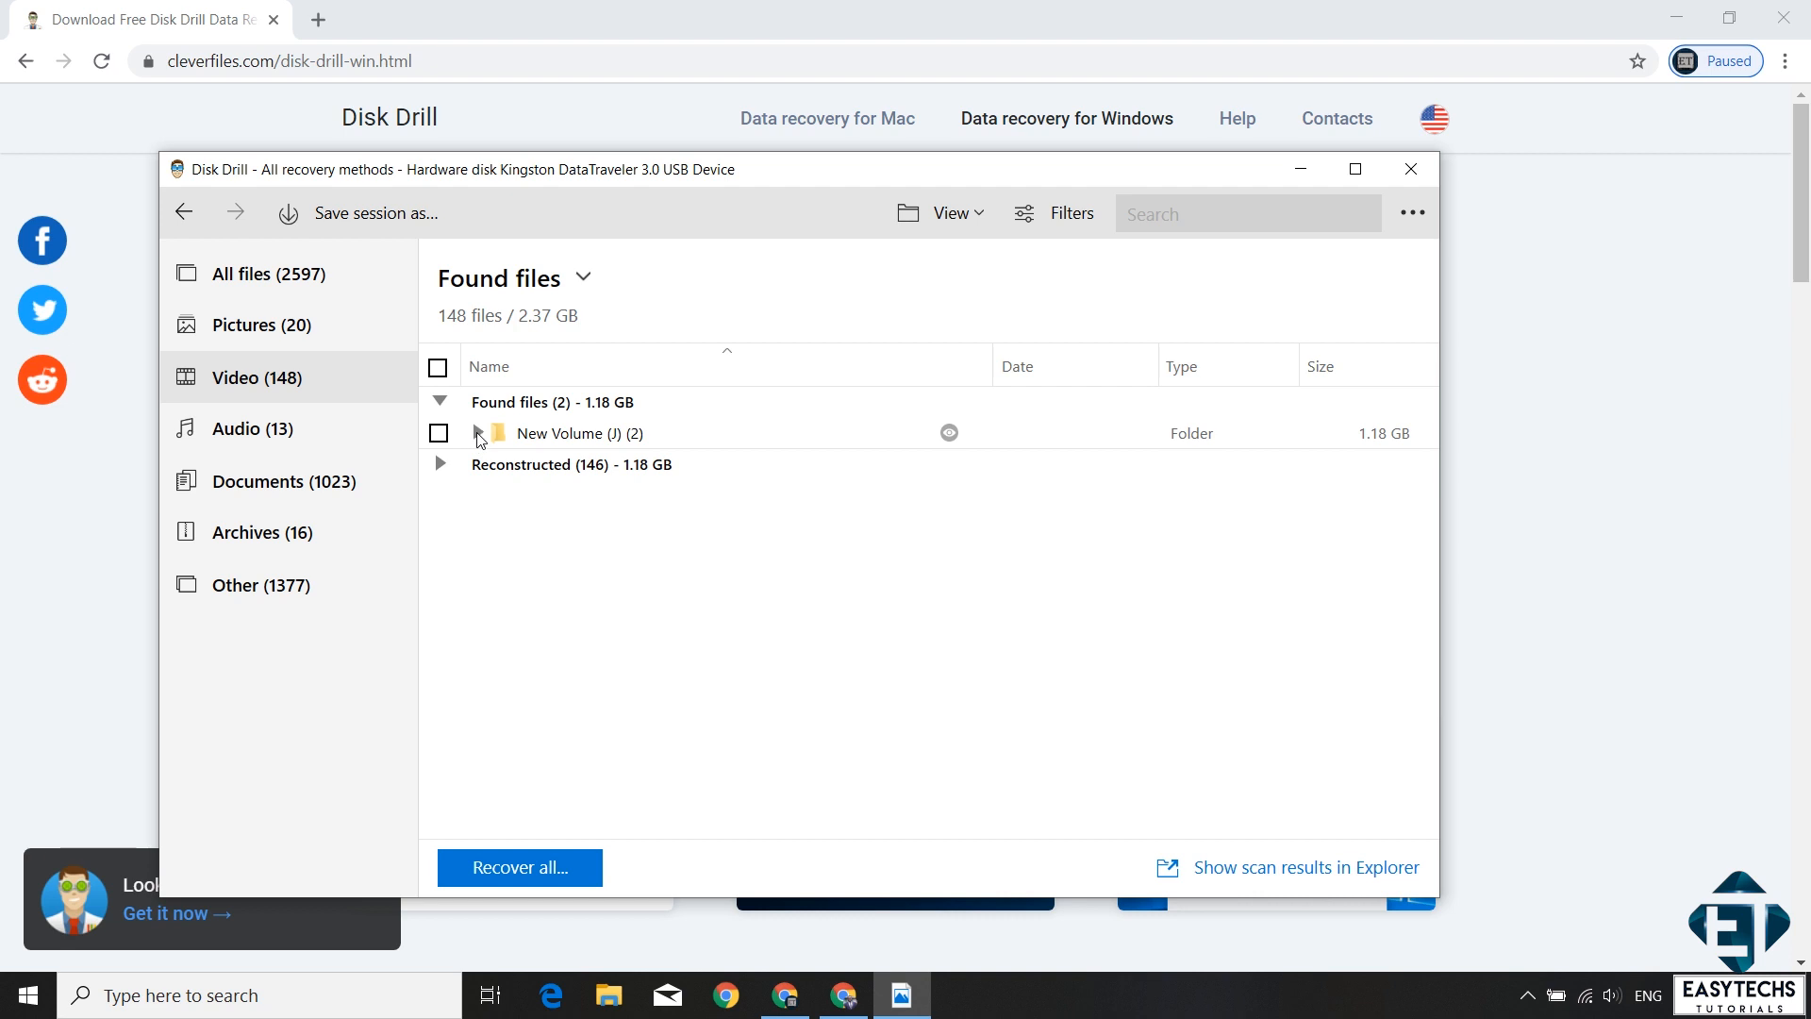
left_click(480, 434)
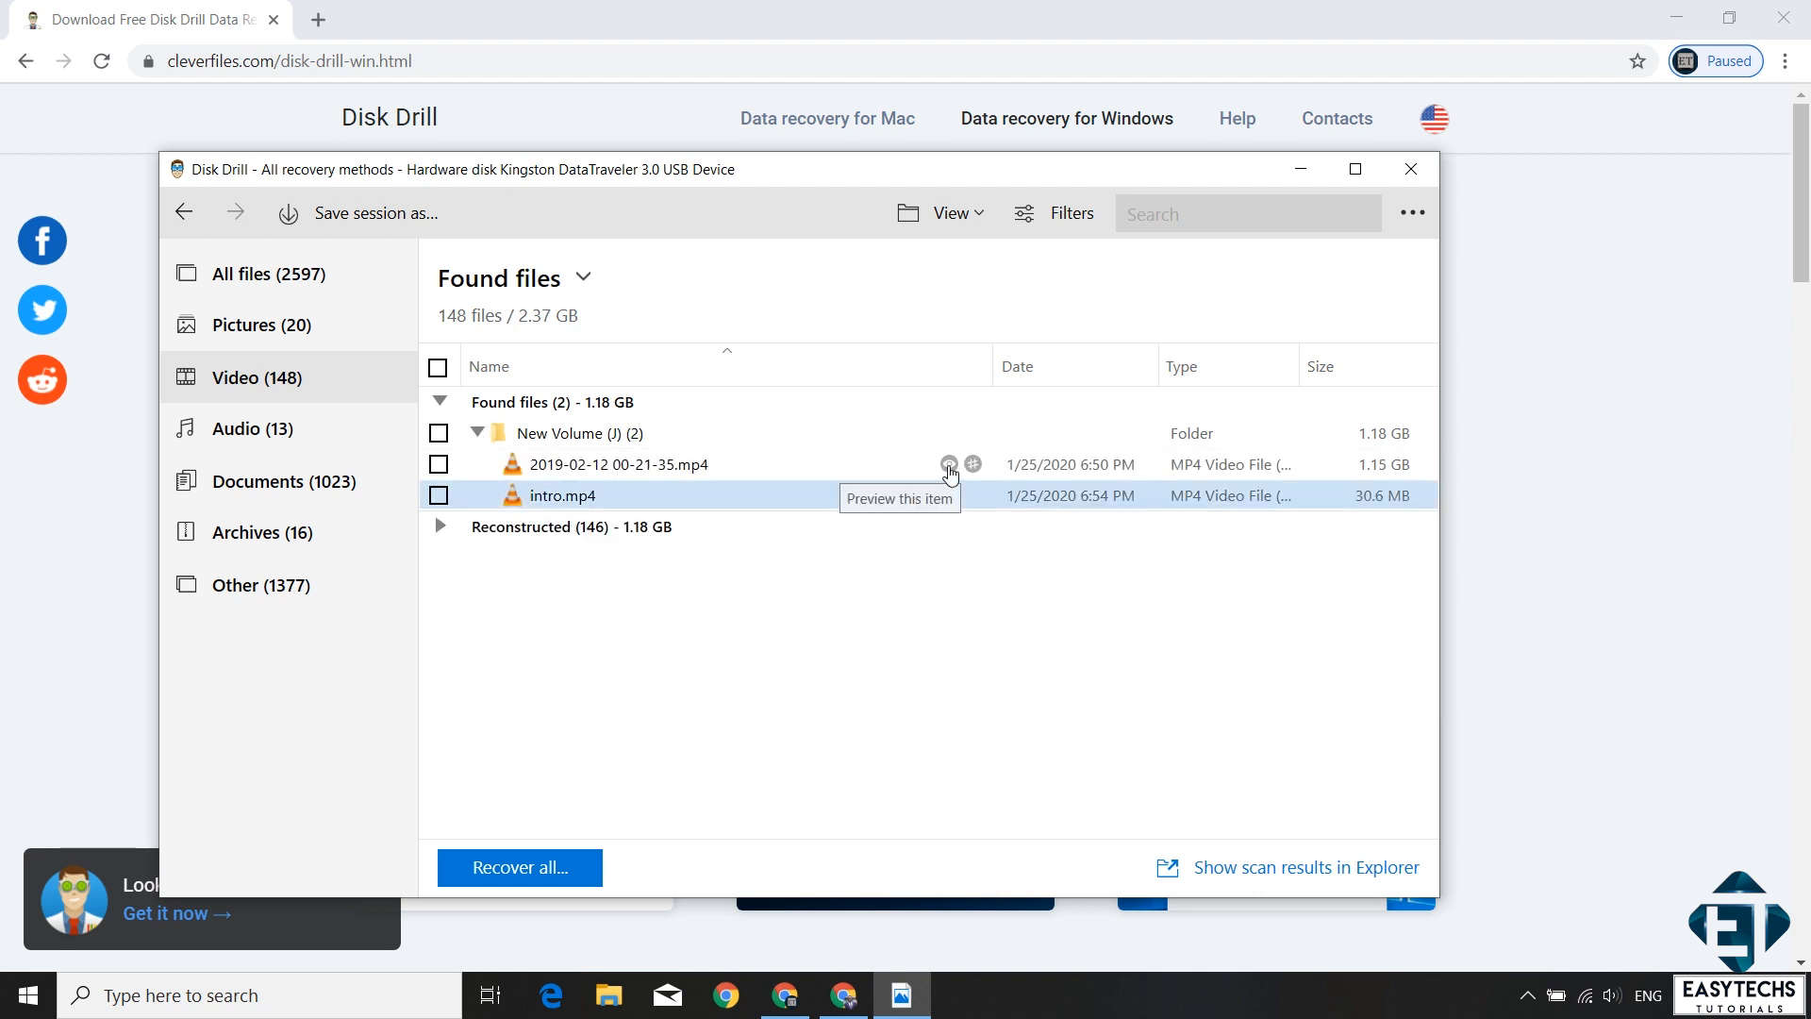
left_click(949, 464)
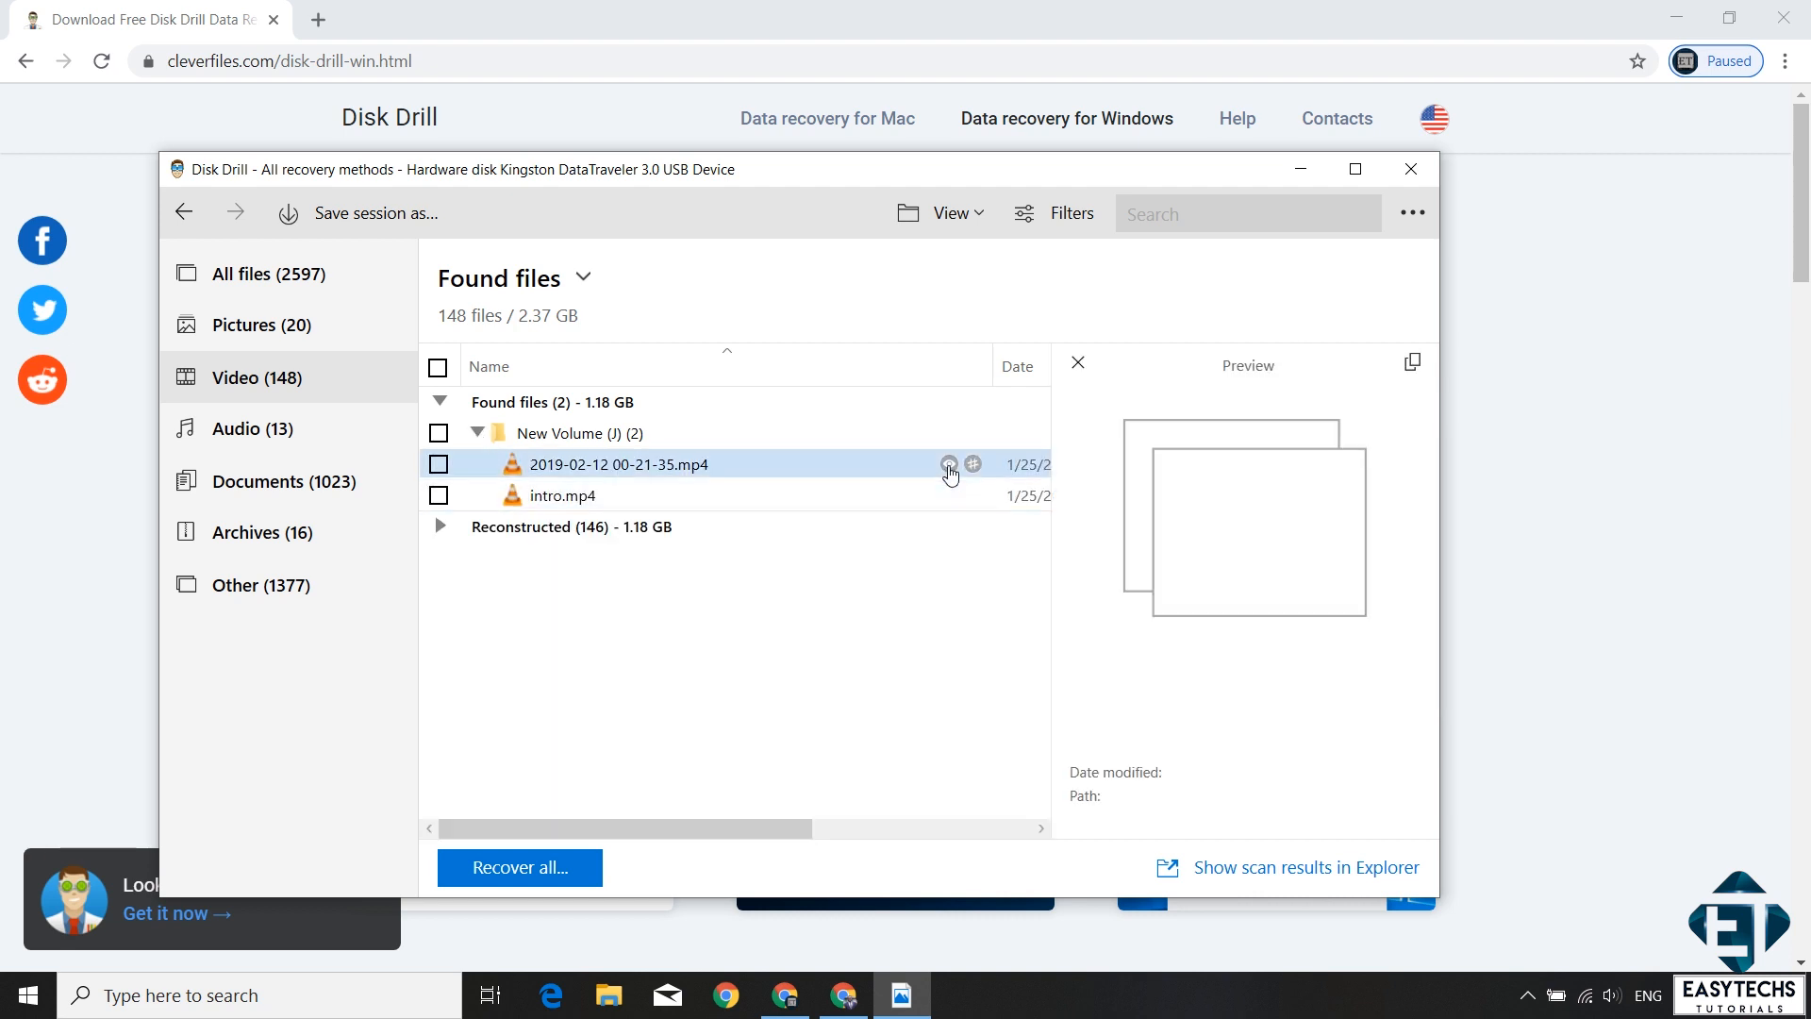
left_click(568, 495)
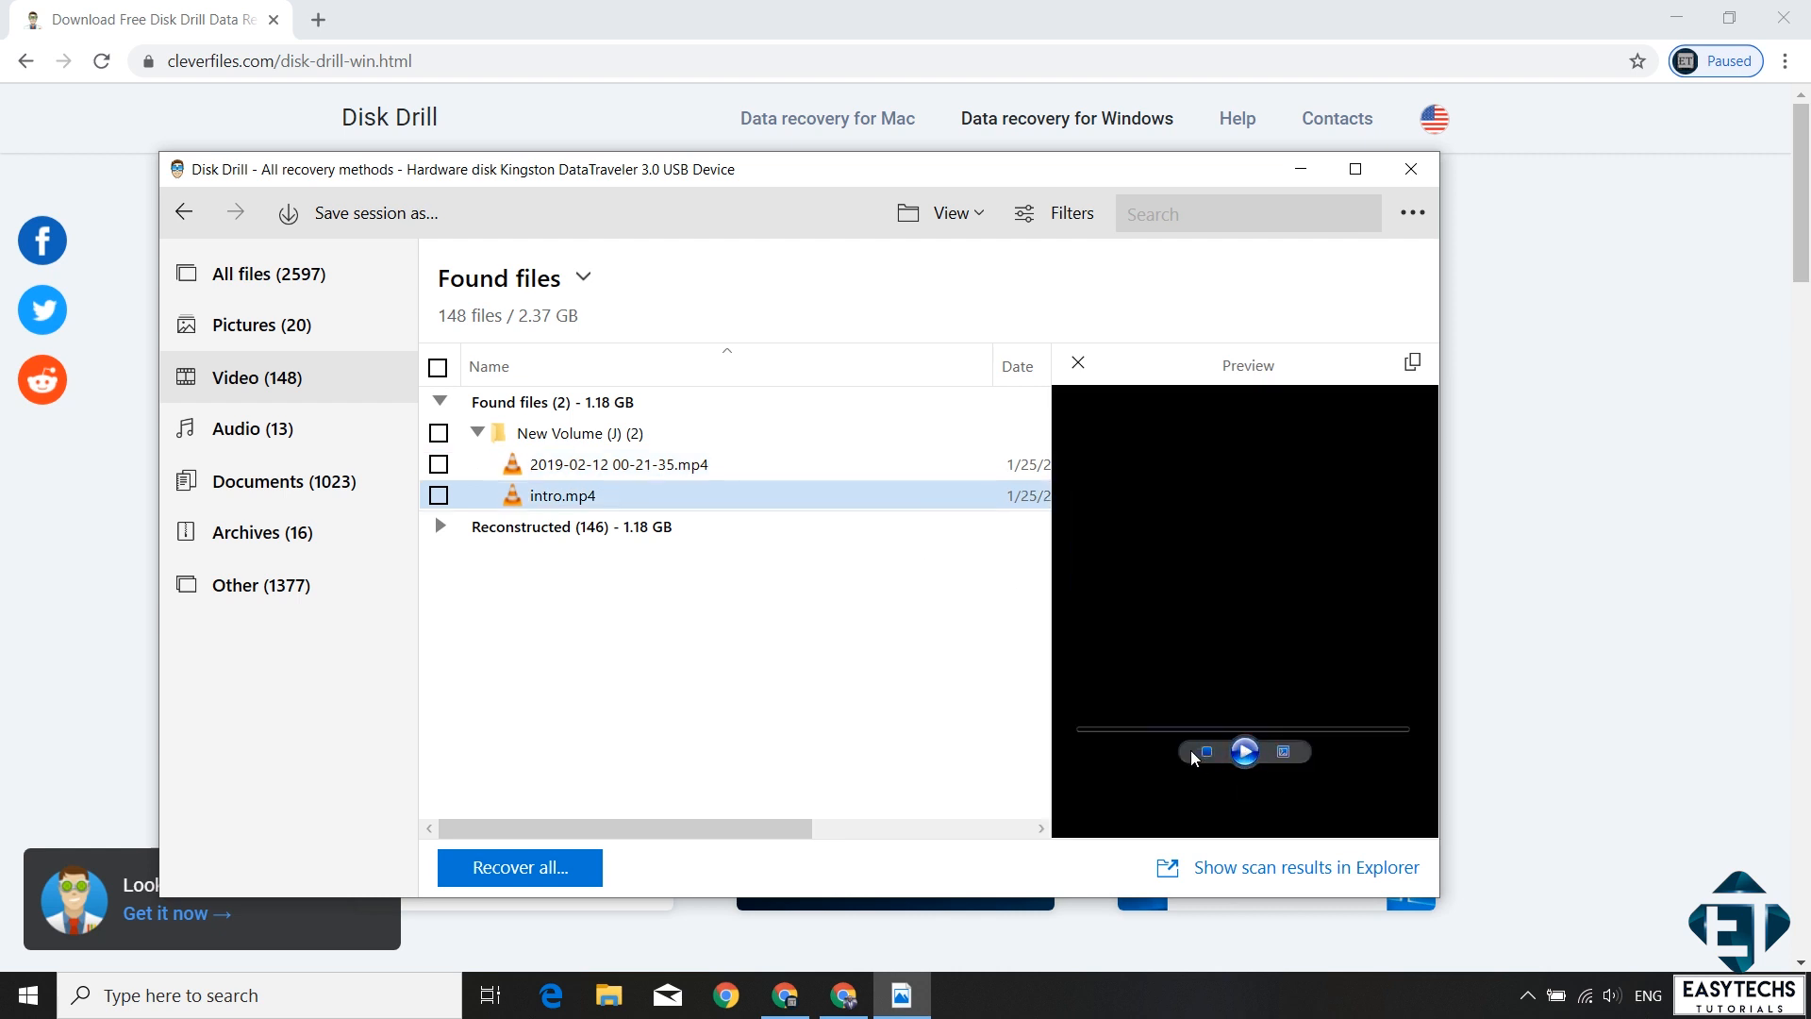
mouse_move(1130, 779)
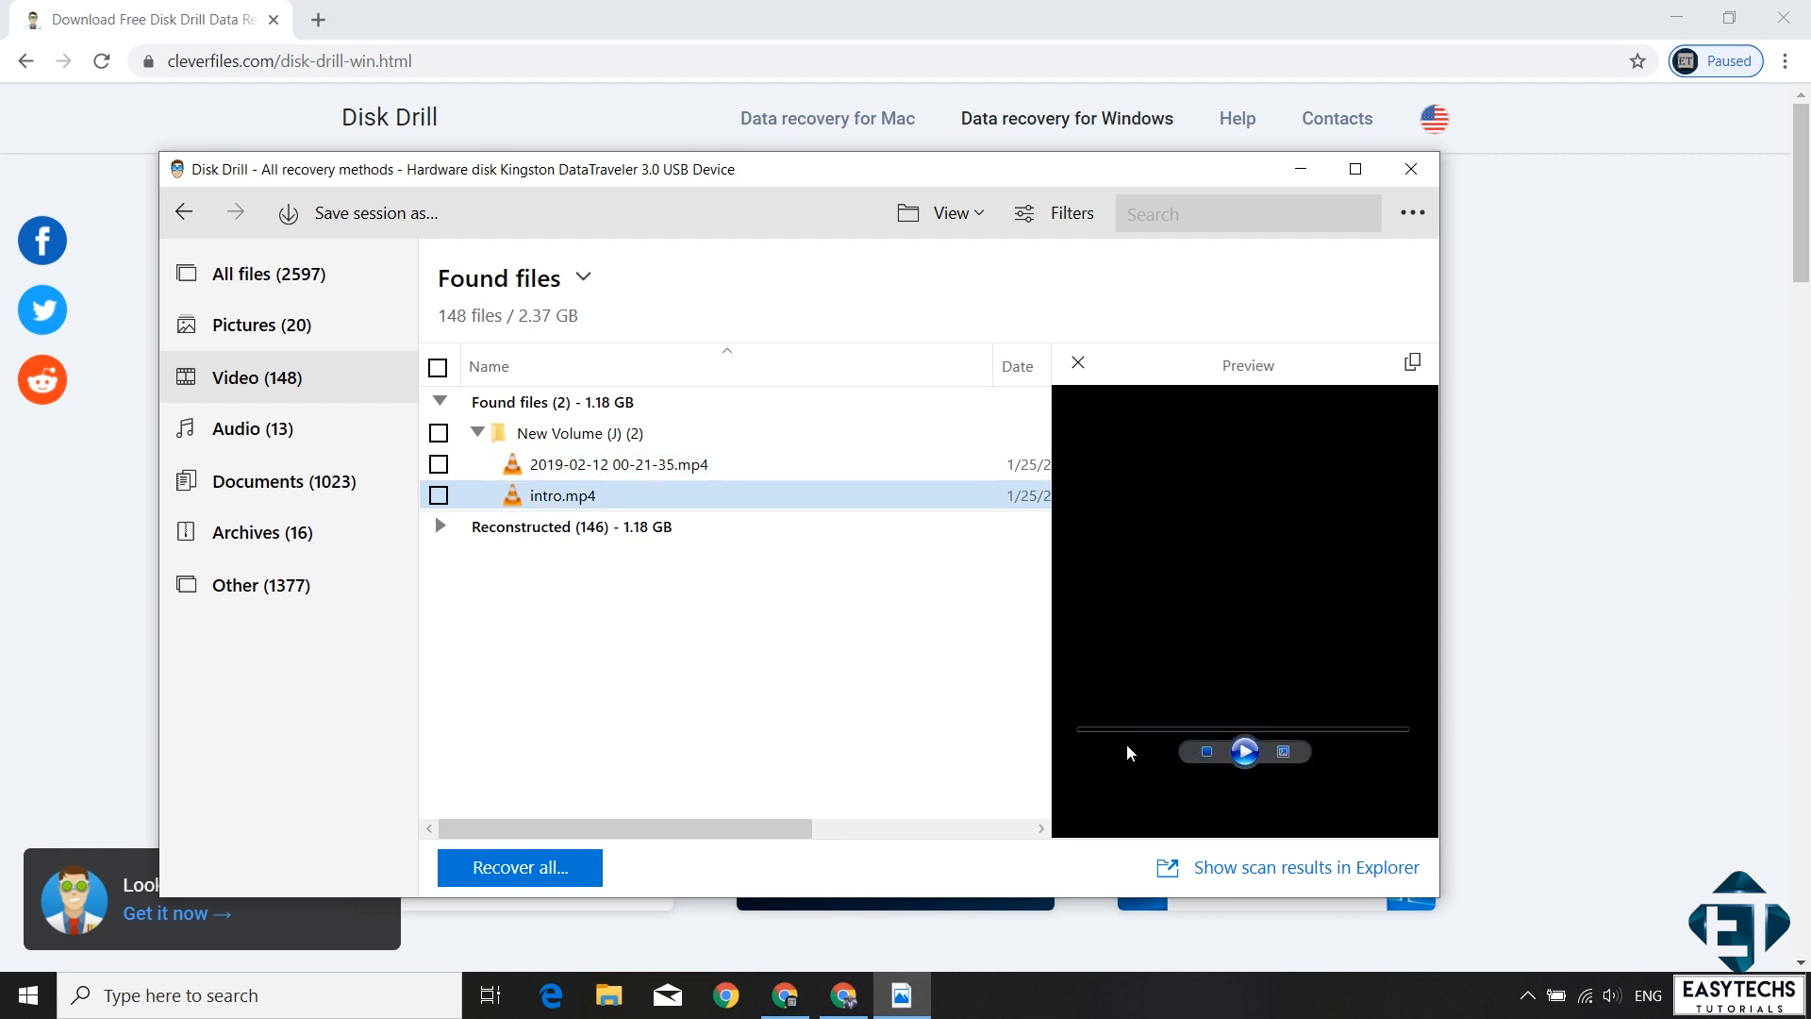
Step: Play the intro.mp4 preview, view it in Windows Media Player, then close the player
left_click(1245, 750)
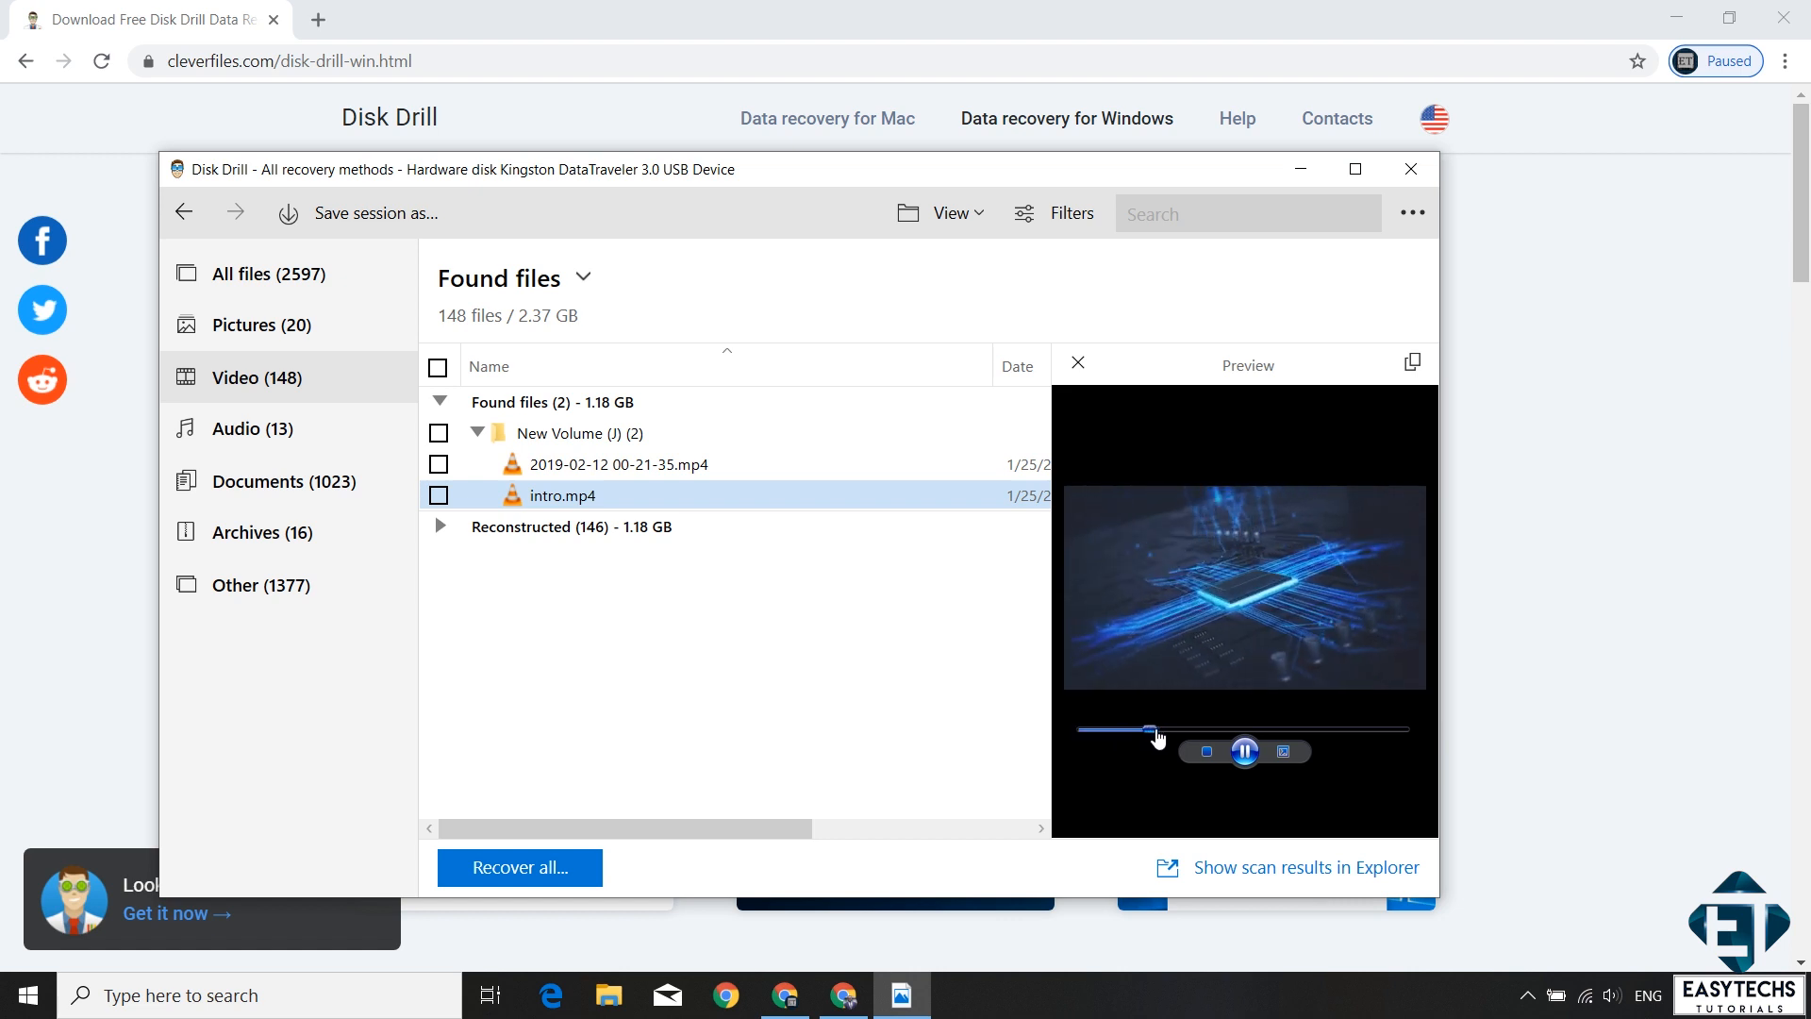
mouse_move(1283, 751)
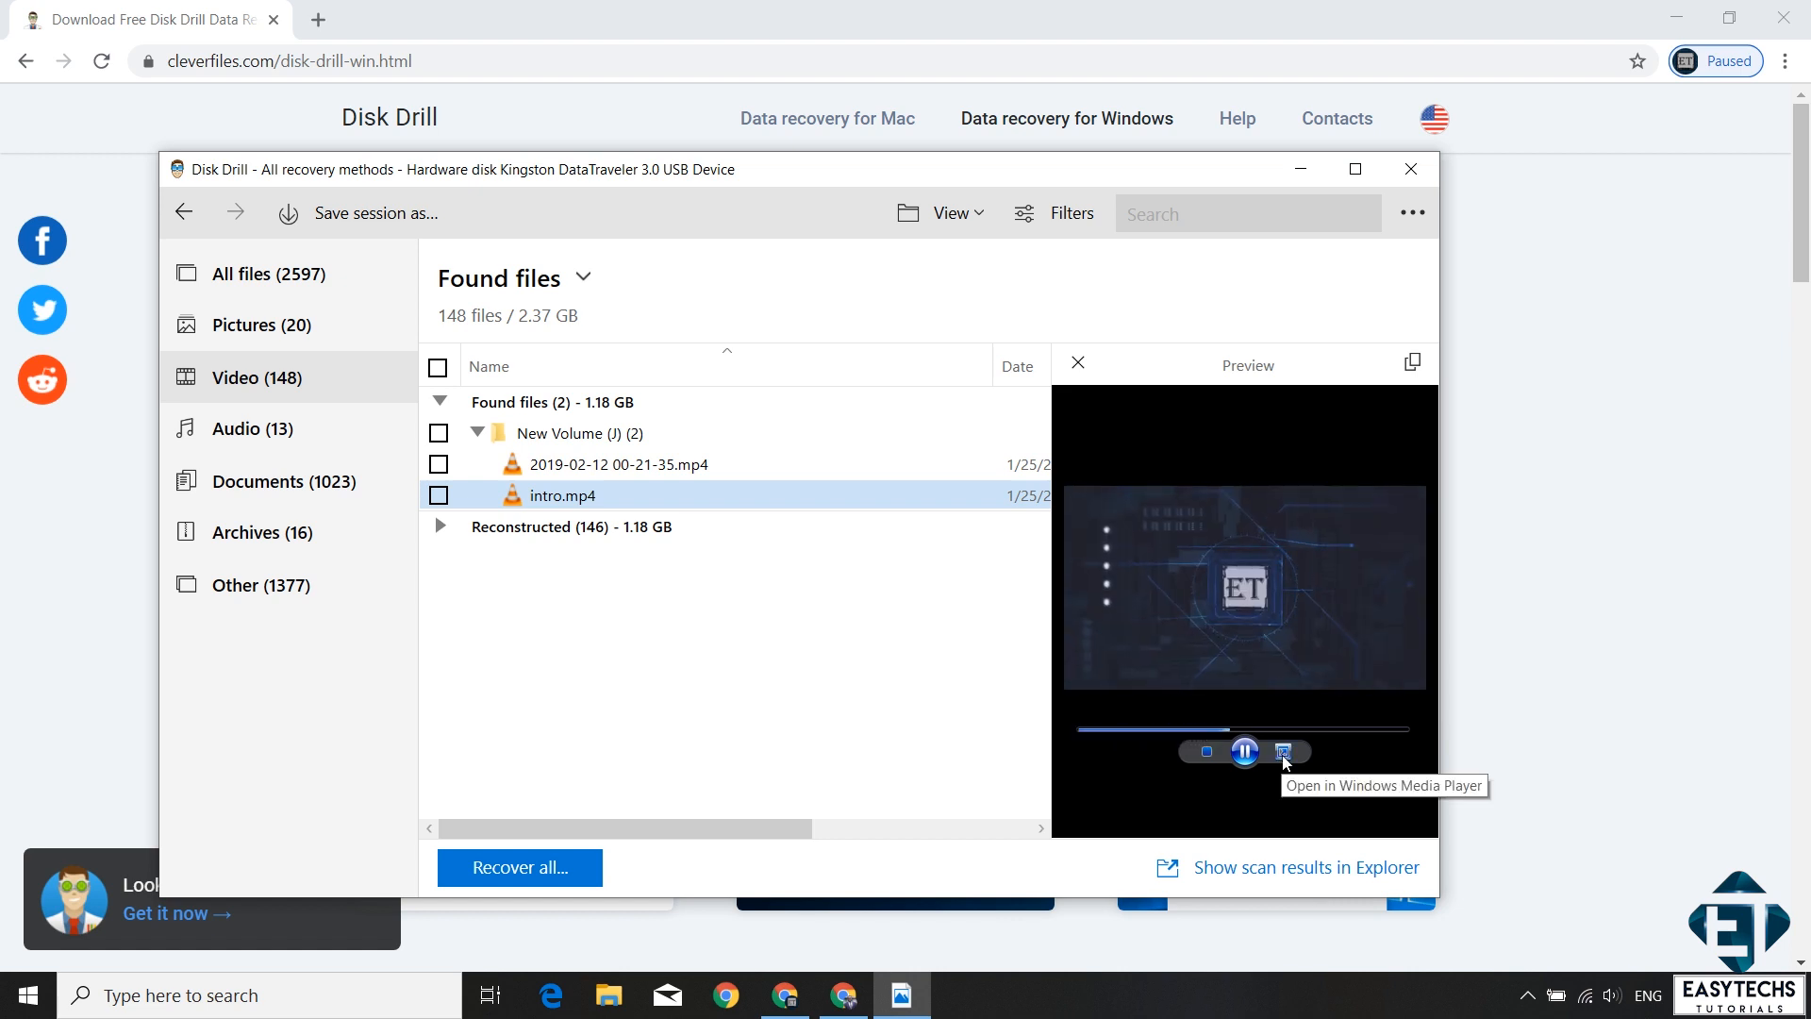
left_click(1283, 751)
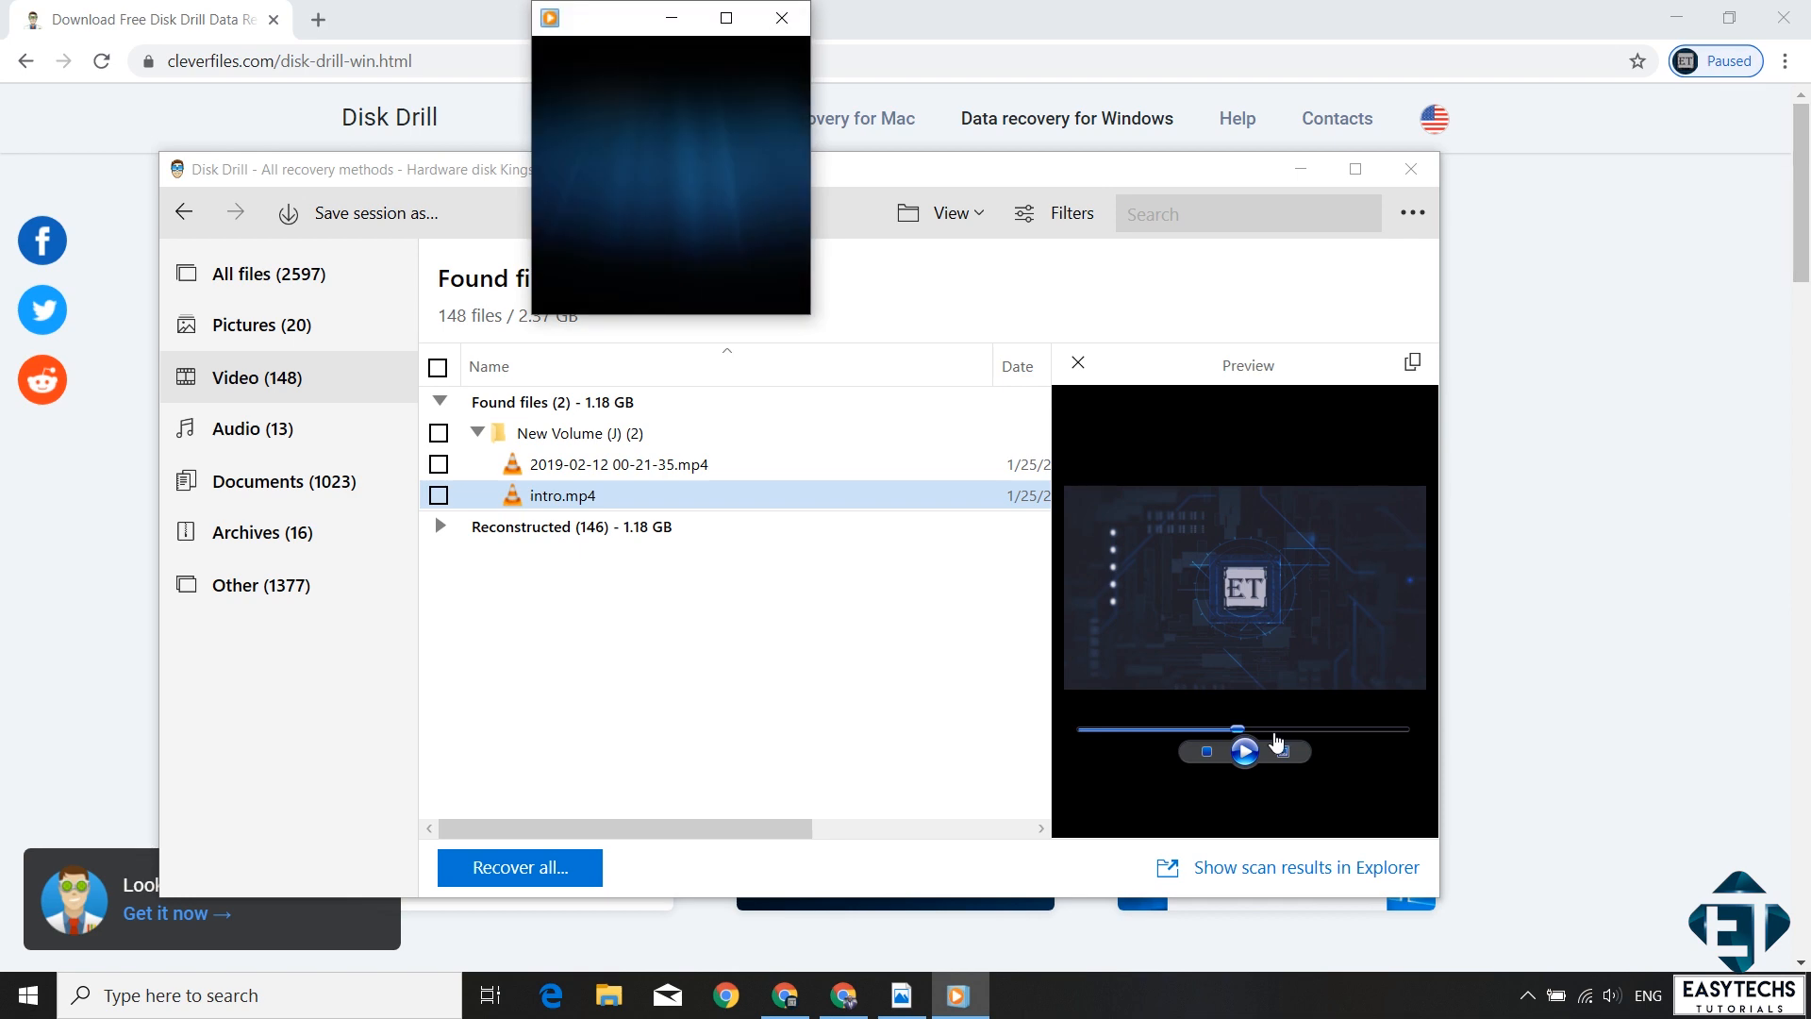
left_click(1245, 751)
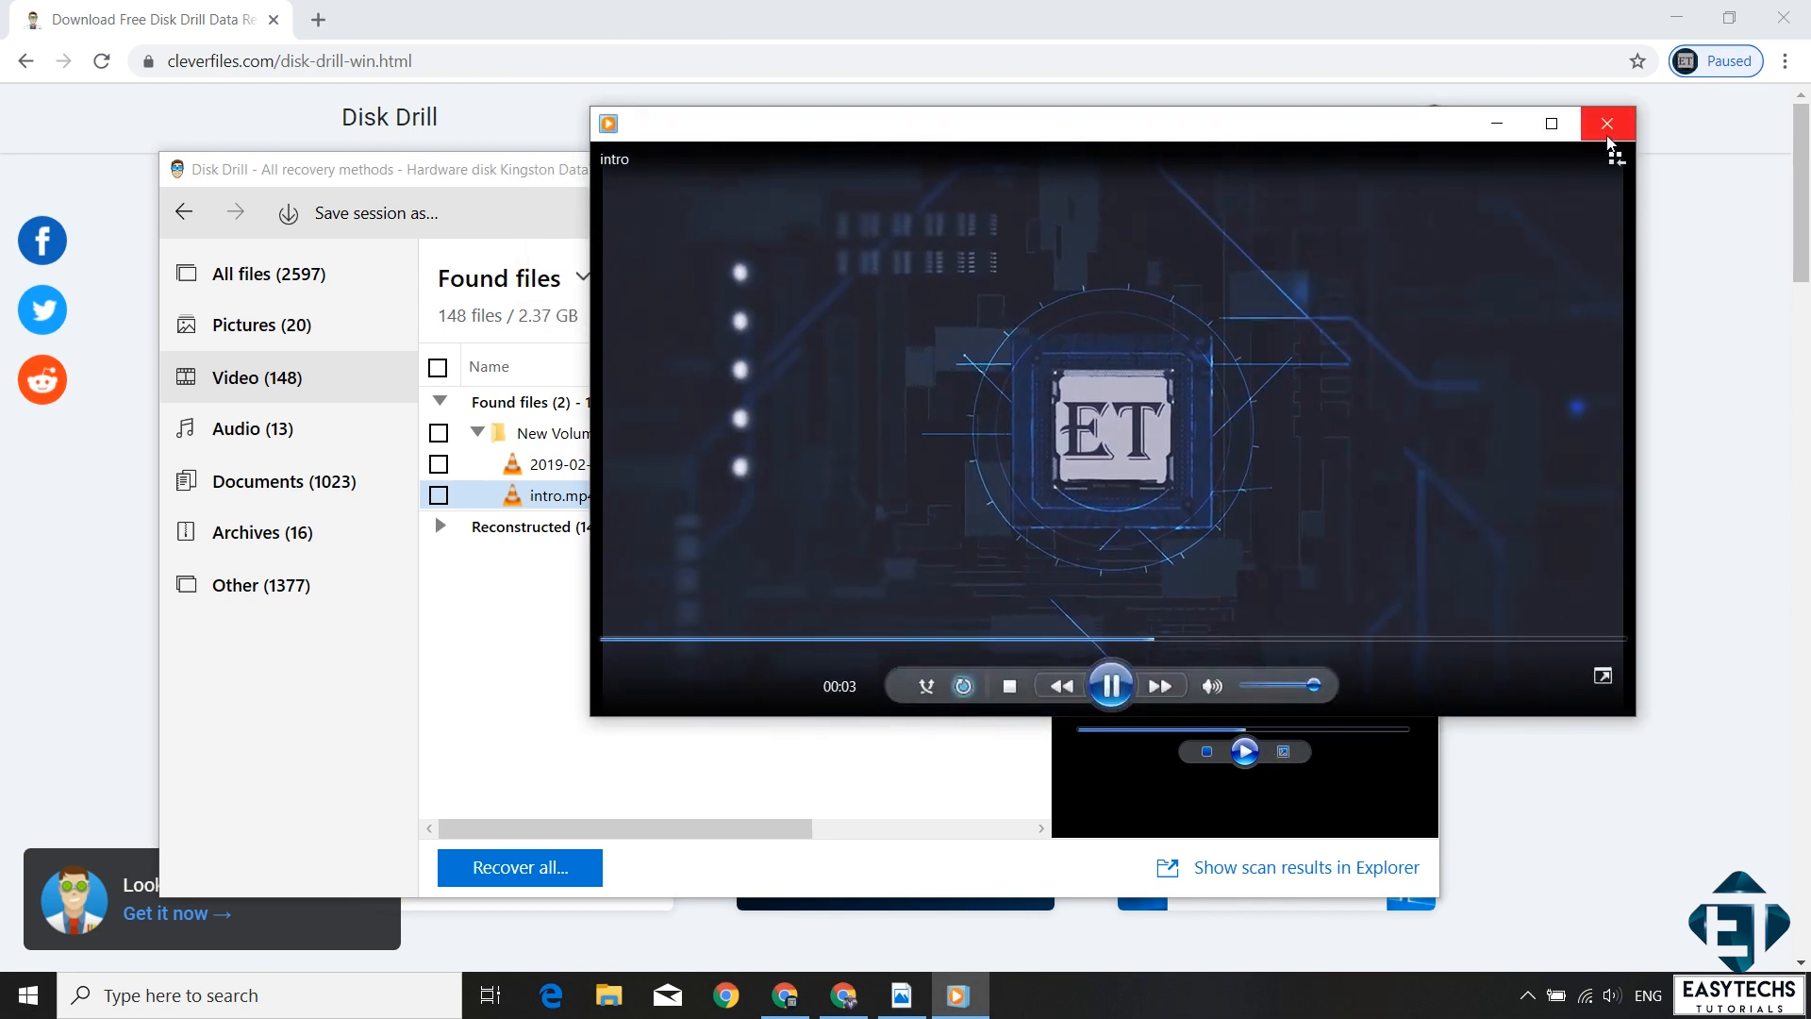
left_click(1608, 125)
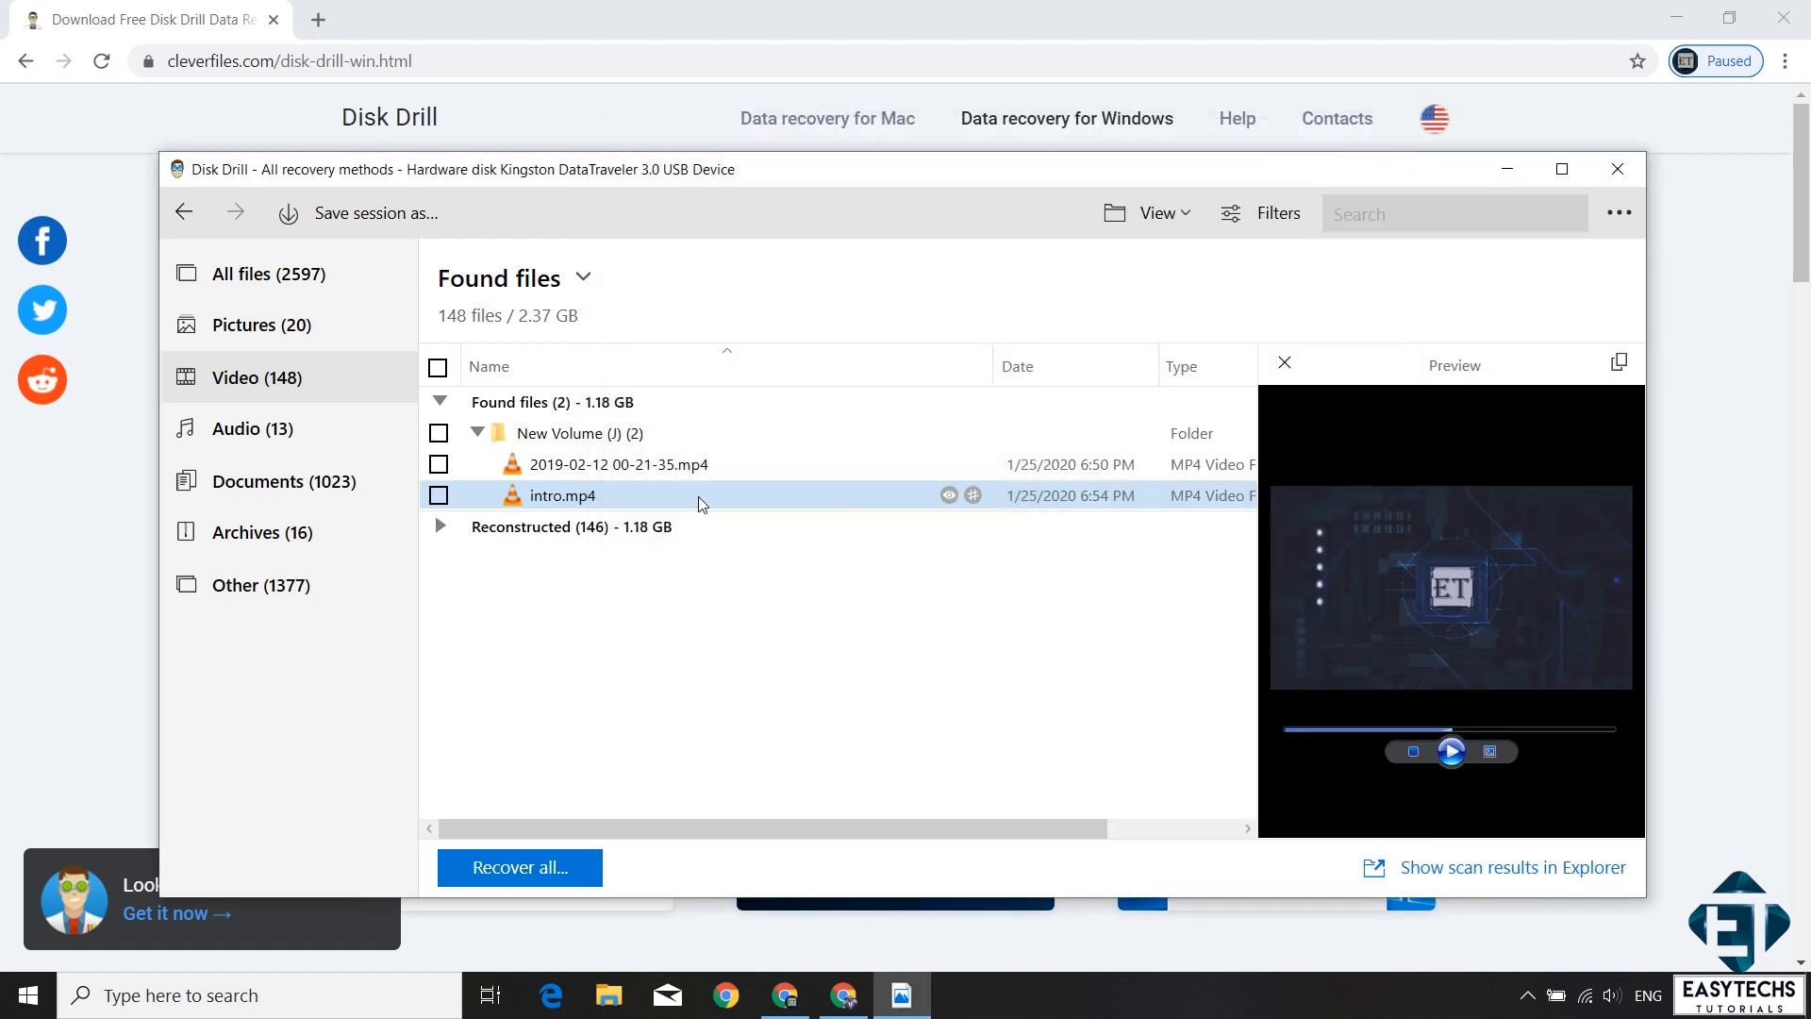
left_click(438, 494)
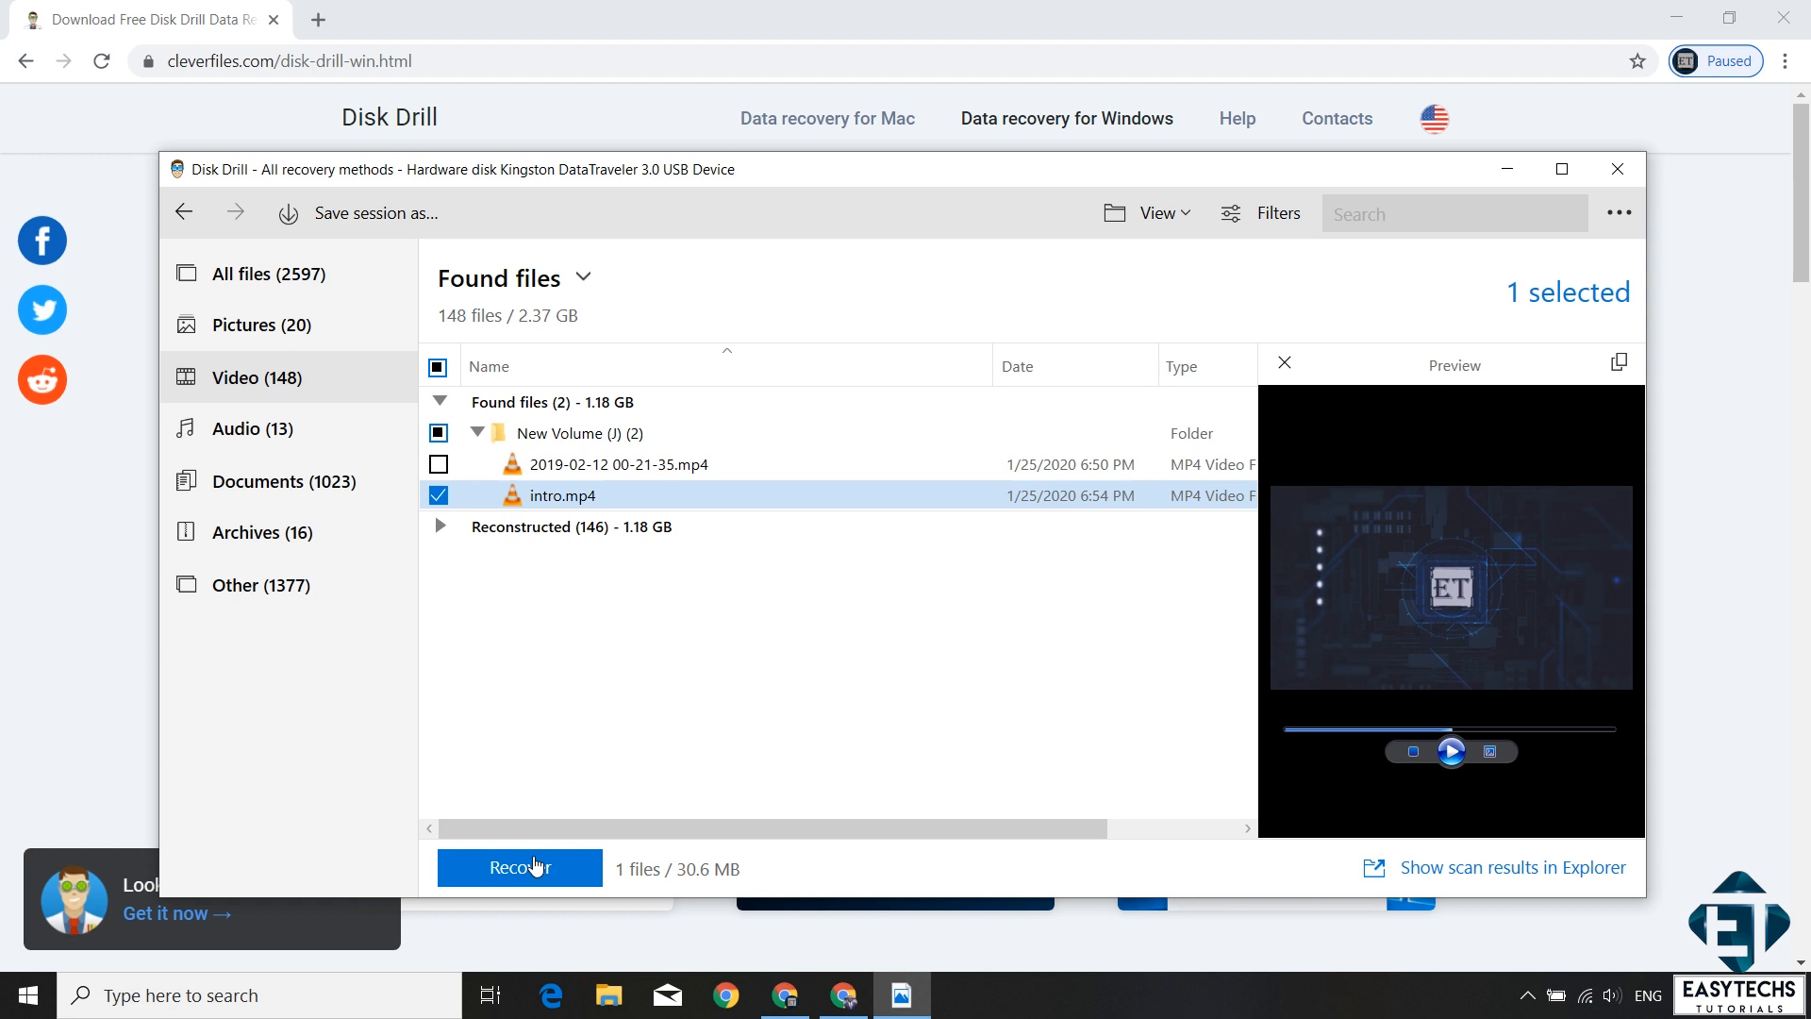
left_click(1283, 364)
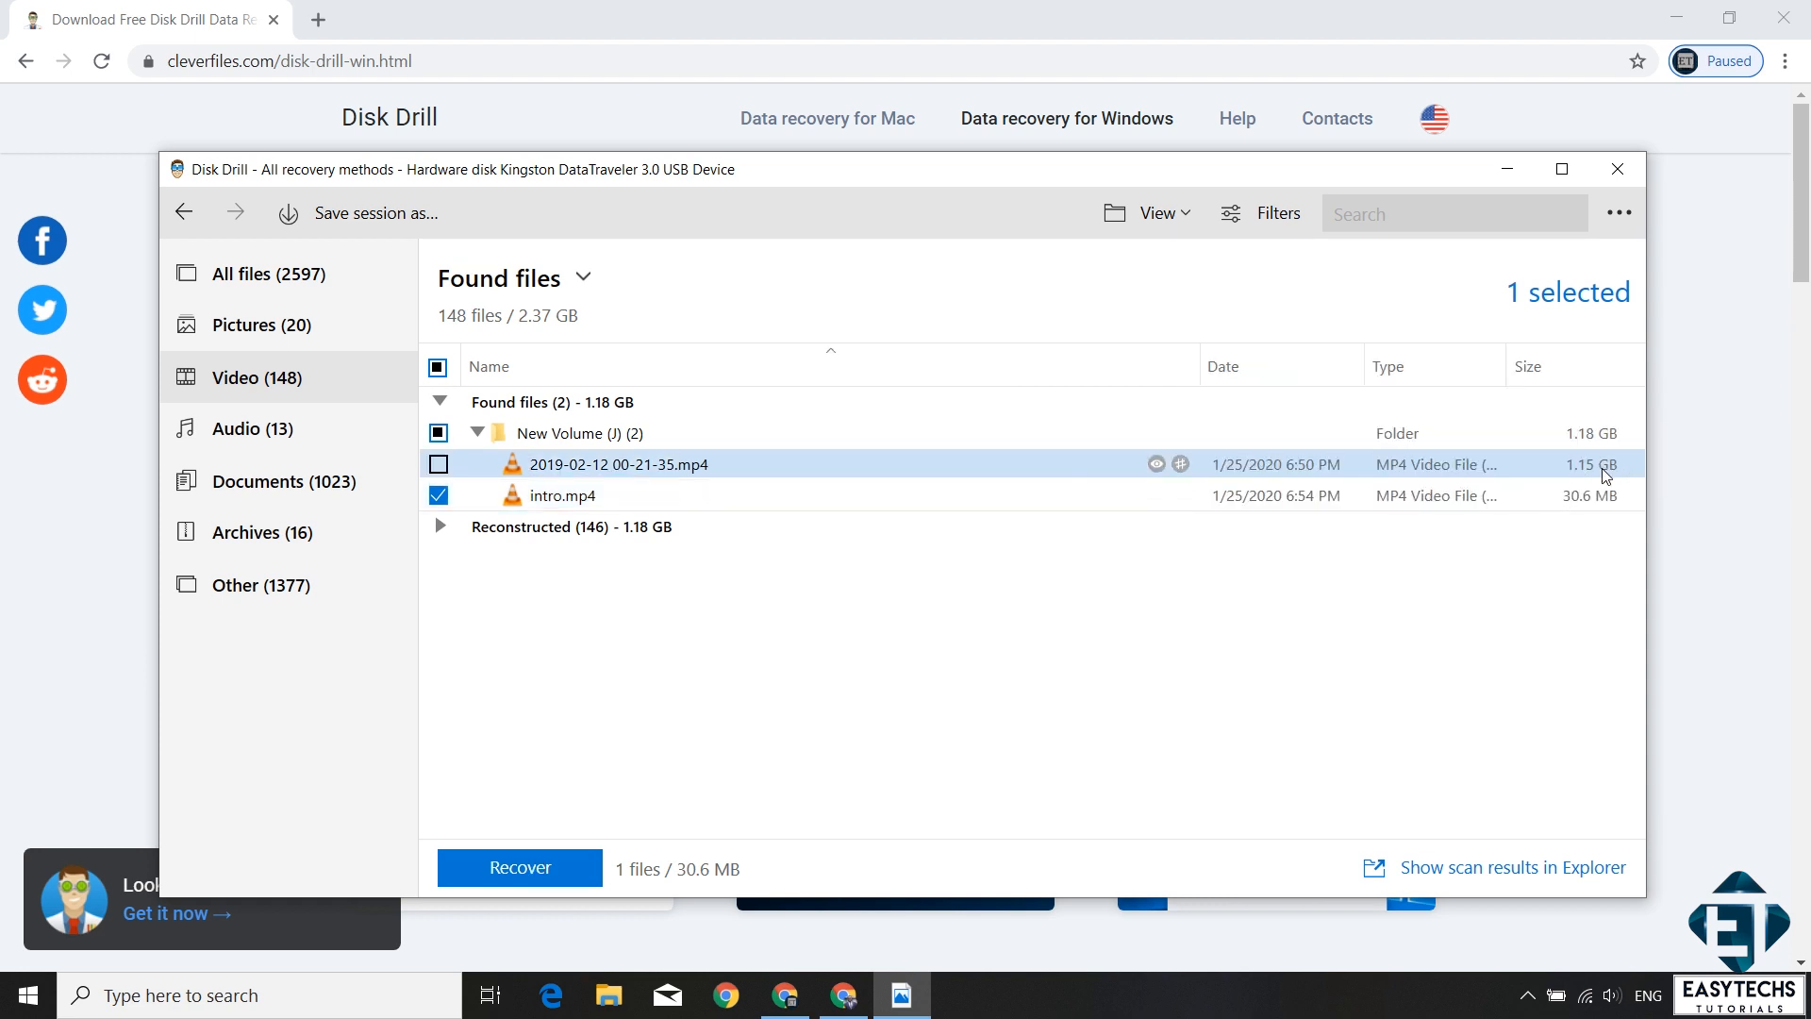
mouse_move(777, 468)
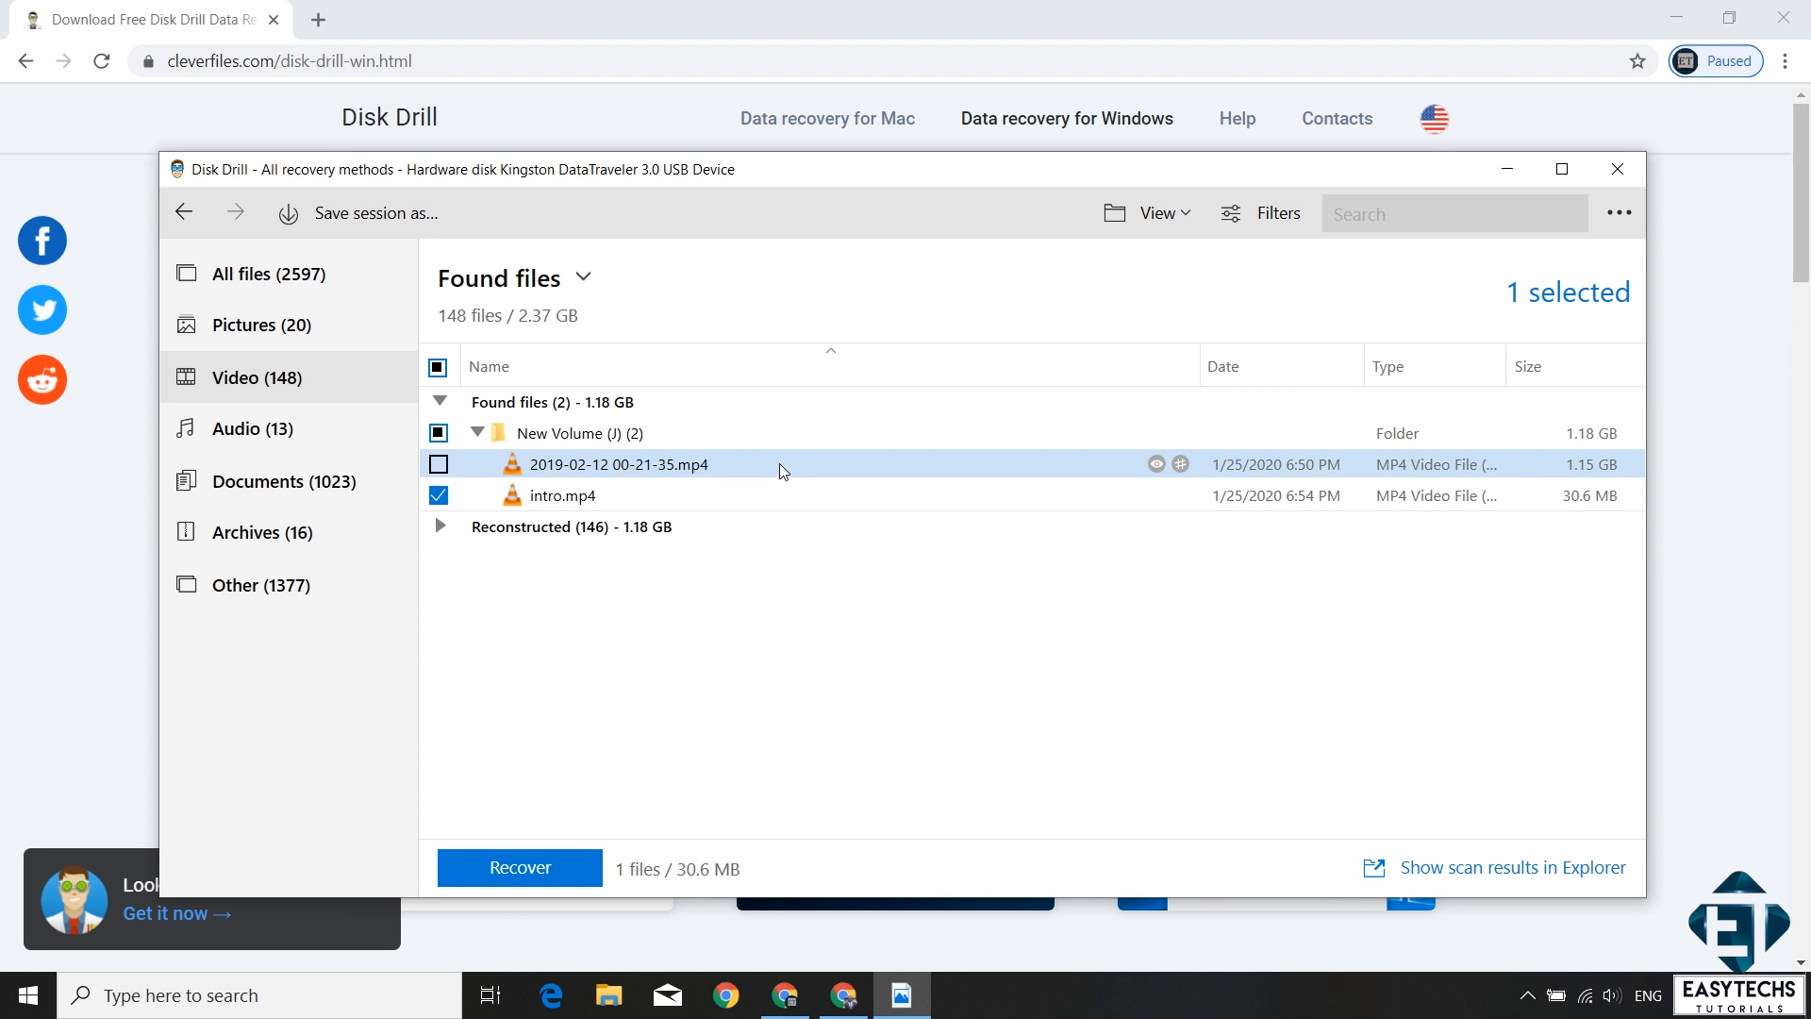
left_click(437, 464)
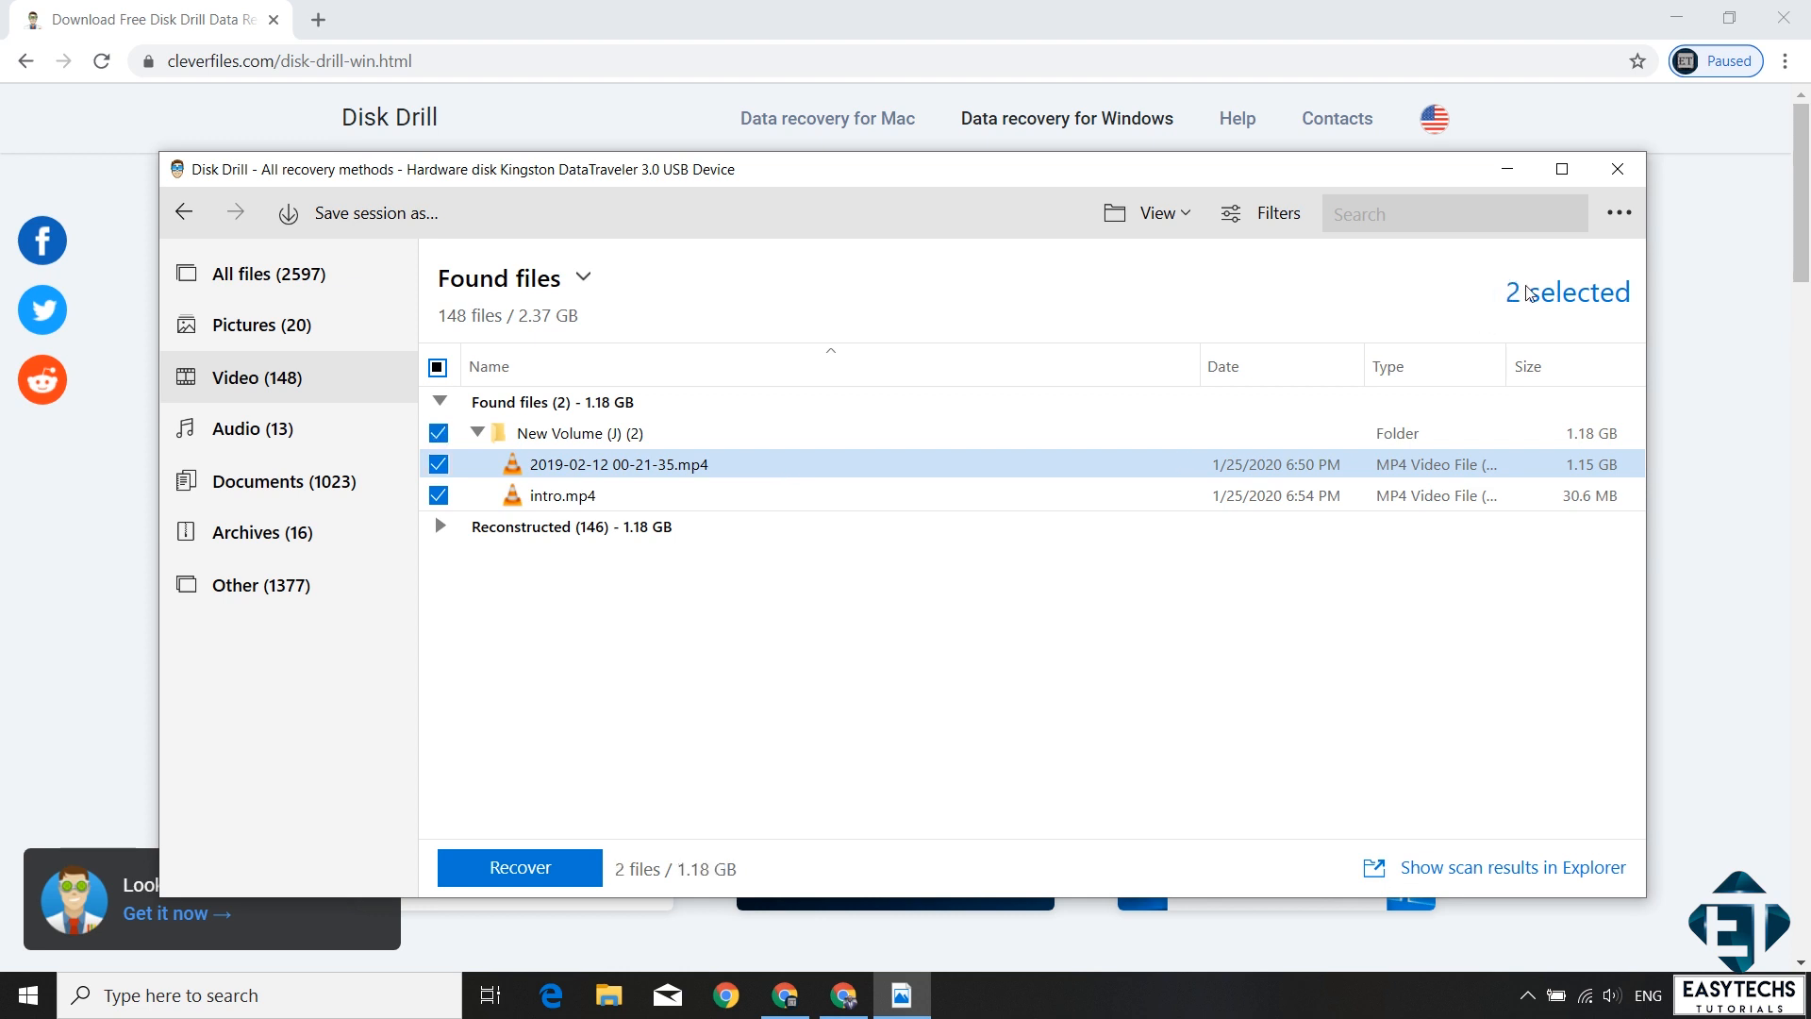
left_click(1618, 211)
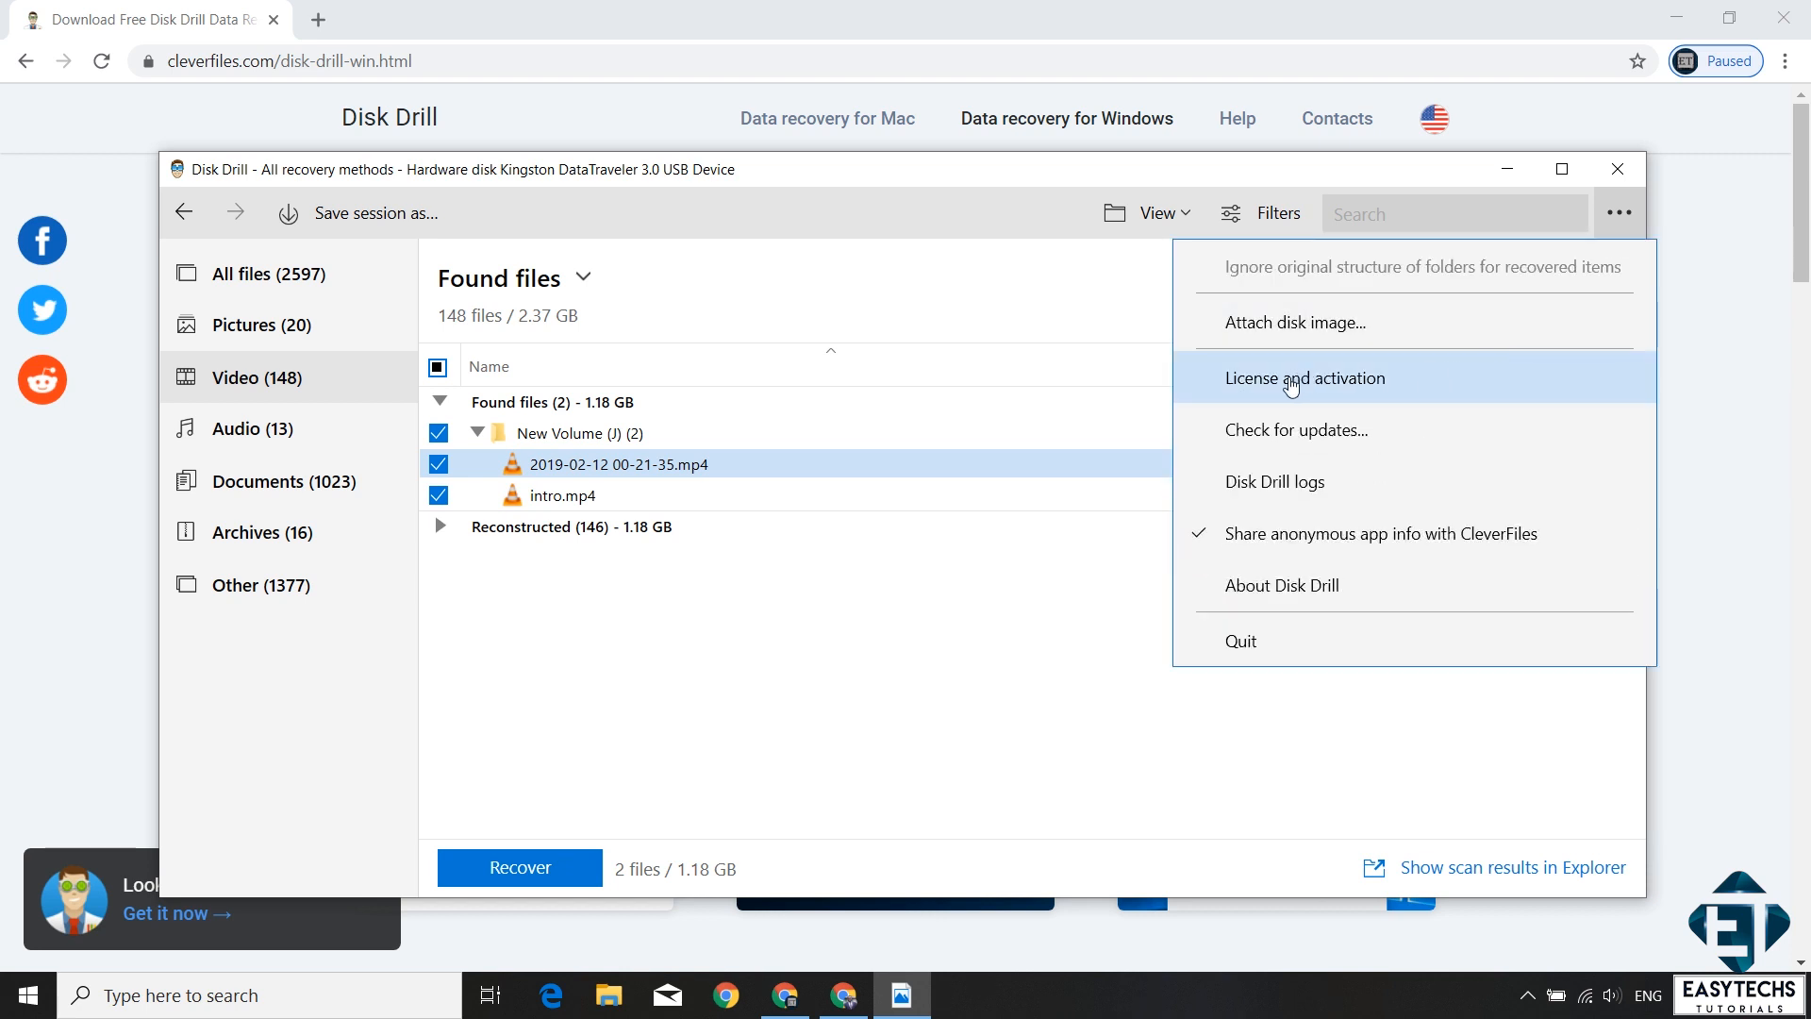
Step: Enter the activation code under License and activation to unlock Disk Drill PRO
left_click(1305, 377)
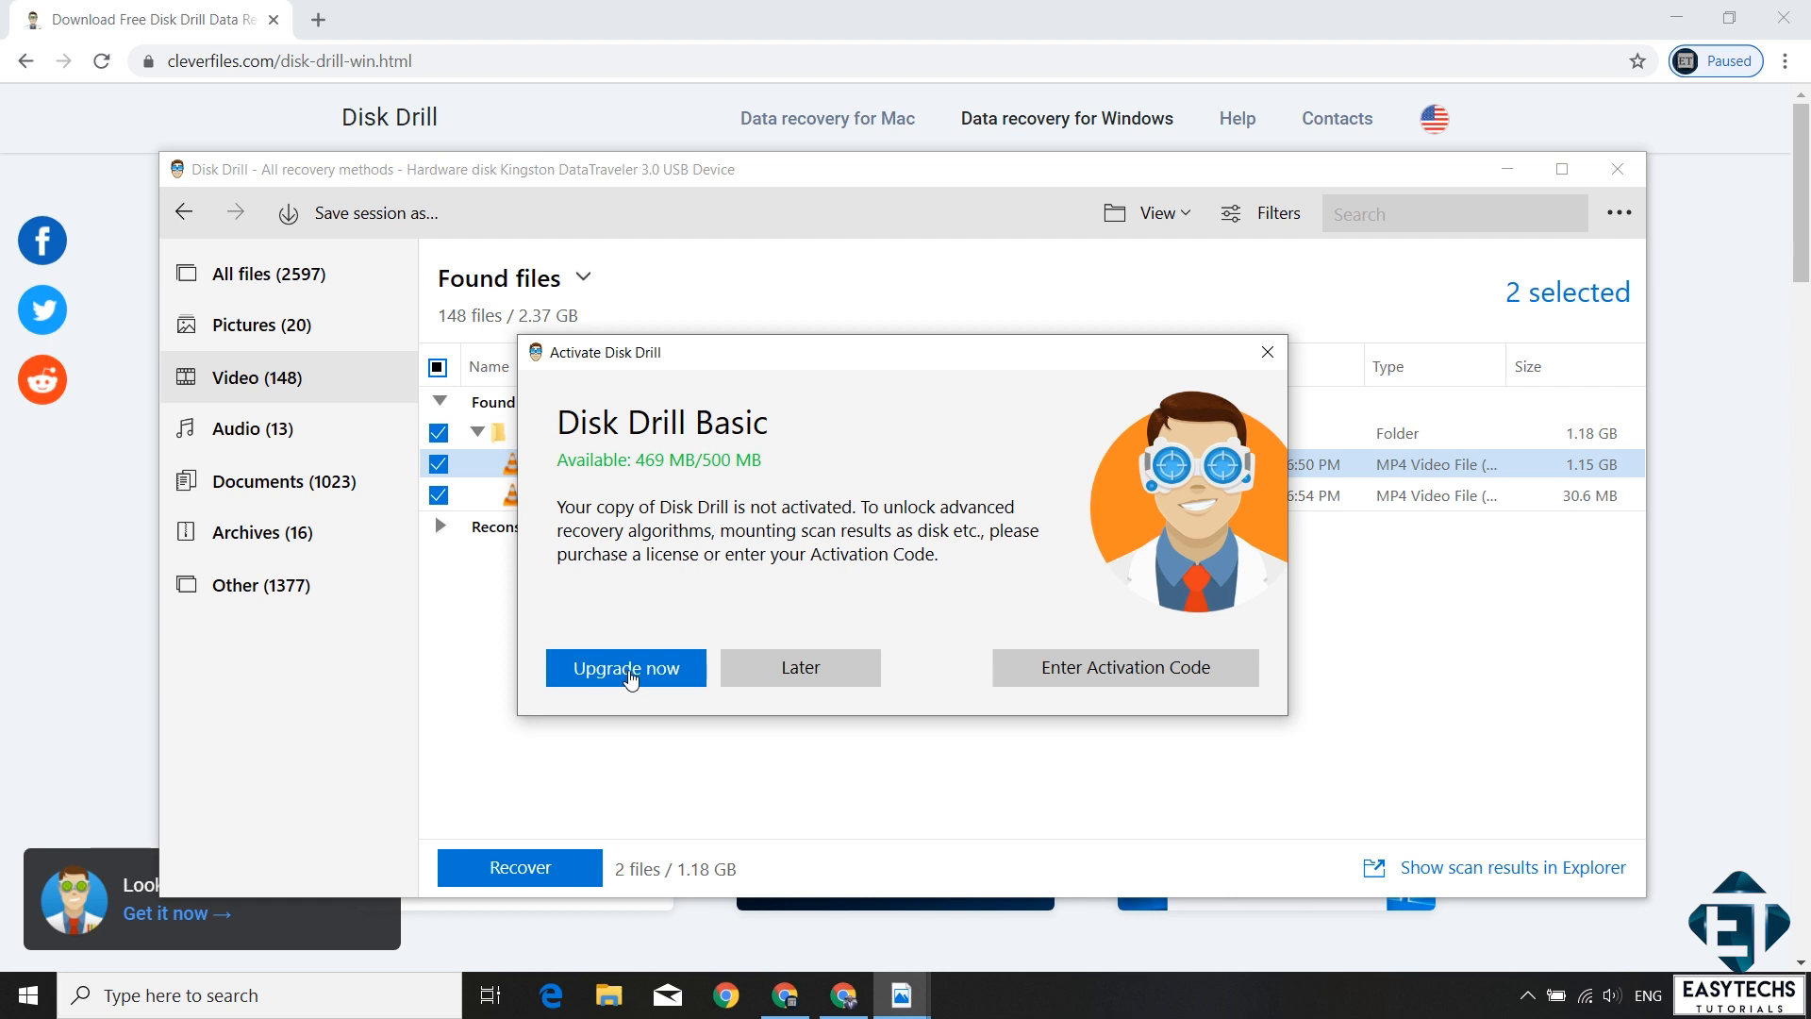
mouse_move(659, 630)
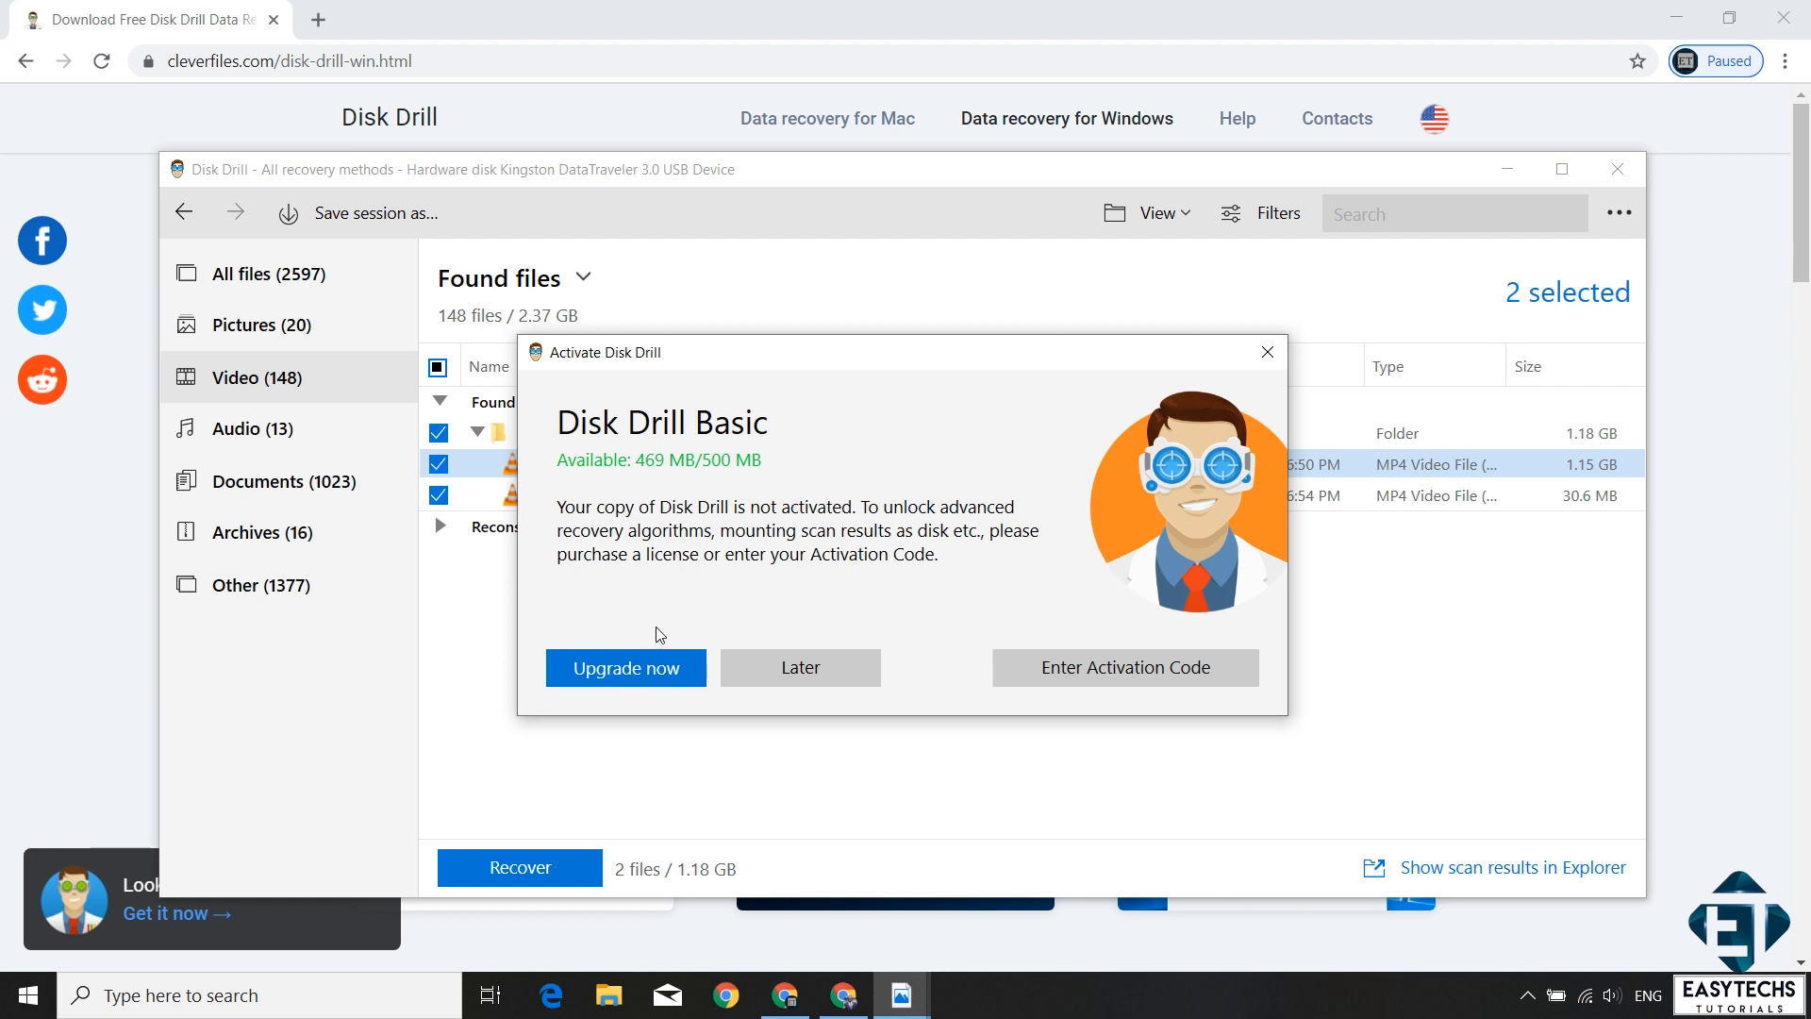
mouse_move(996, 615)
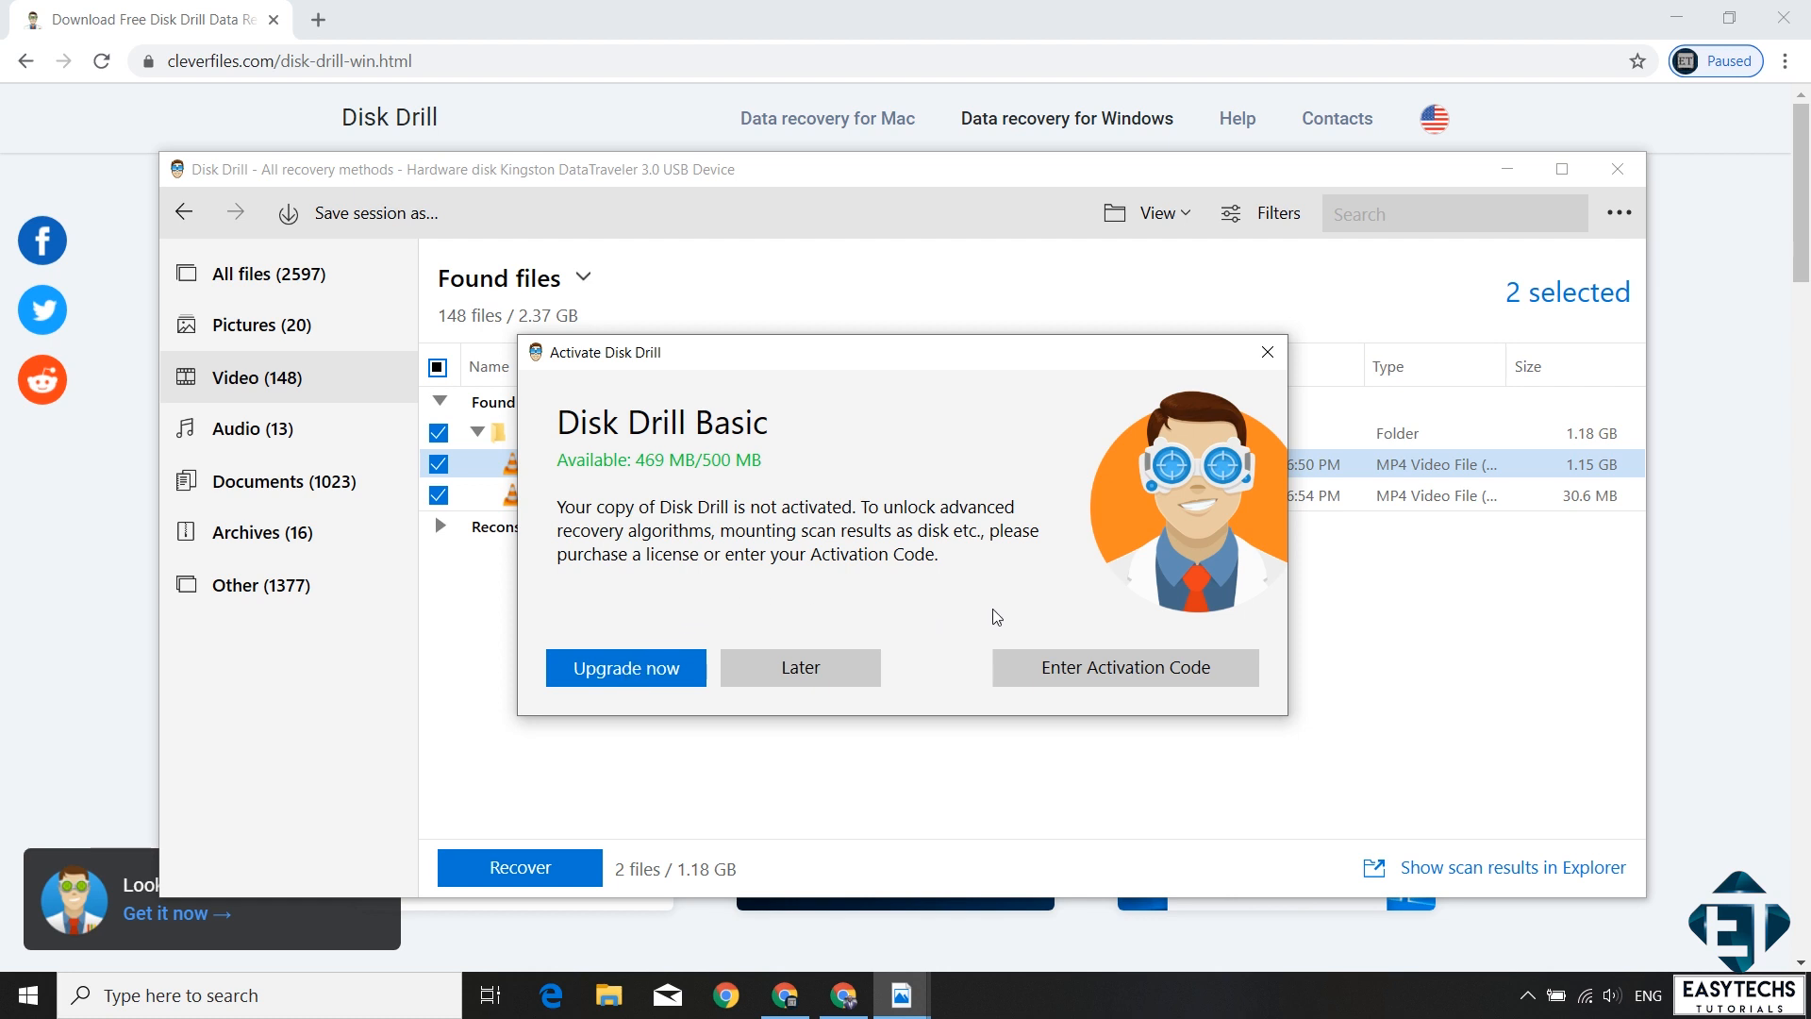
left_click(1125, 668)
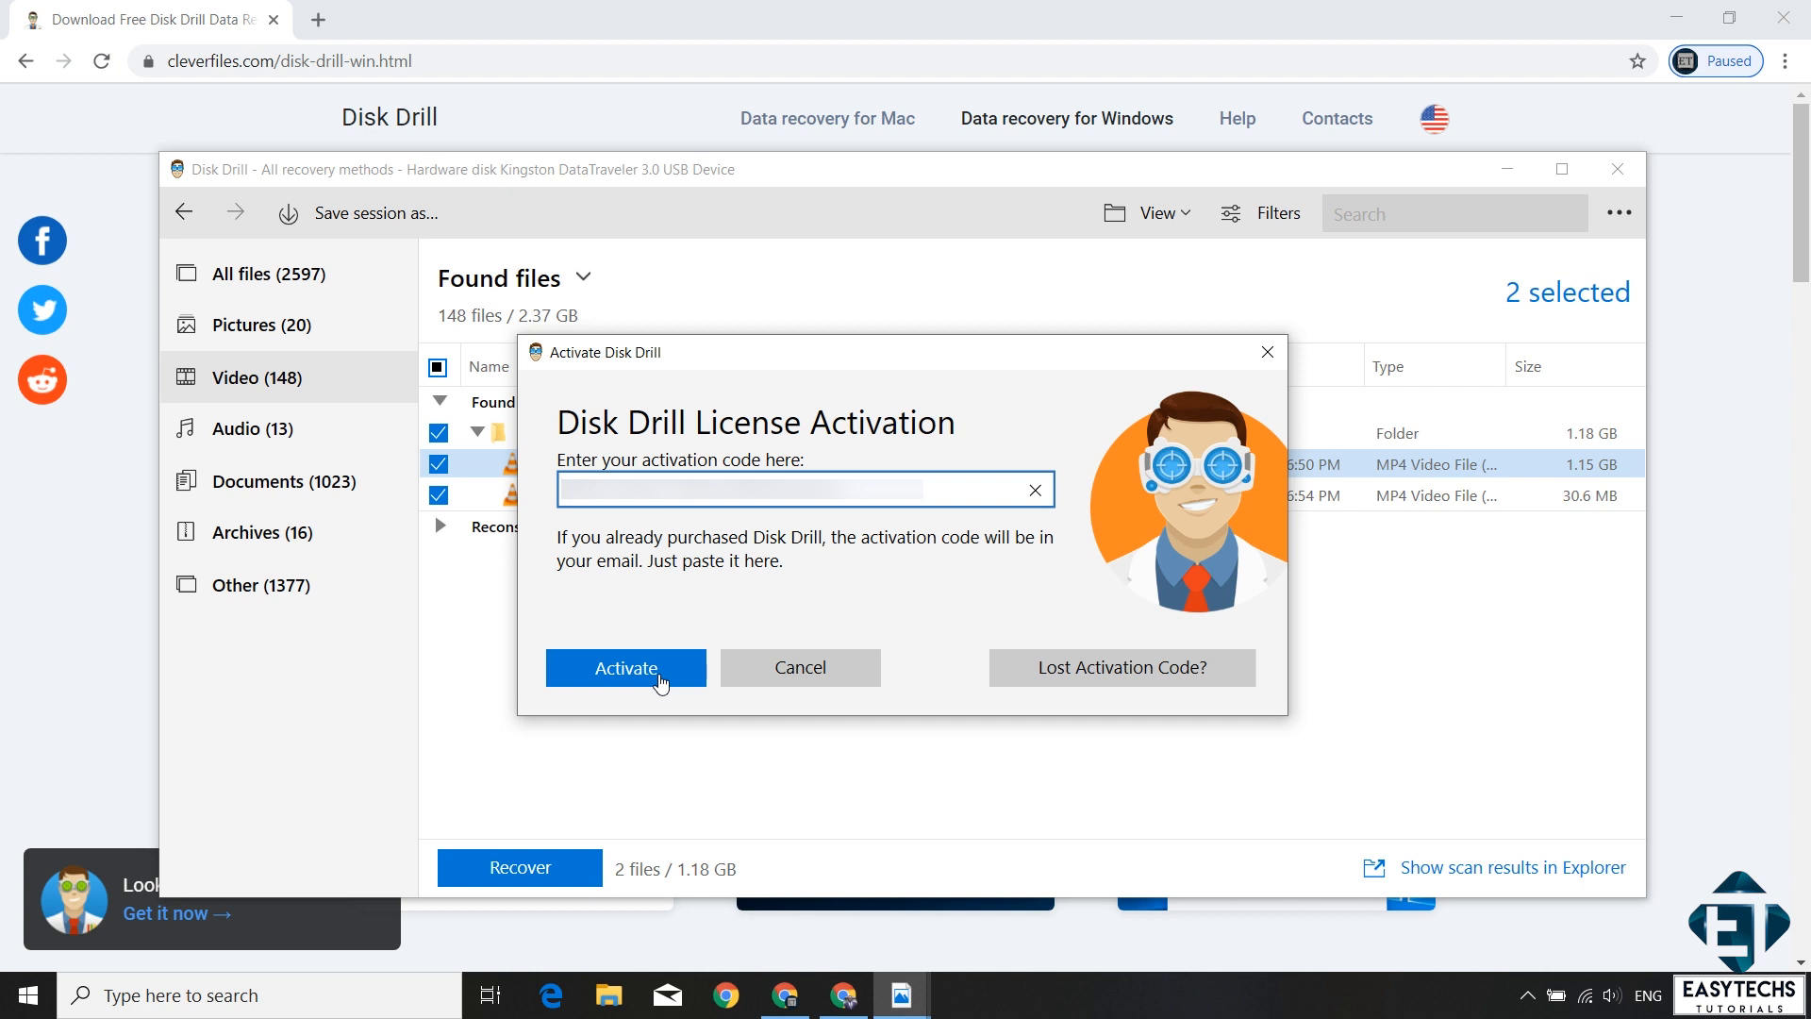
left_click(624, 668)
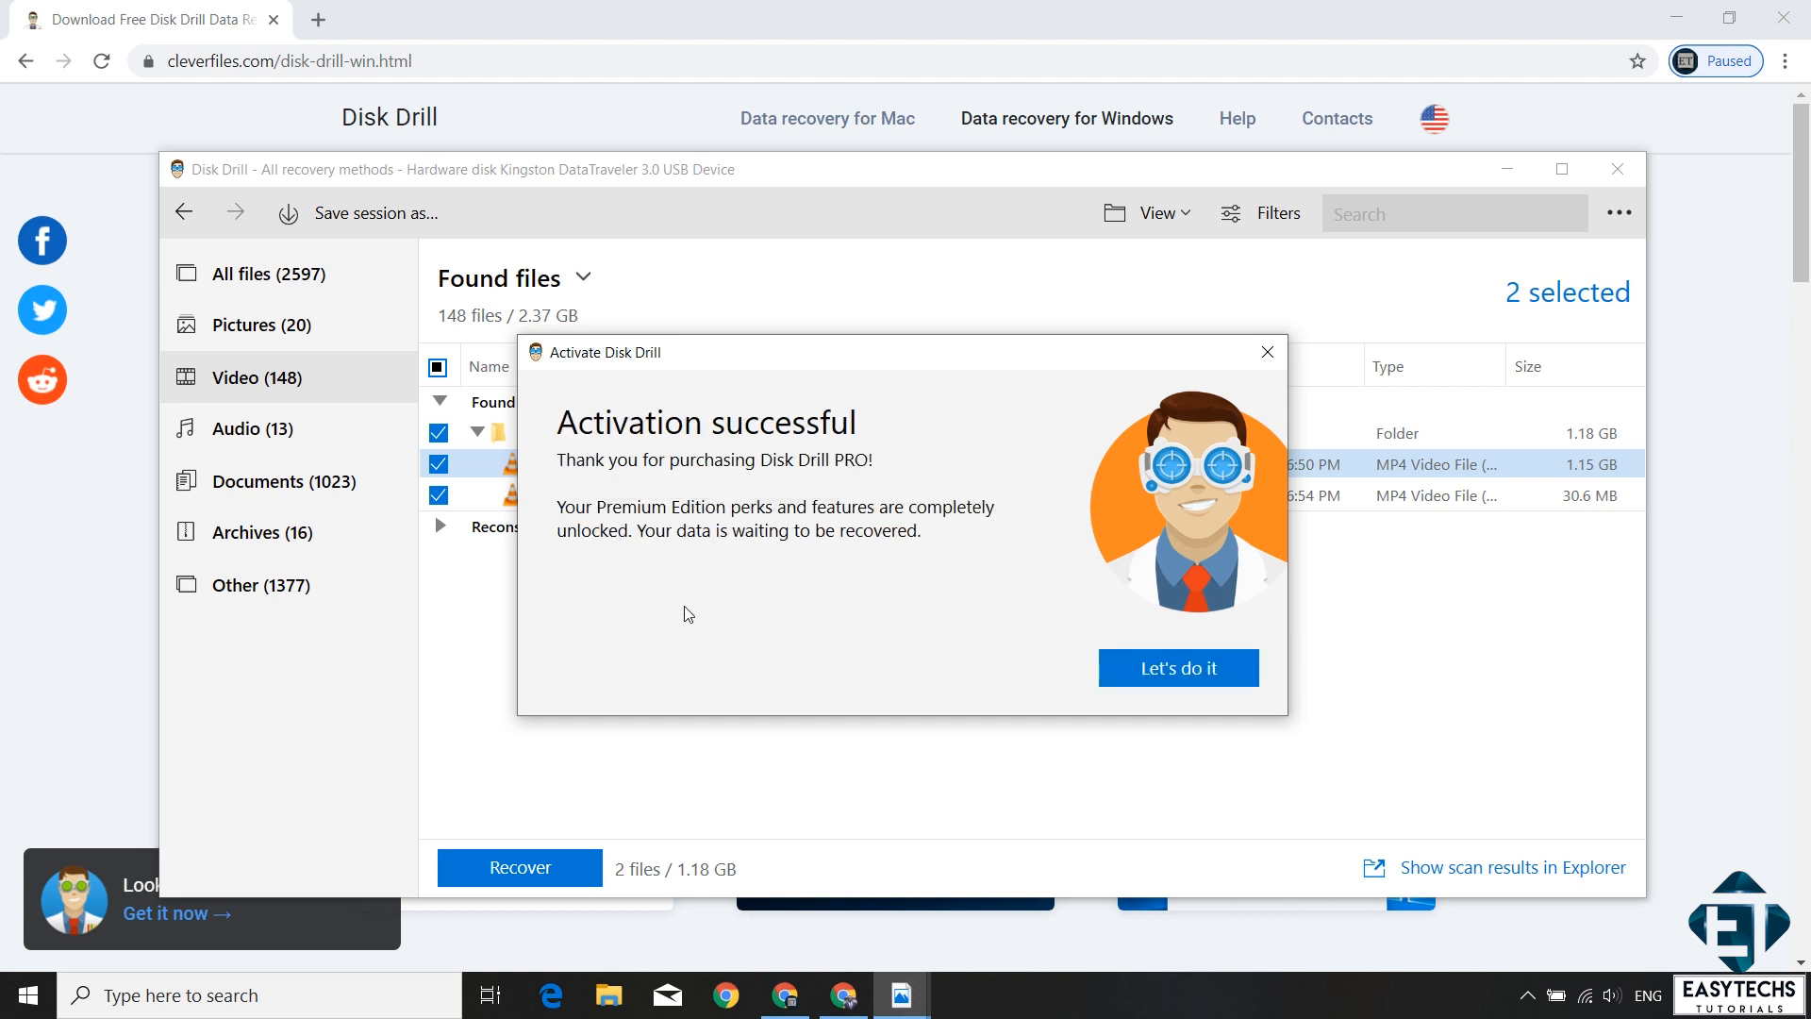
mouse_move(762, 615)
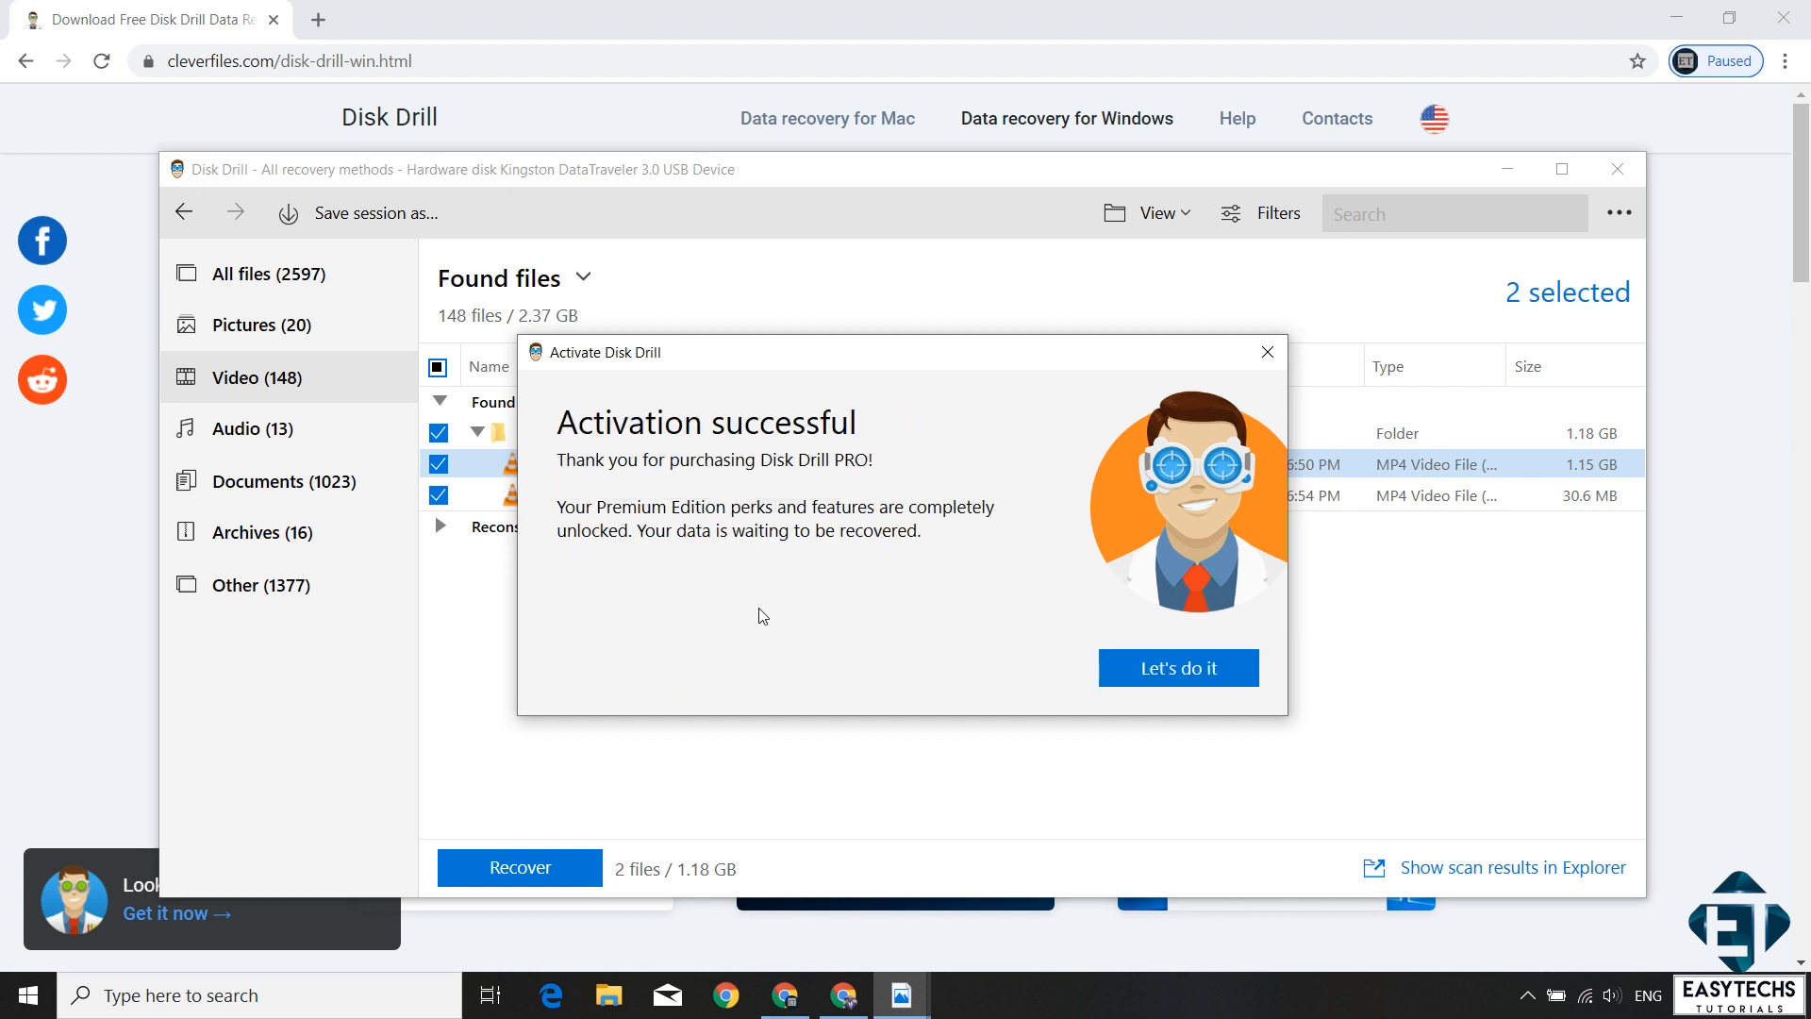
mouse_move(881, 620)
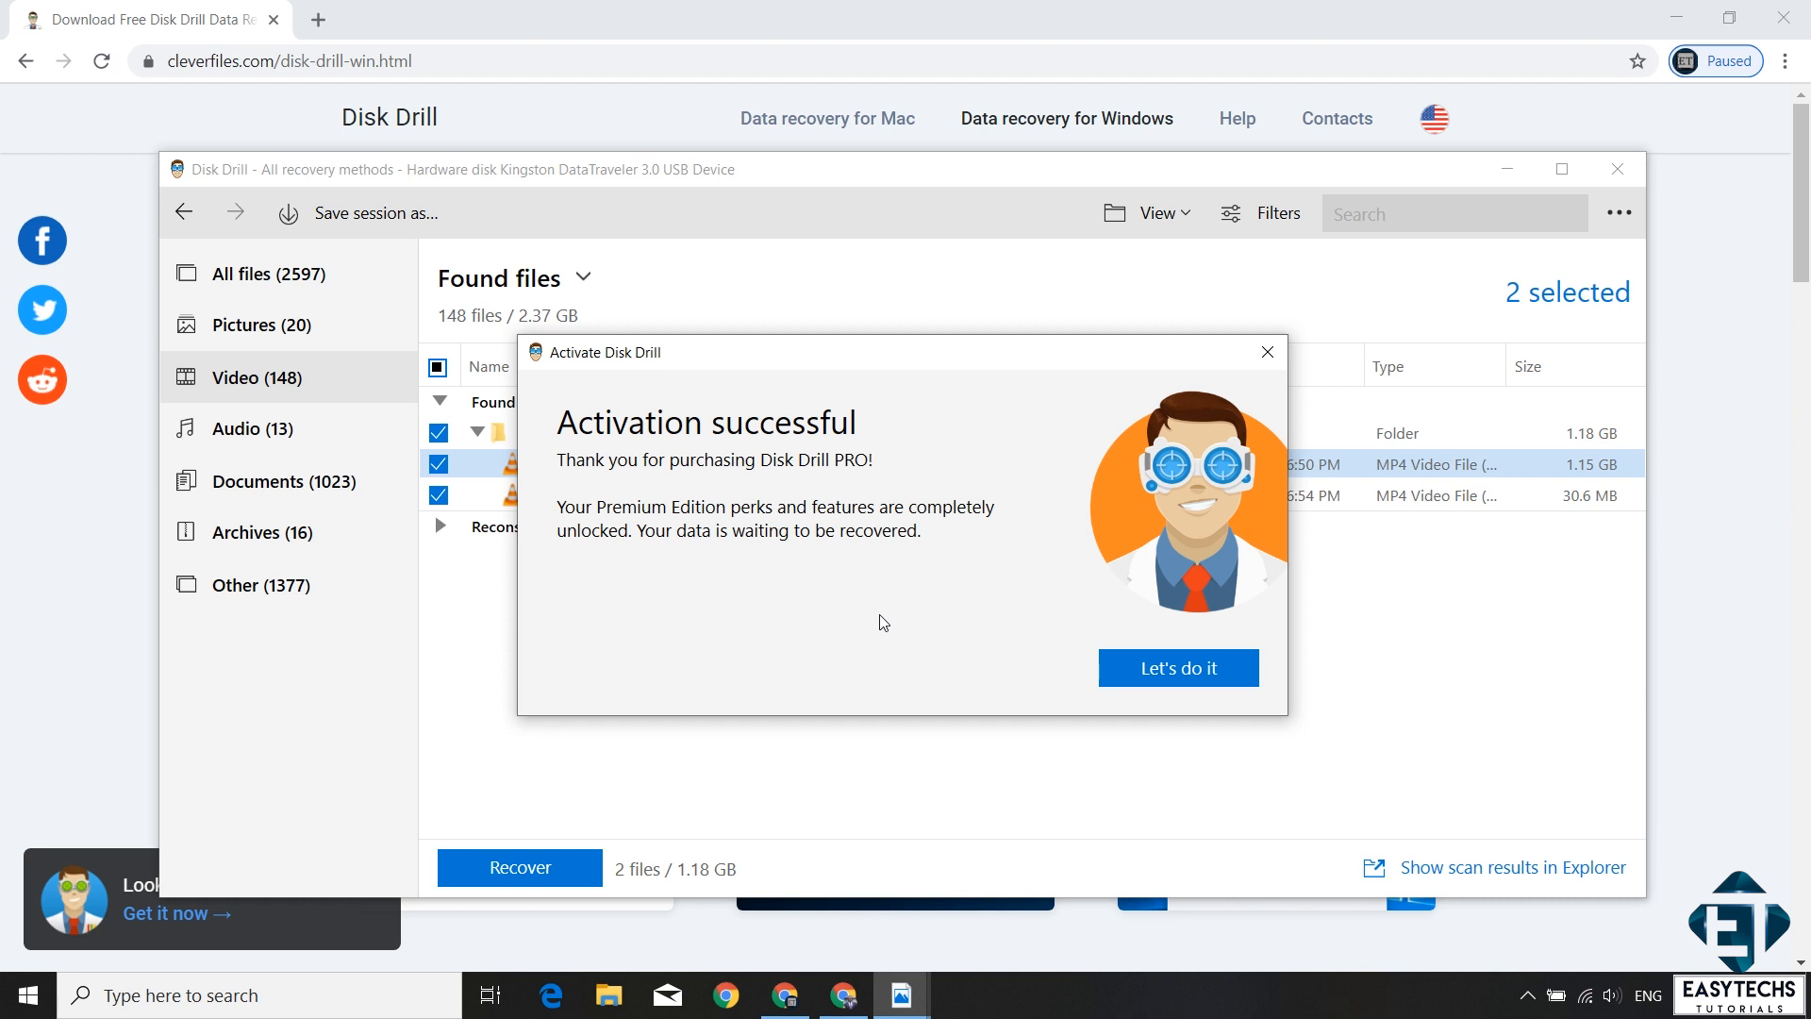
mouse_move(925, 641)
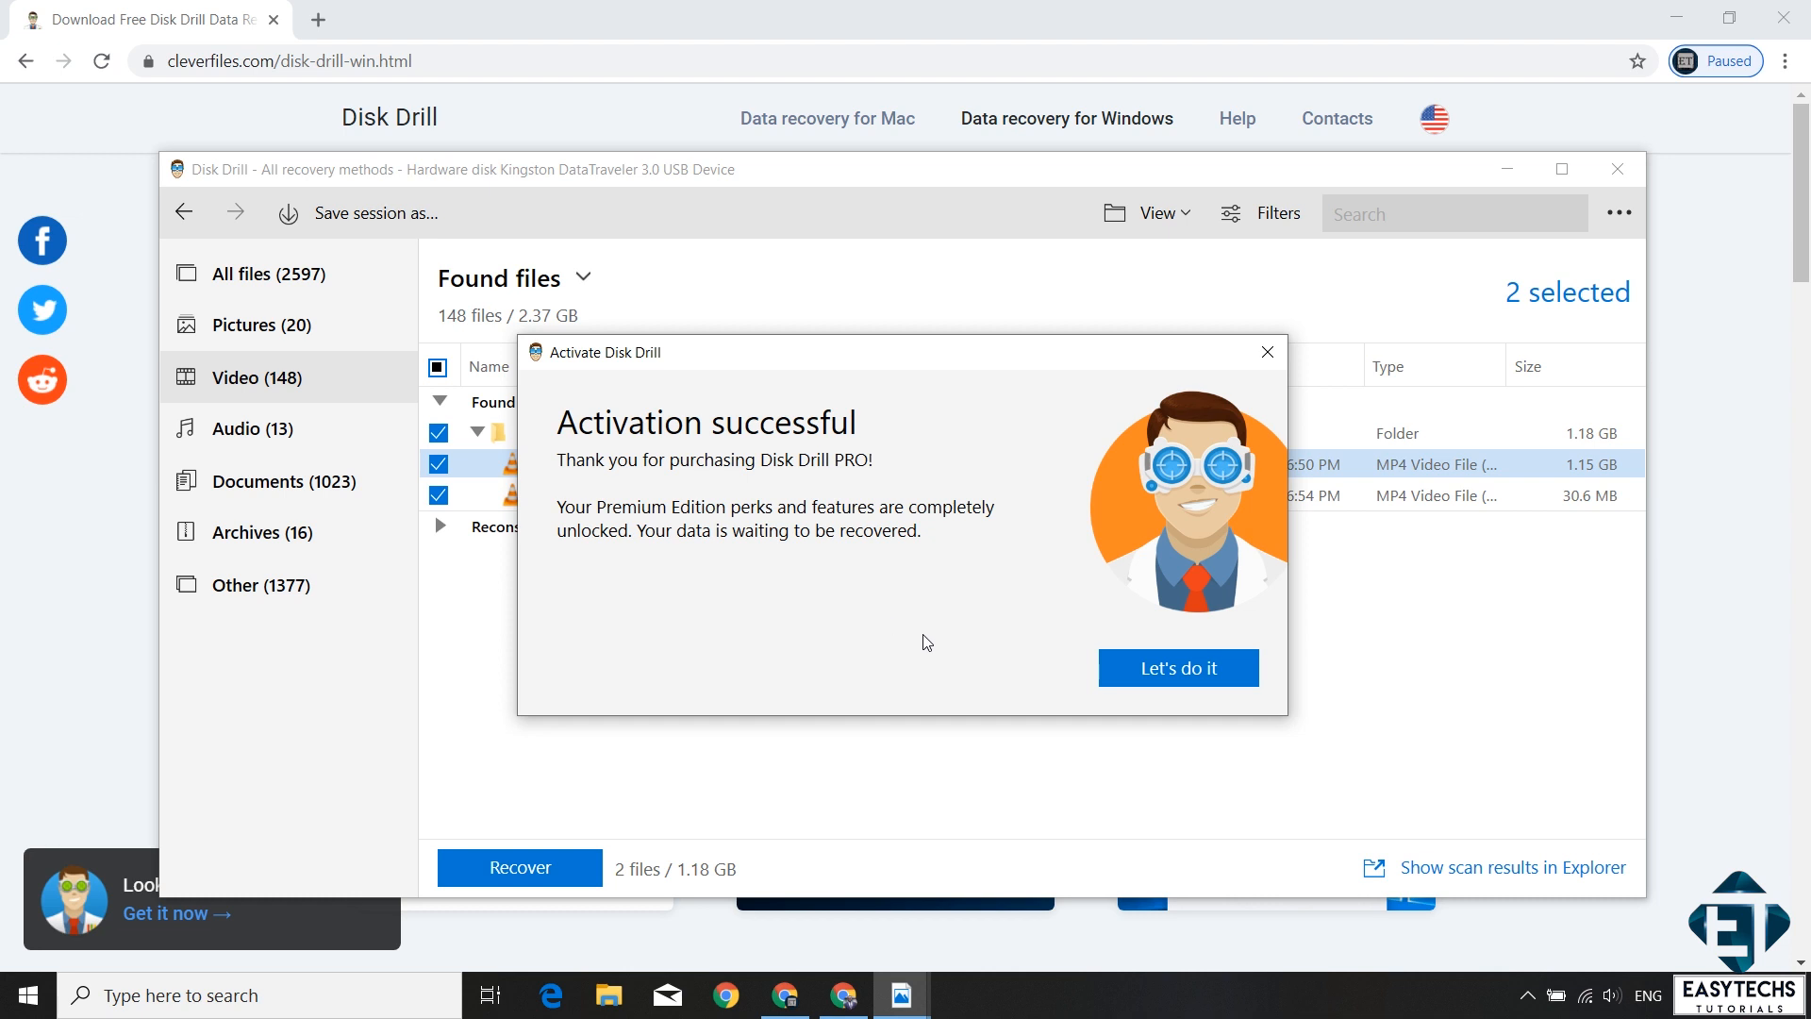
left_click(1177, 668)
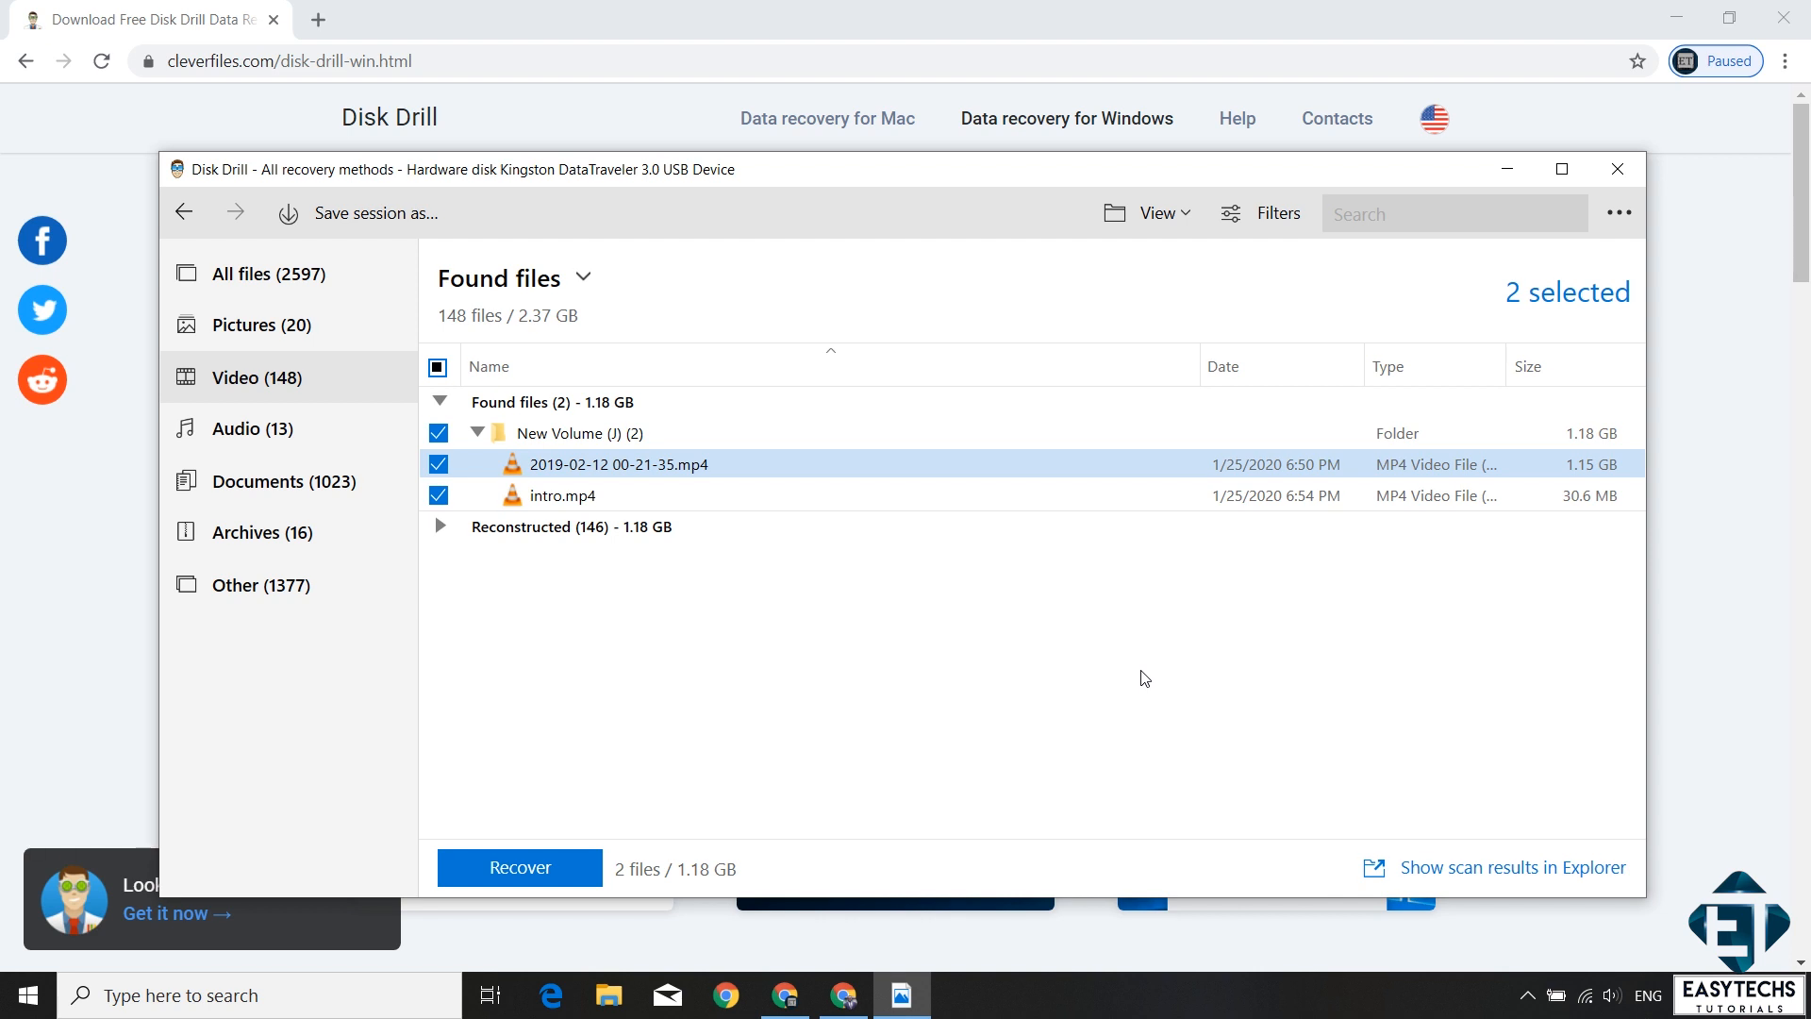
mouse_move(543, 777)
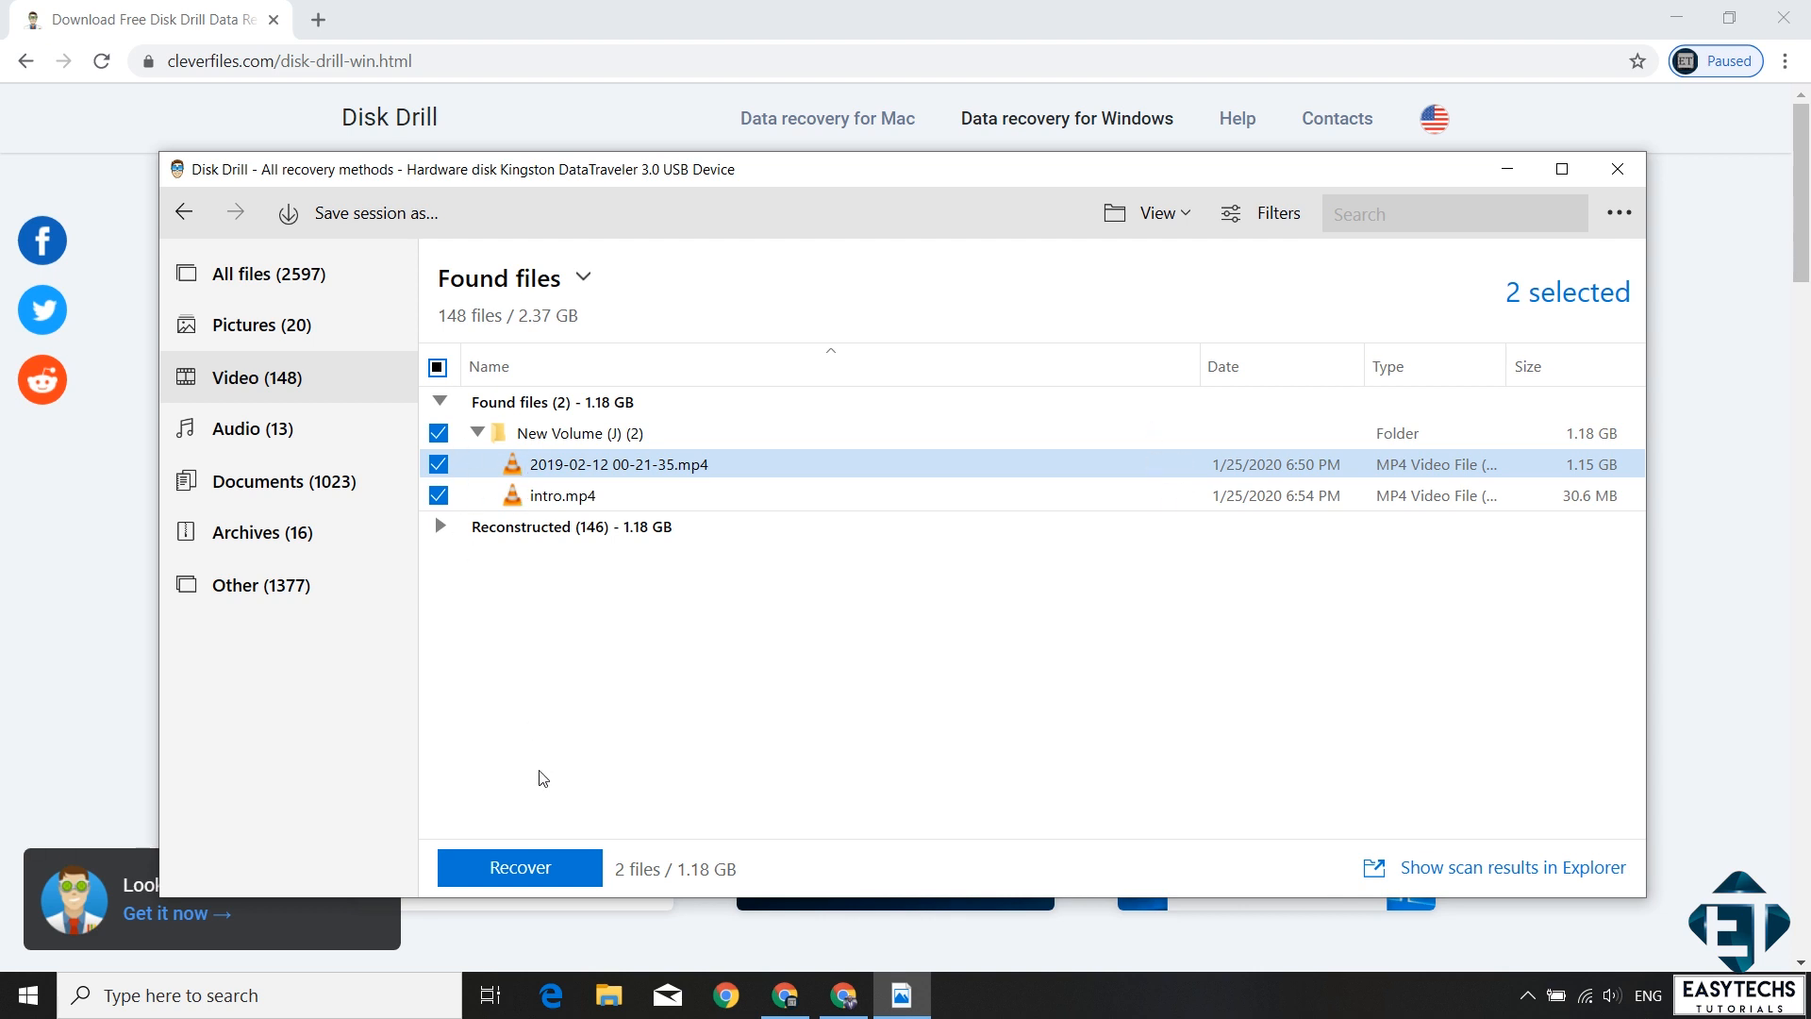
Step: Recover the two marked videos to the Desktop destination
left_click(520, 866)
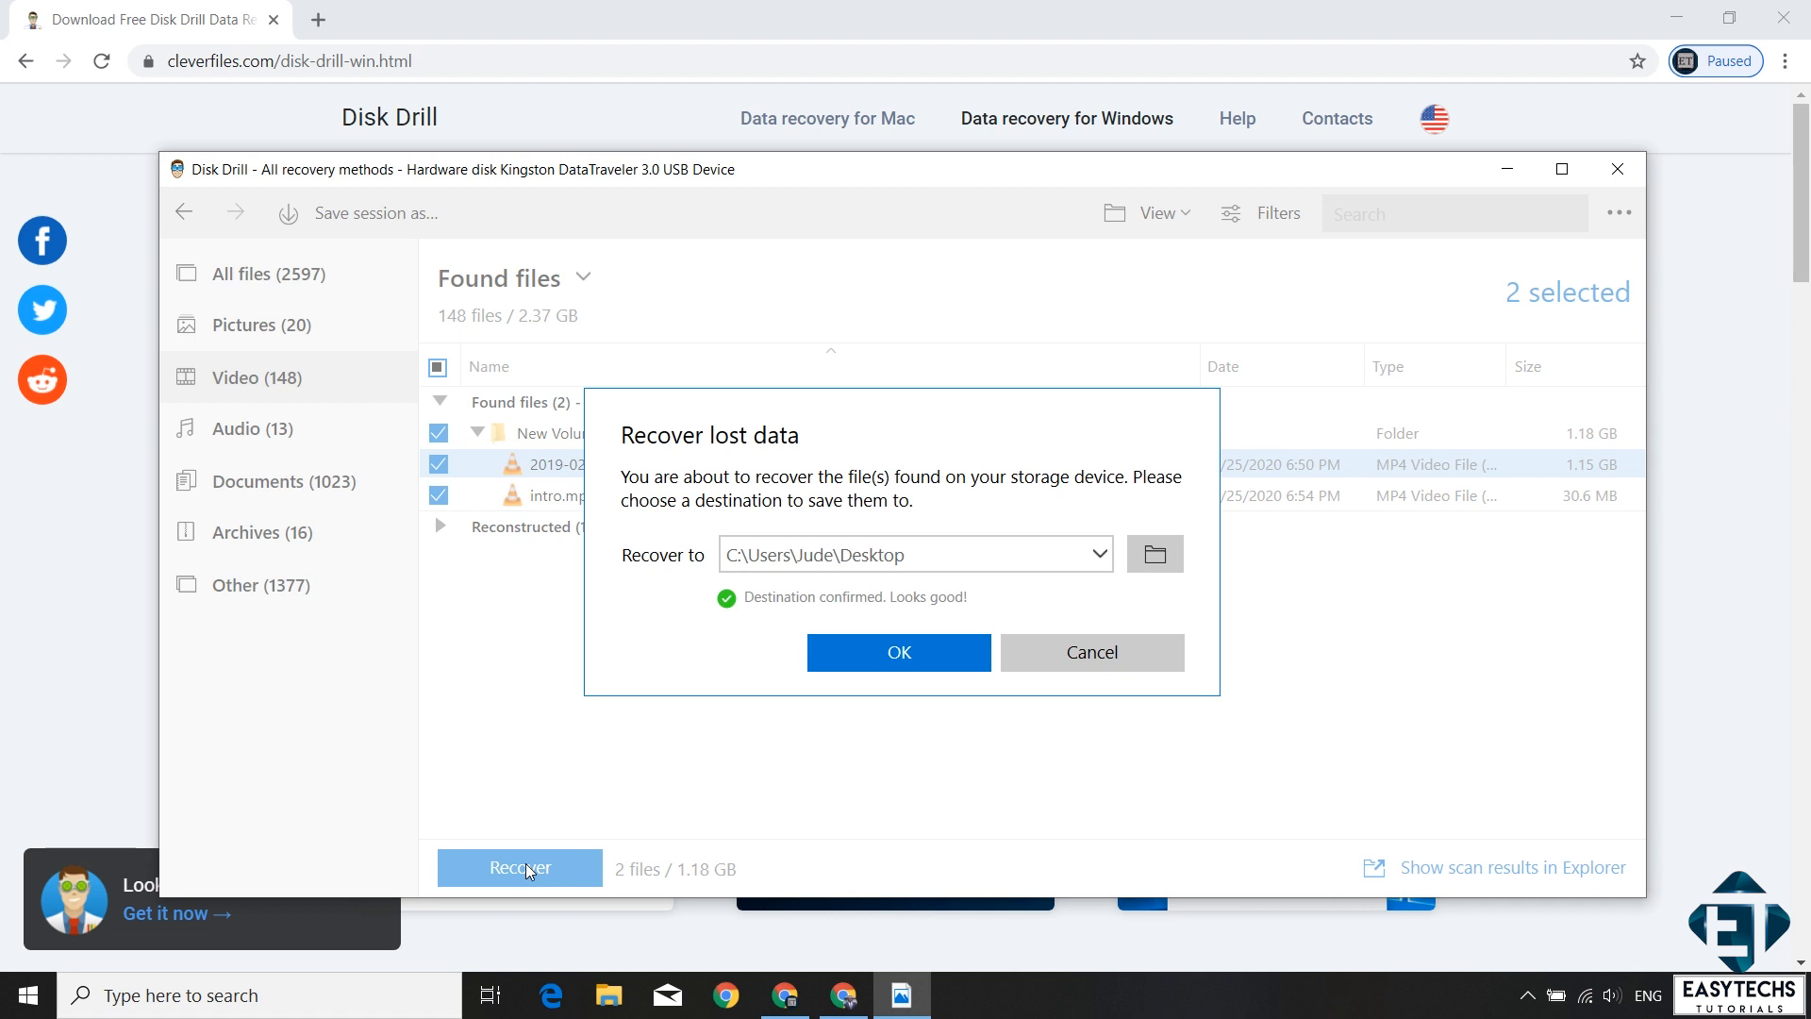
mouse_move(732, 650)
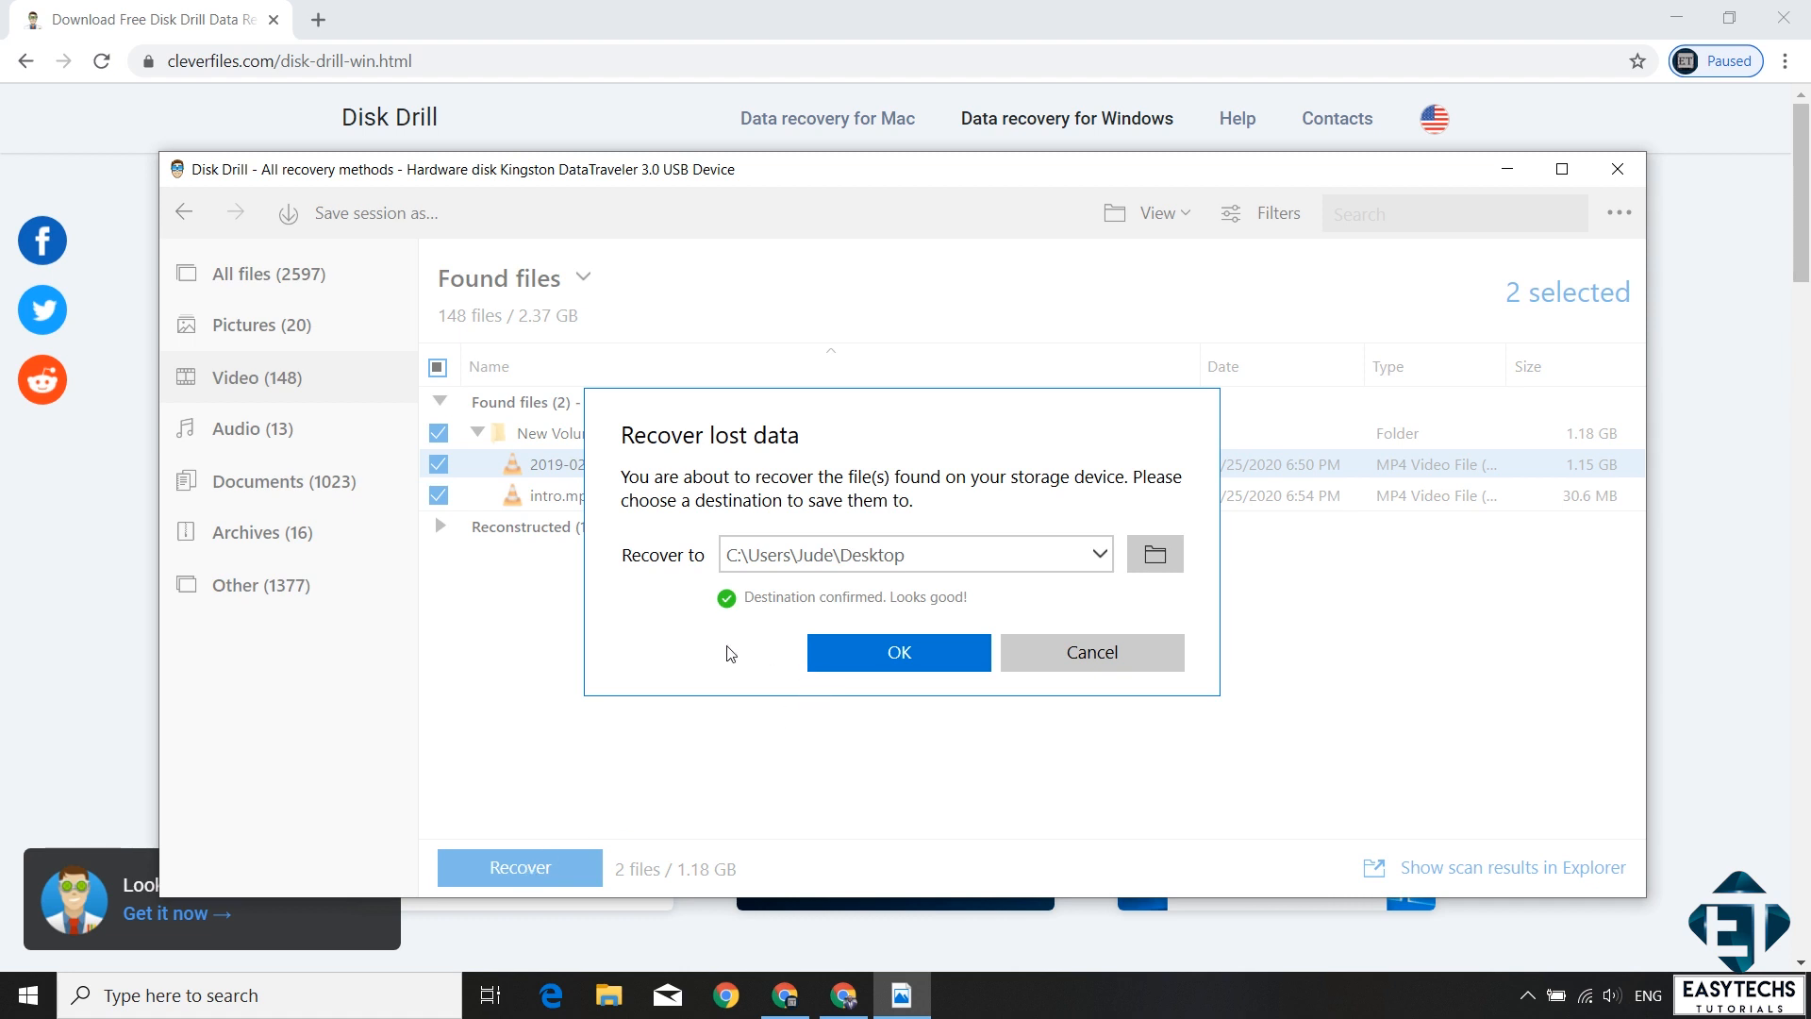
mouse_move(743, 628)
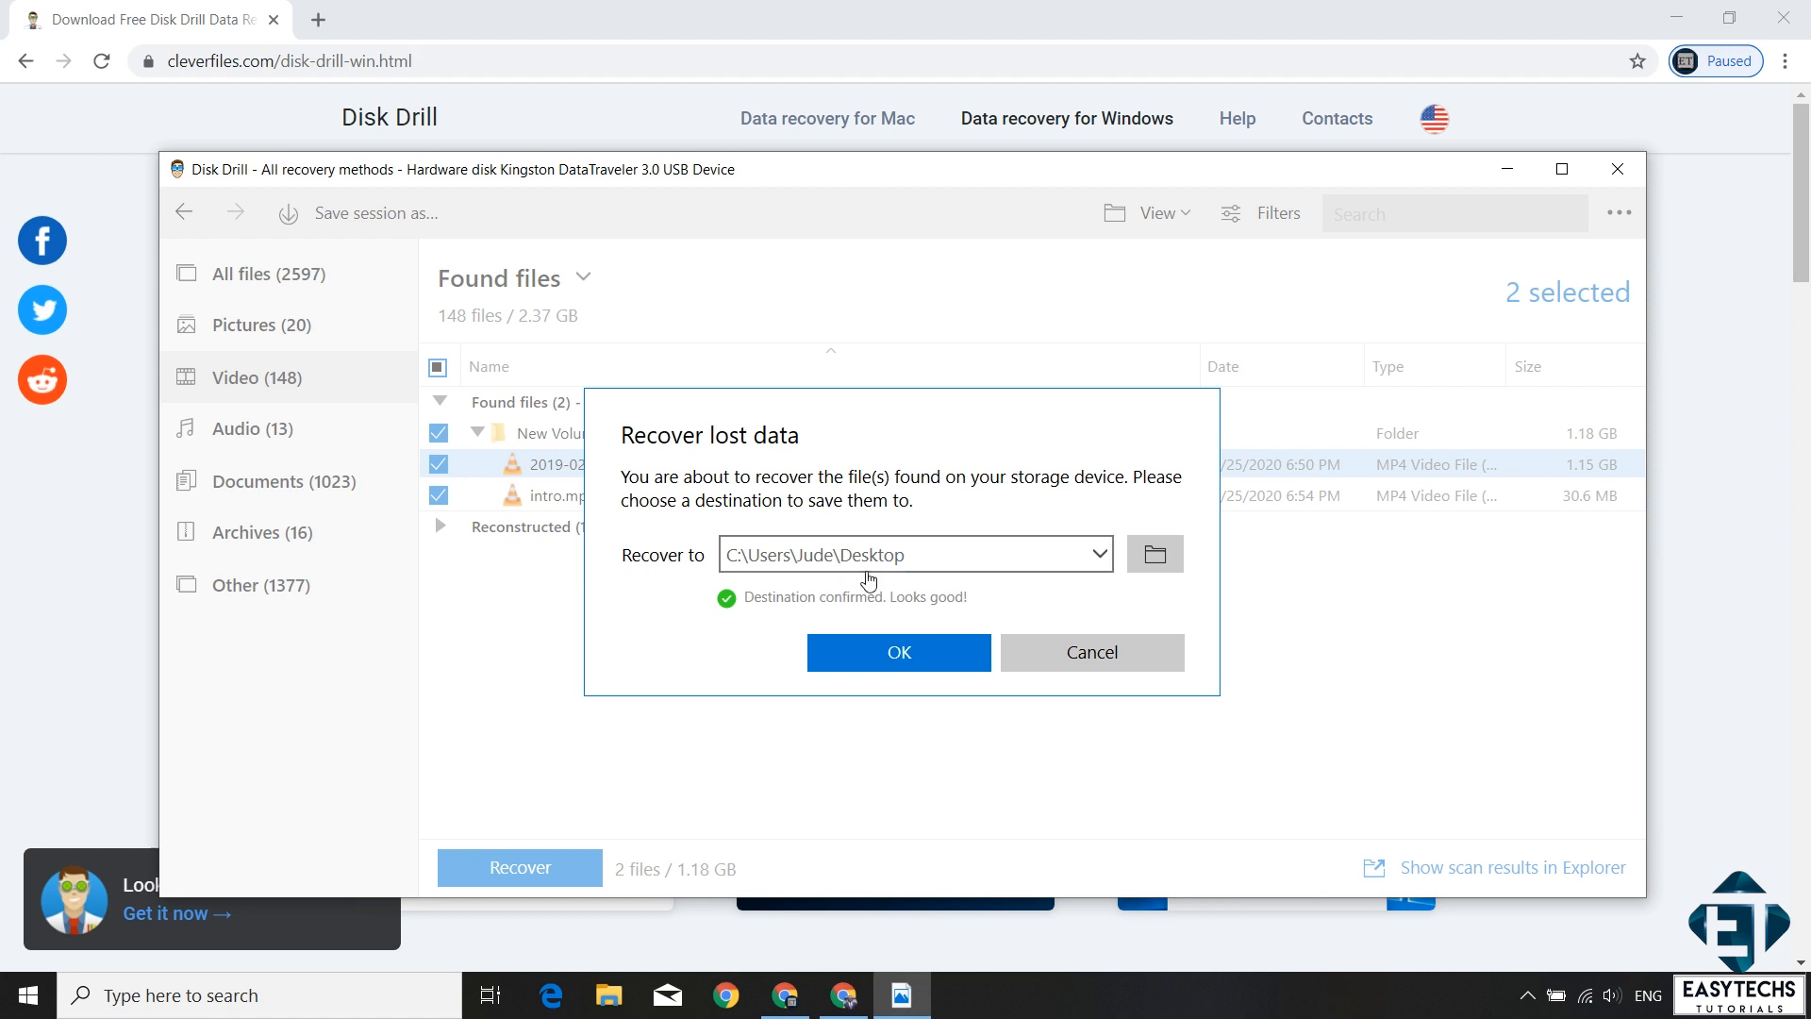
mouse_move(863, 581)
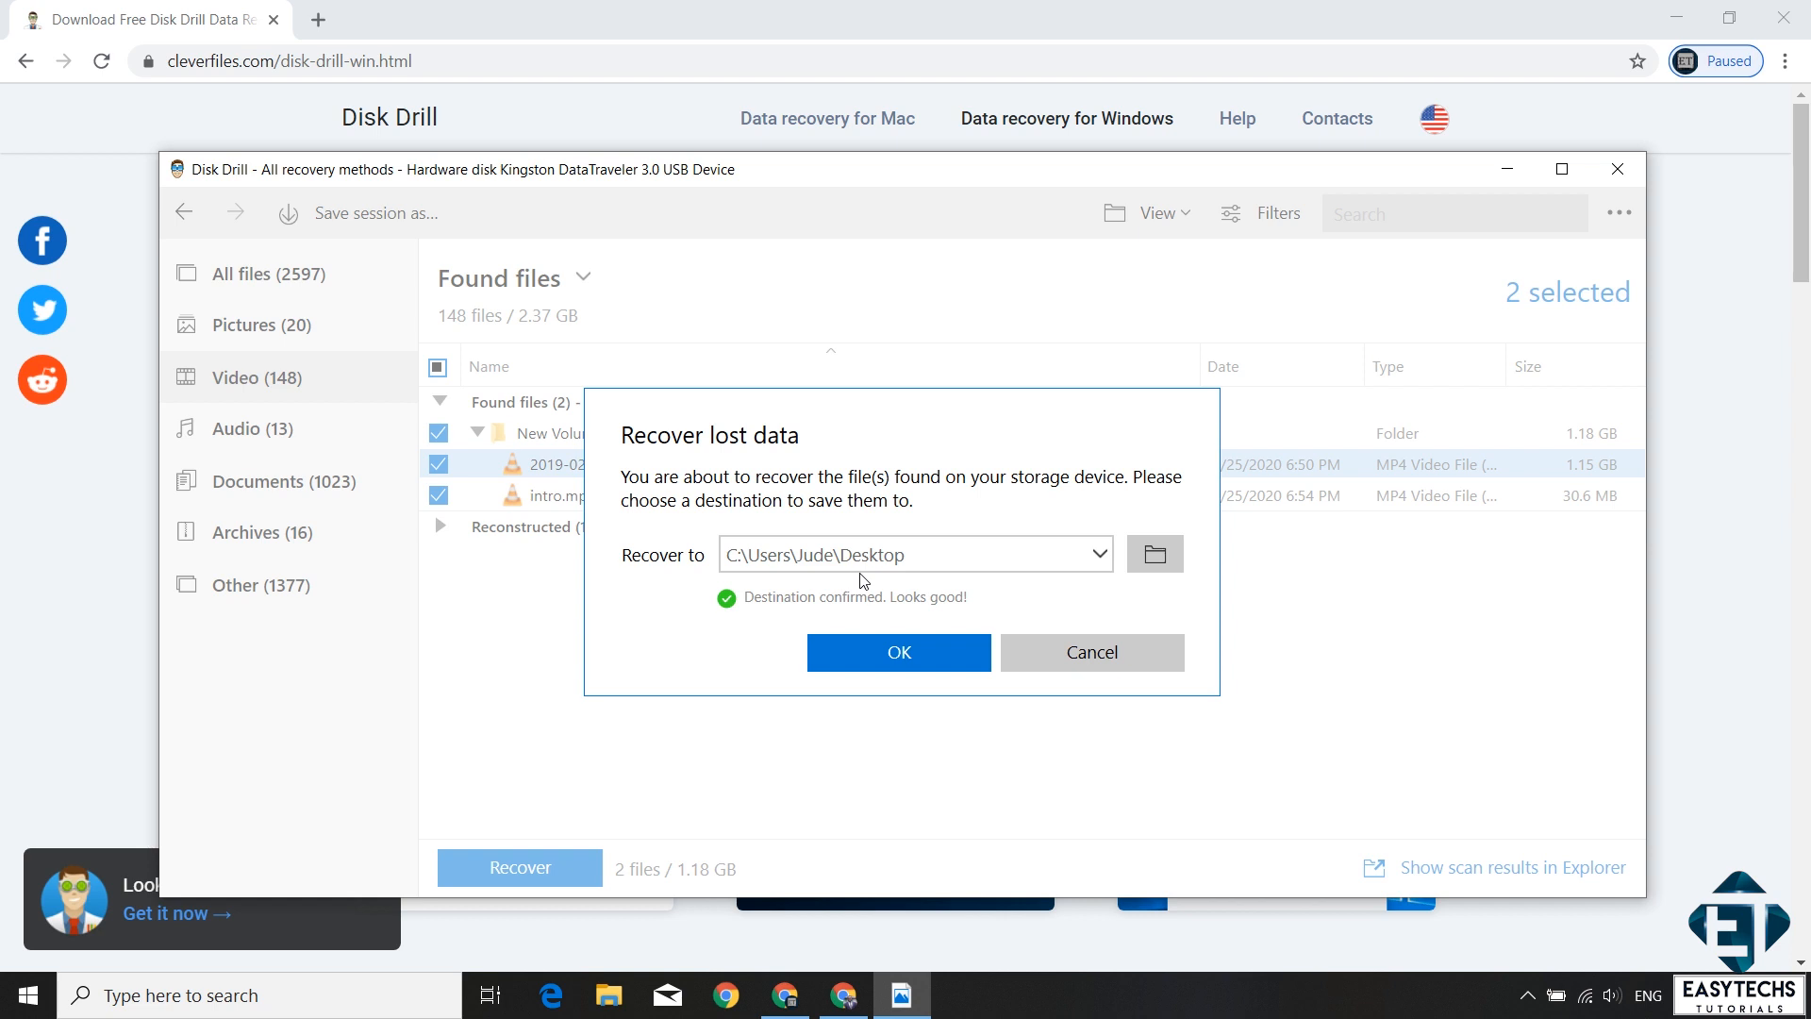
left_click(898, 650)
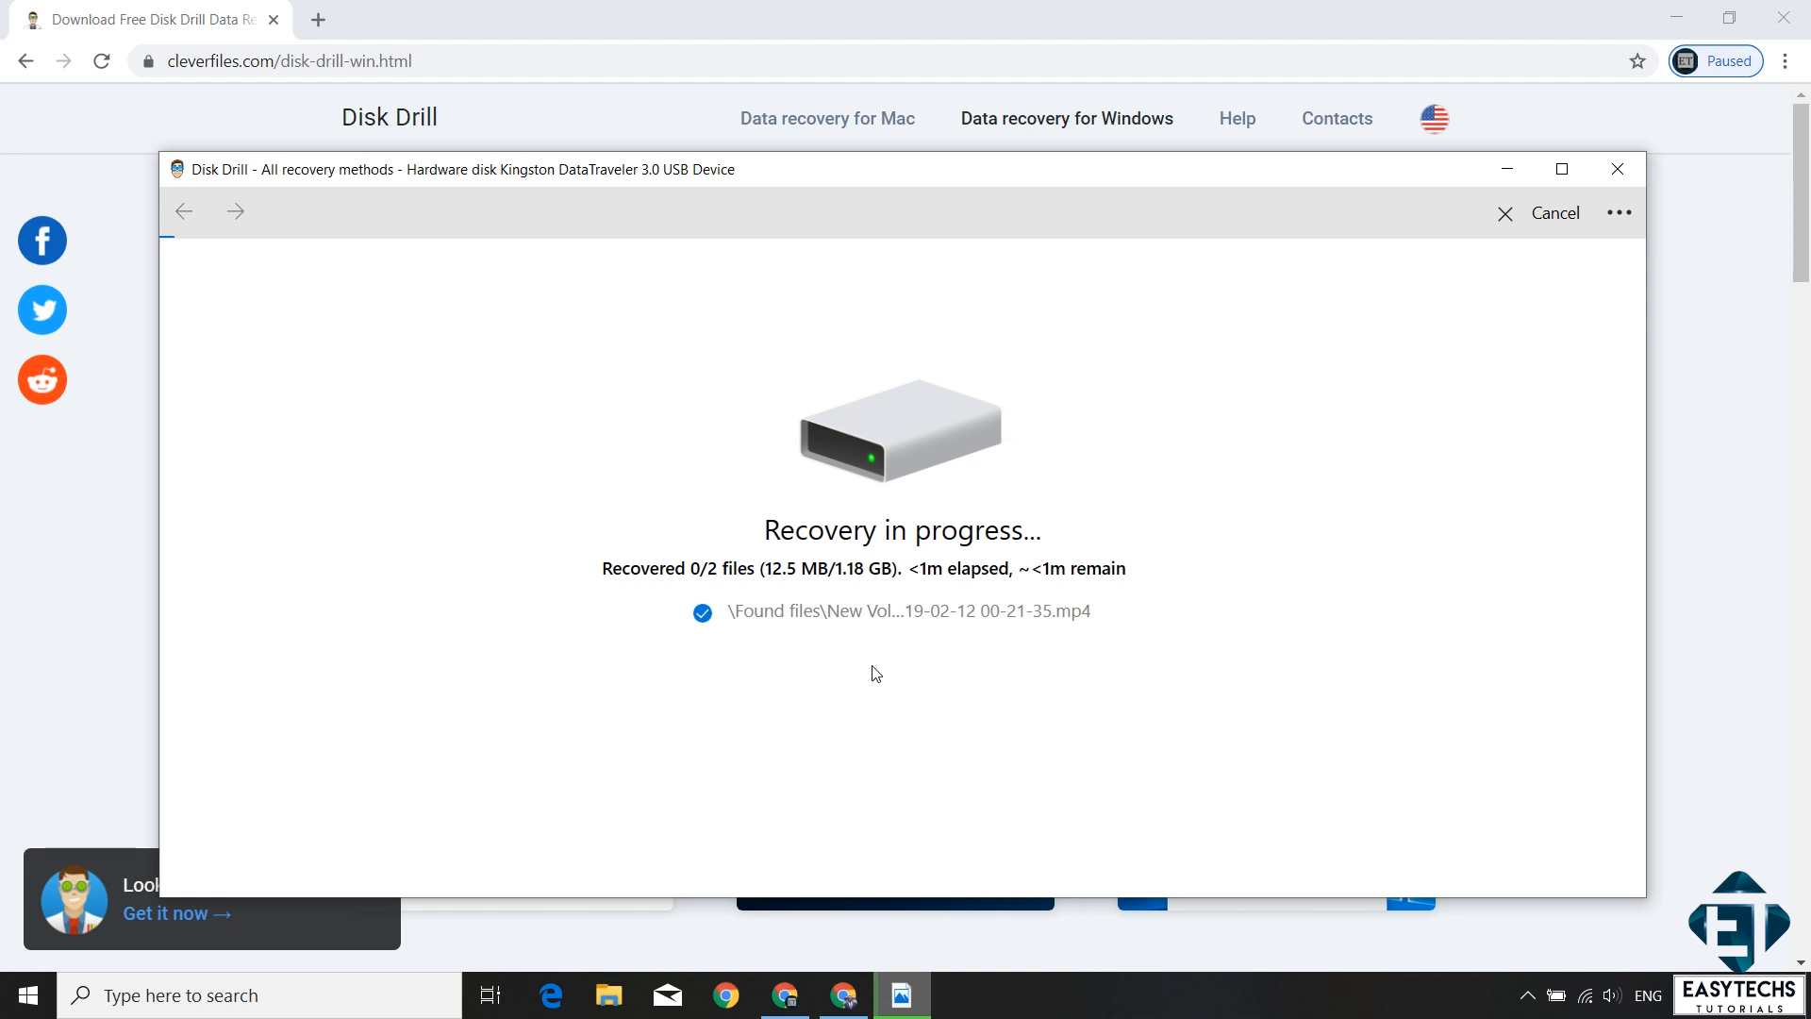
mouse_move(871, 713)
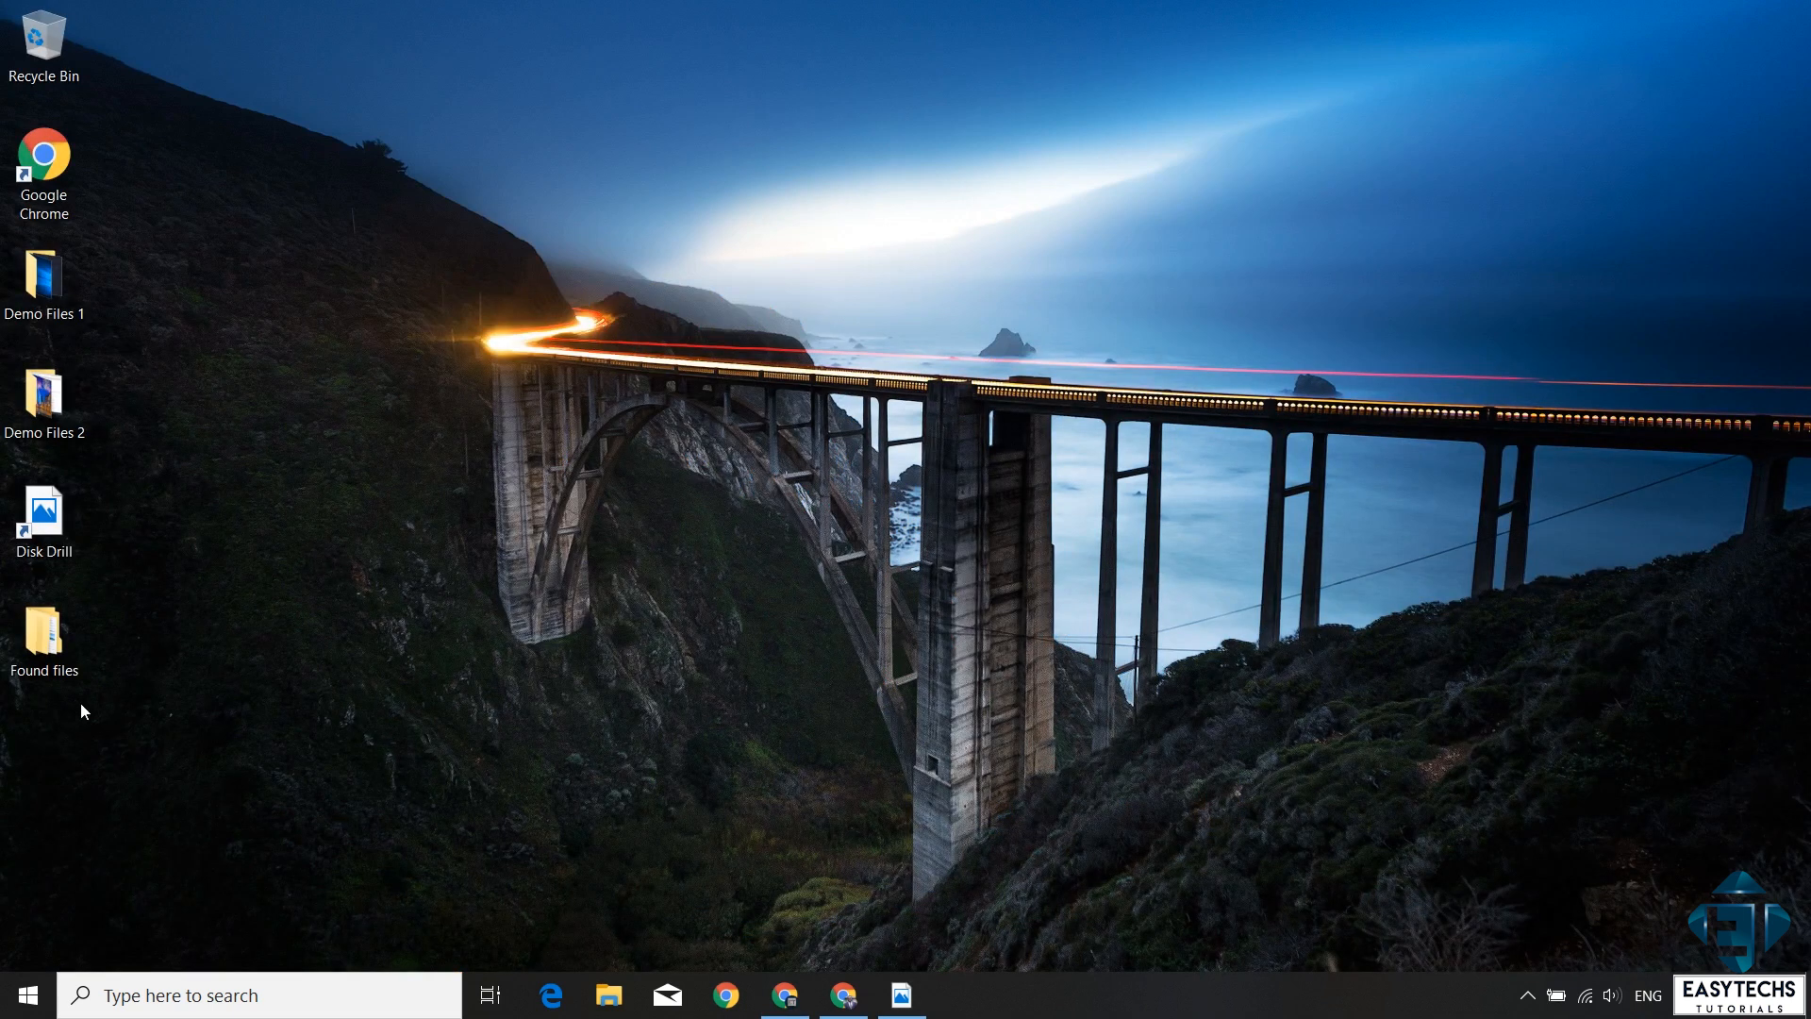
mouse_move(49, 653)
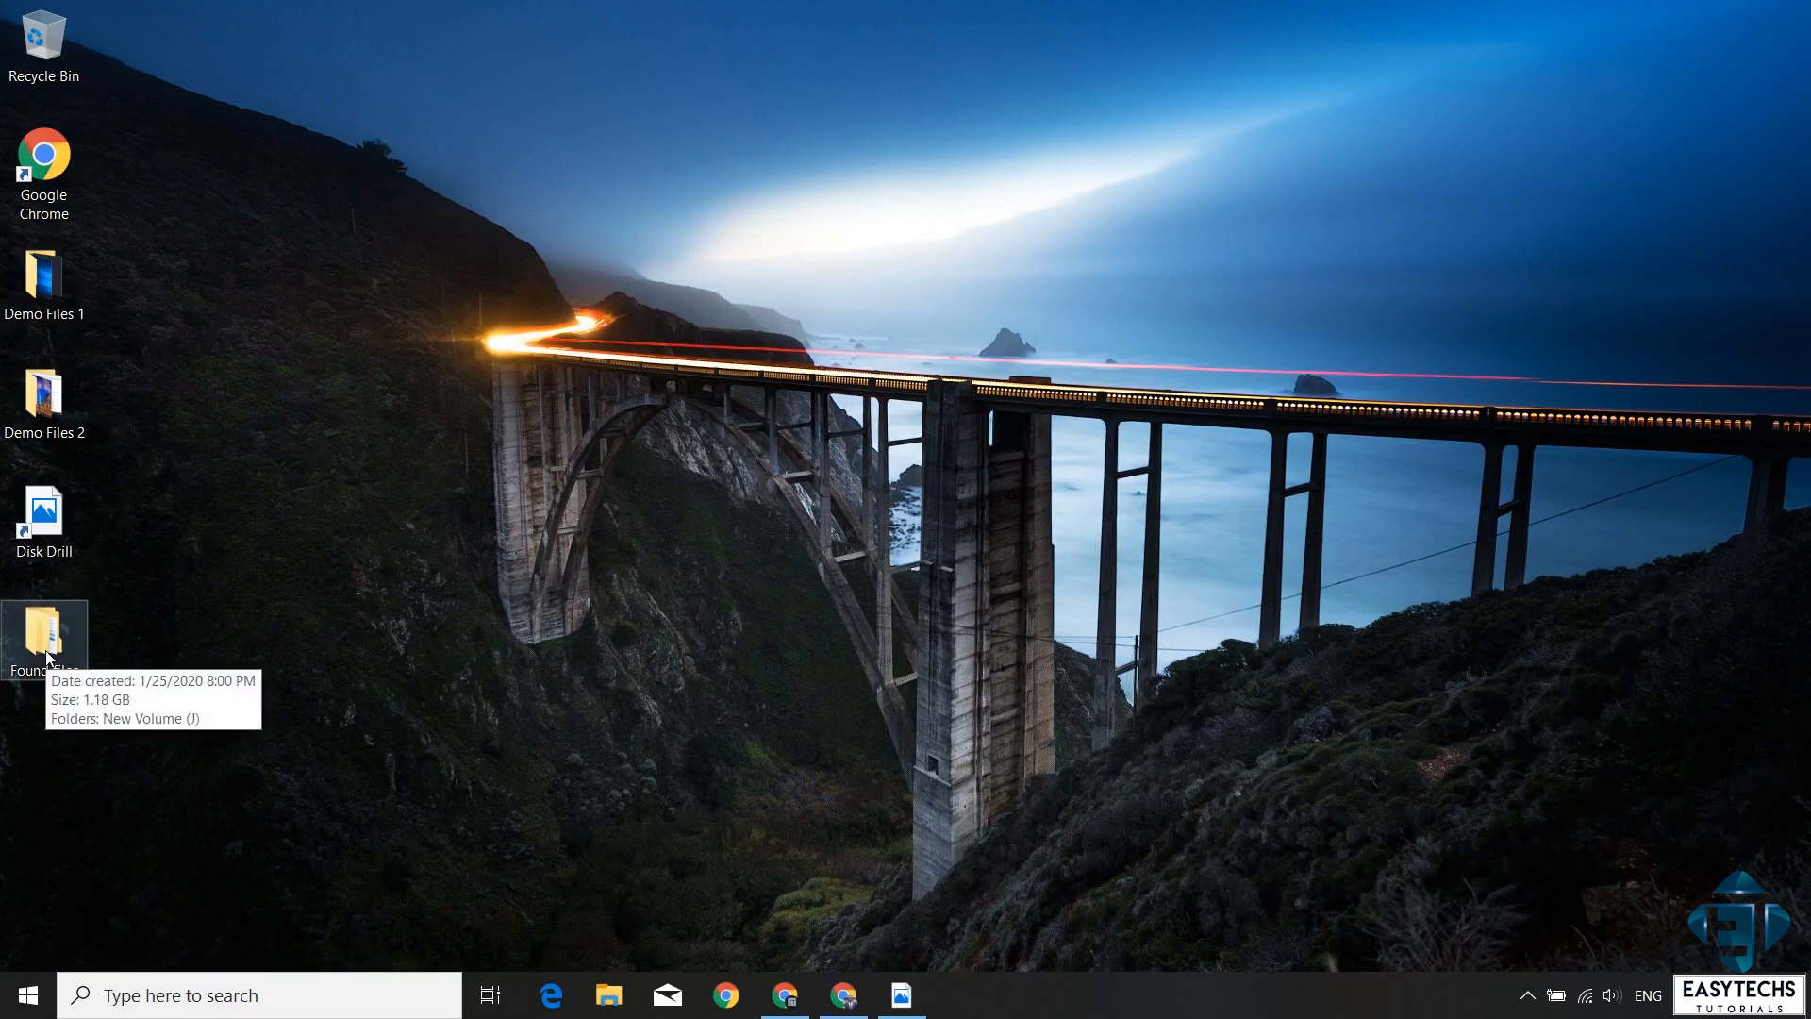
Step: Browse into Found files > New Volume (J) on the Desktop to see the recovered videos
double_click(45, 634)
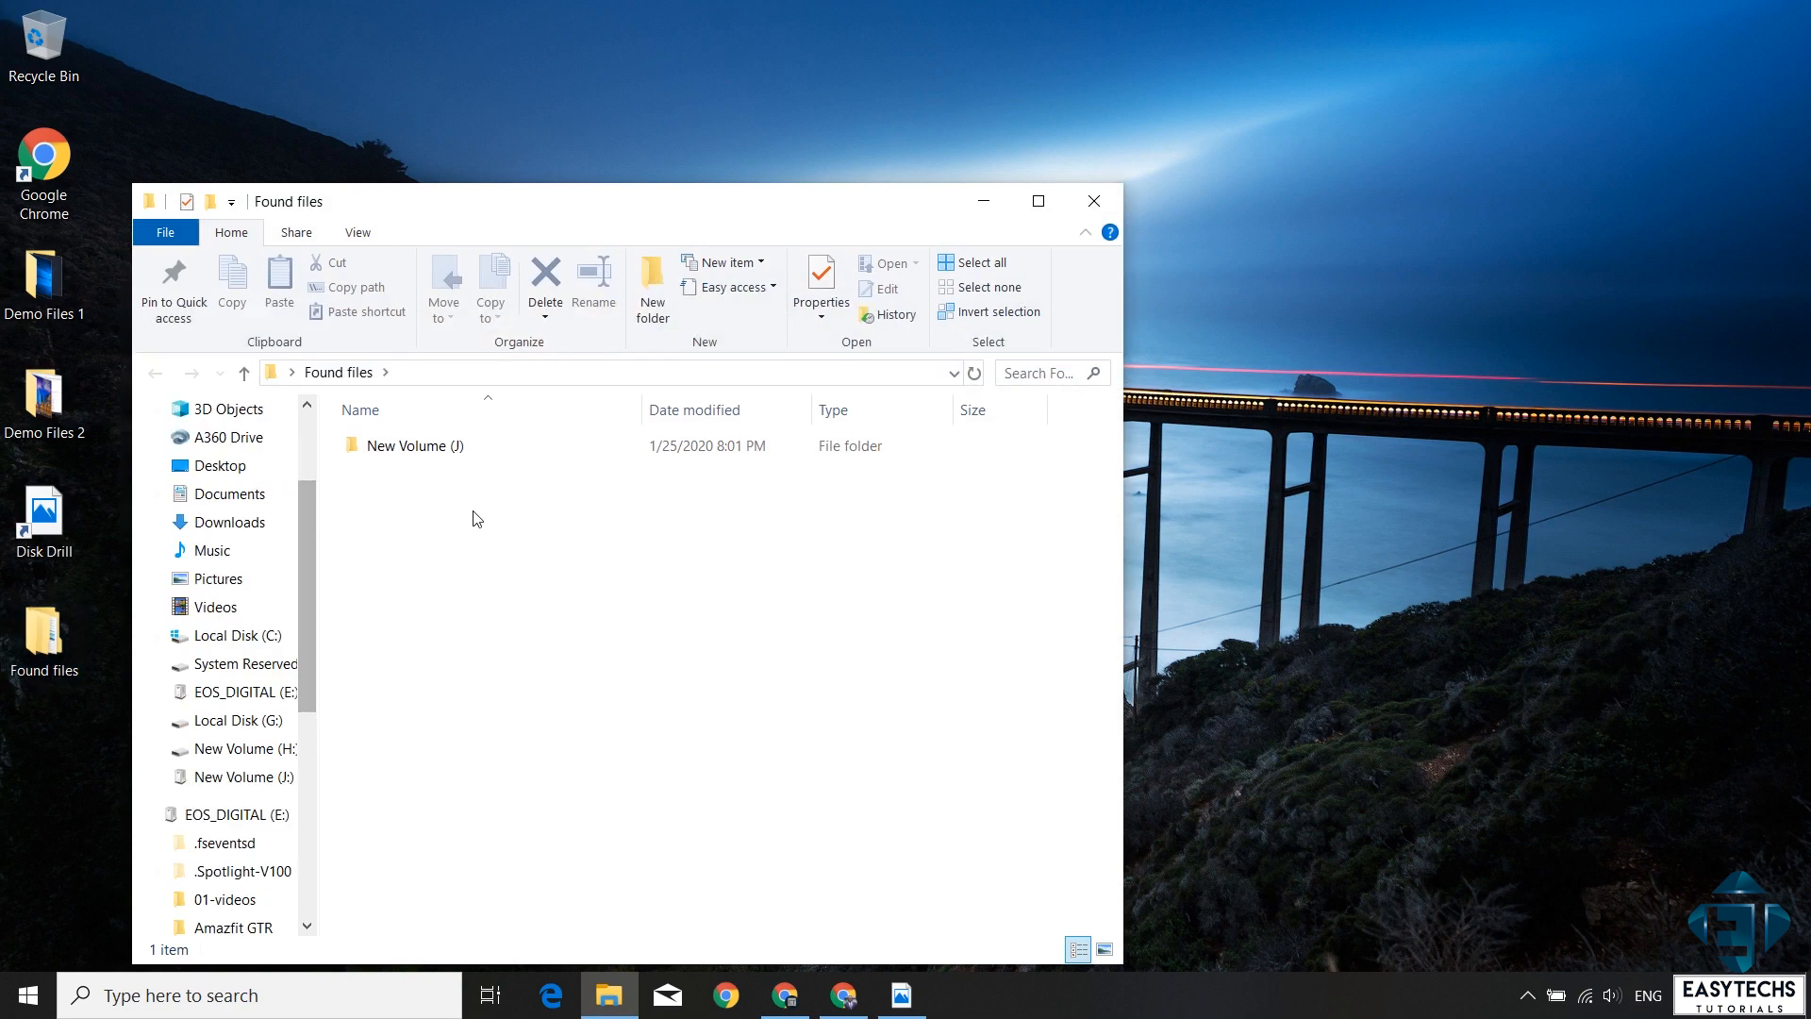
double_click(415, 446)
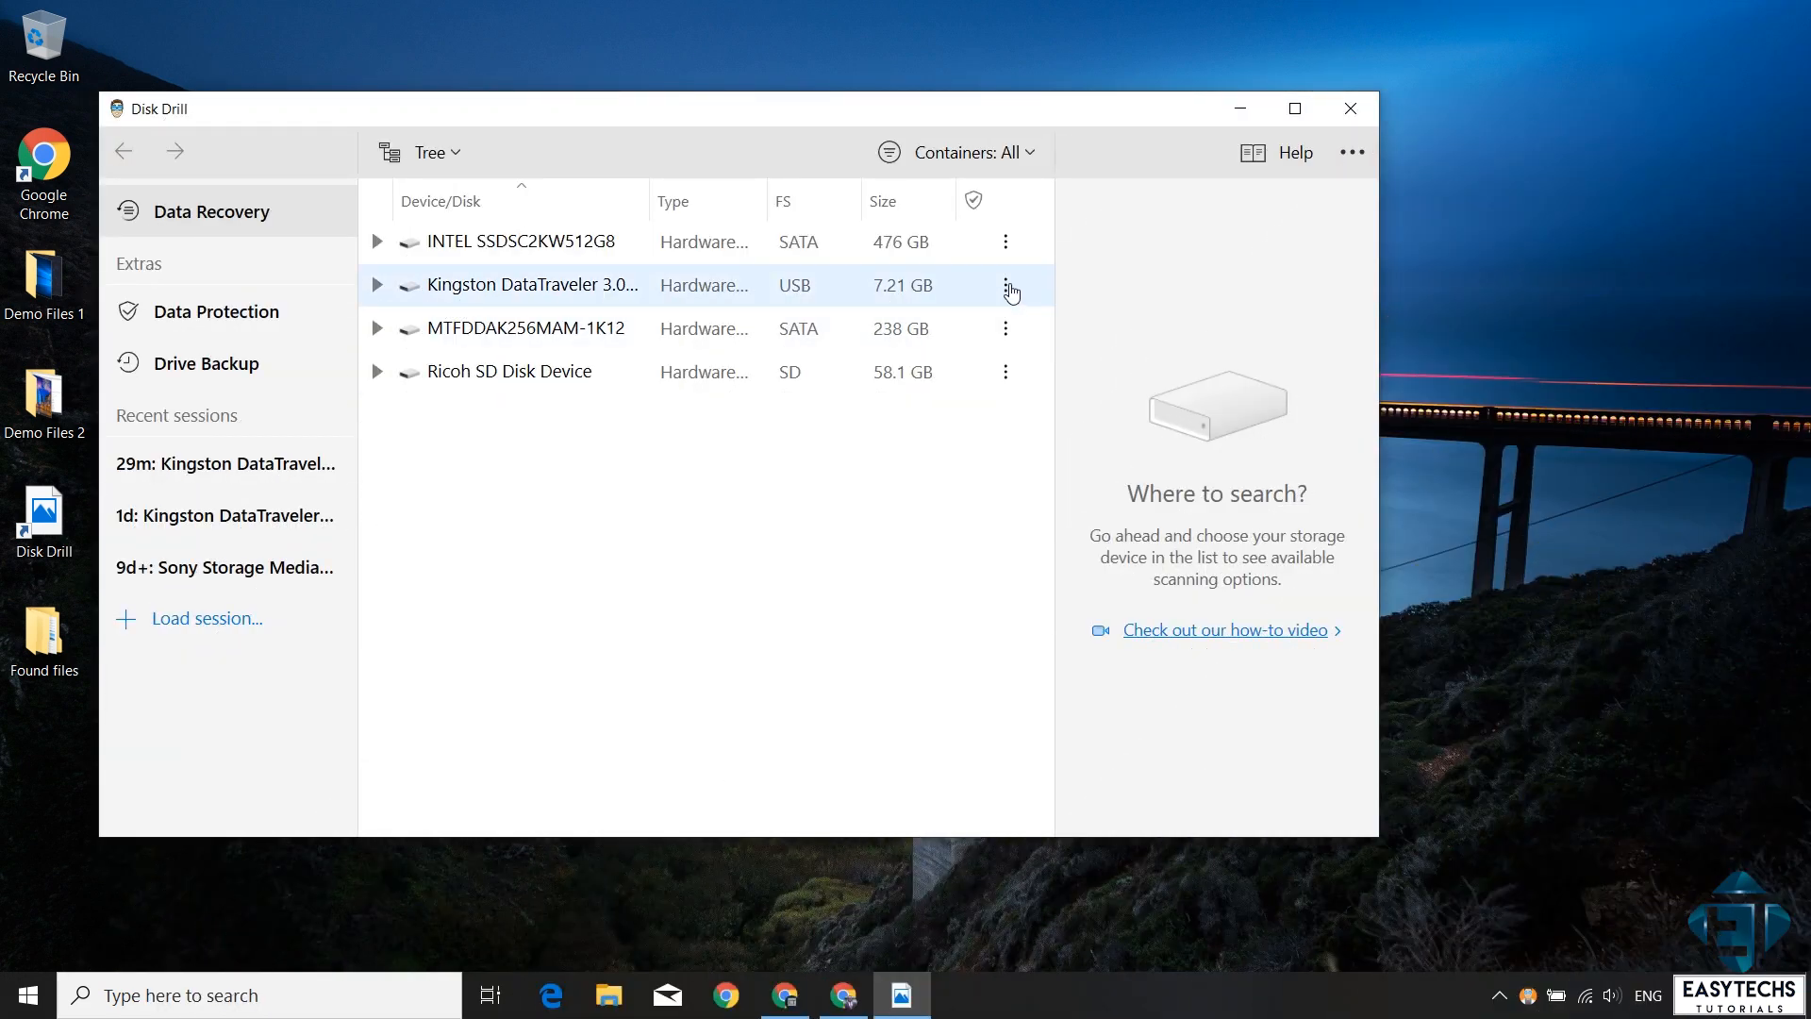
Step: Run Search for lost data on the Kingston drive and expand Reconstructed > Video, previewing one result
left_click(1003, 285)
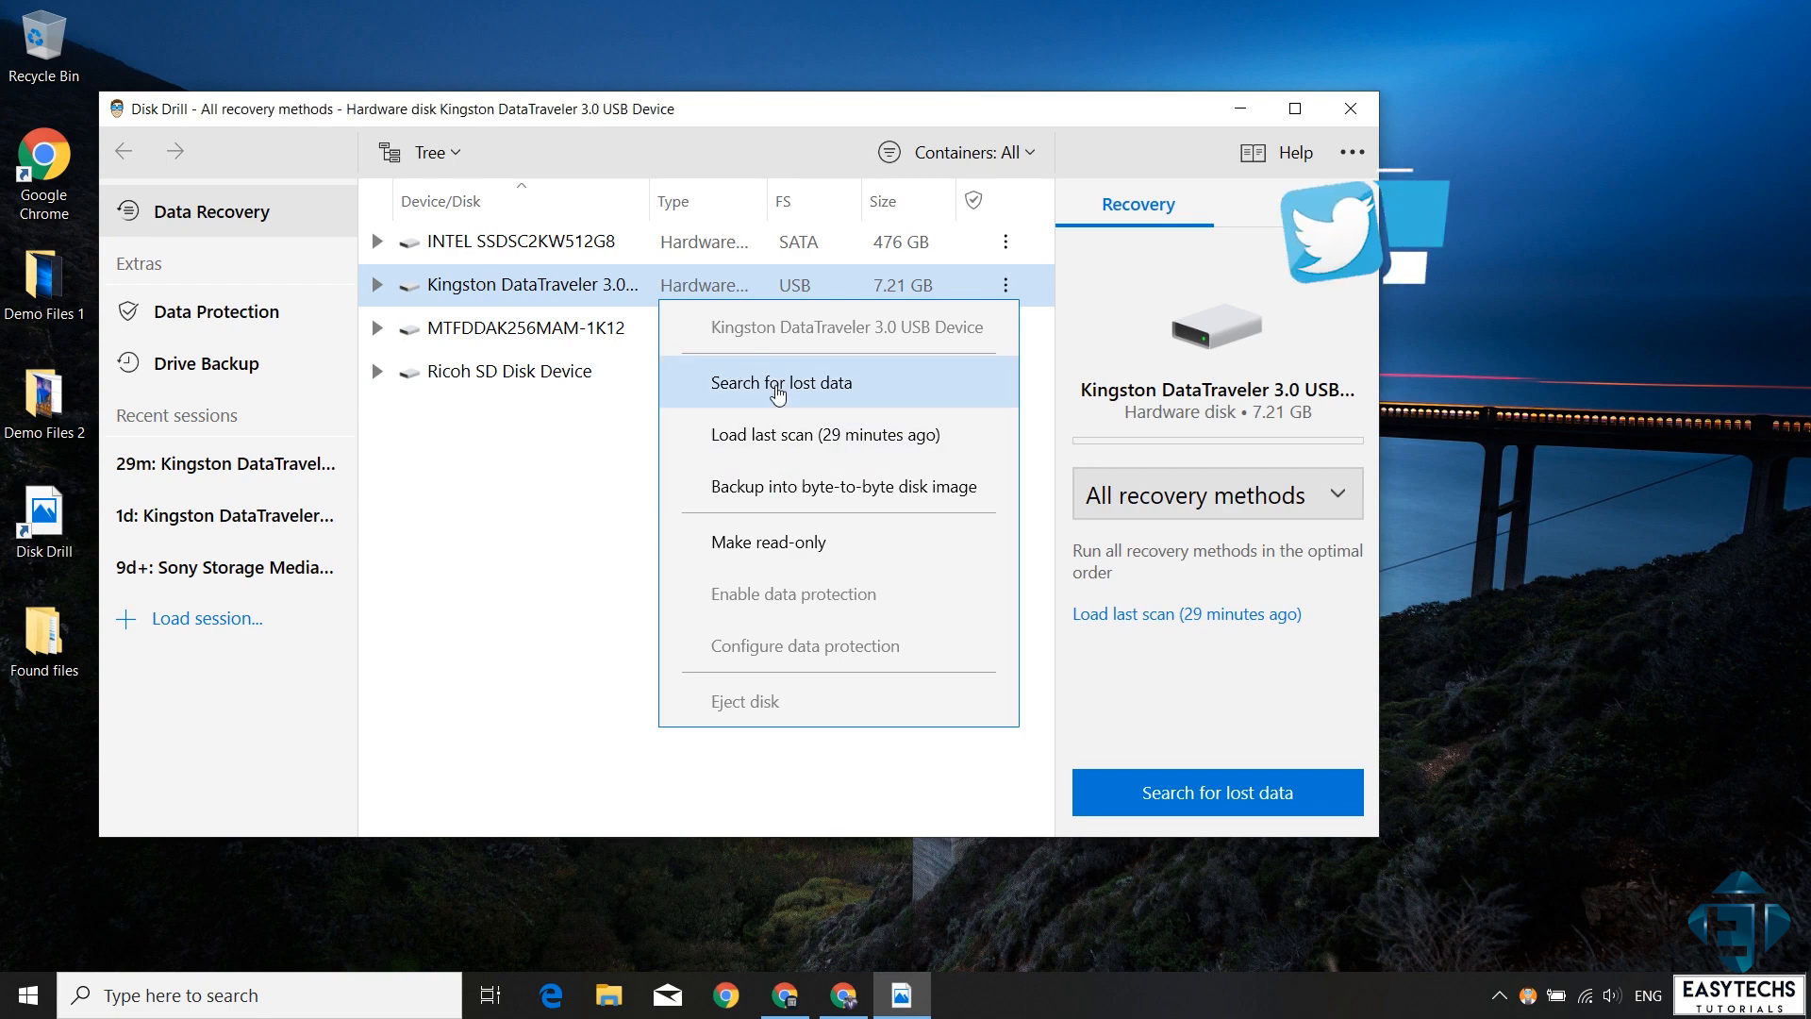
left_click(781, 381)
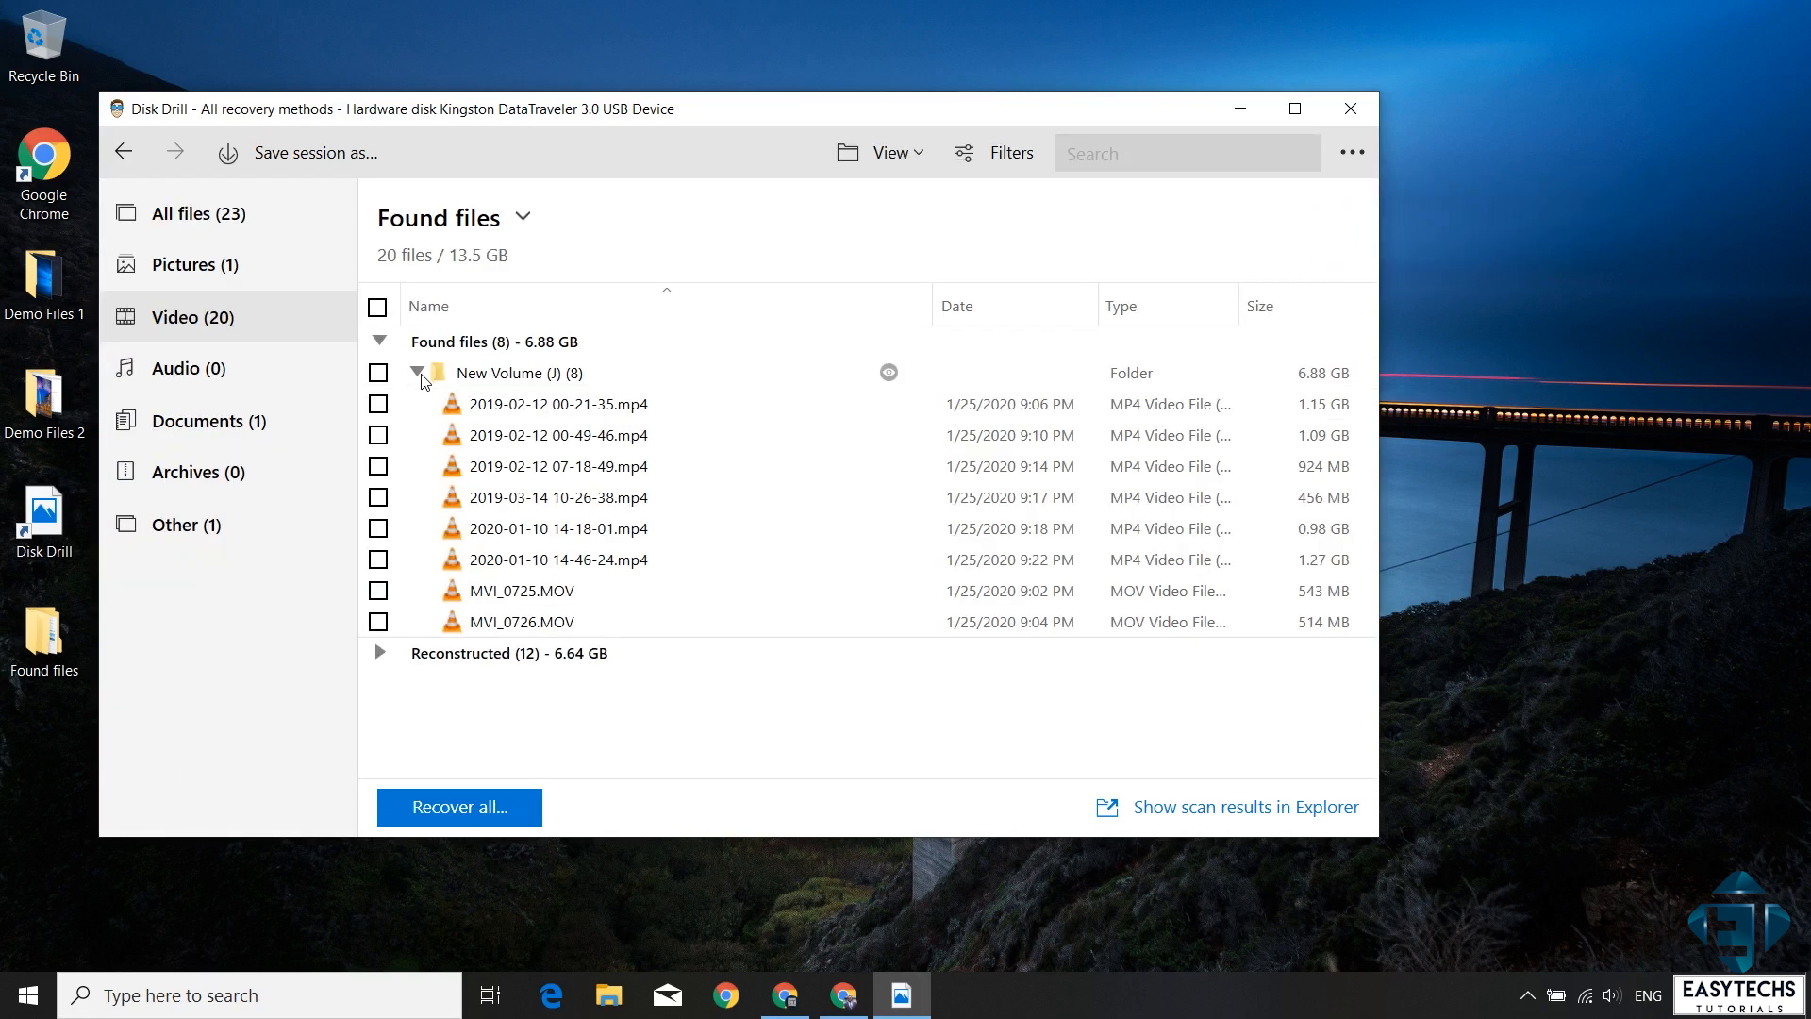
mouse_move(632, 596)
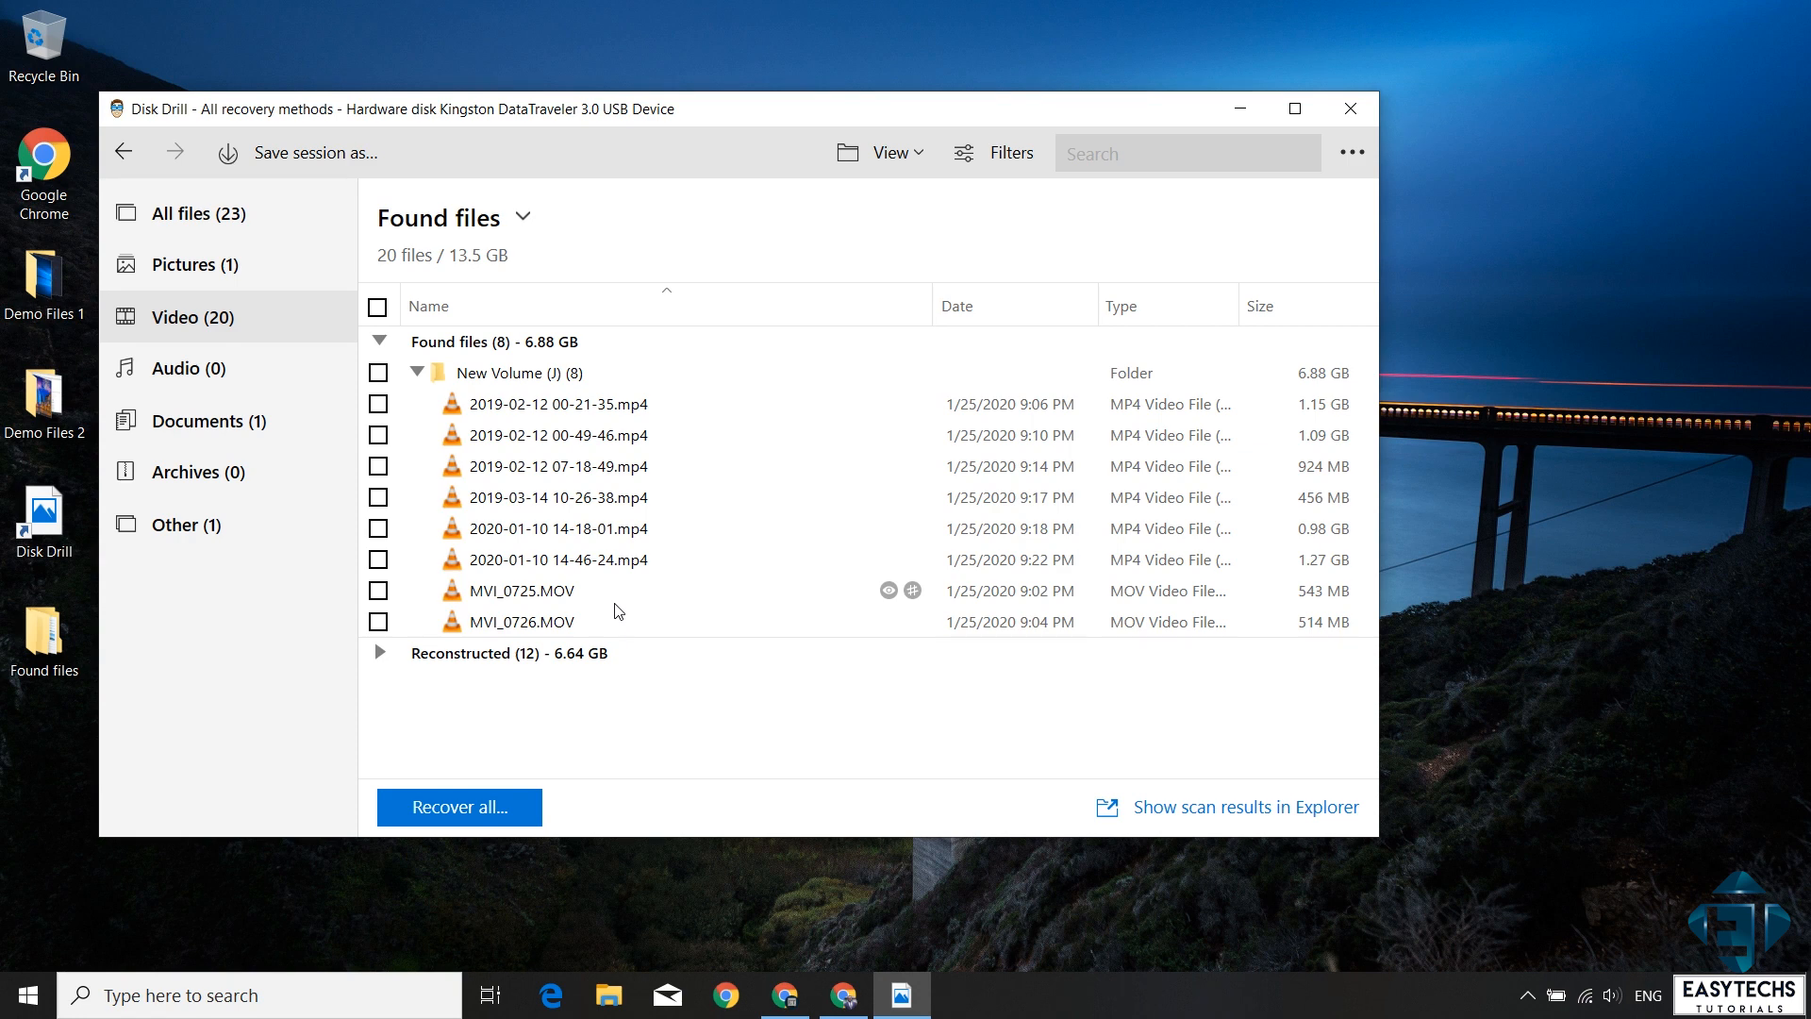
left_click(381, 652)
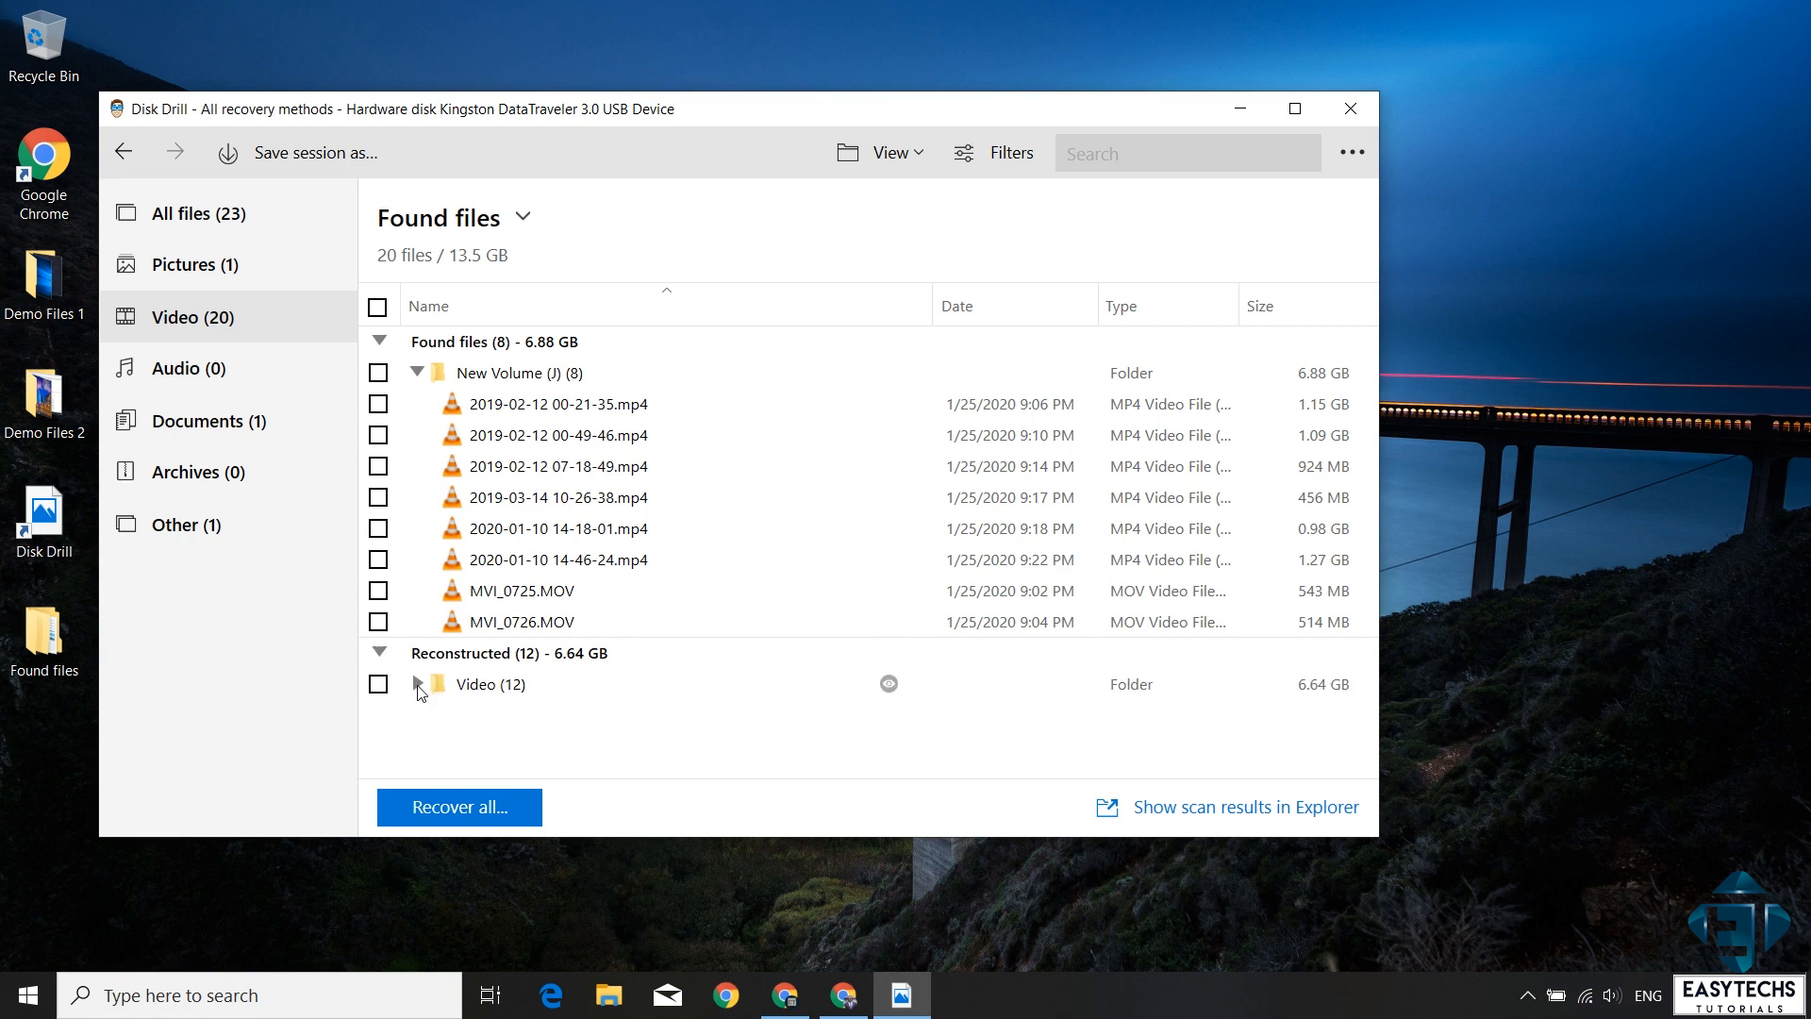
left_click(419, 685)
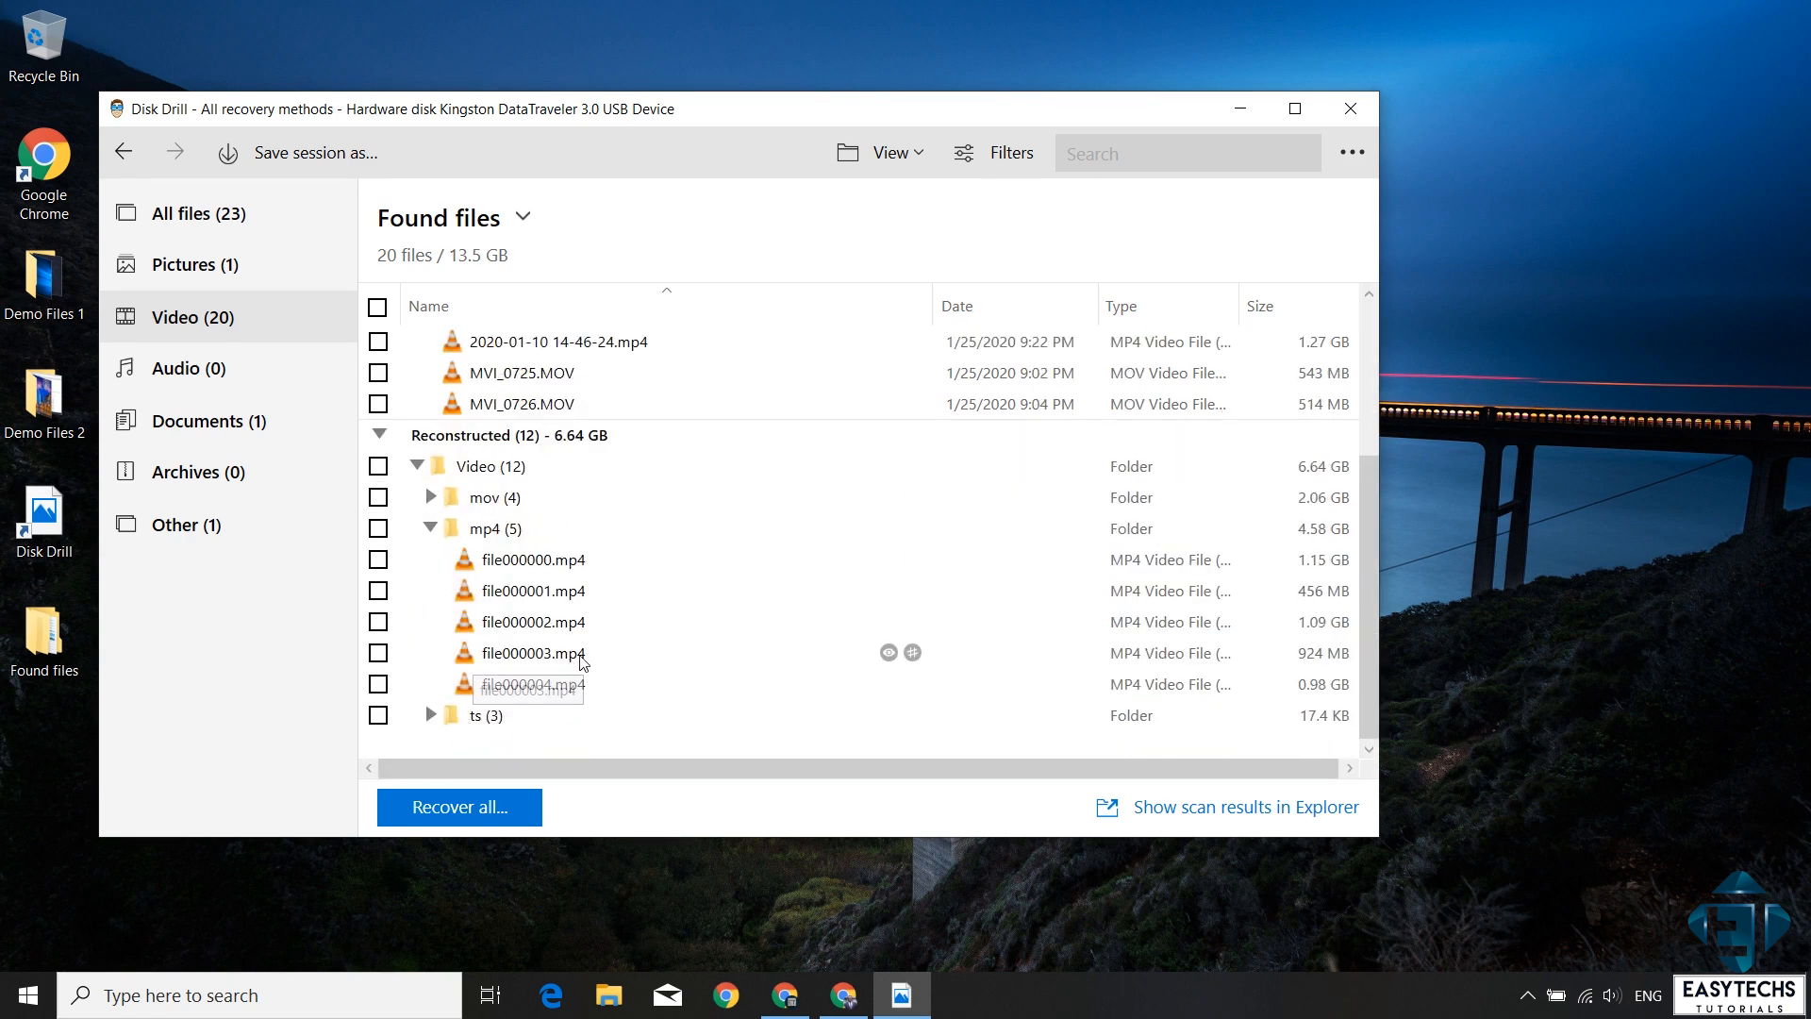
mouse_move(1191, 645)
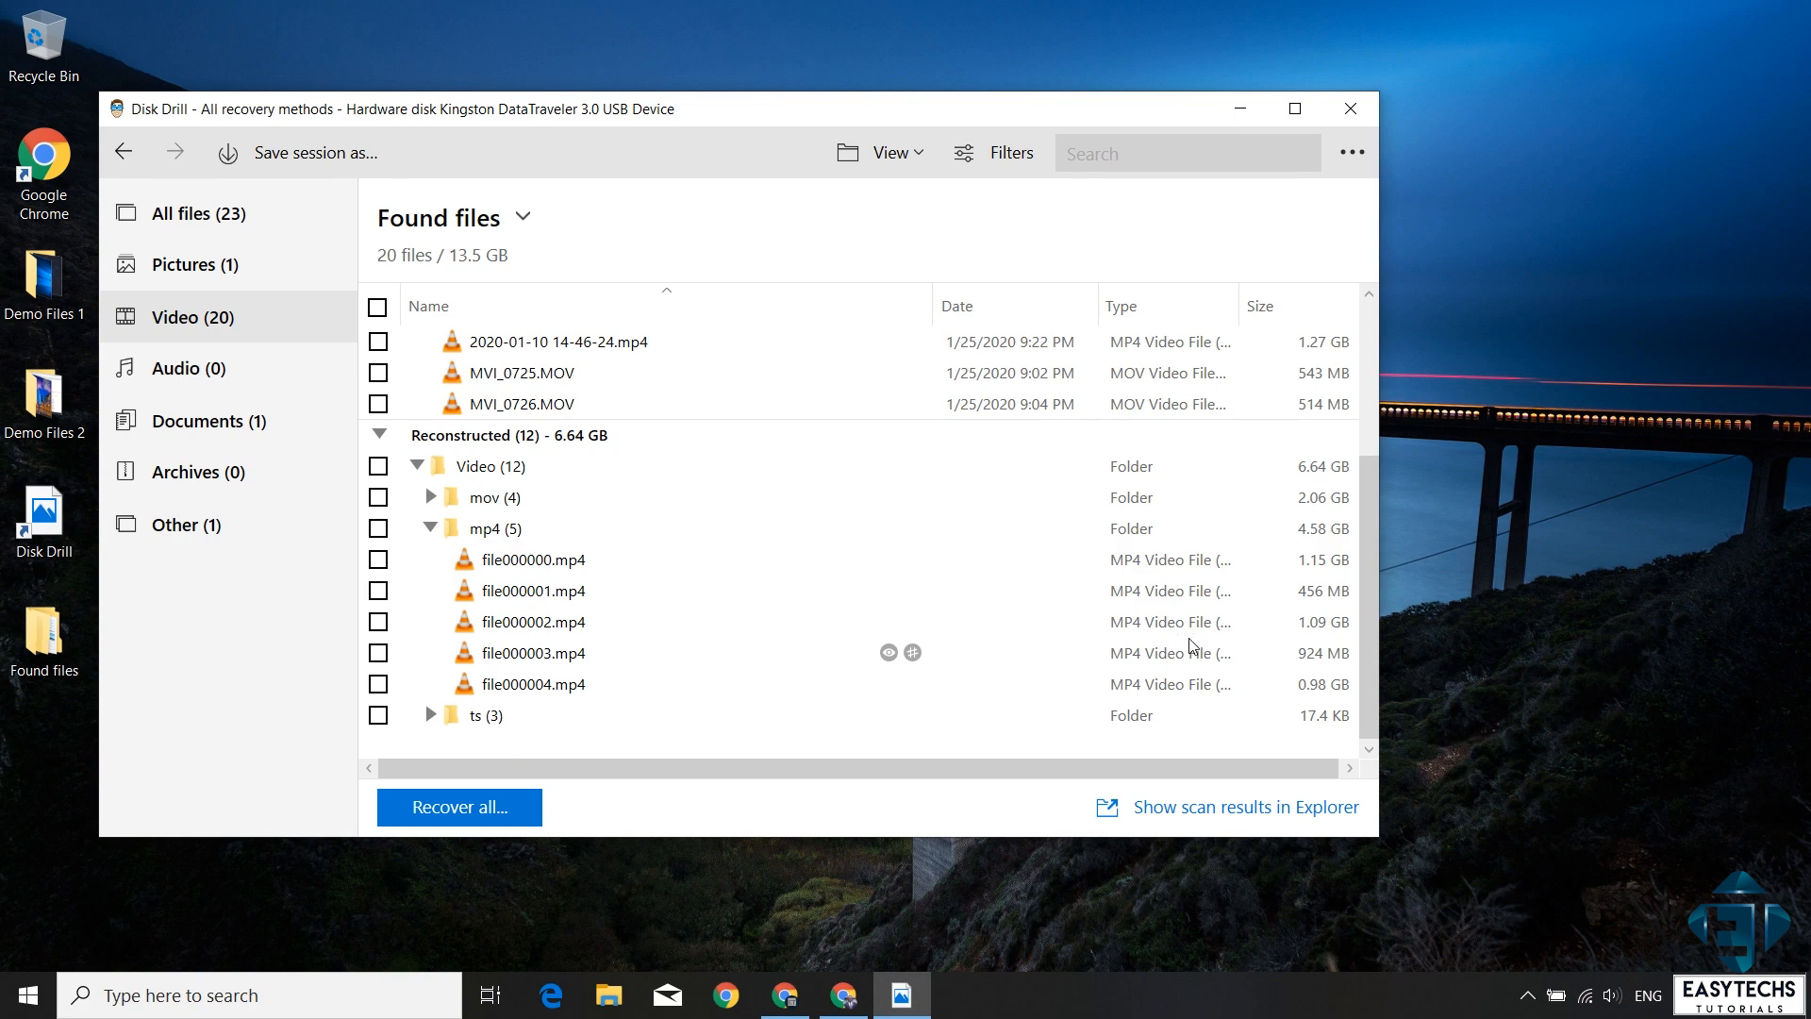
left_click(432, 498)
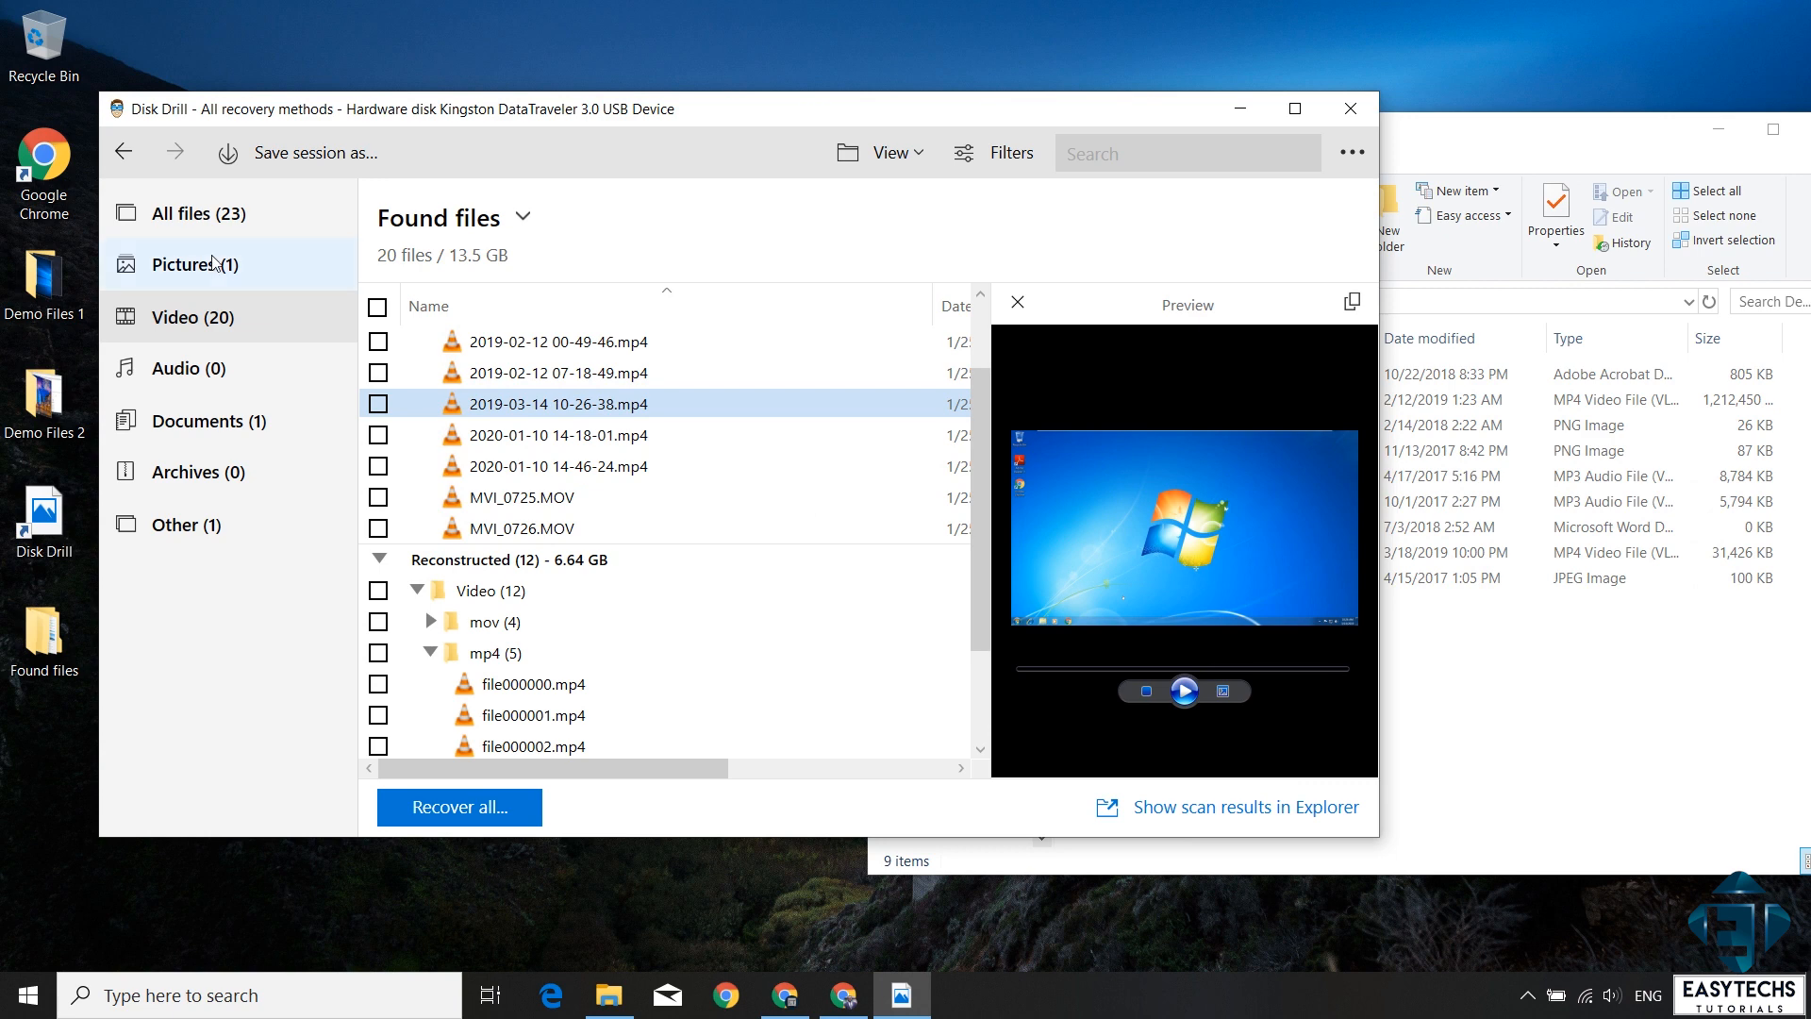
Step: Show the recovered Pictures list with logo.jpg and select the original logo.jpg in Demo Files 1
left_click(194, 264)
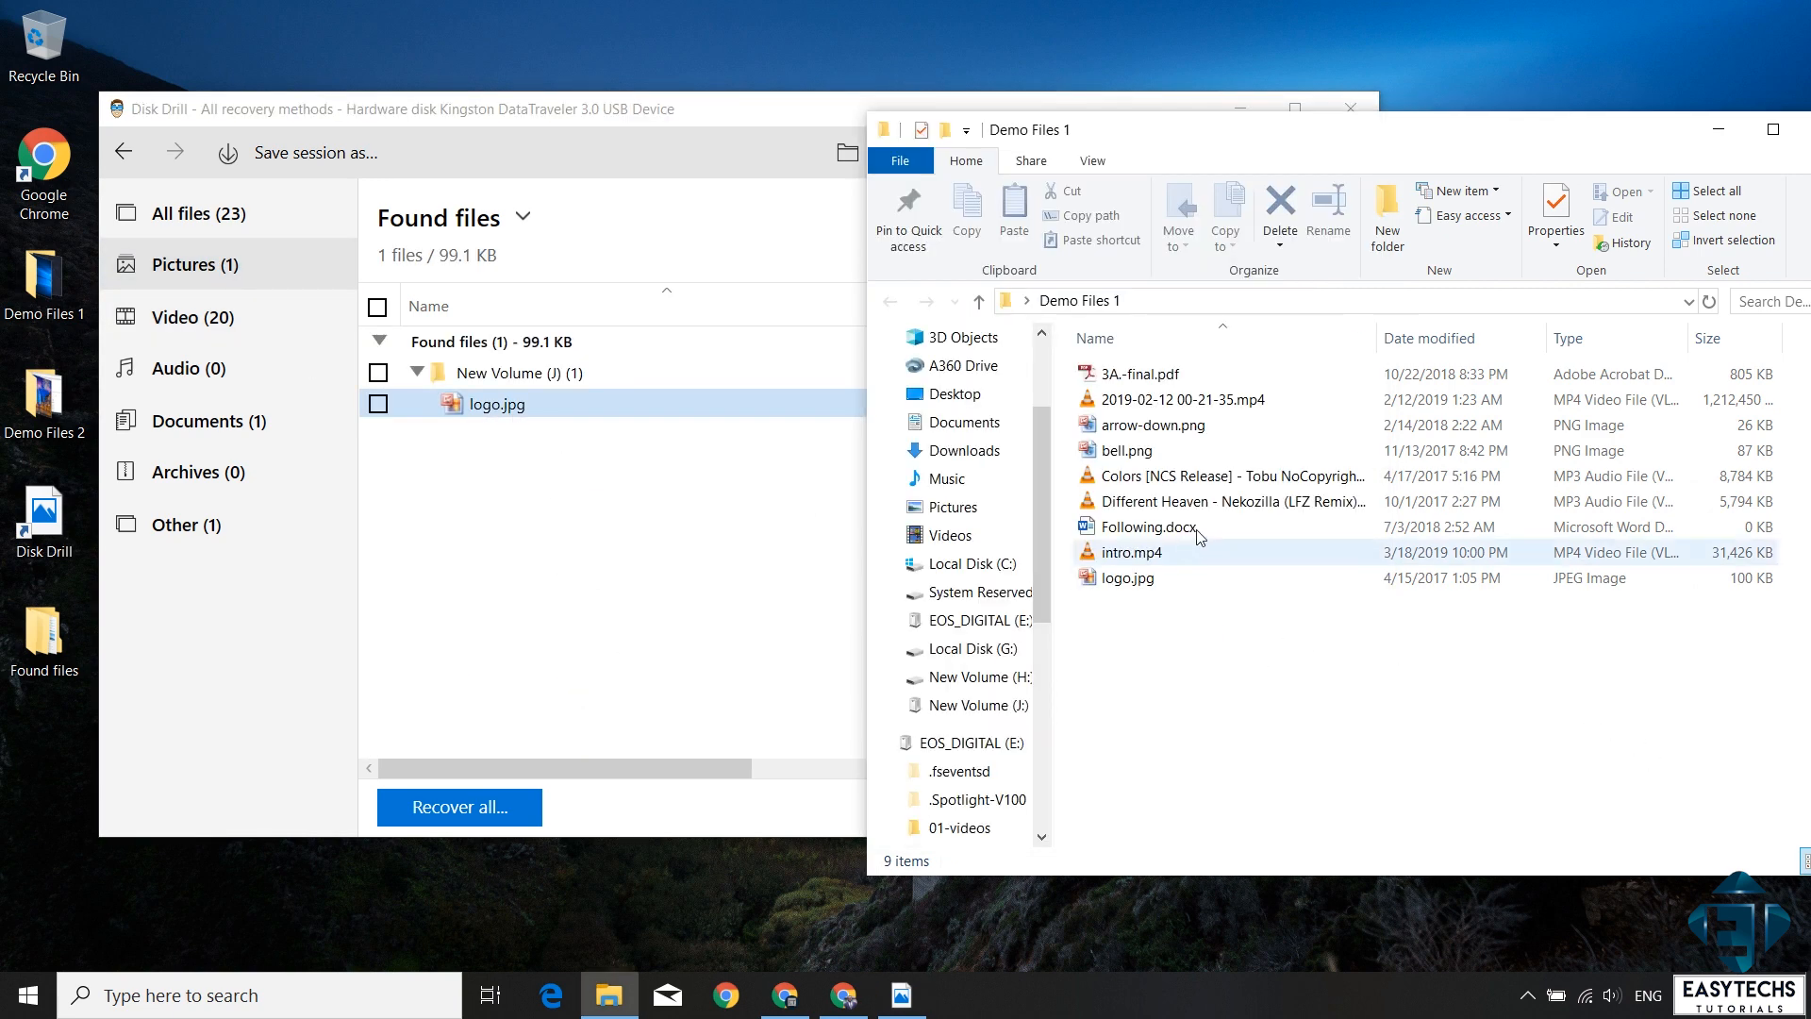
left_click(1126, 577)
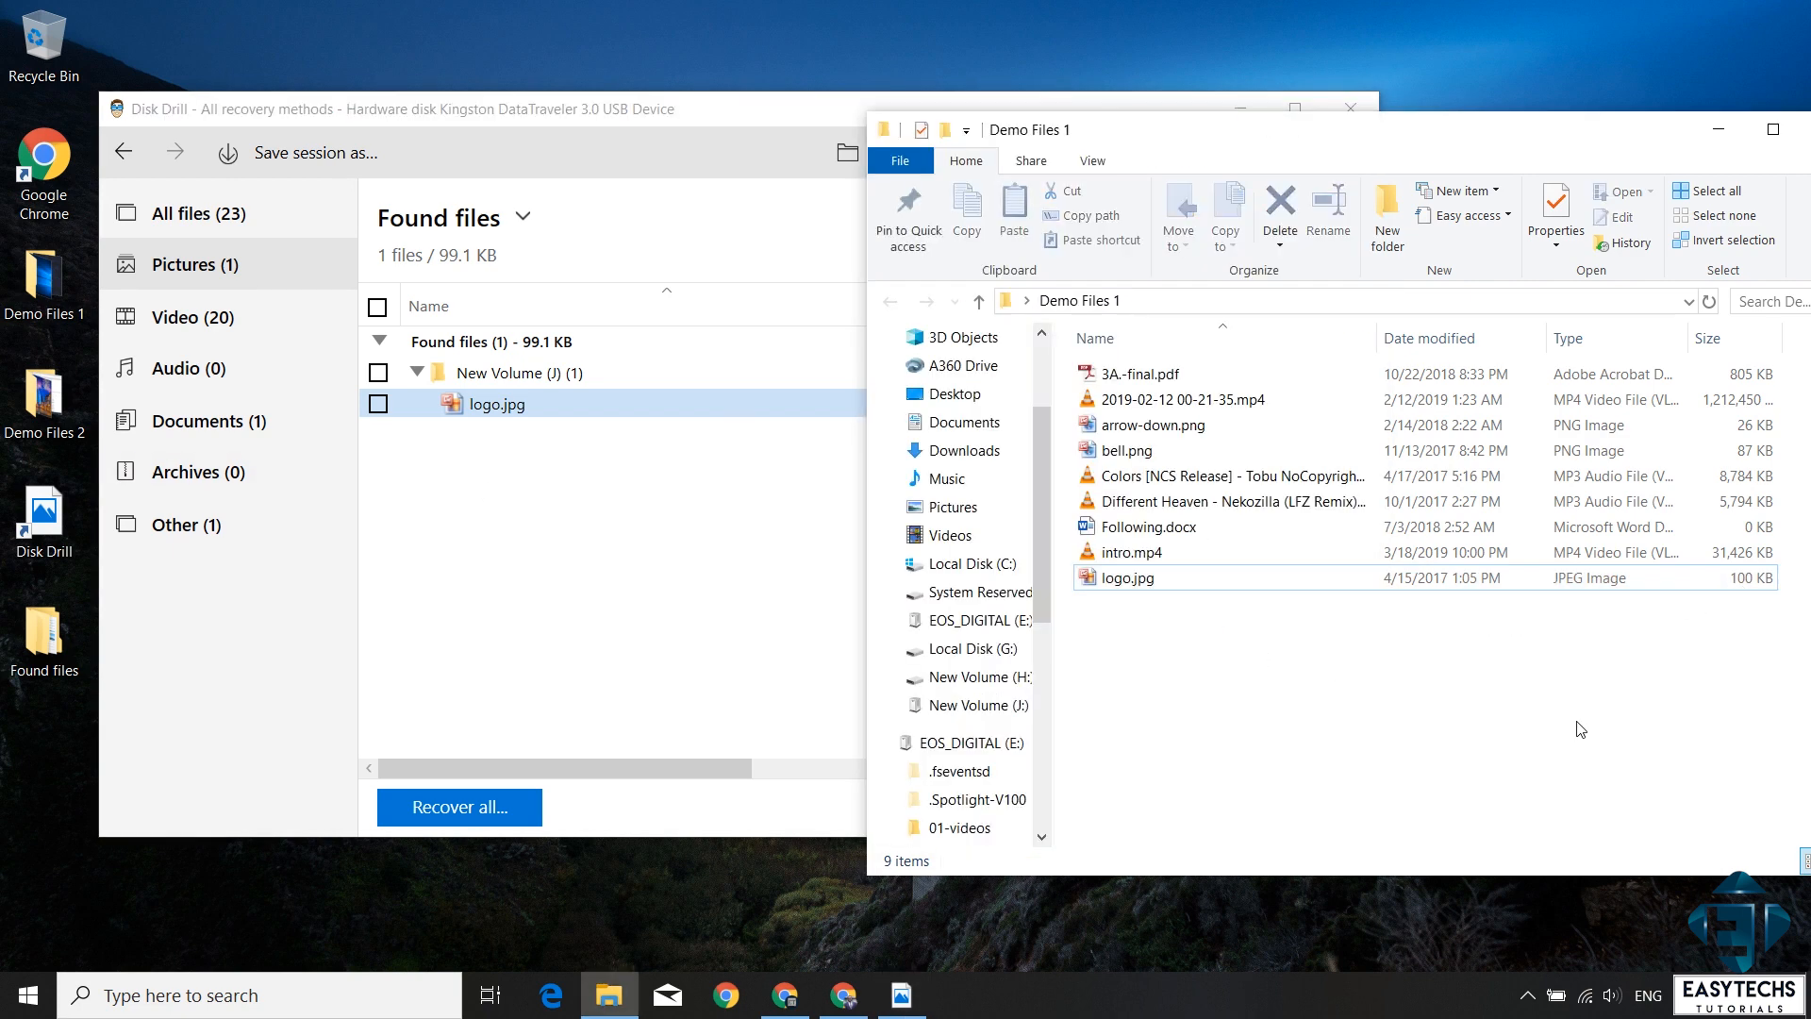
mouse_move(1233, 557)
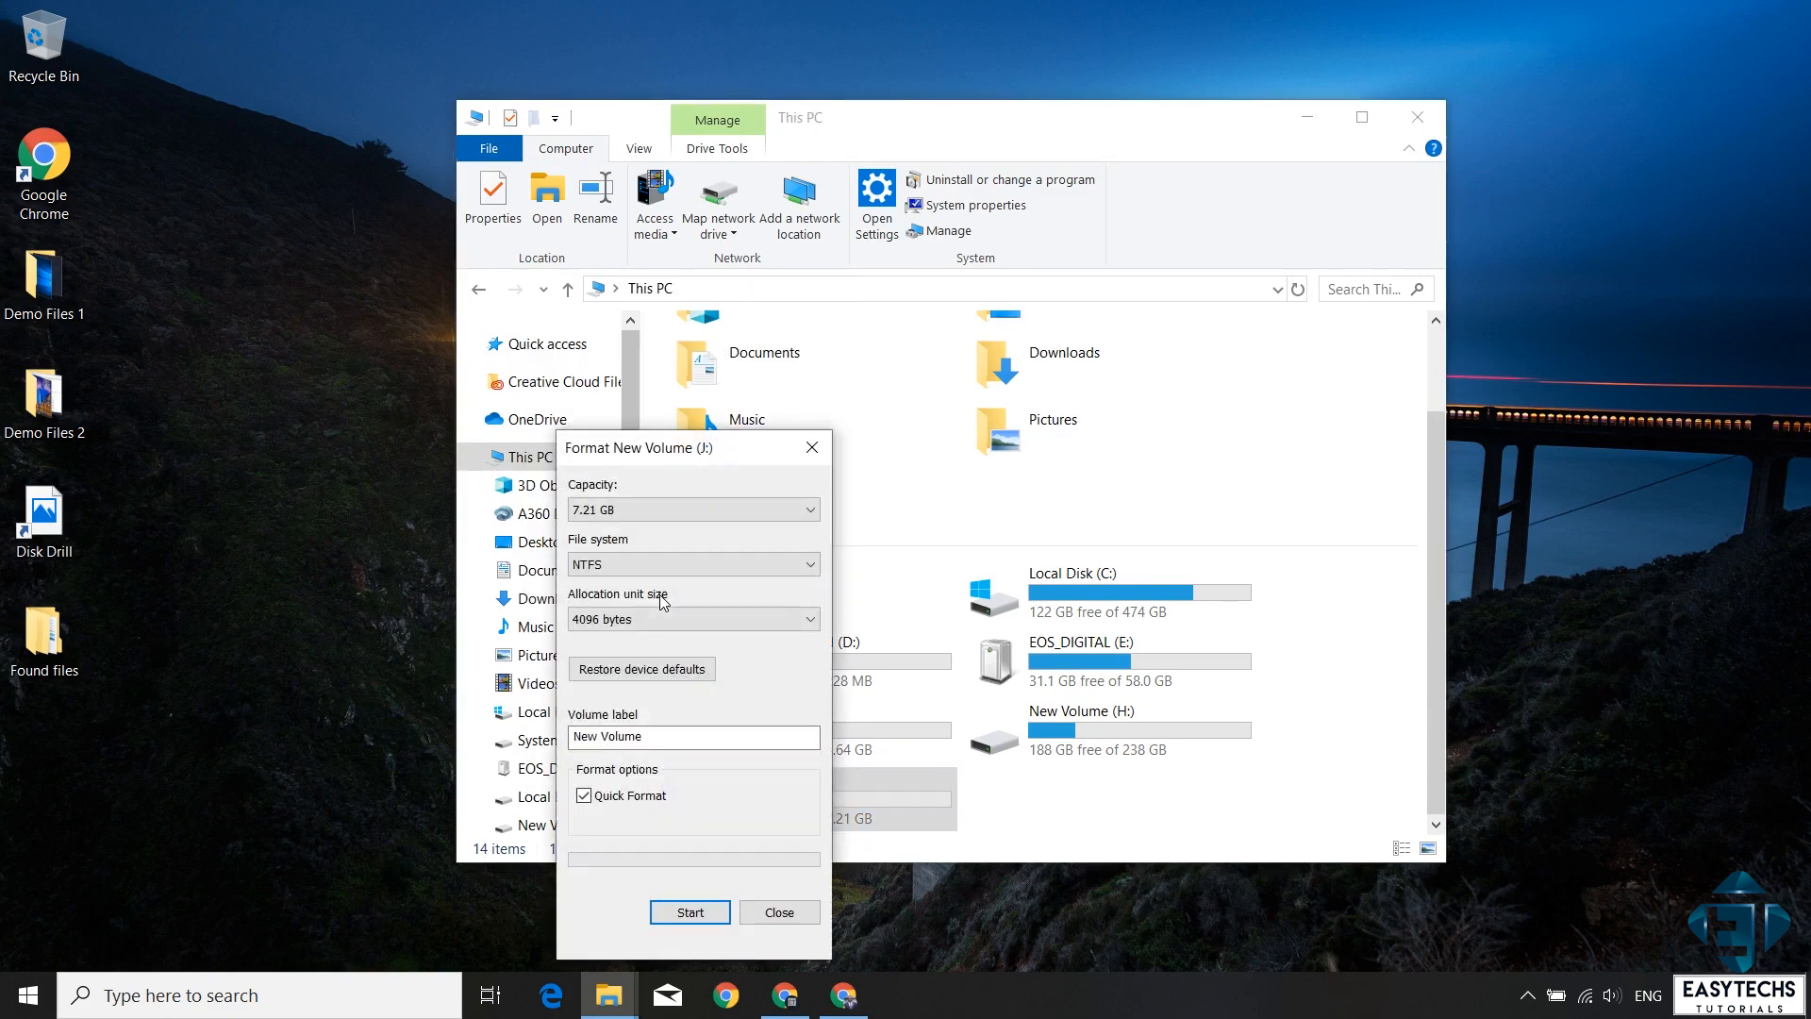
Step: Quick-format New Volume (J:) as NTFS, confirming the erase and completion prompts
left_click(690, 913)
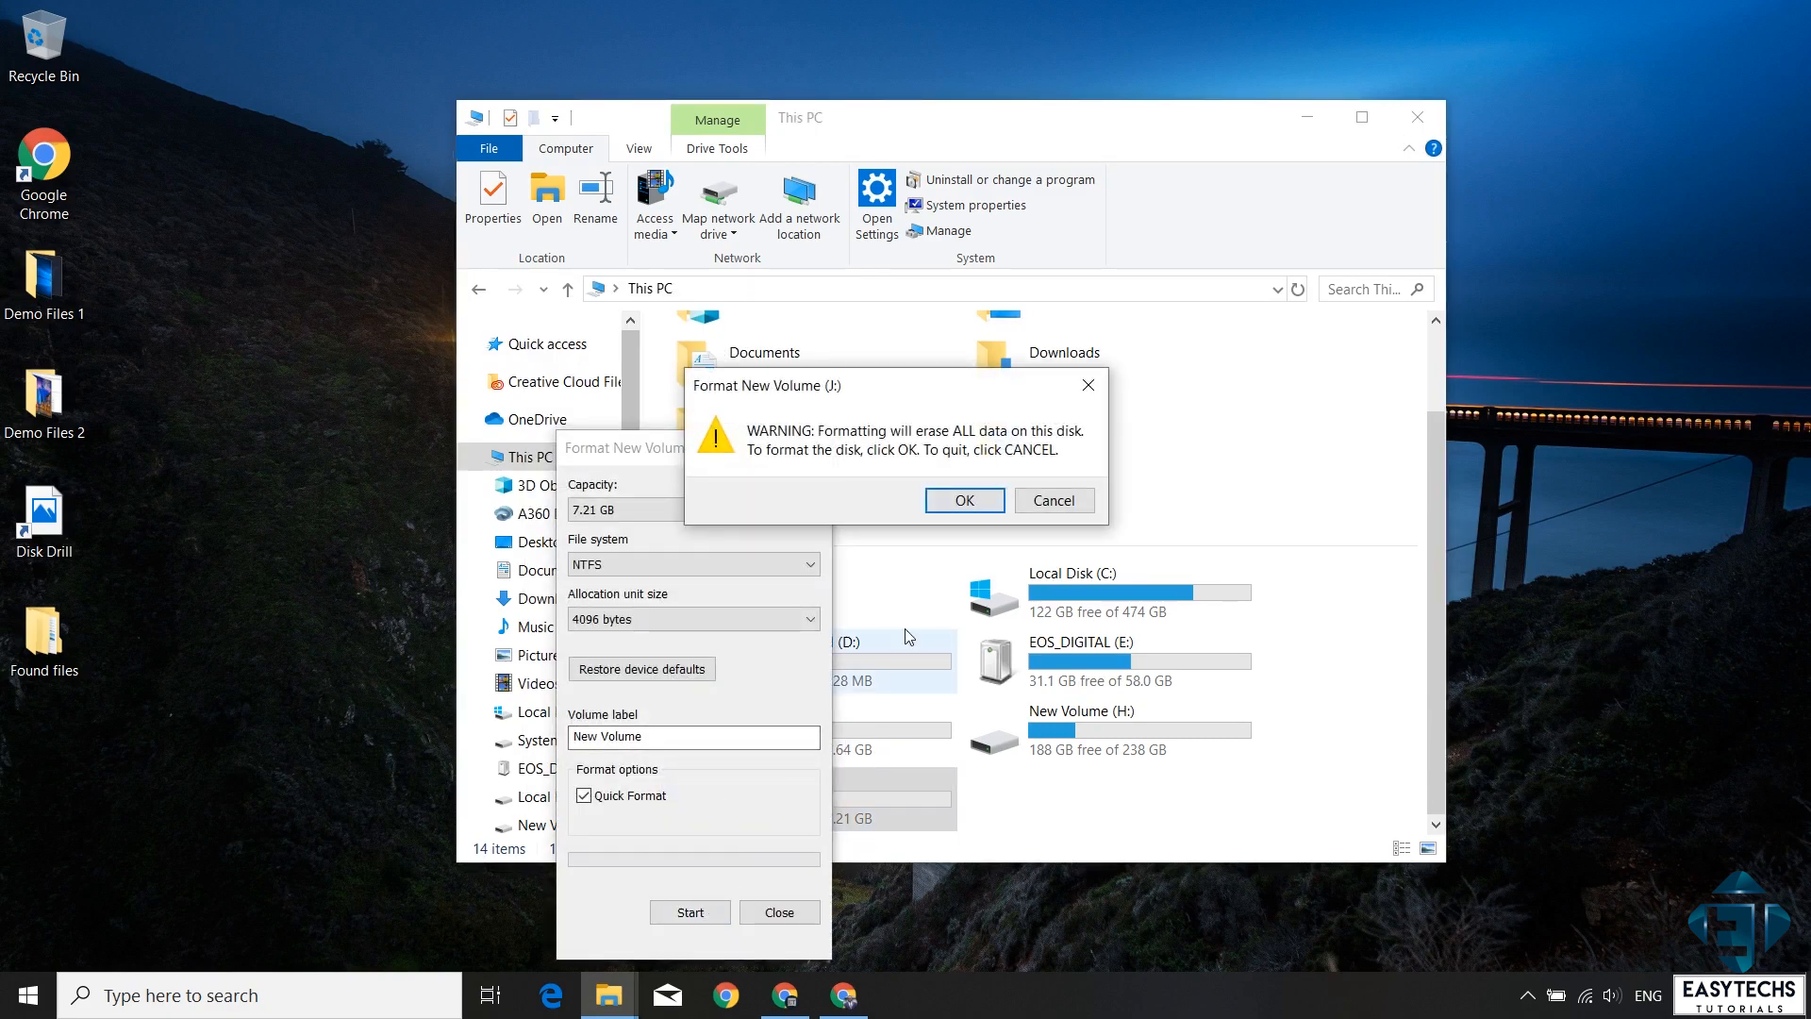
left_click(964, 500)
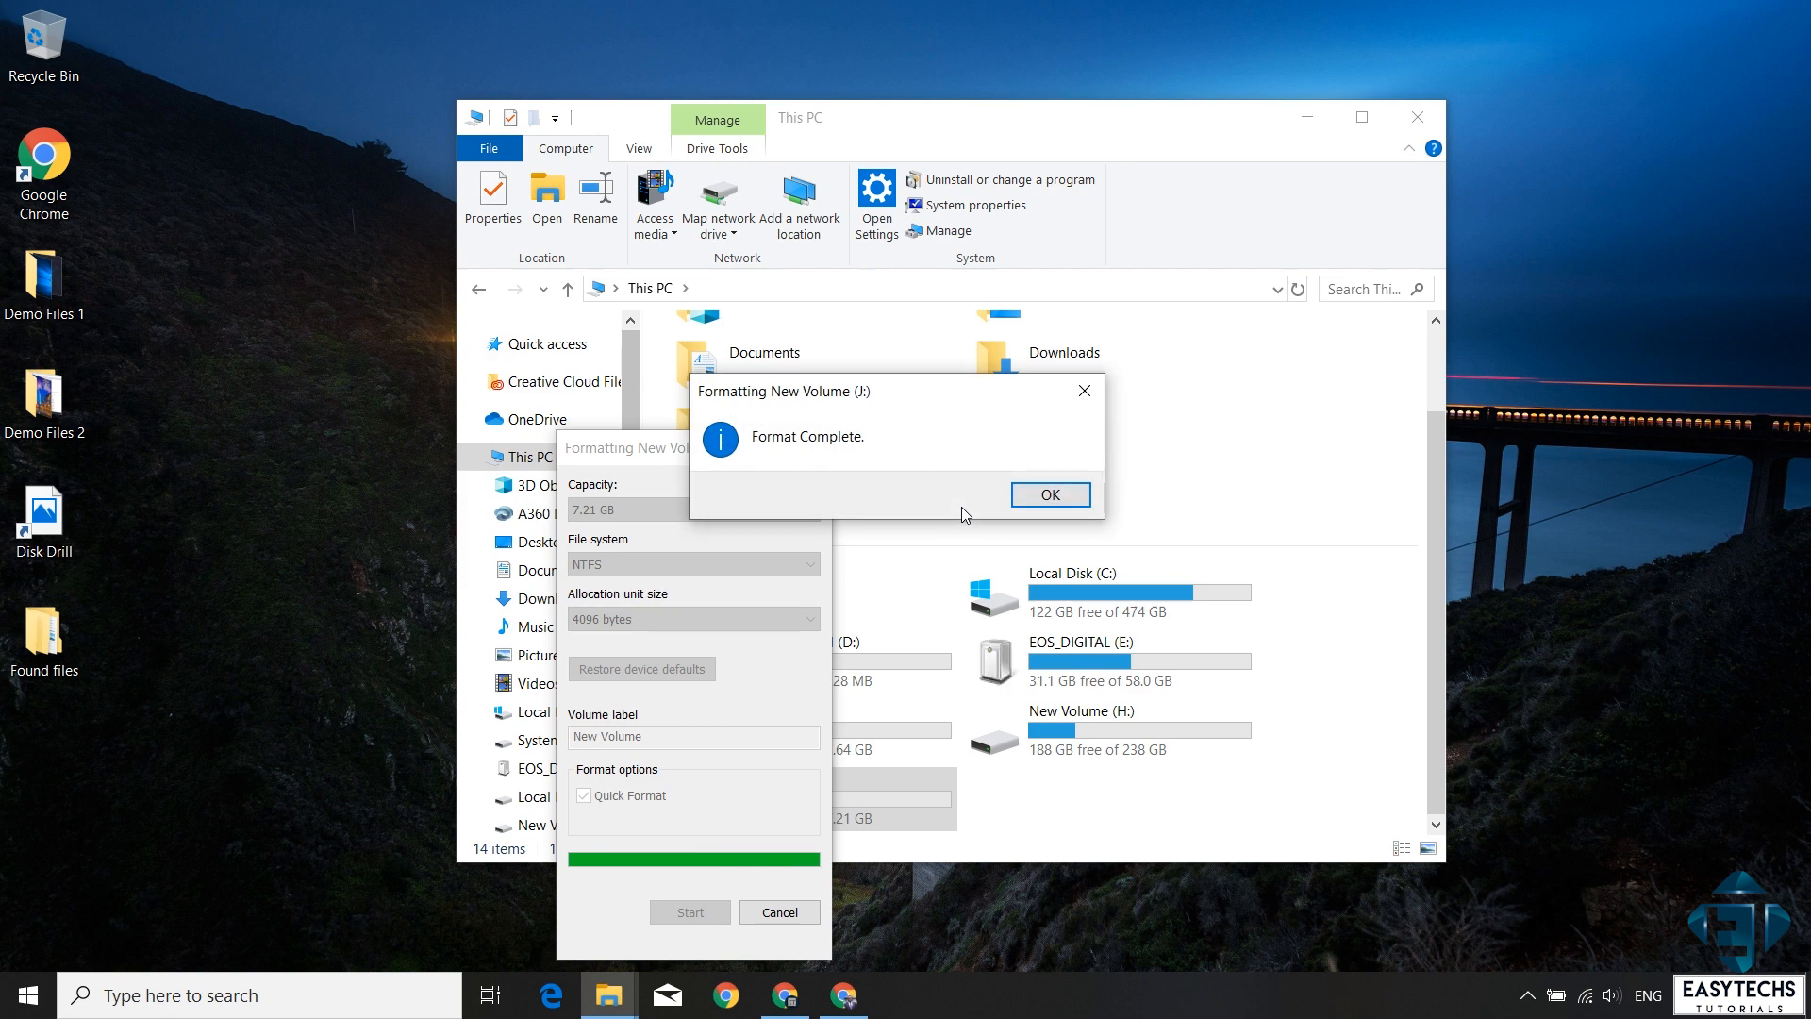
mouse_move(1051, 504)
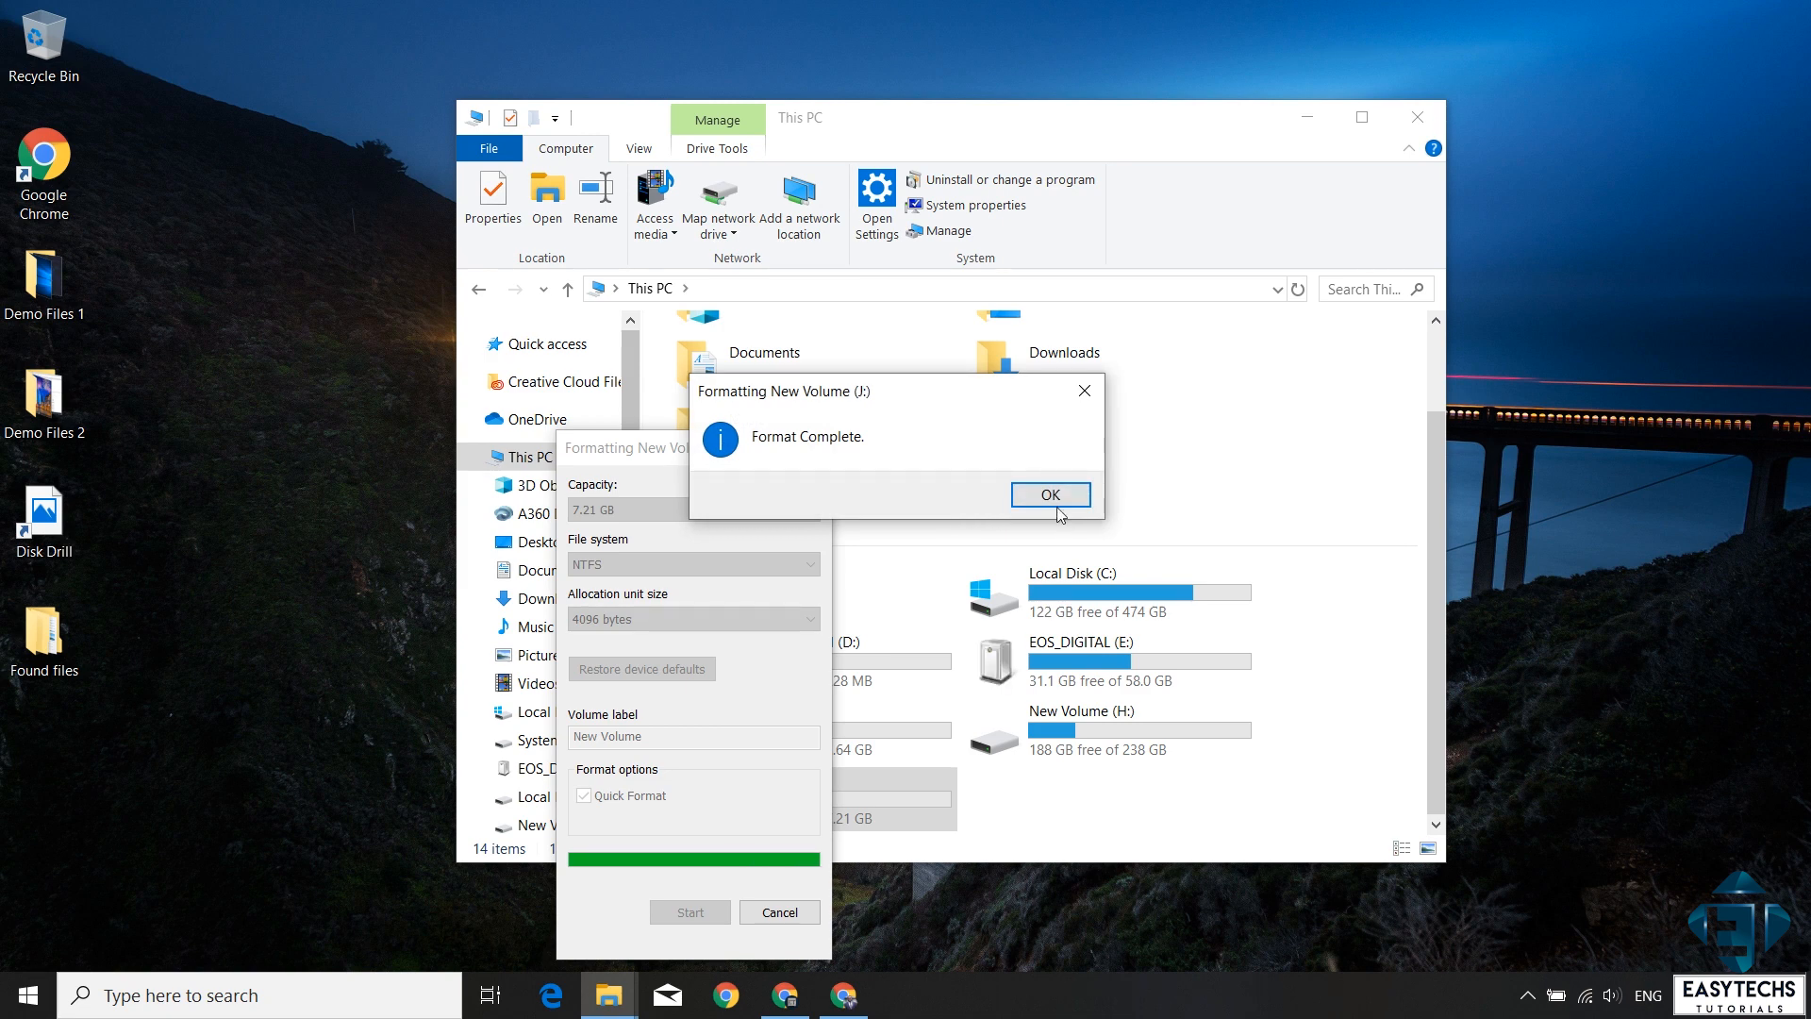
left_click(1048, 495)
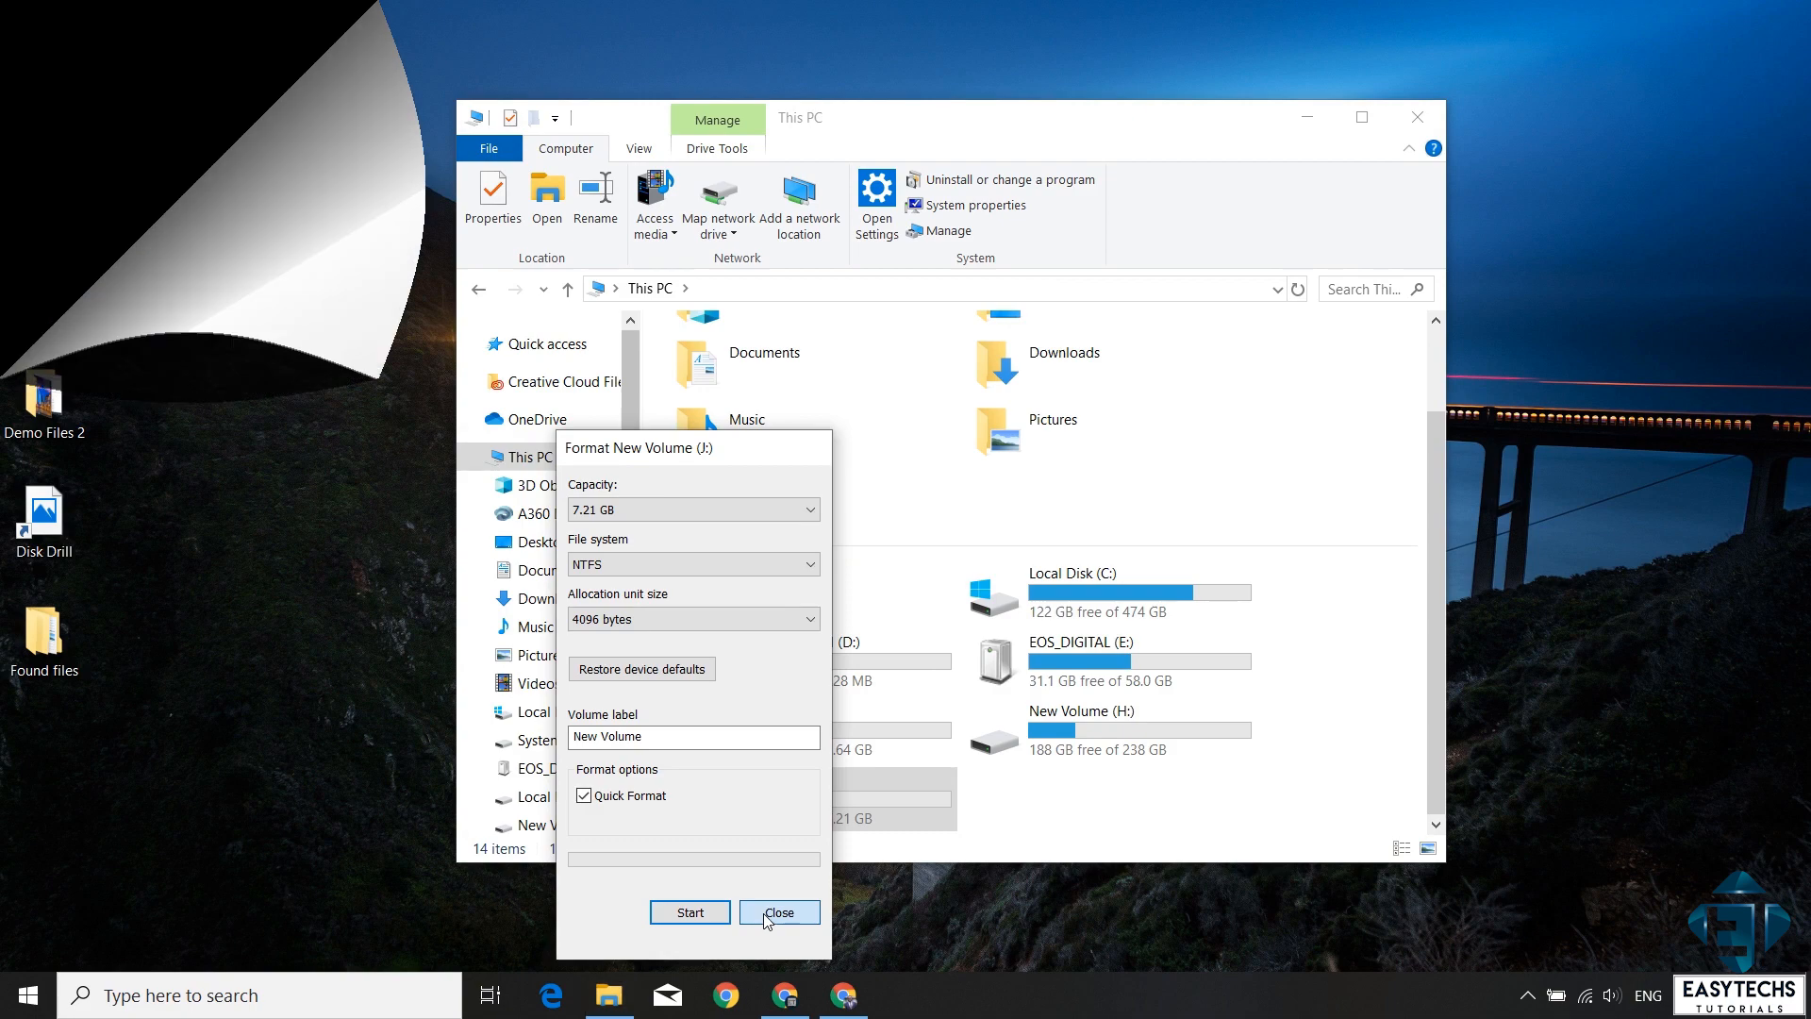
left_click(779, 913)
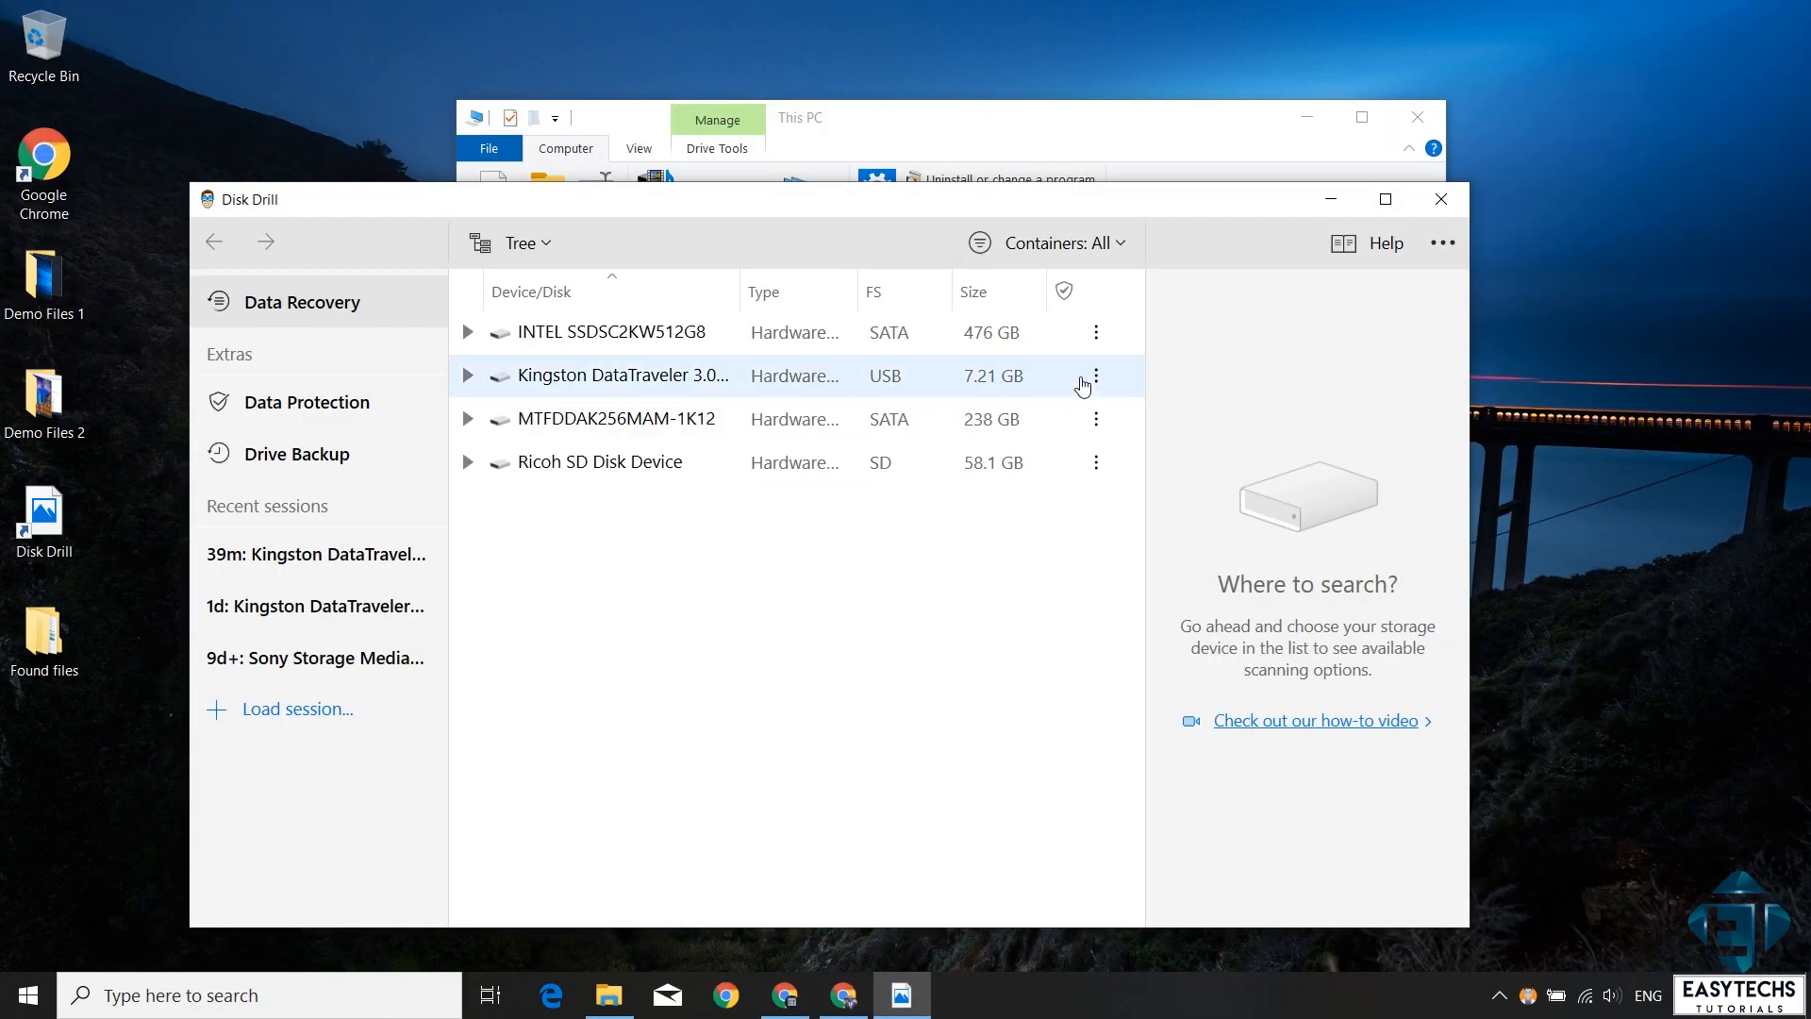
Step: Scan the formatted Kingston drive and expand the reconstructed mp4 and mov video folders
left_click(1096, 376)
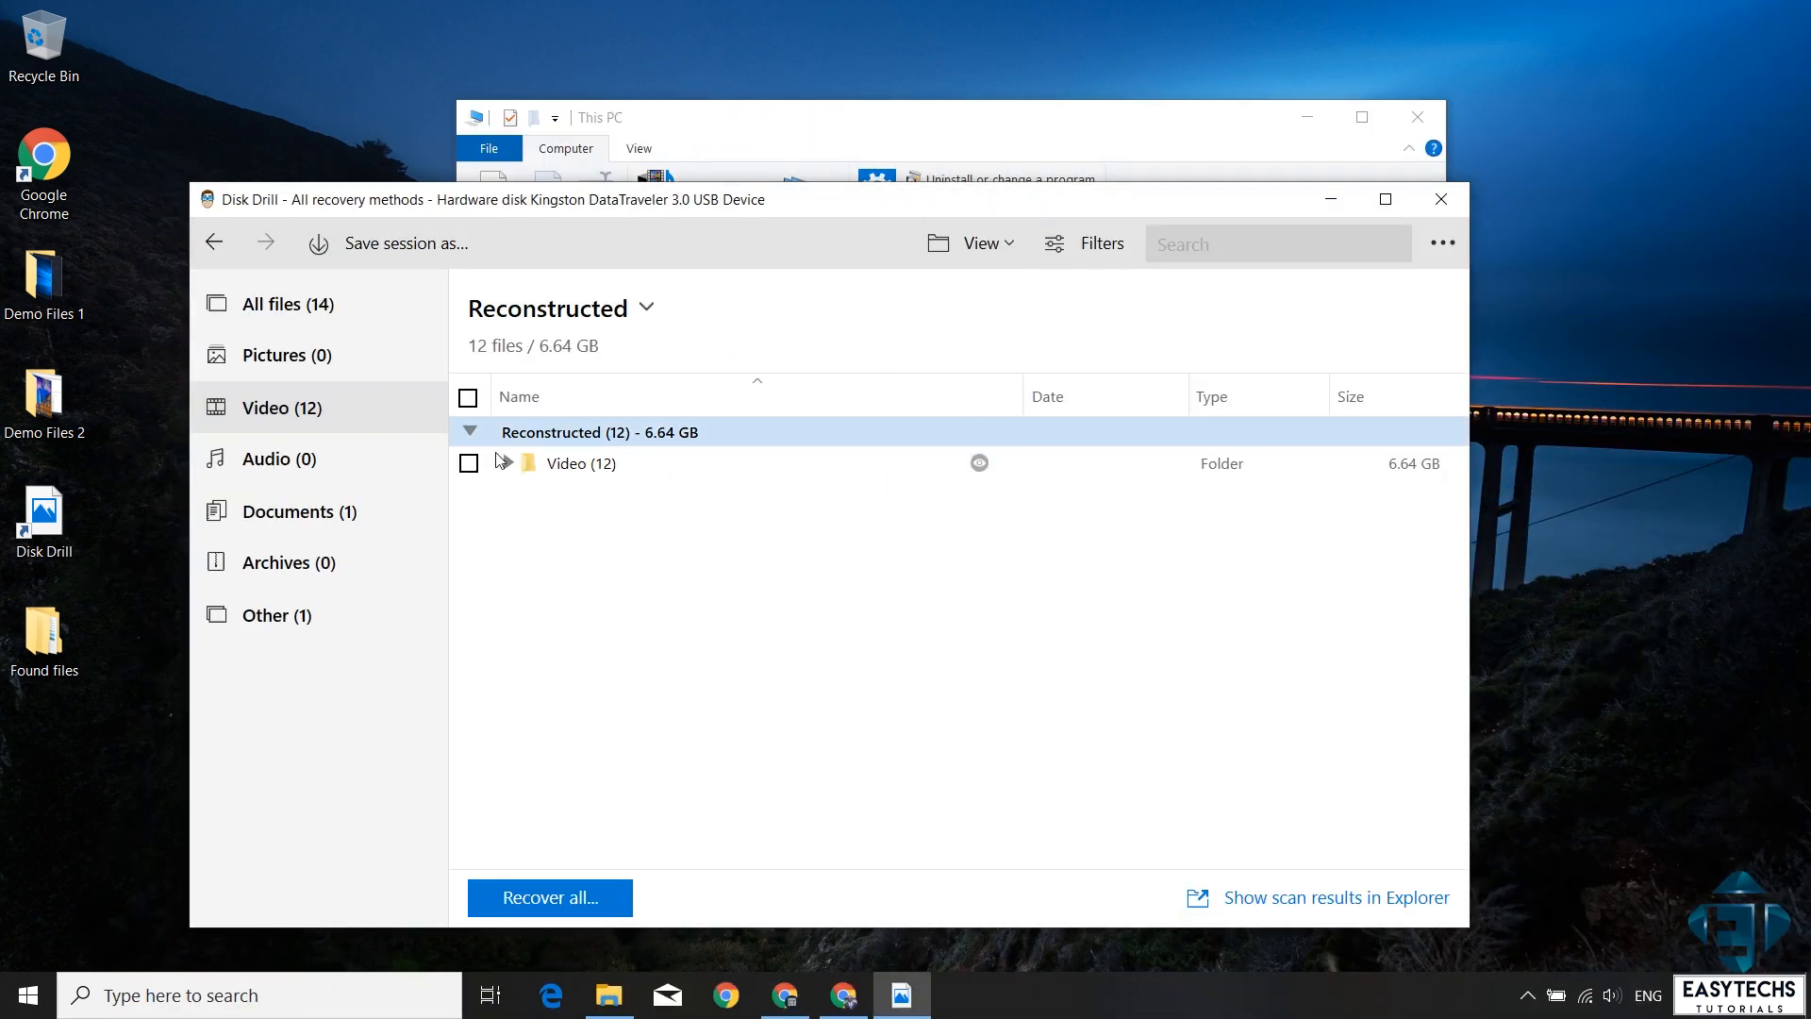
left_click(510, 464)
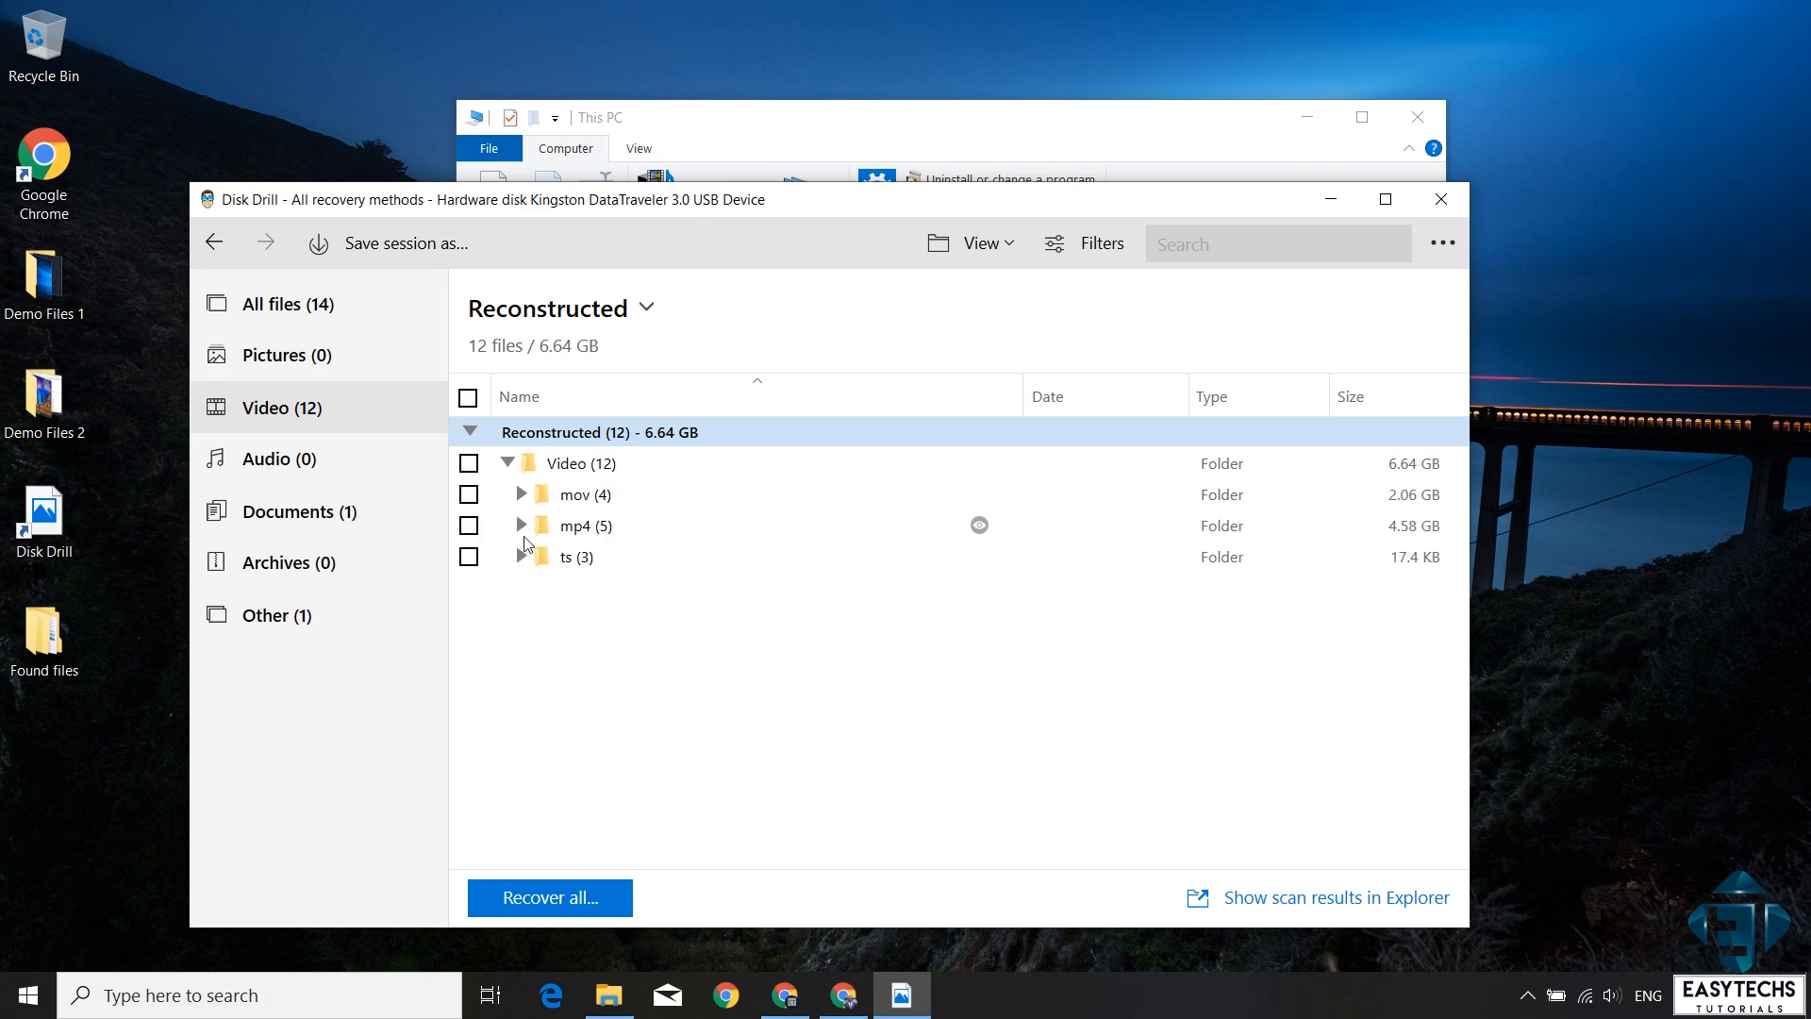
left_click(520, 524)
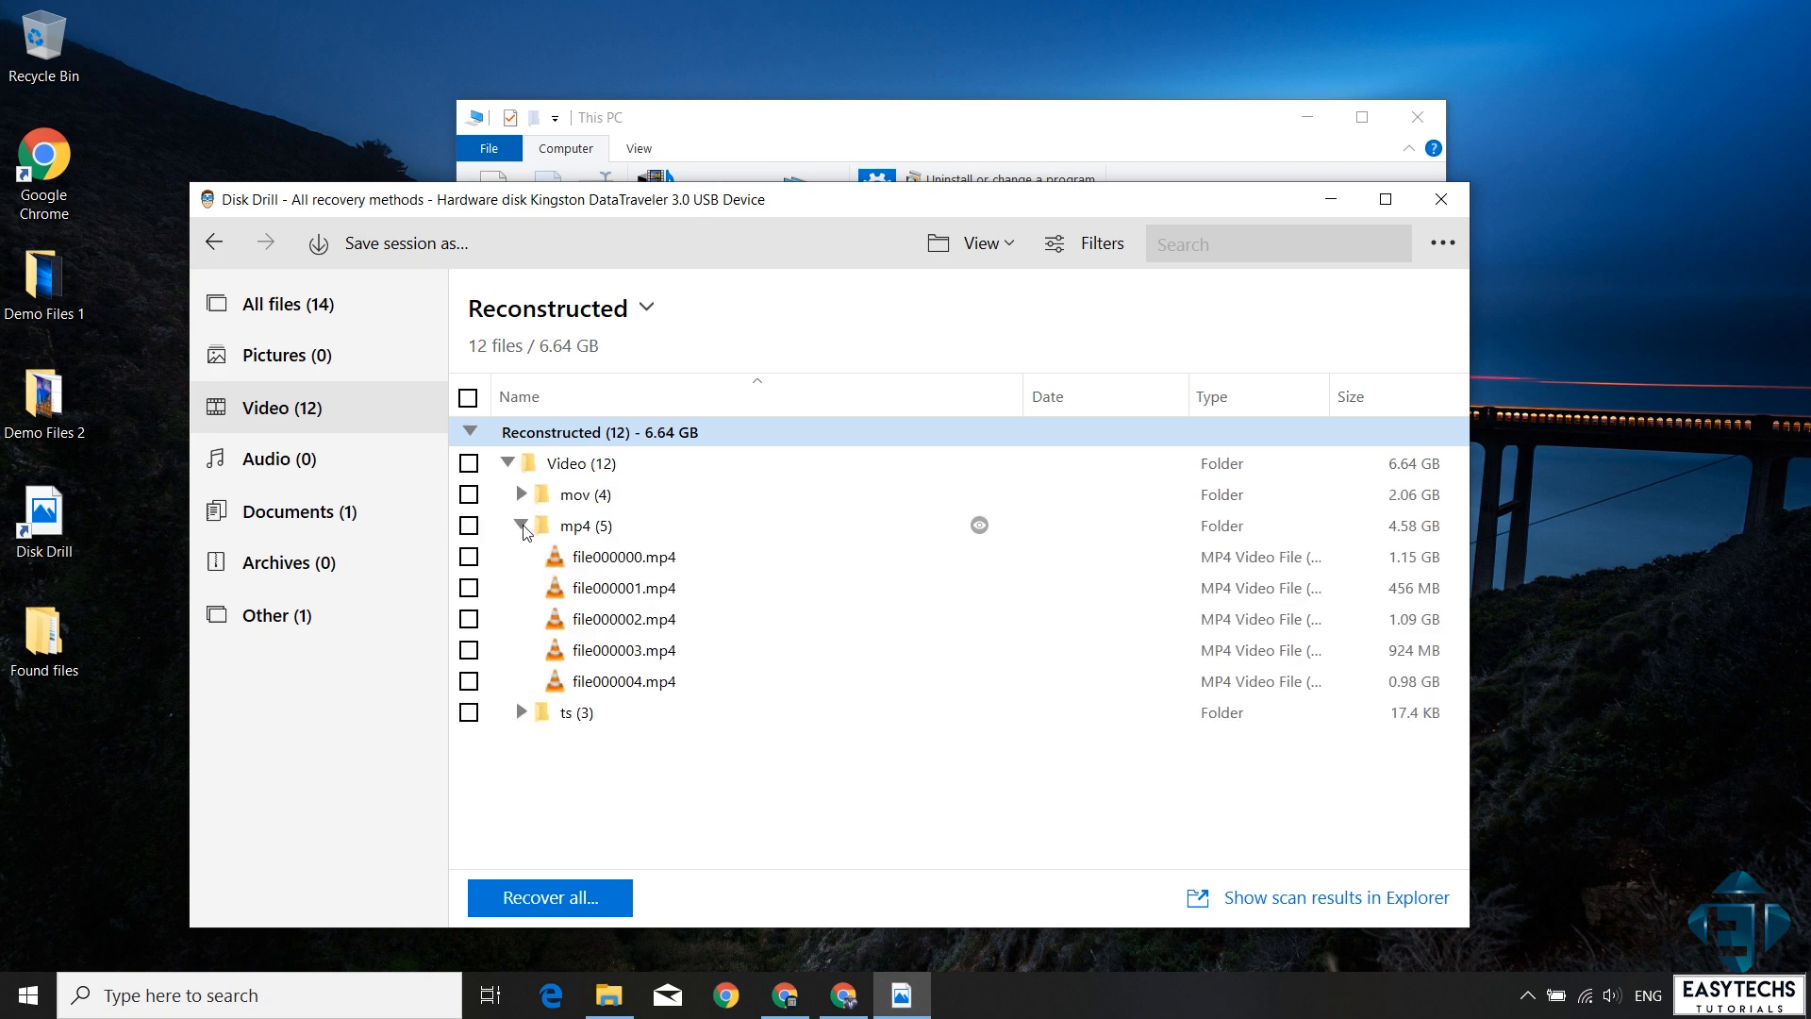
left_click(521, 494)
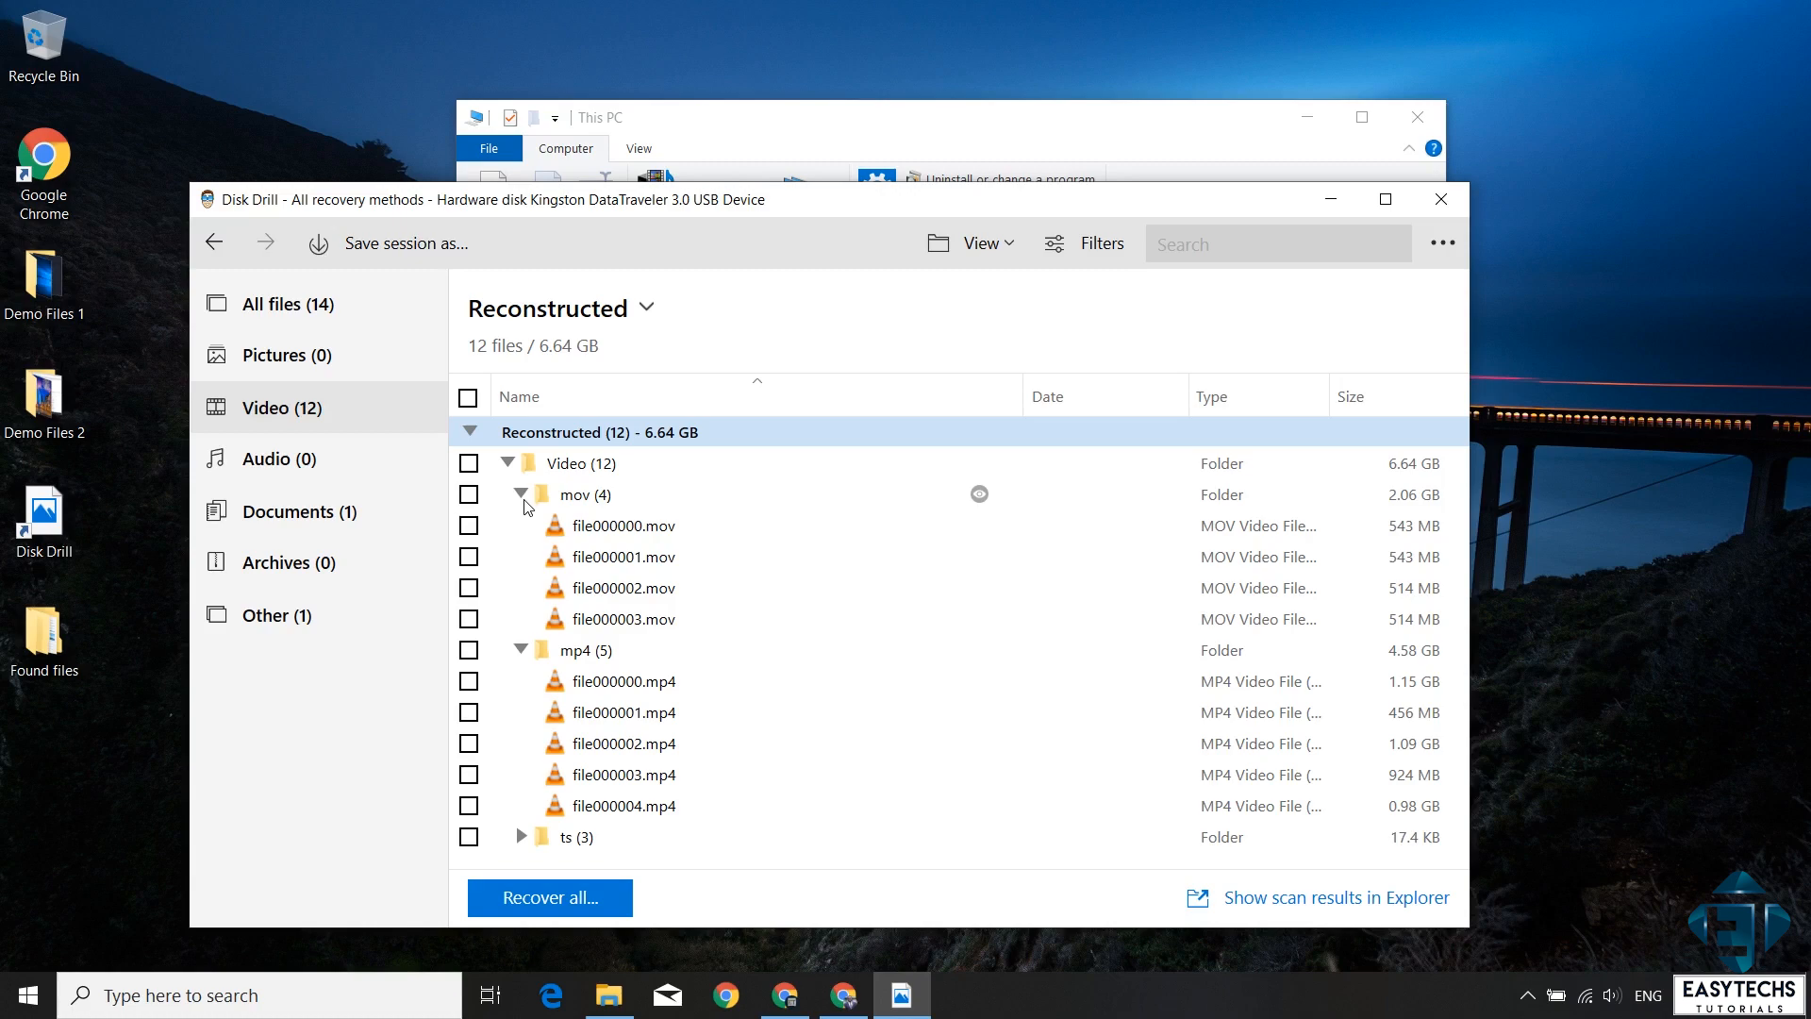
left_click(521, 494)
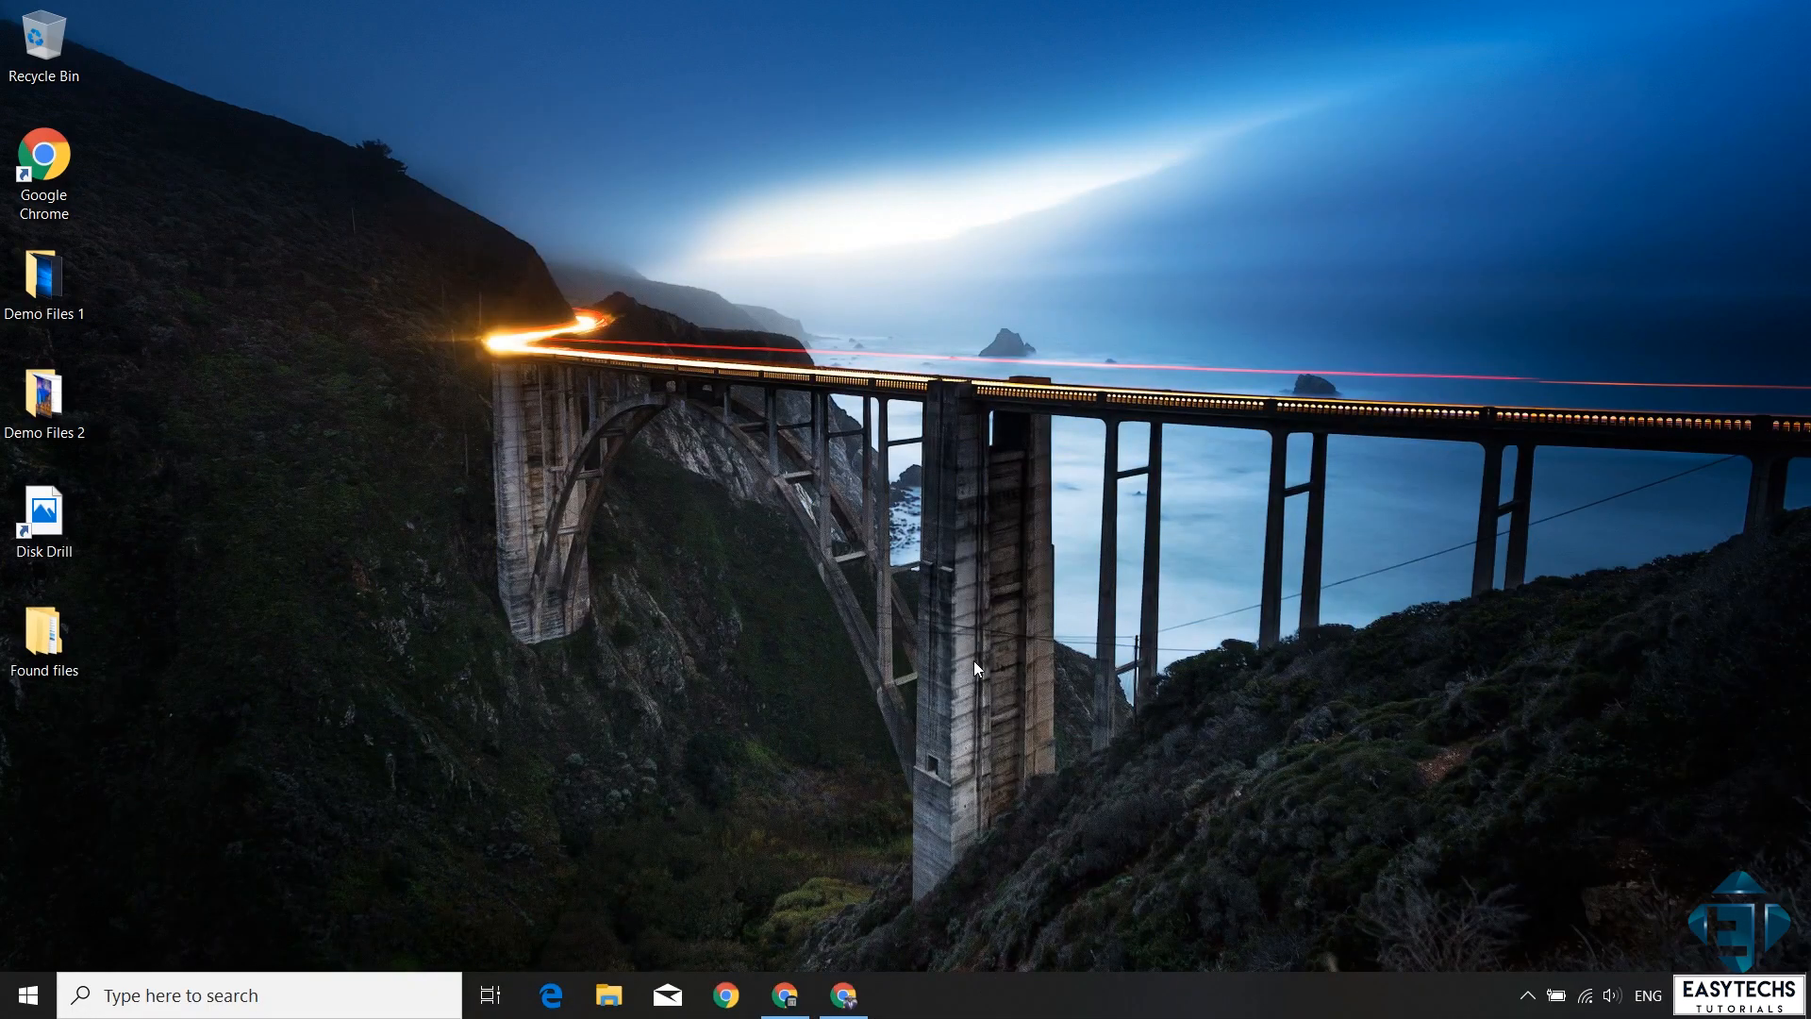
Step: Run diskpart and select the 7392 MB USB drive, Disk 3
type("diskpart")
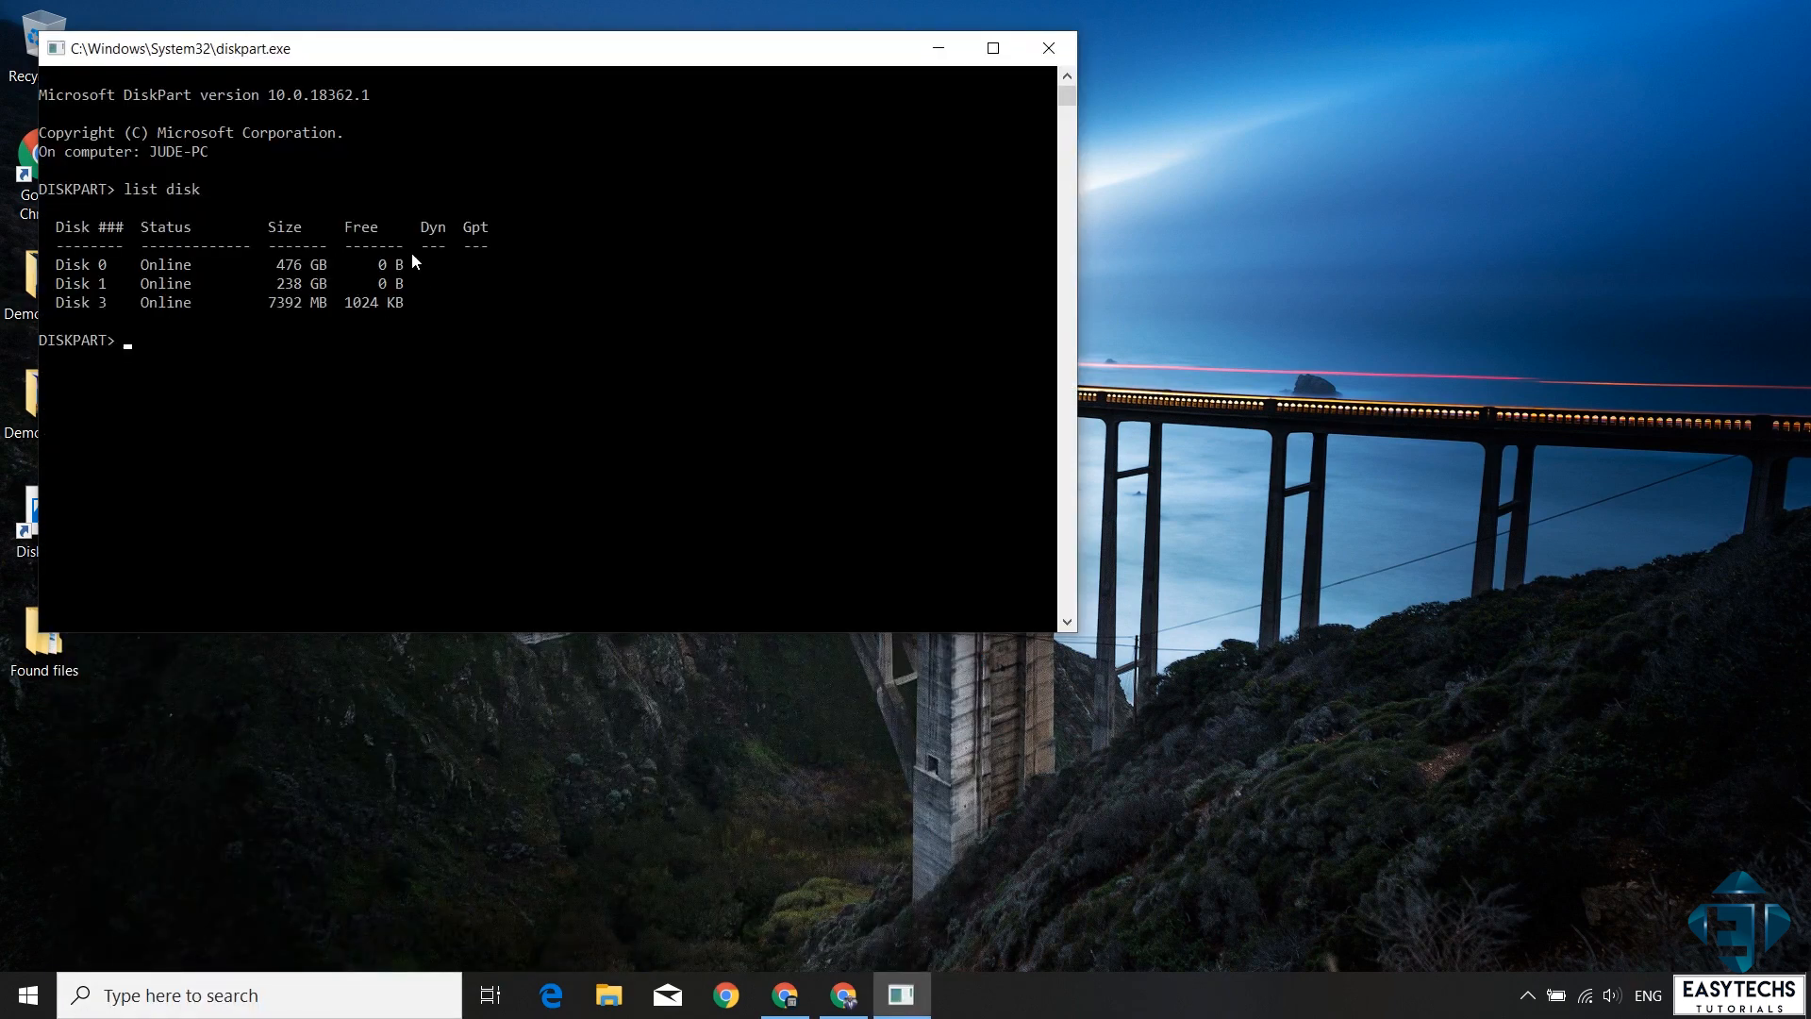
type("select disk")
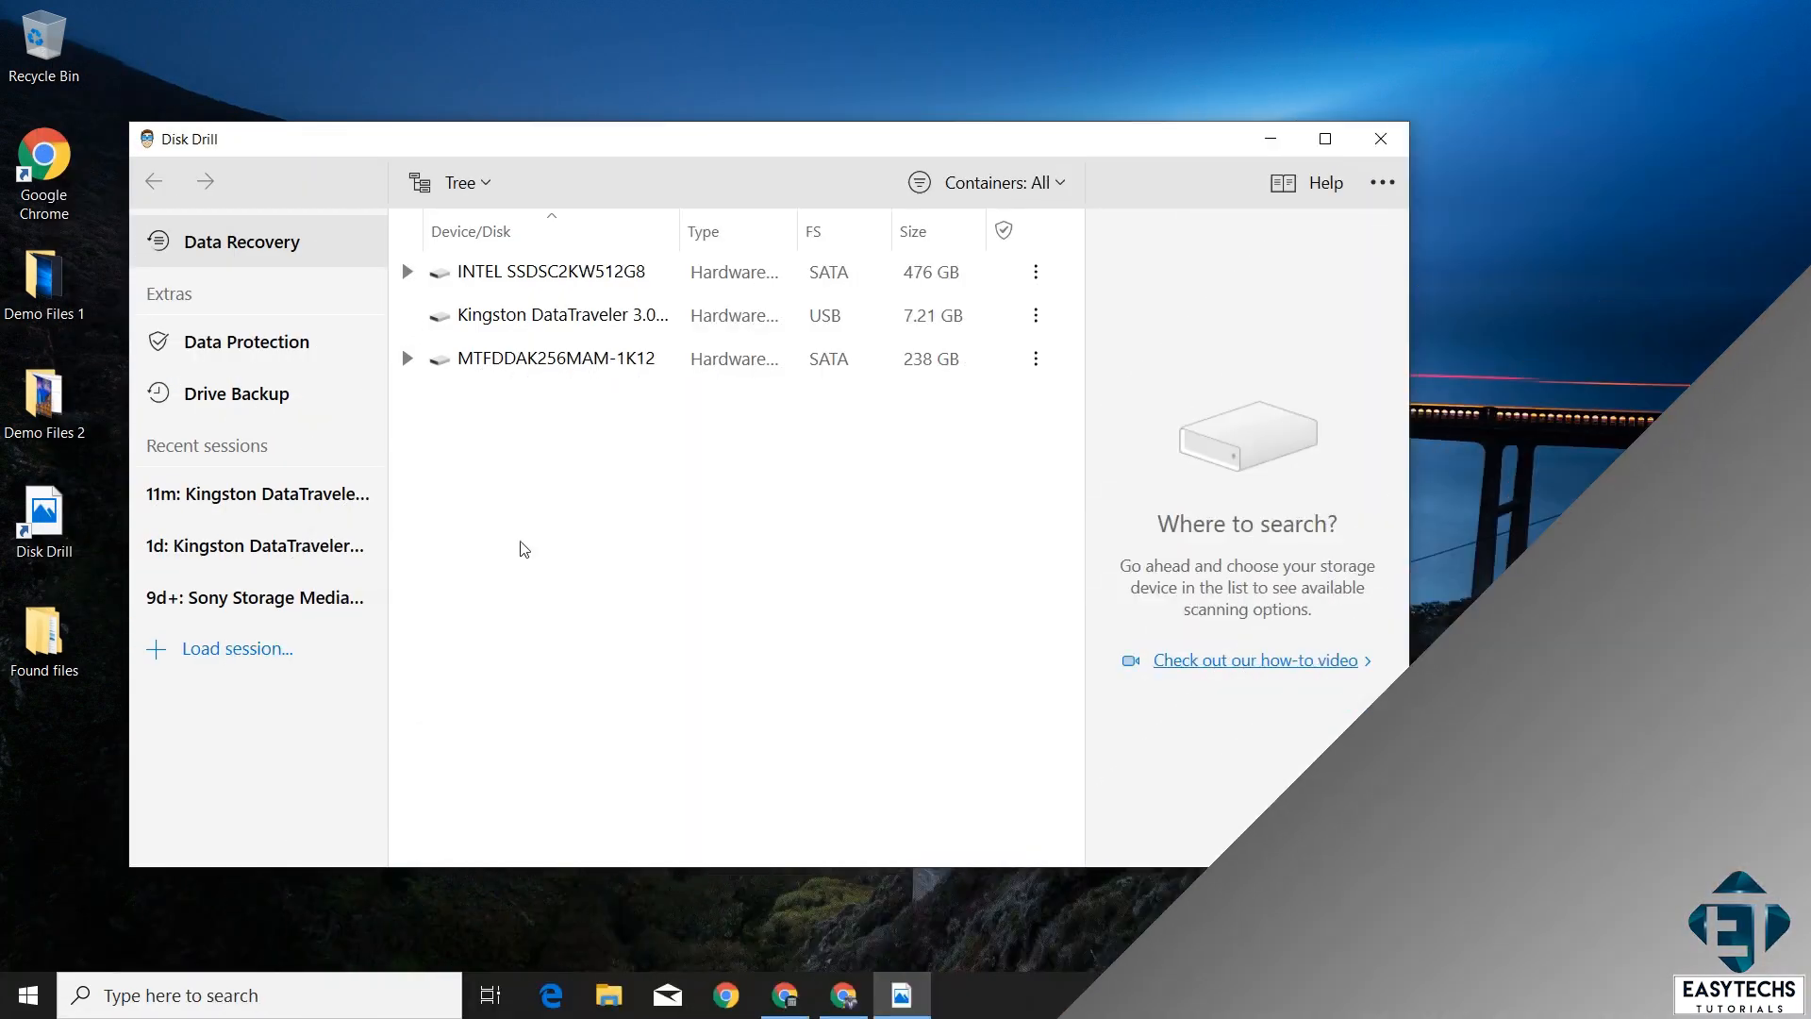
Step: Scan the wiped Kingston drive, preview the reconstructed file000000.mov, then close Disk Drill
left_click(562, 313)
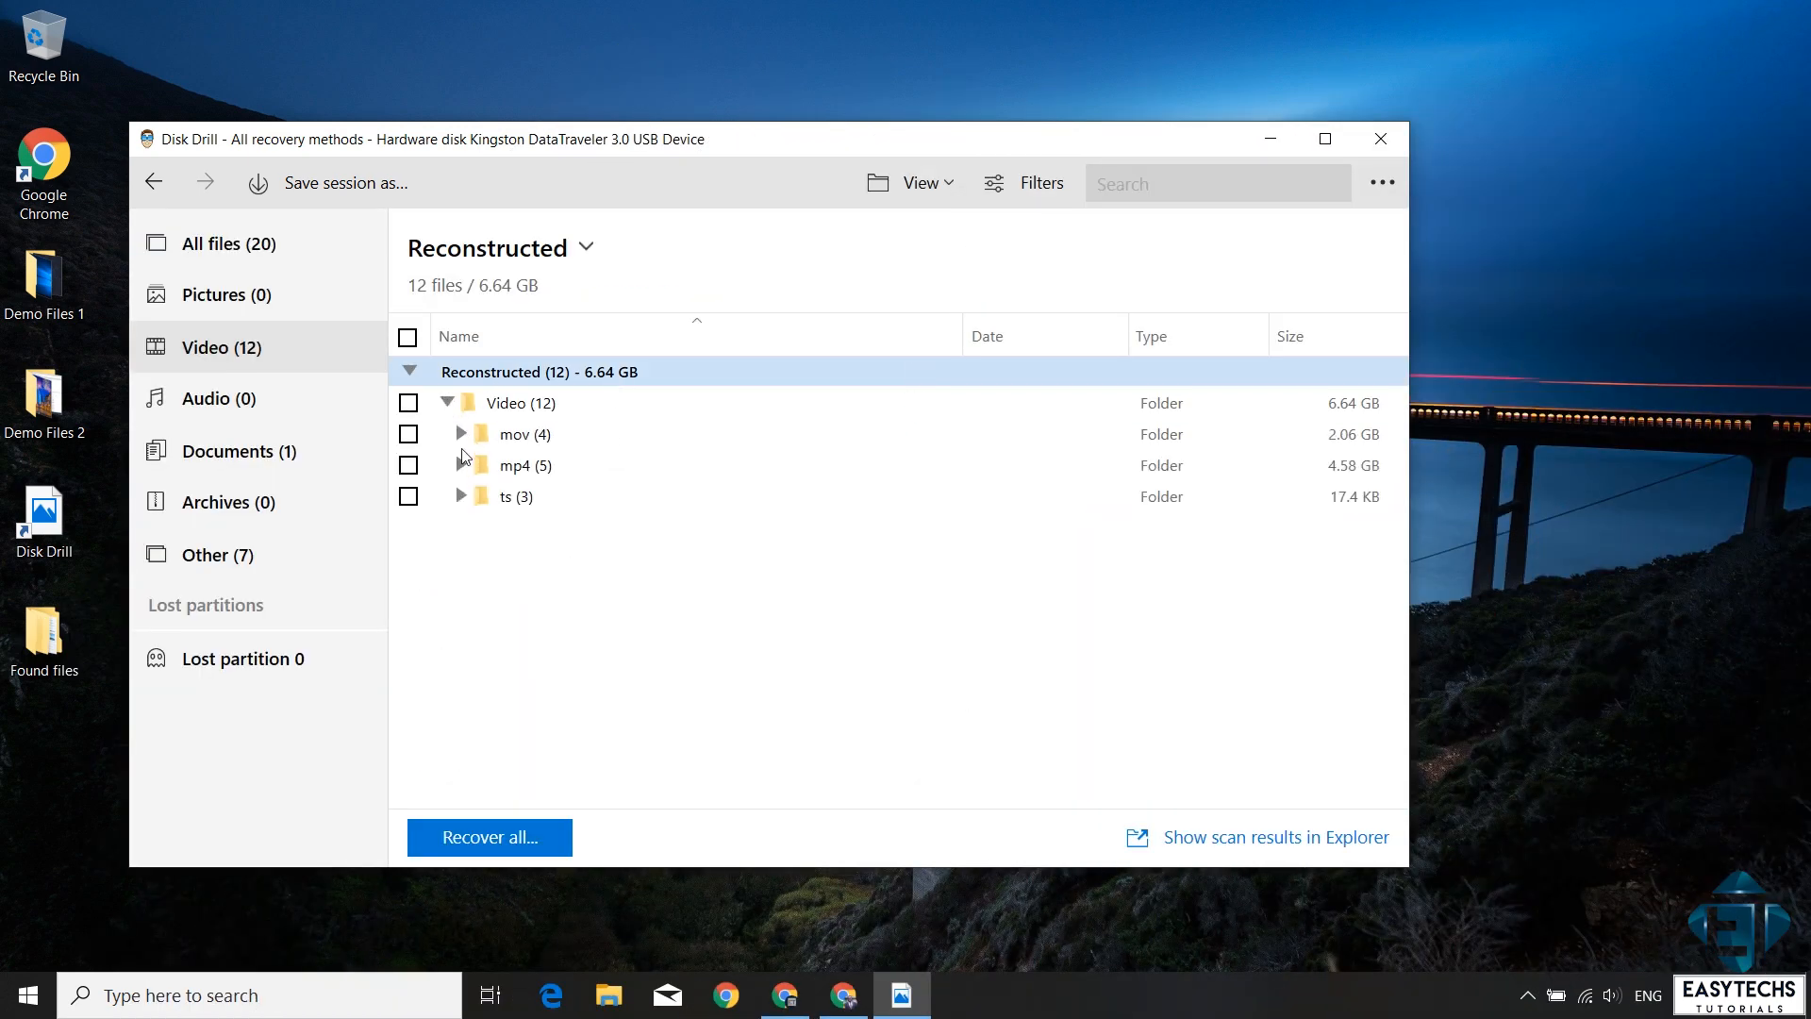
left_click(460, 434)
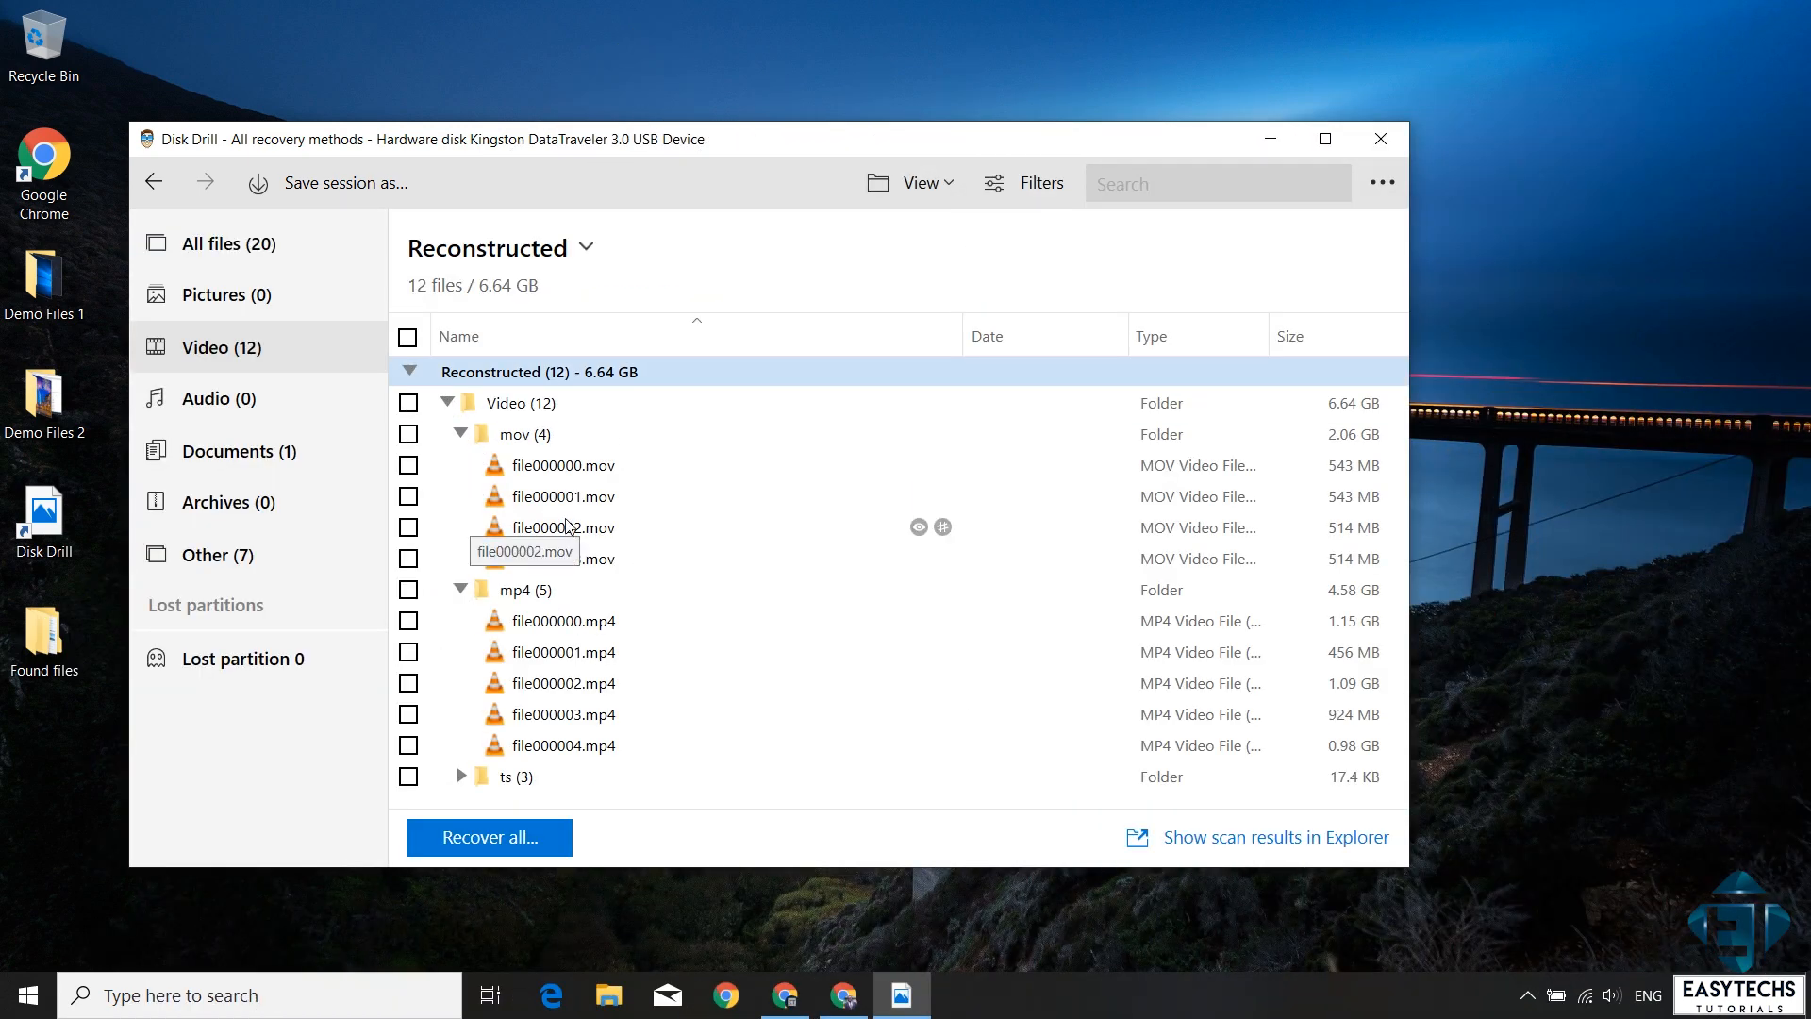
left_click(562, 464)
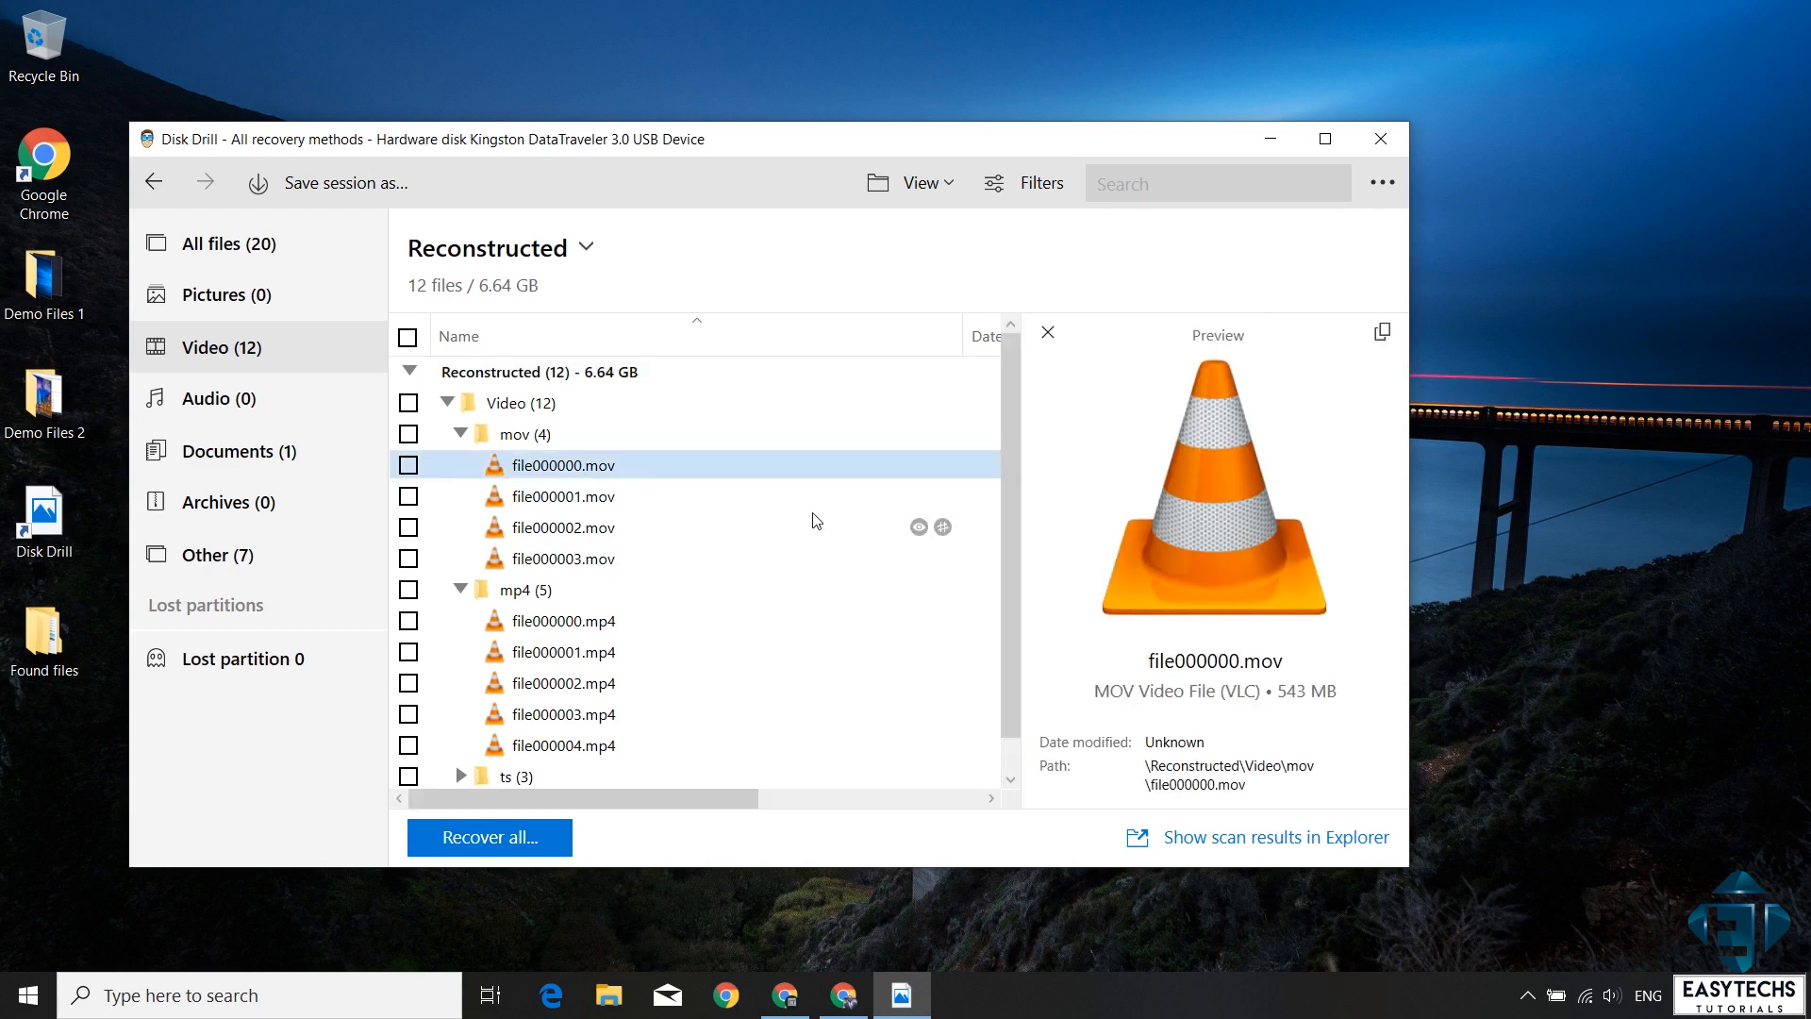
mouse_move(1380, 147)
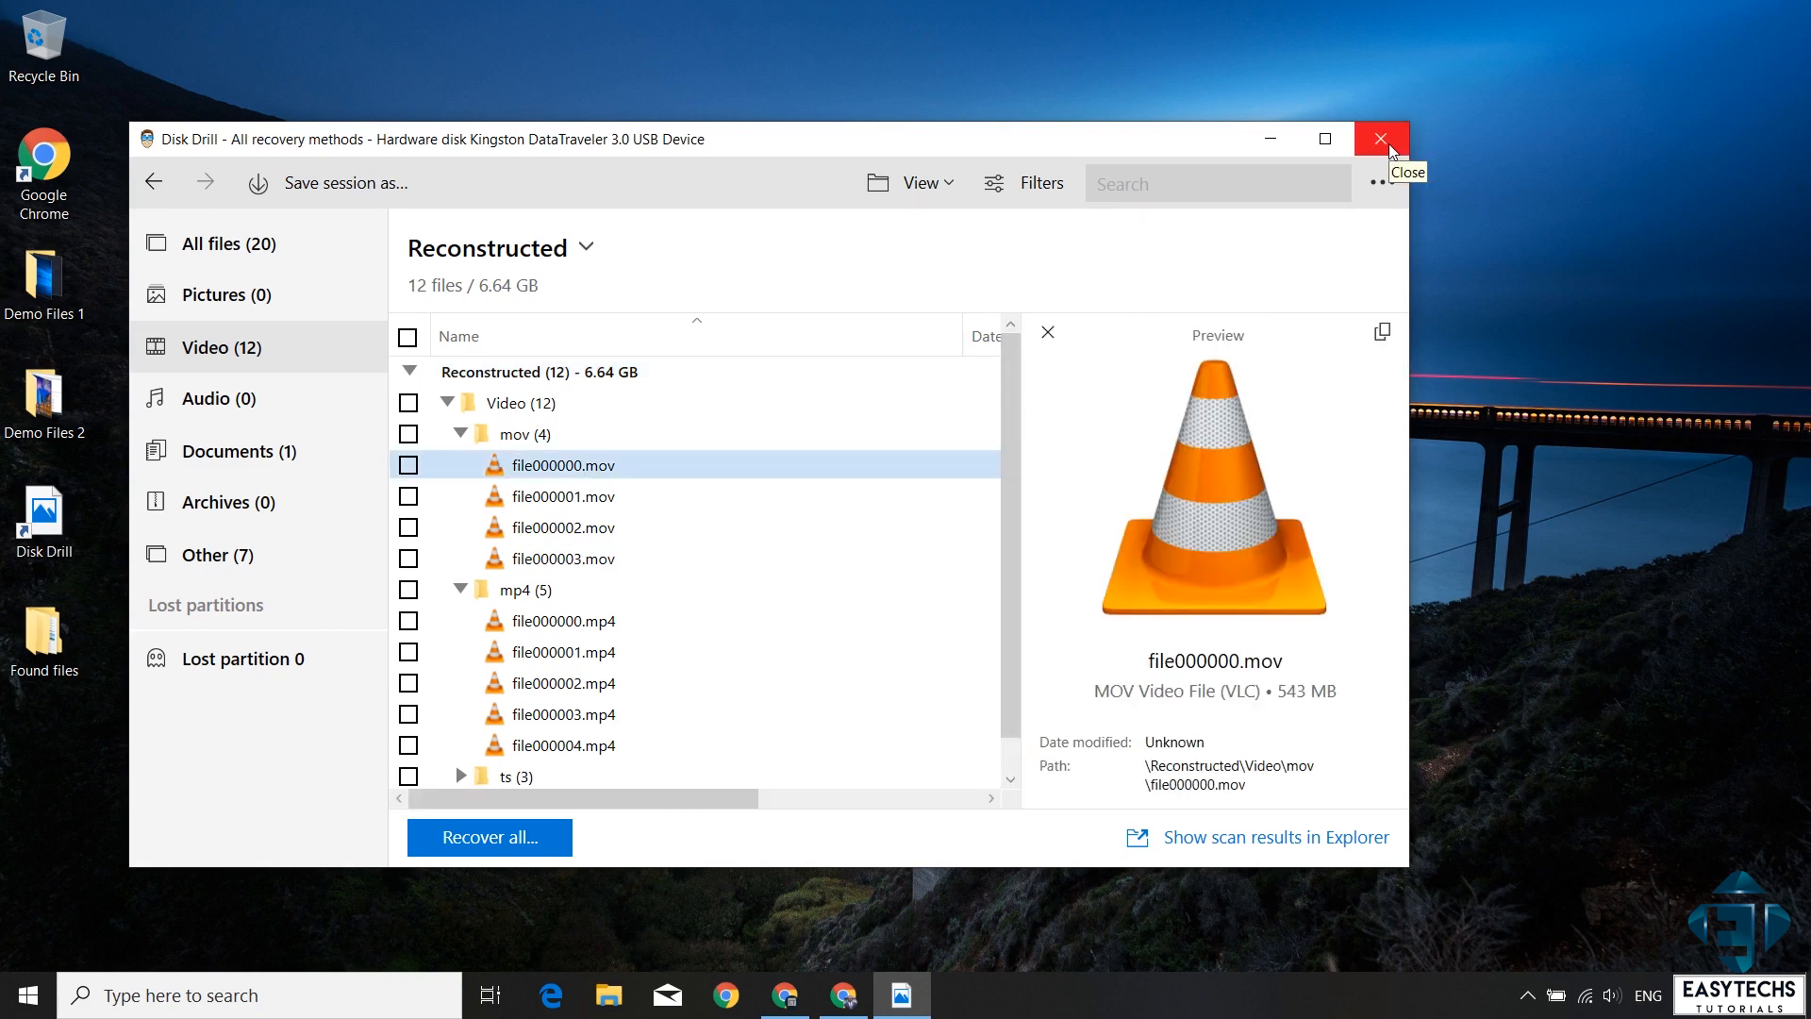
left_click(1381, 138)
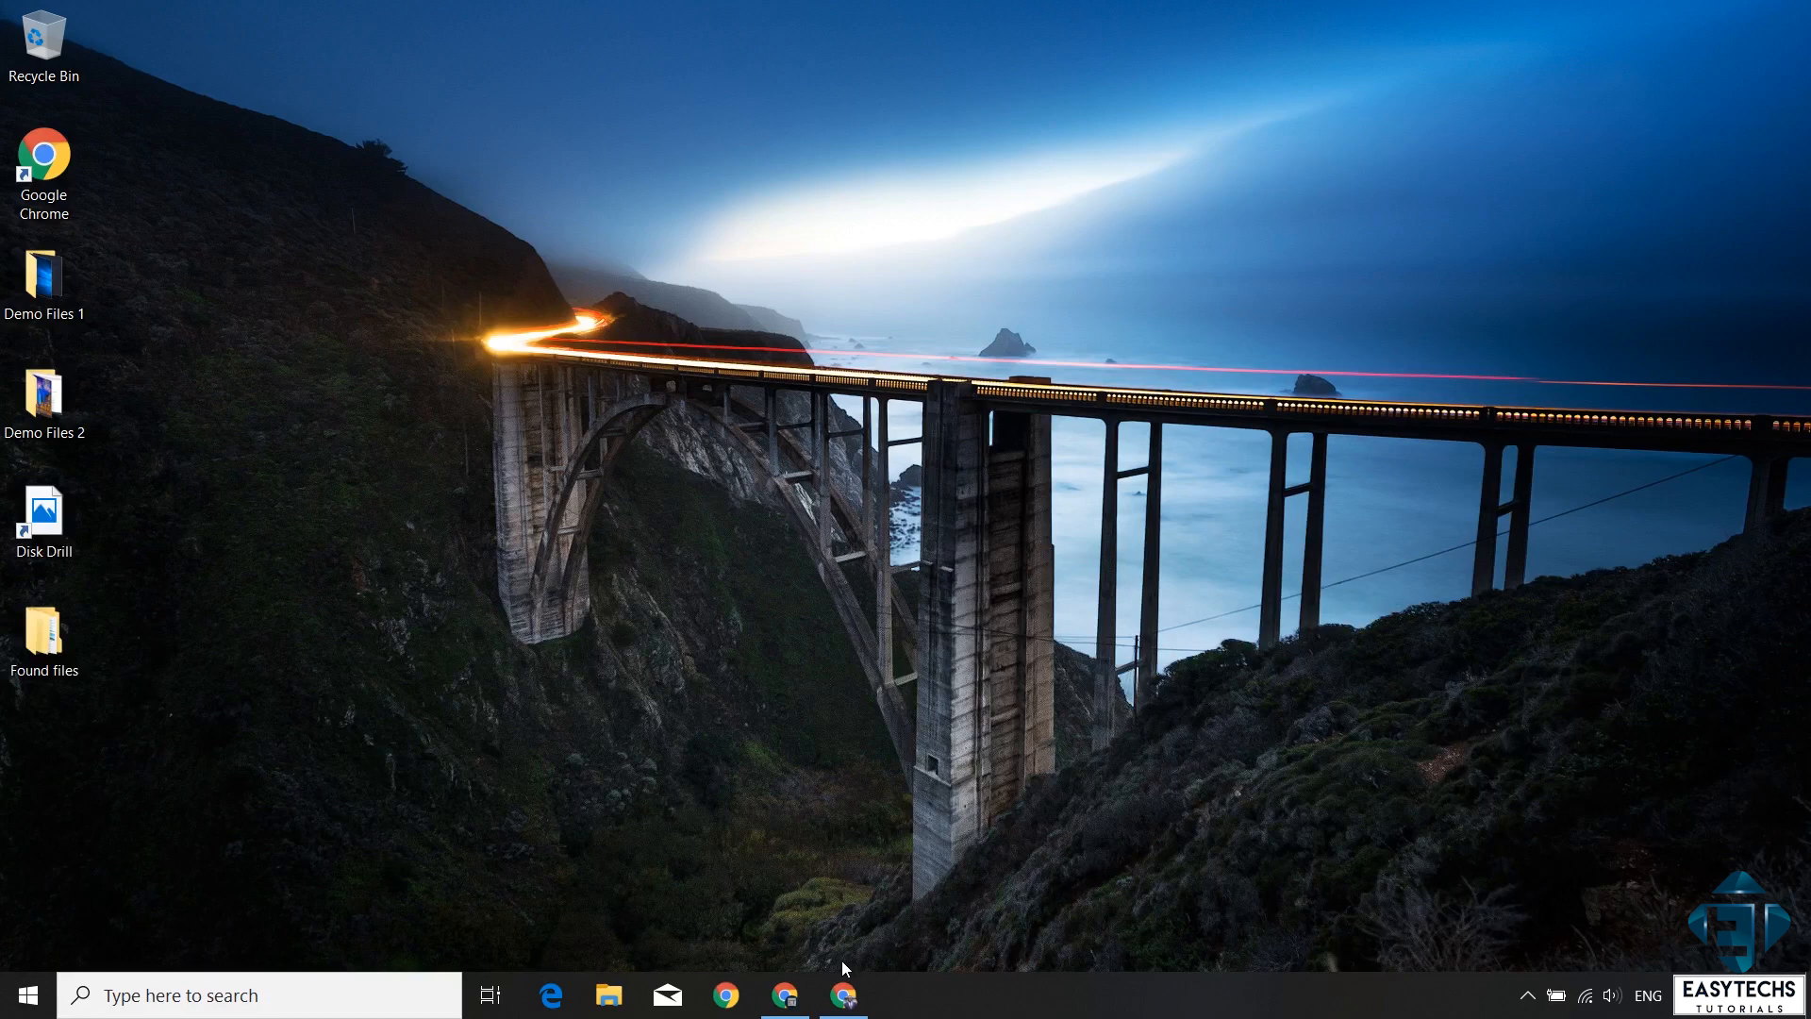
mouse_move(1362, 896)
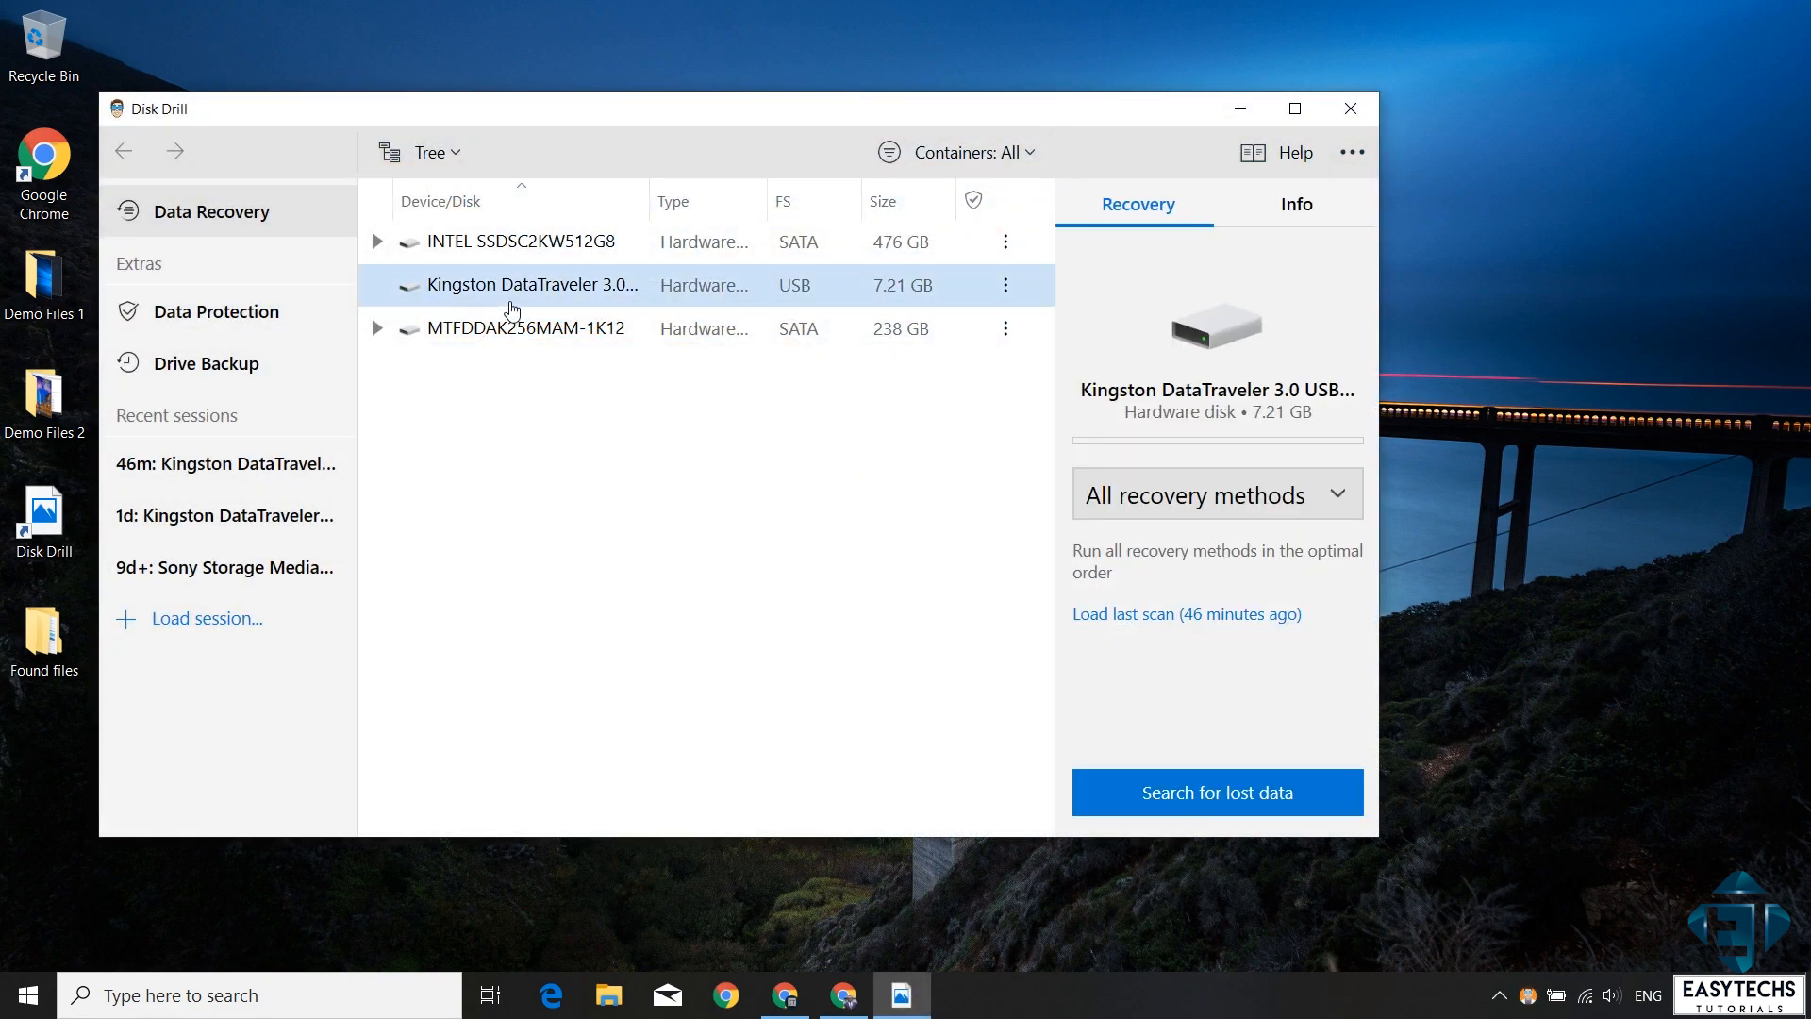
Step: Start the Data Protection service and toggle Recovery Vault ON for Local Disk (C:), then subscribe to EasyTechs
left_click(215, 311)
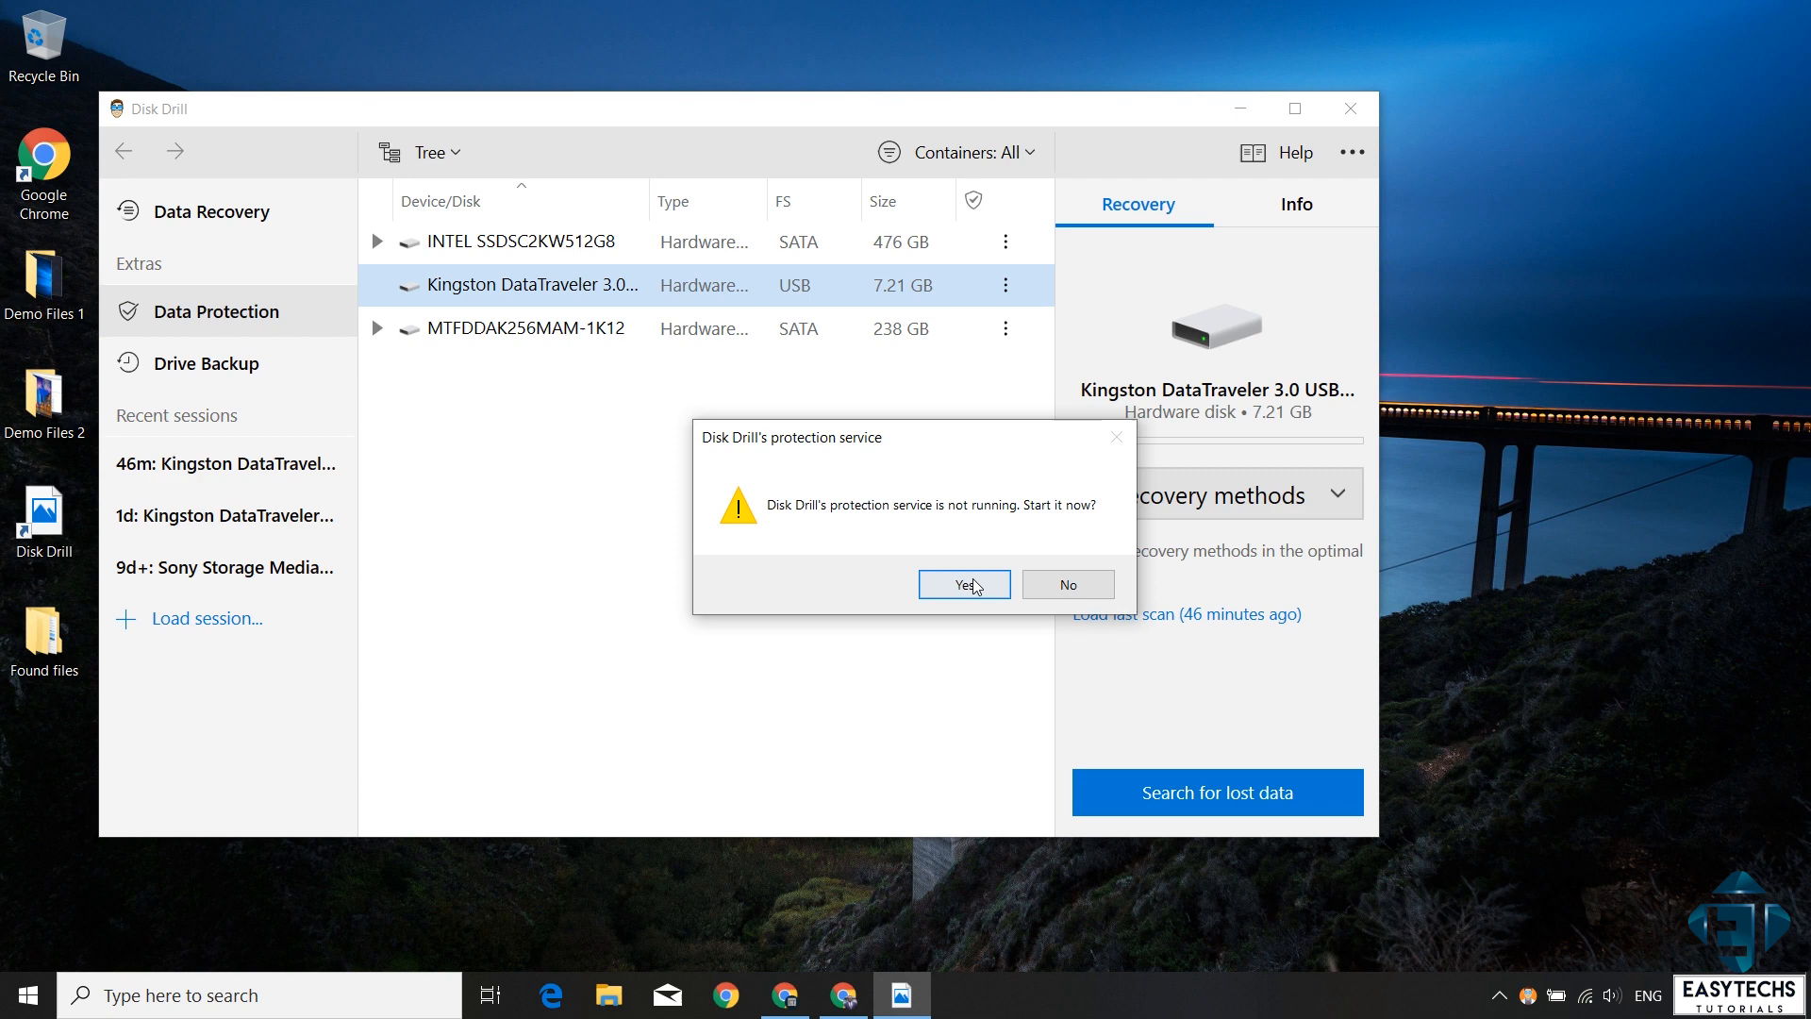
left_click(964, 584)
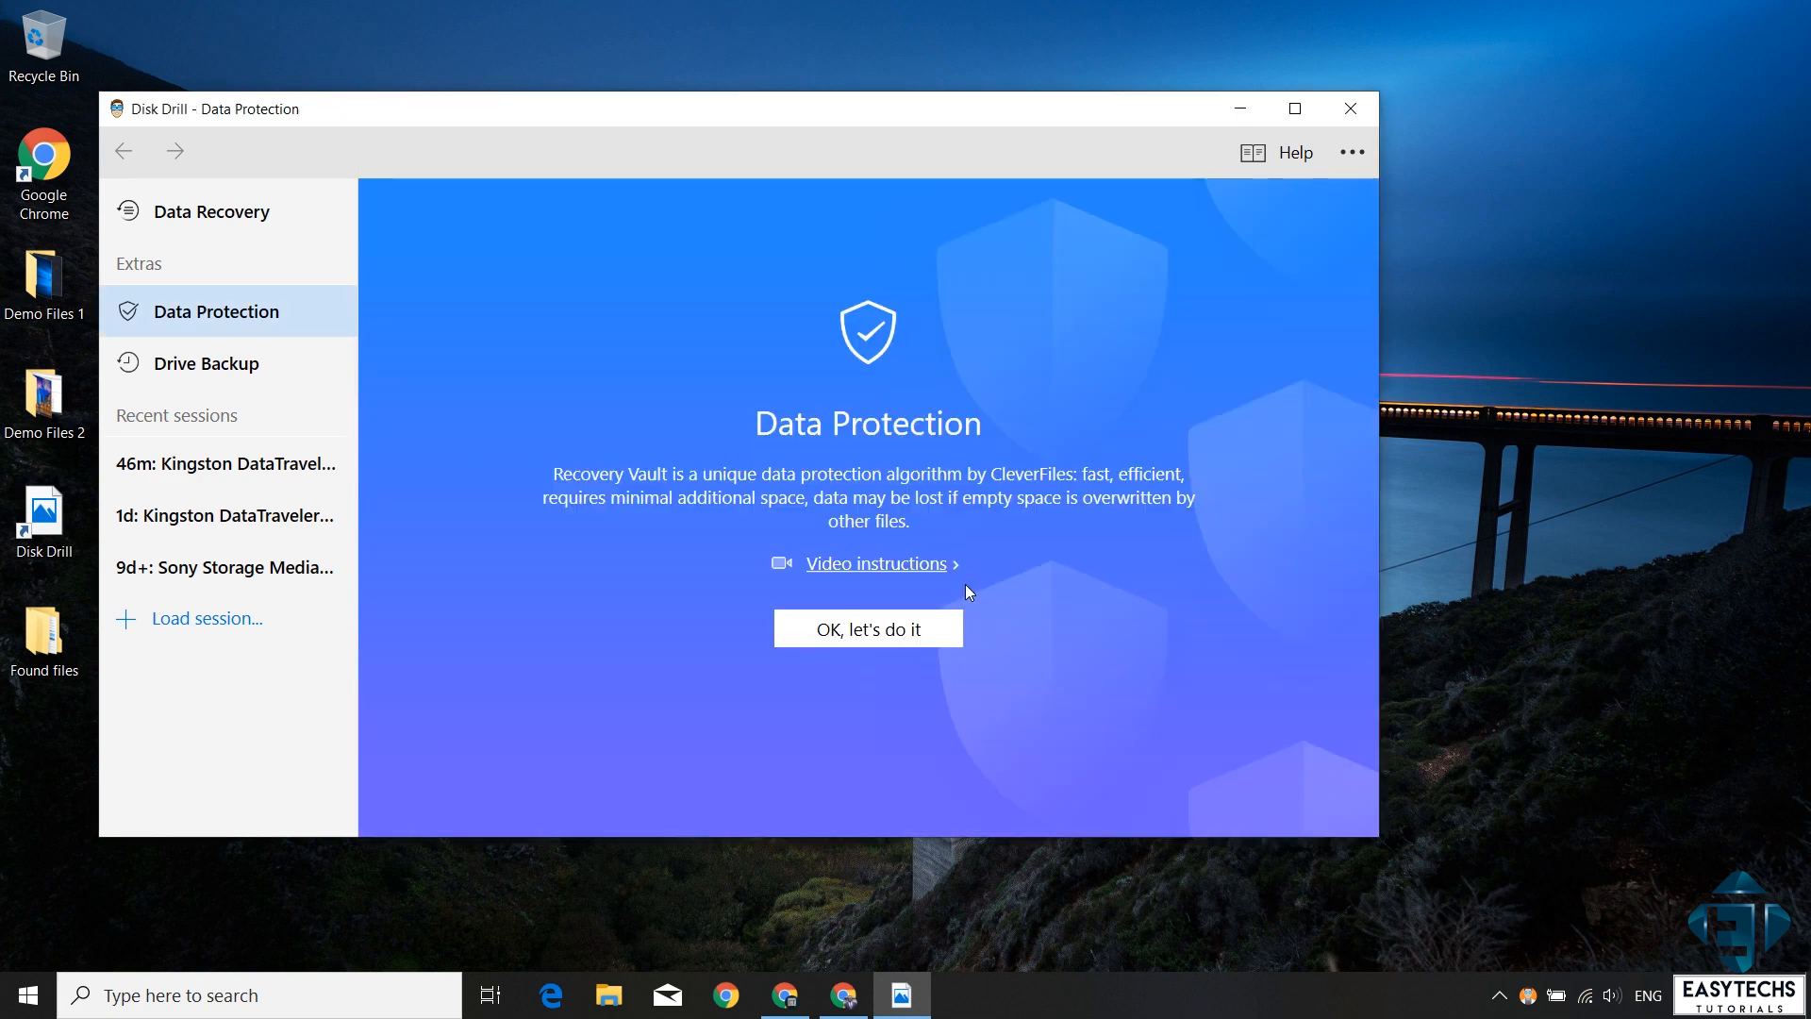
mouse_move(774, 498)
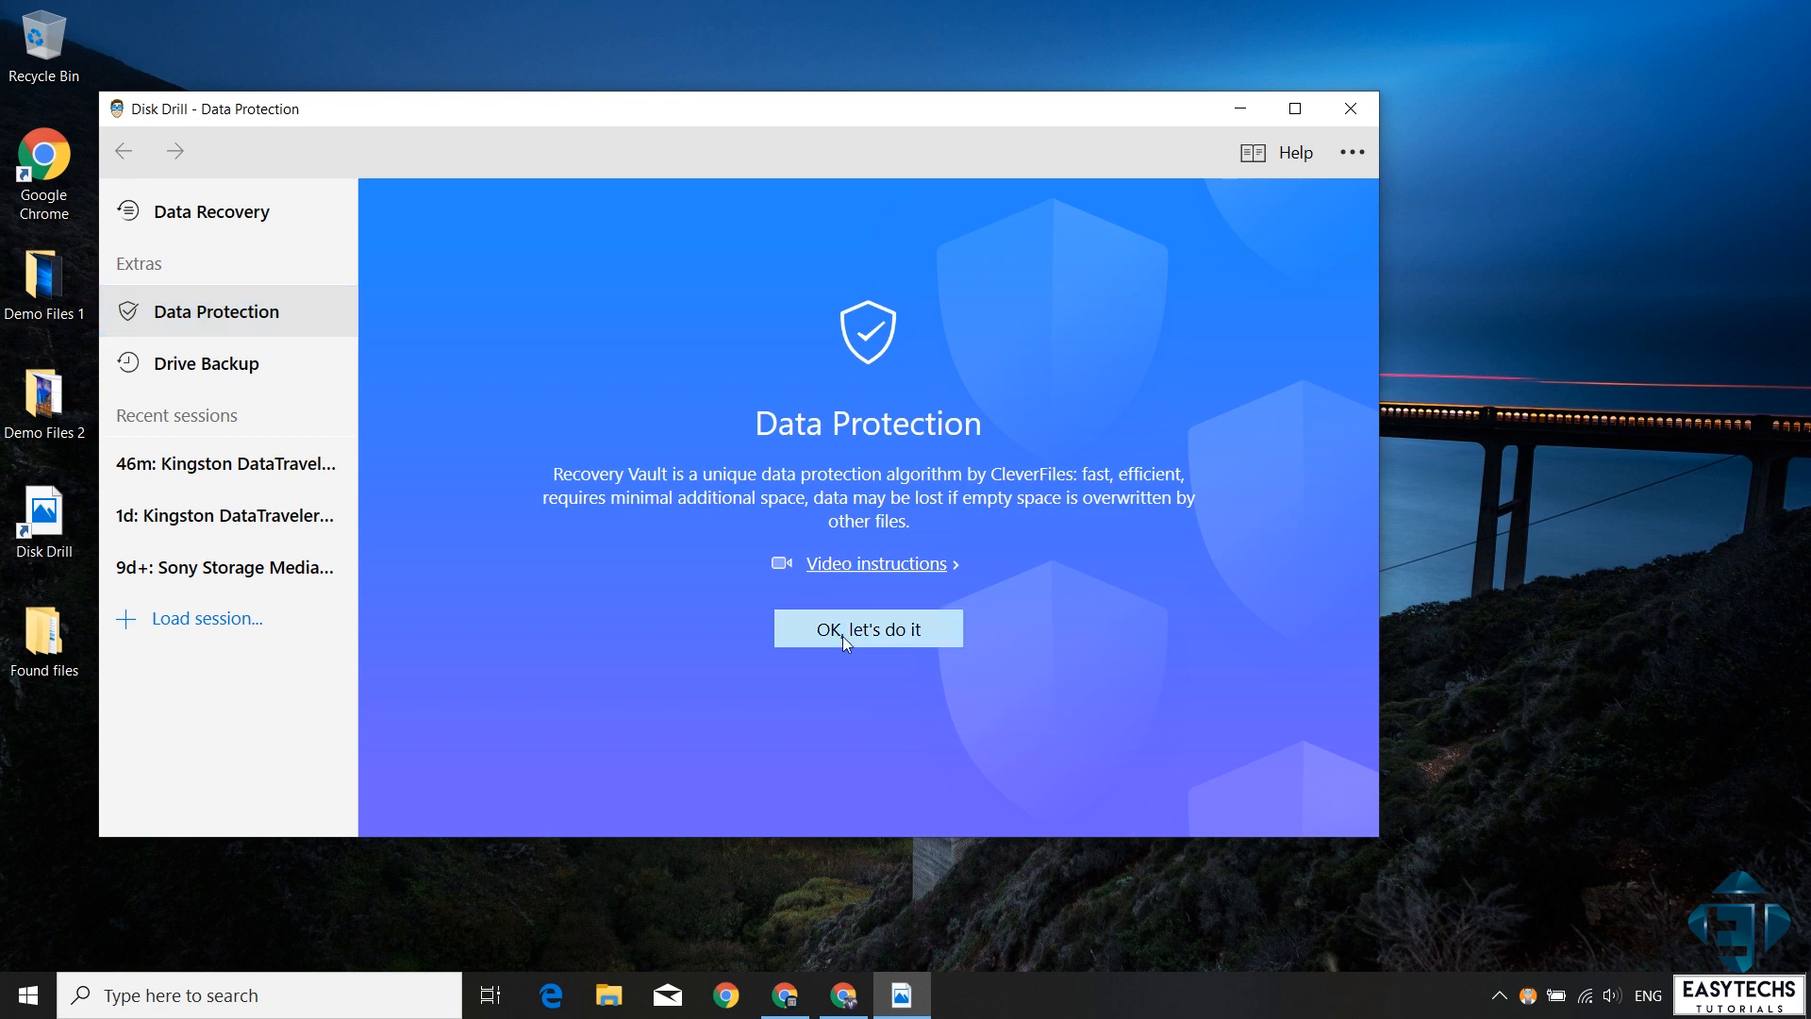
left_click(868, 628)
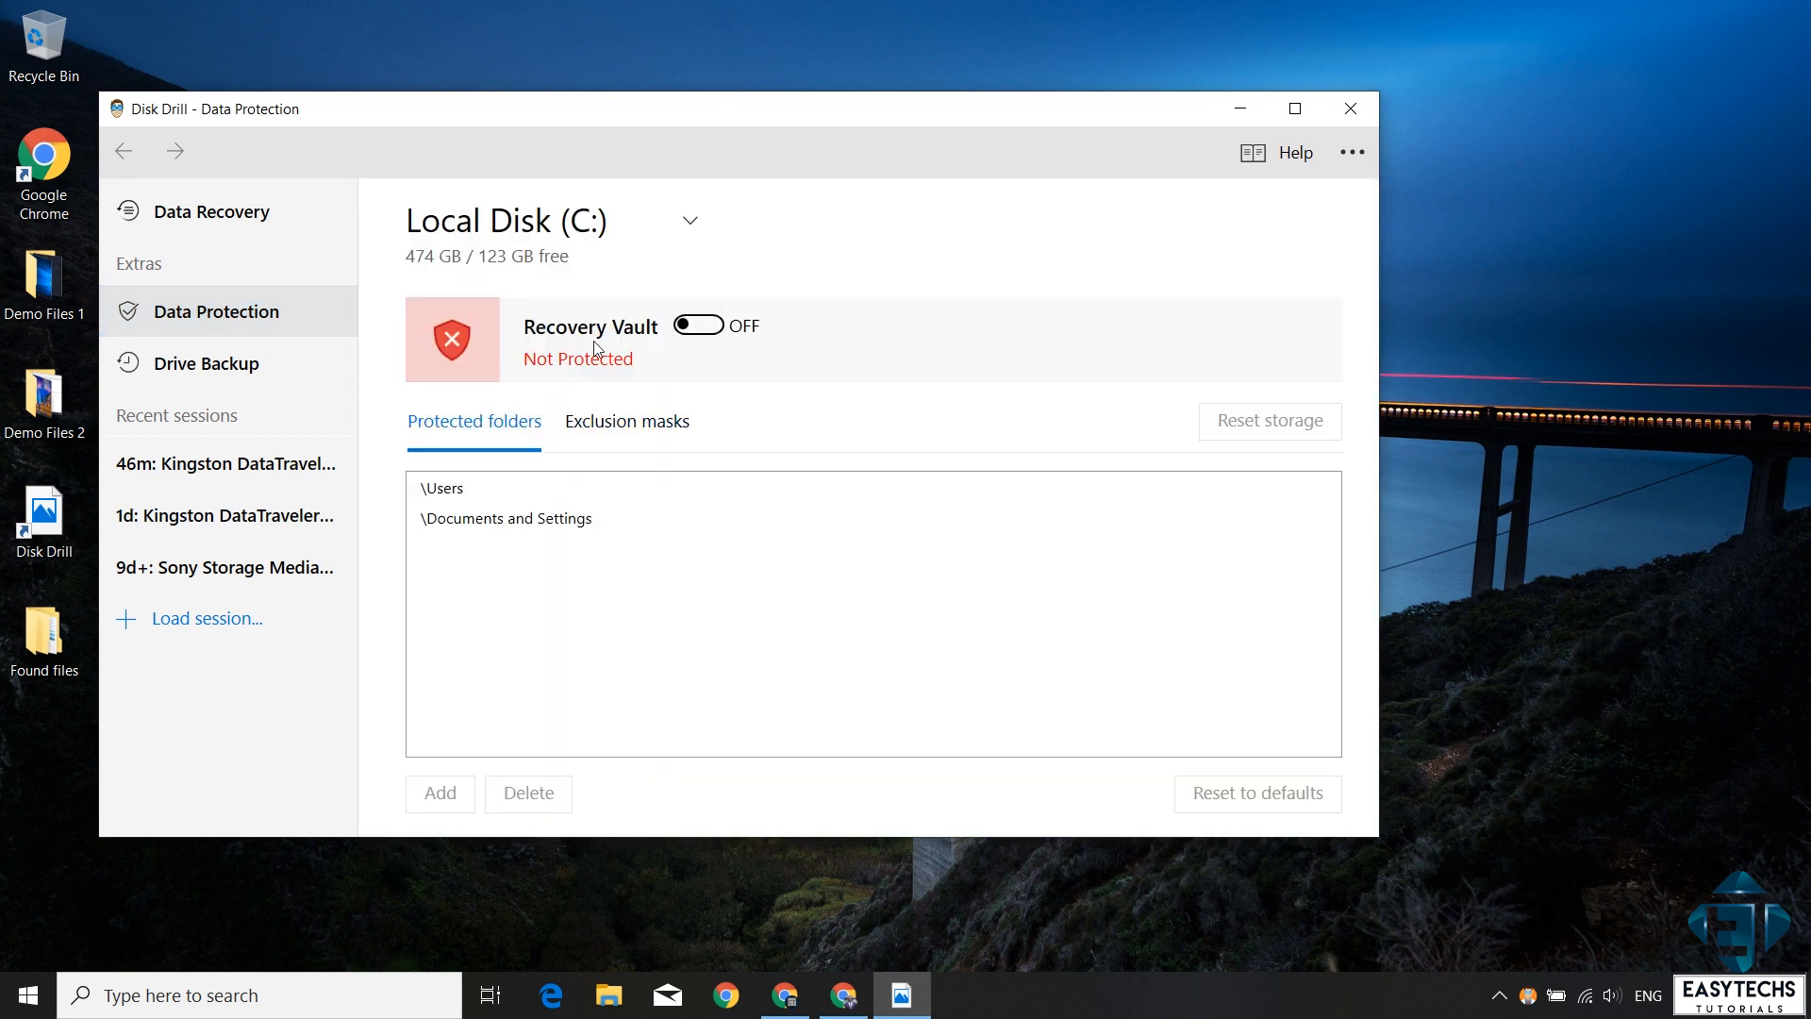
left_click(698, 325)
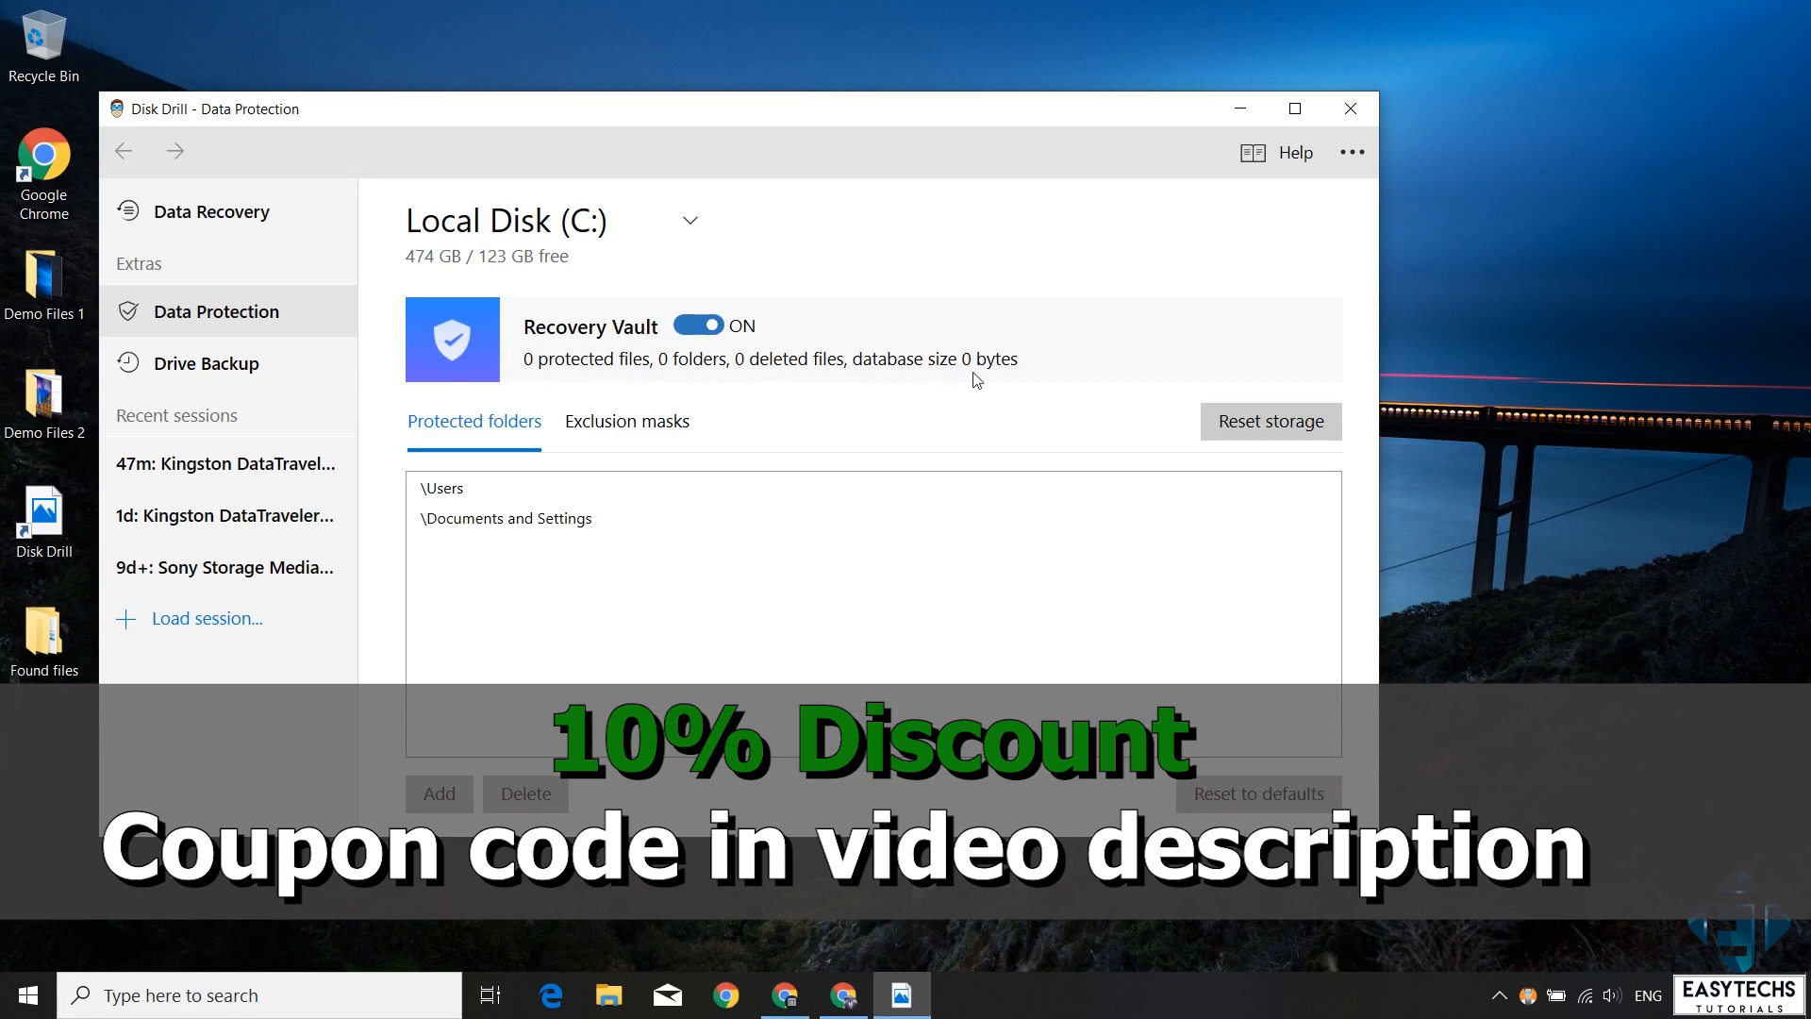
mouse_move(930, 532)
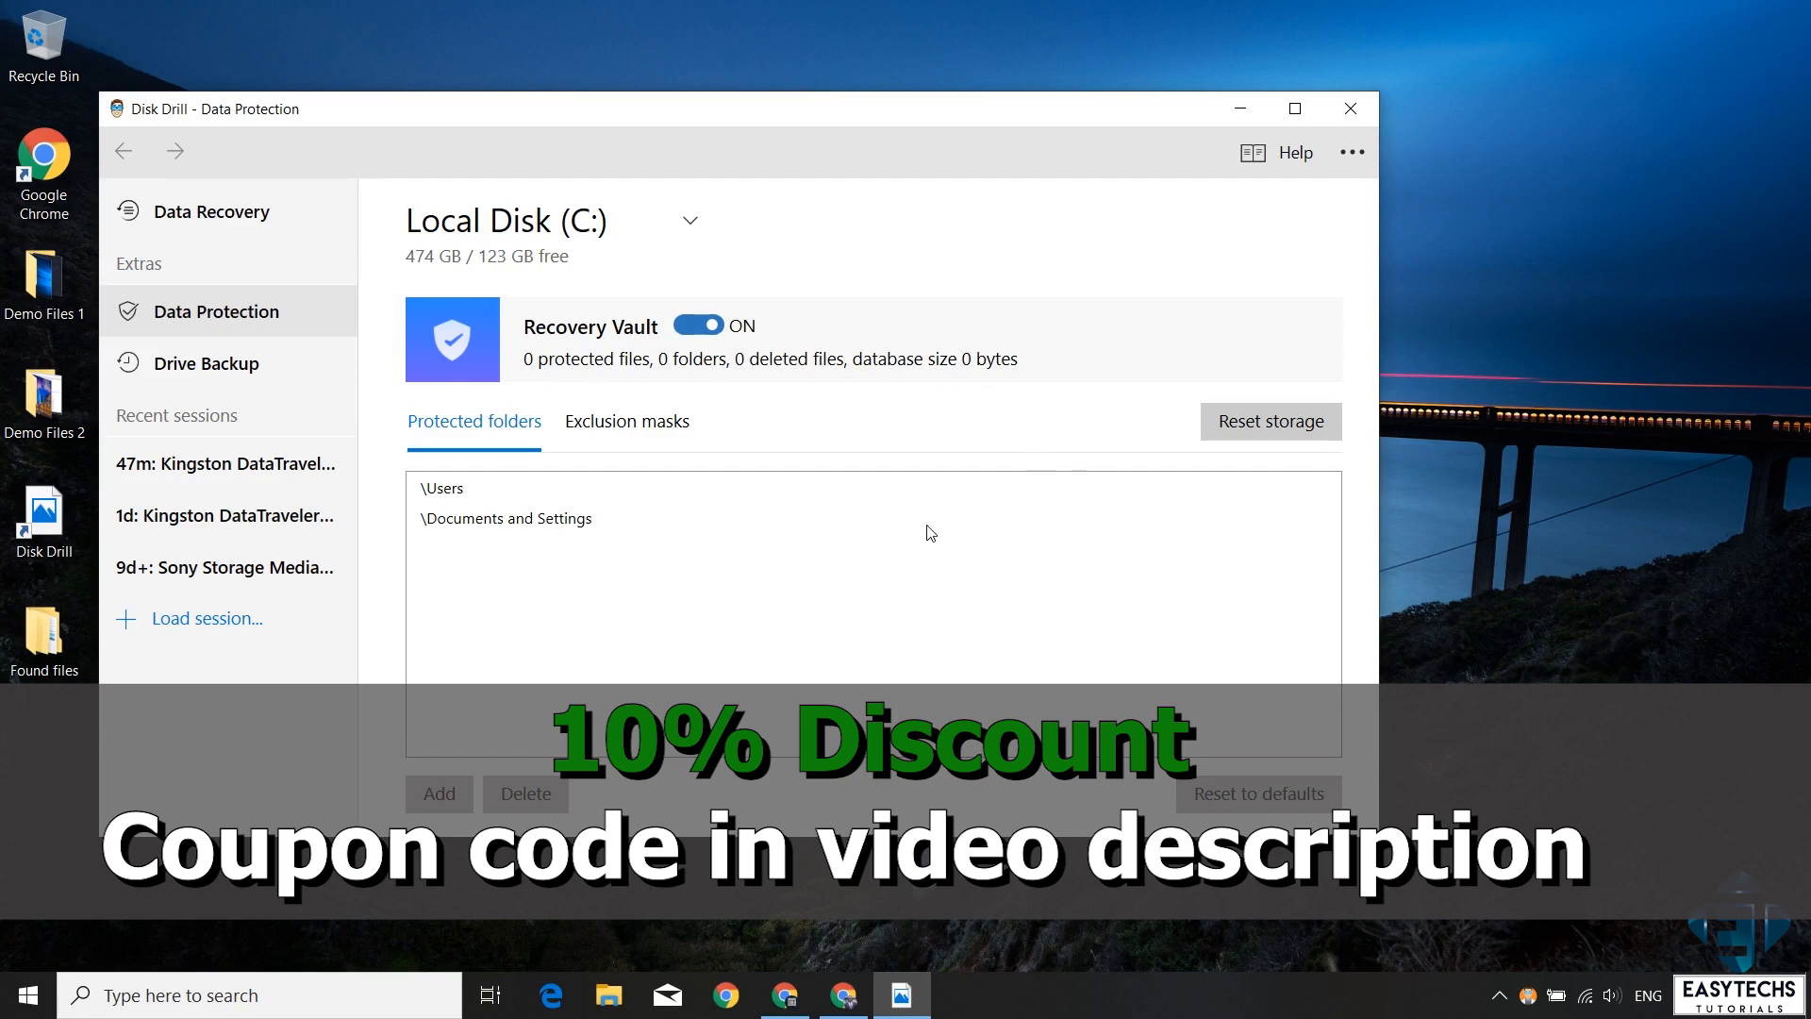
mouse_move(679, 564)
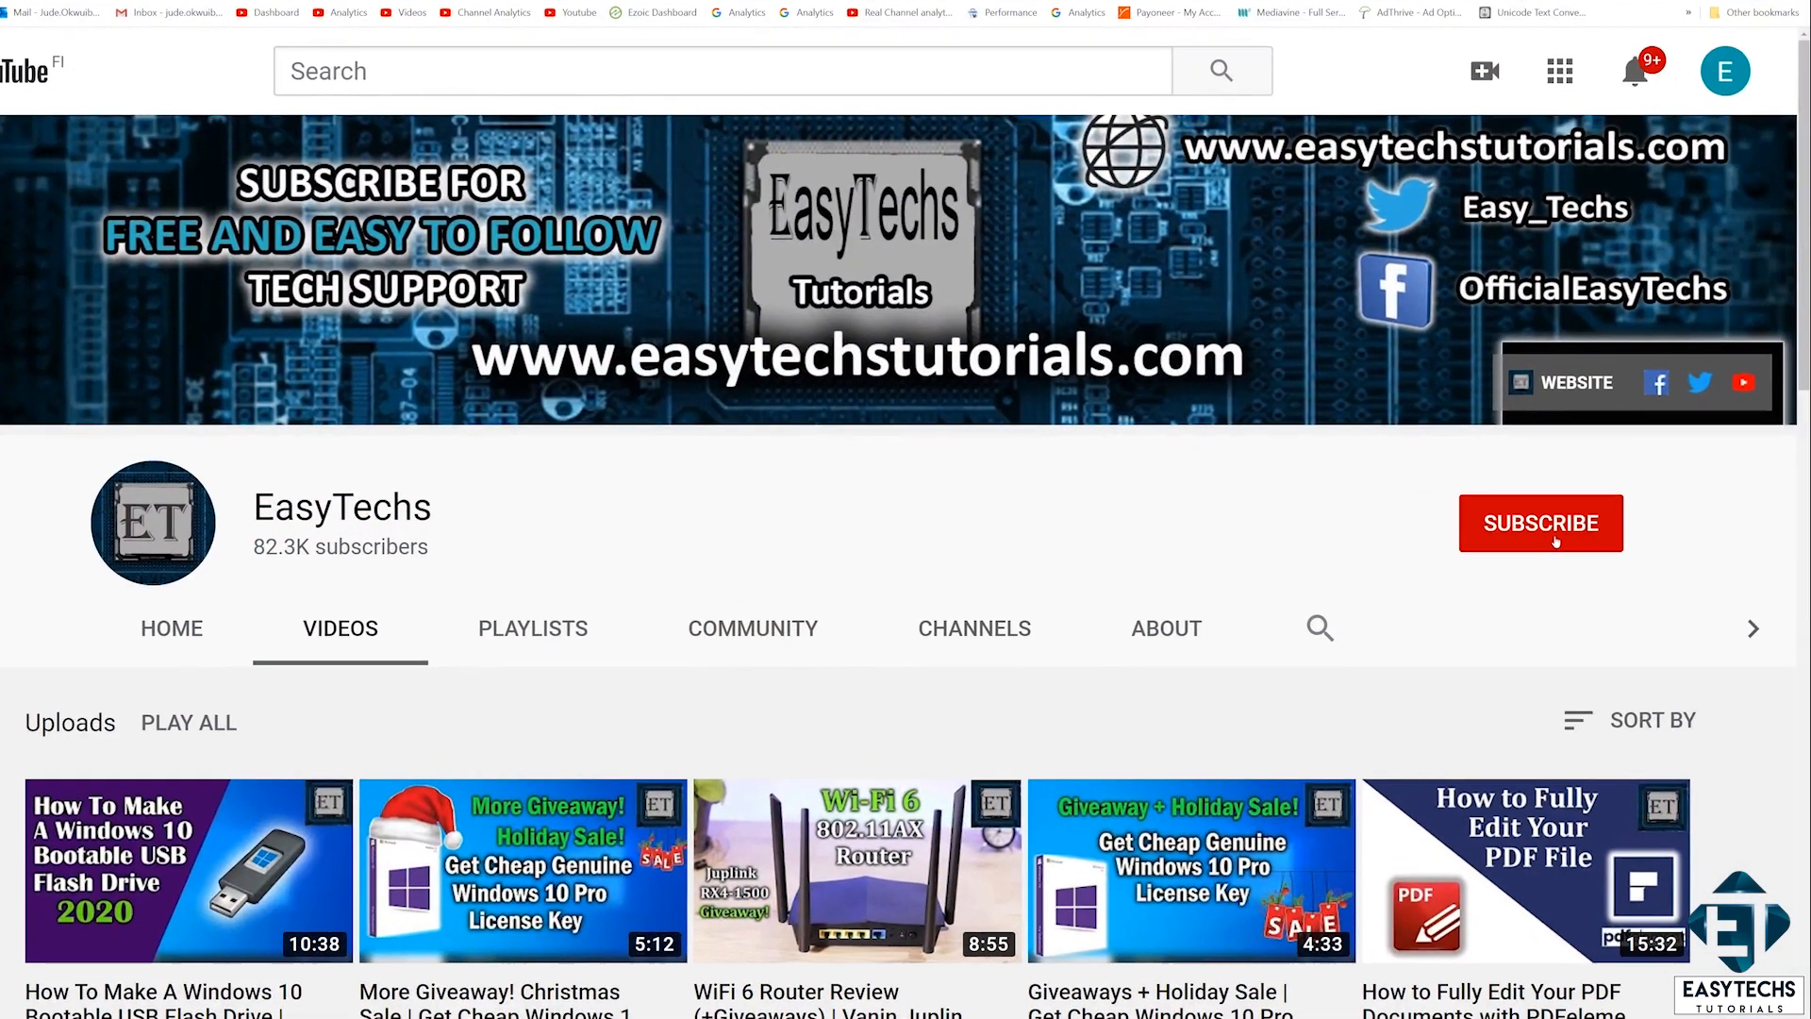
left_click(1539, 522)
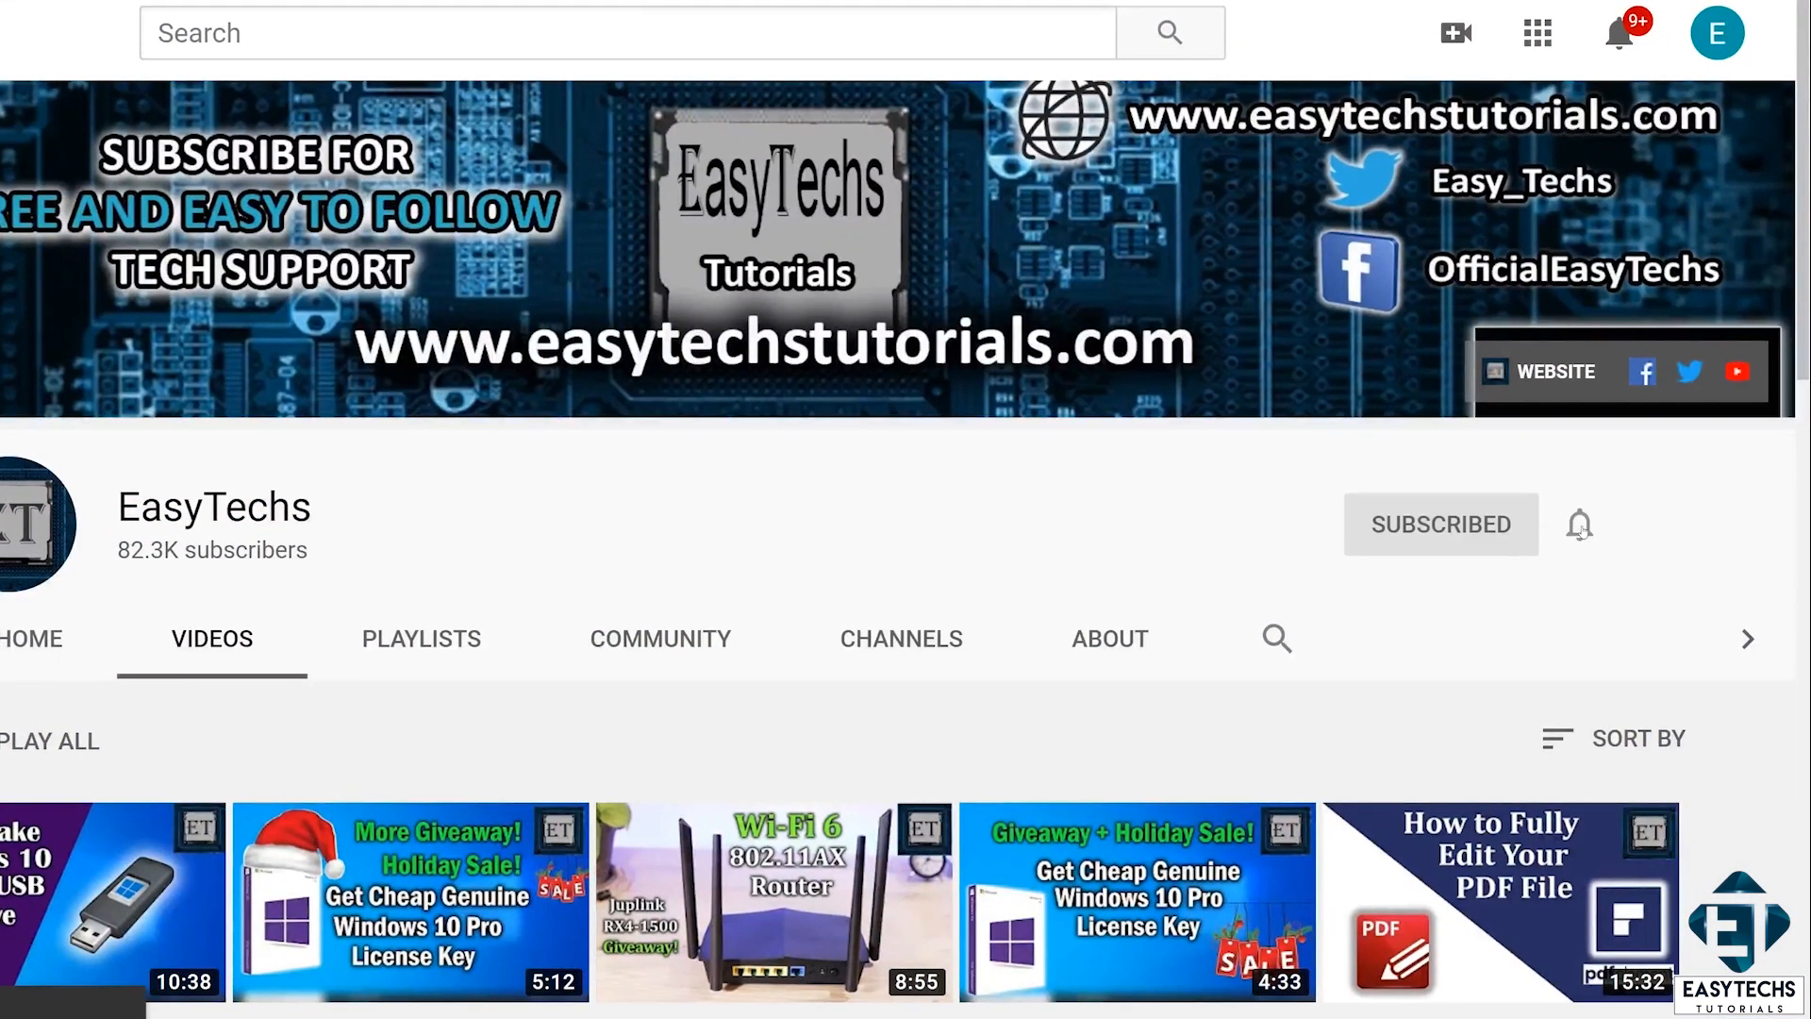